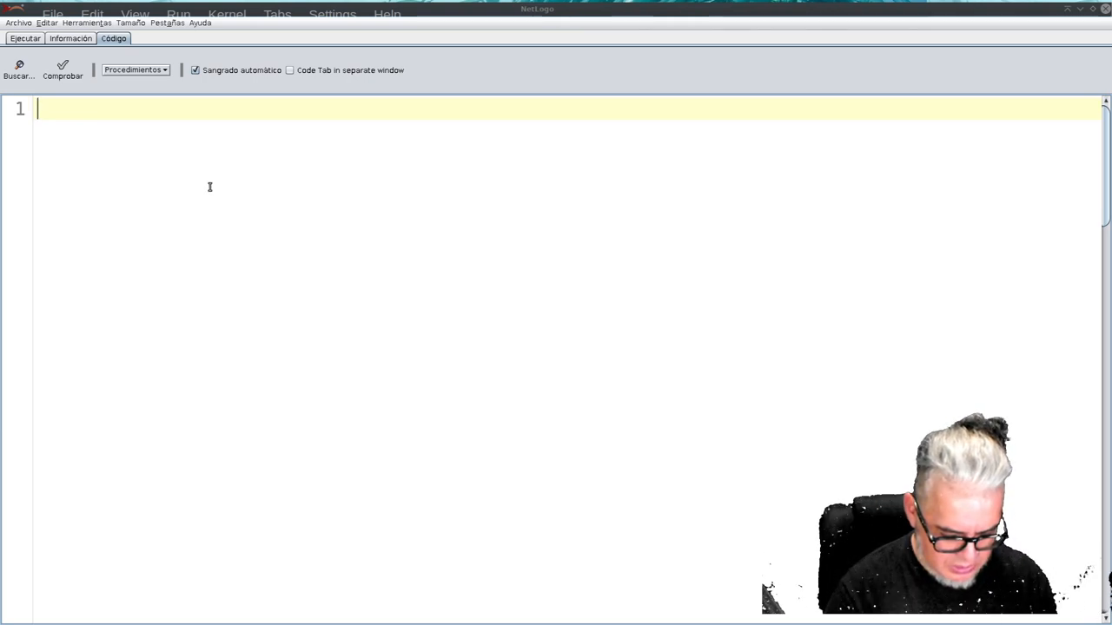
# Step: Write empty 'to setup' and 'to go' procedures, each closed with end
pyautogui.write('to')
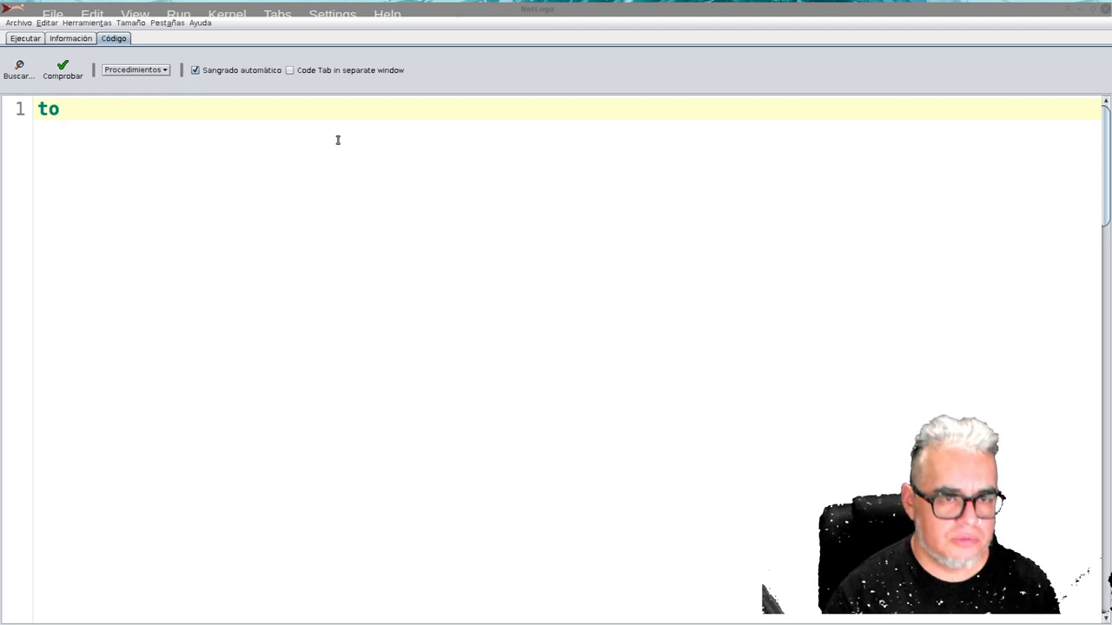
pyautogui.moveTo(231, 108)
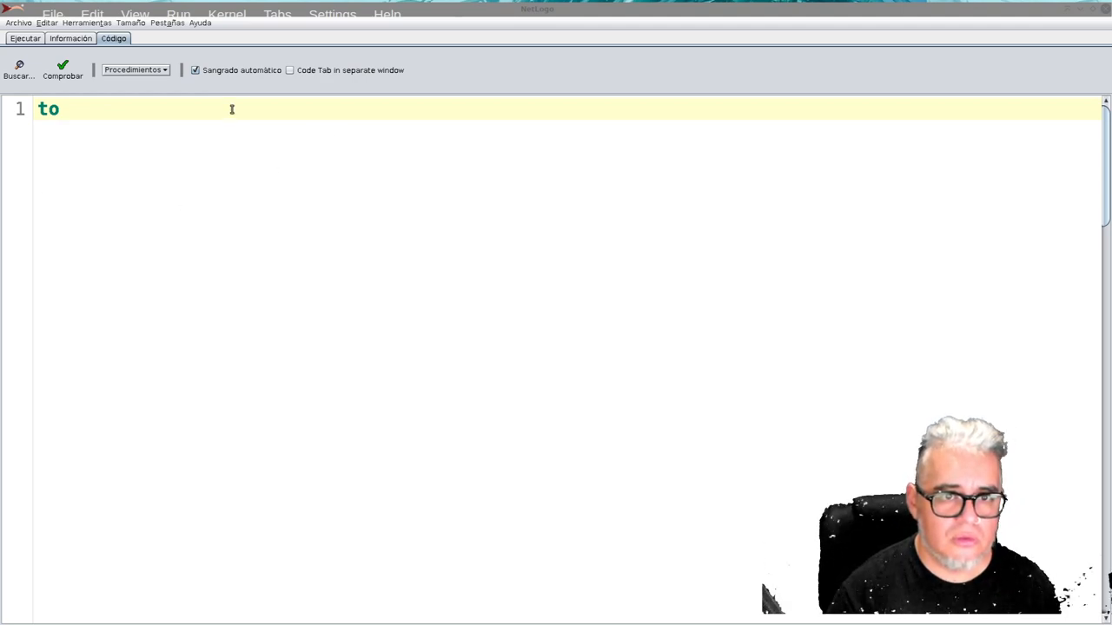
pyautogui.write('s')
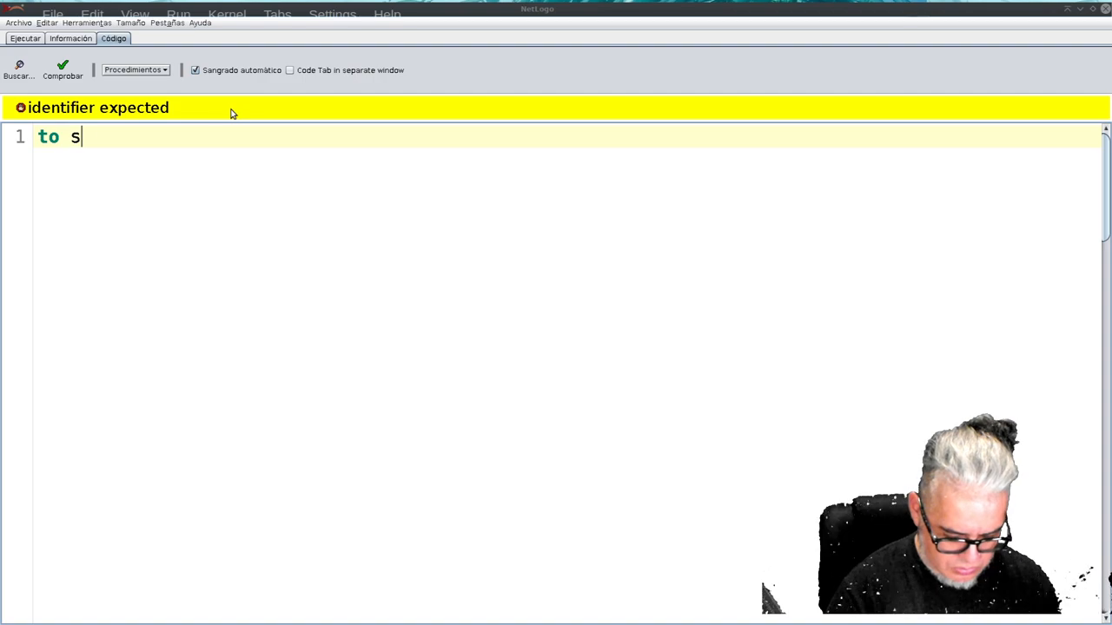
pyautogui.write('etup')
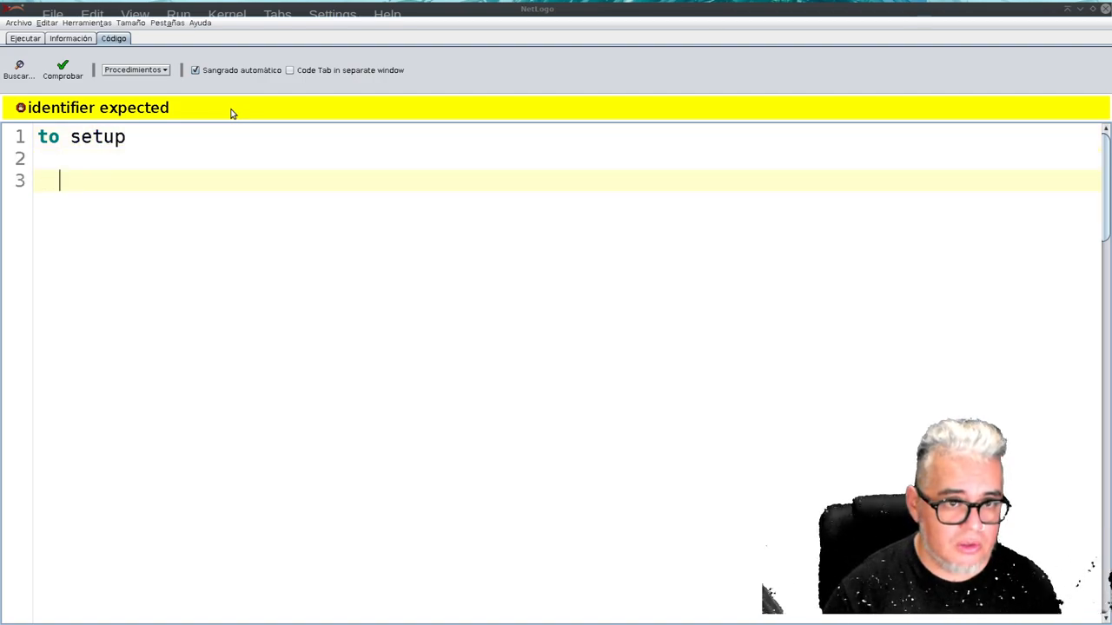
pyautogui.write('end')
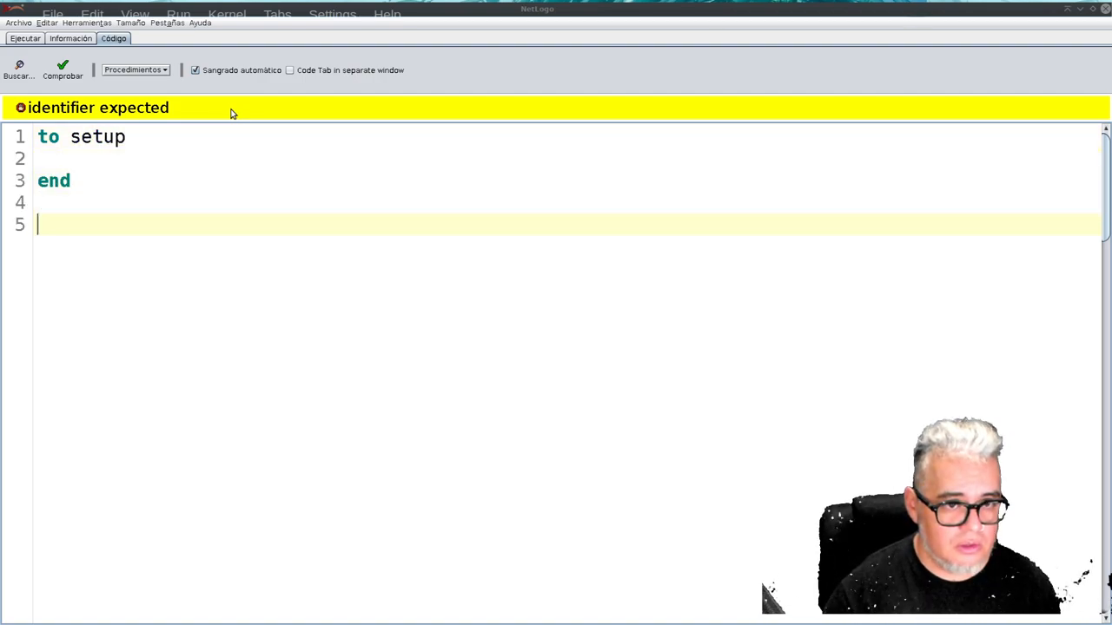
pyautogui.write('togo')
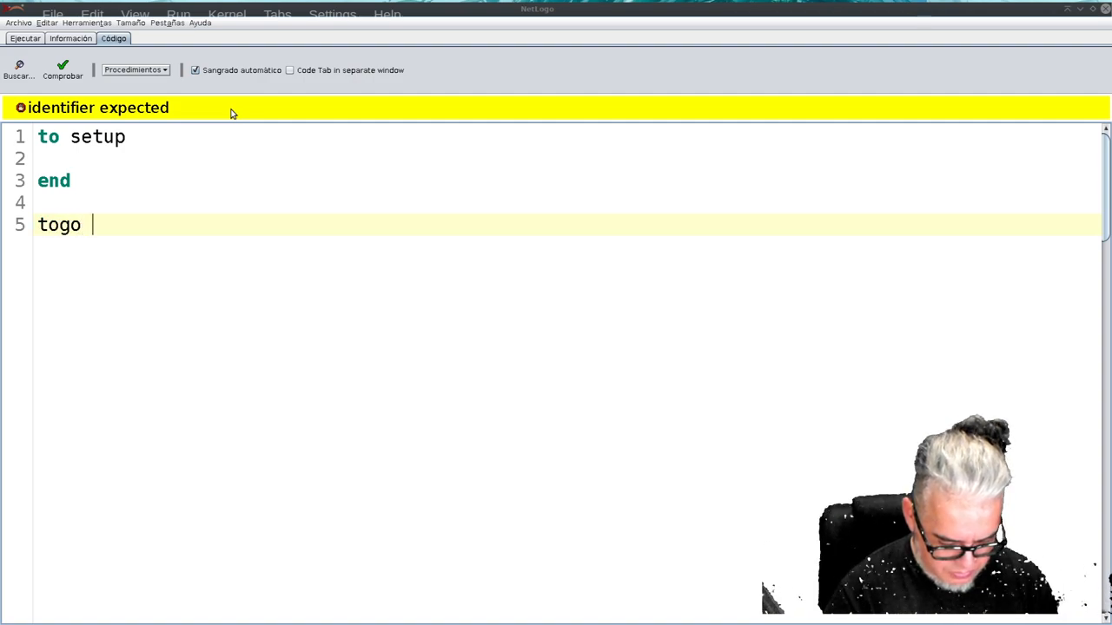
pyautogui.press('Backspace')
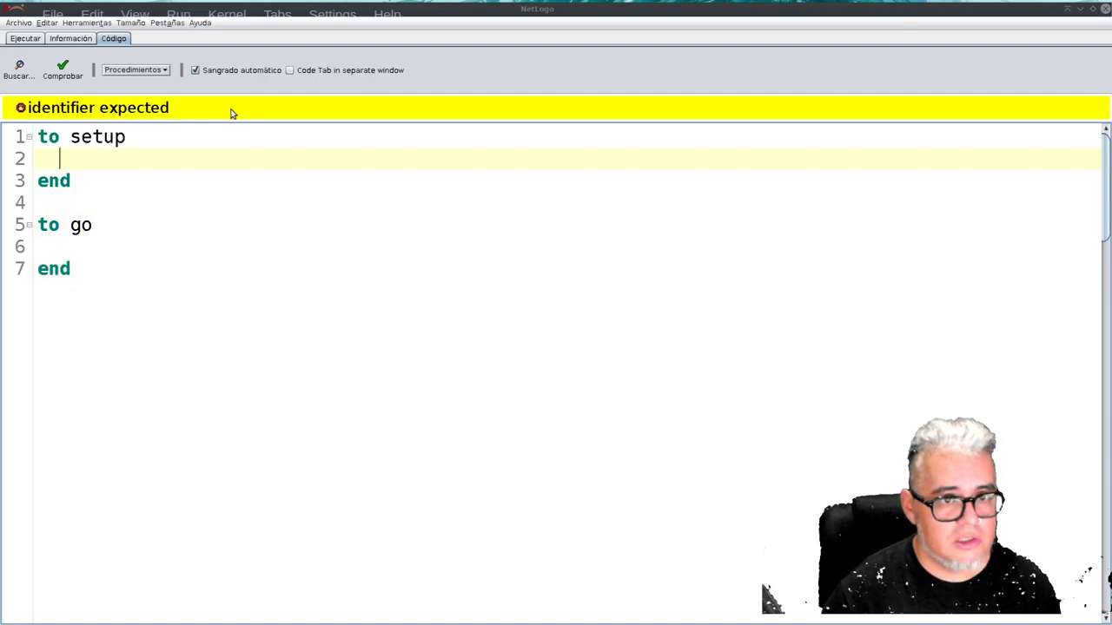
# Step: Add clear-all and reset-ticks to setup and begin a set line
pyautogui.write('clear')
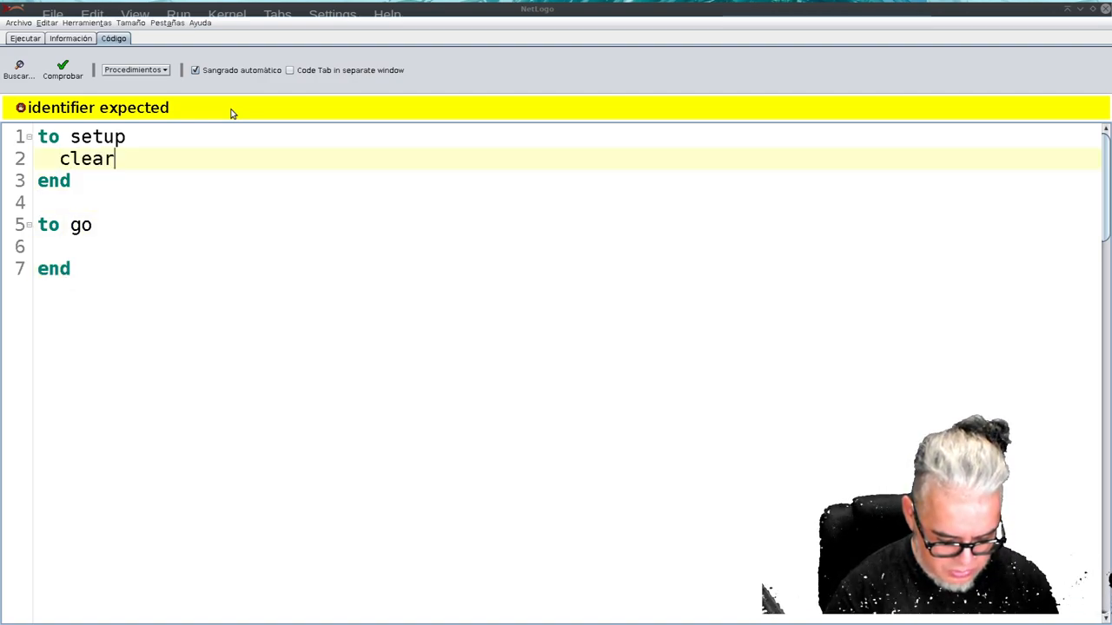
pyautogui.write('-all')
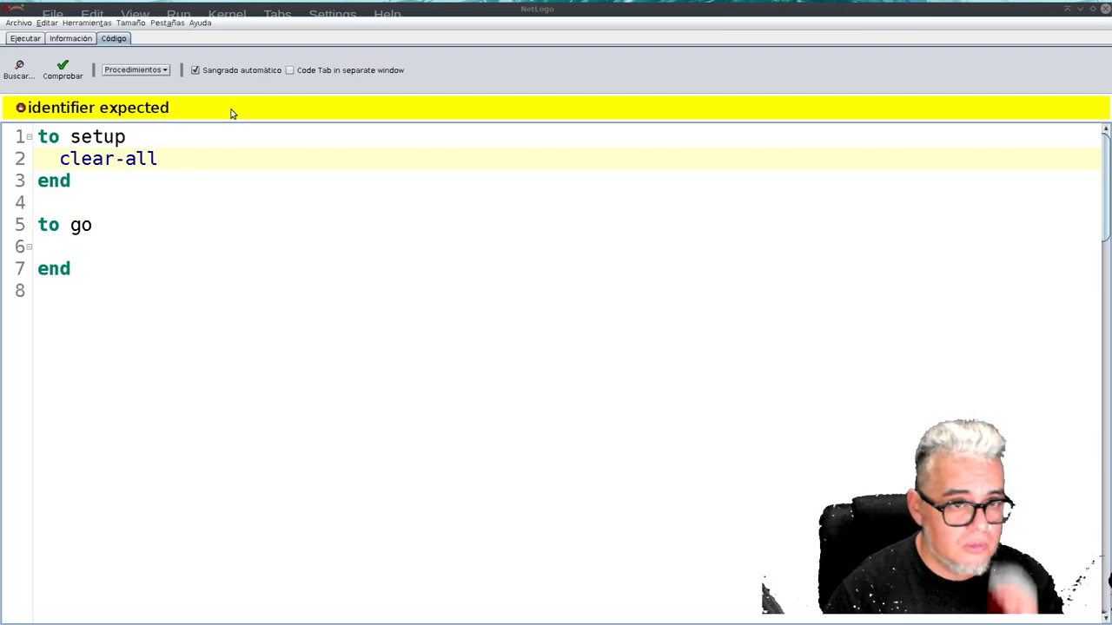
pyautogui.write('rese')
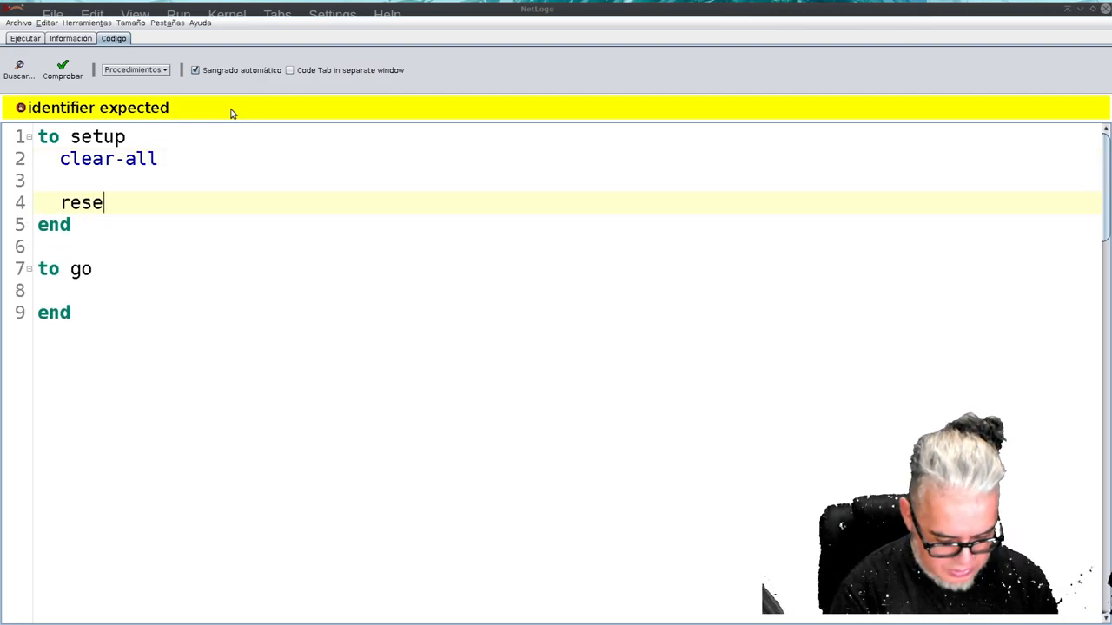
pyautogui.write('t-tic')
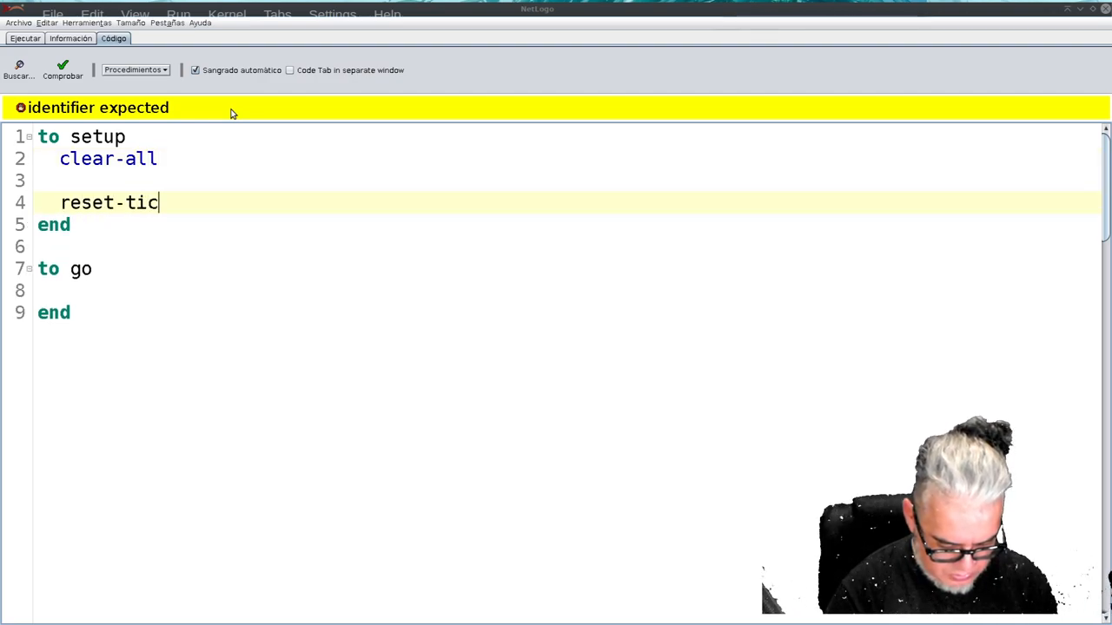
pyautogui.write('ks')
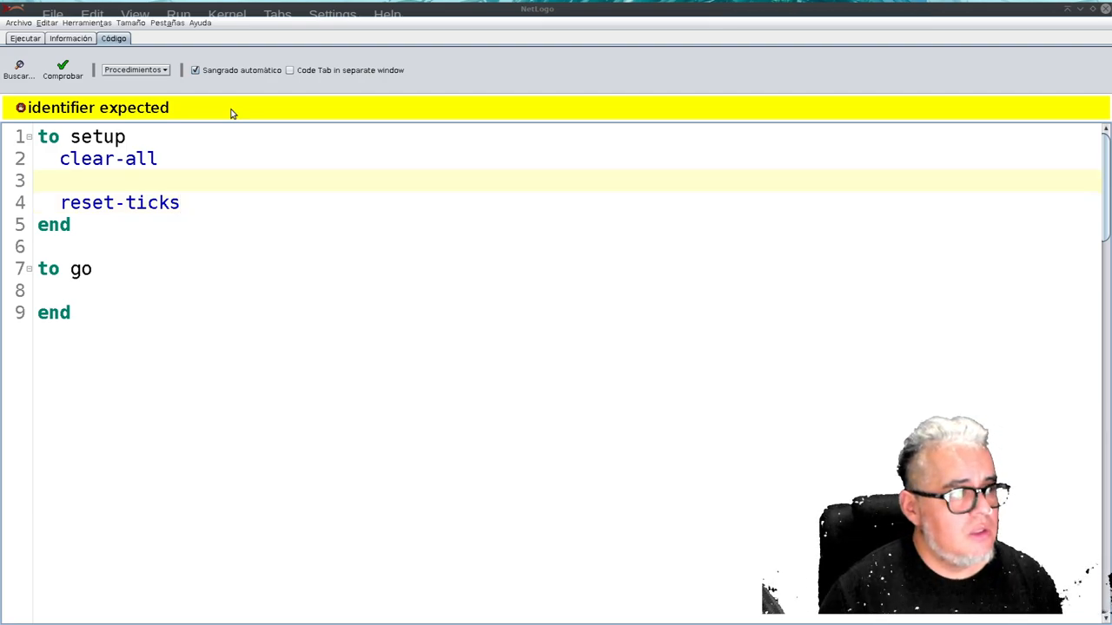
pyautogui.write('s')
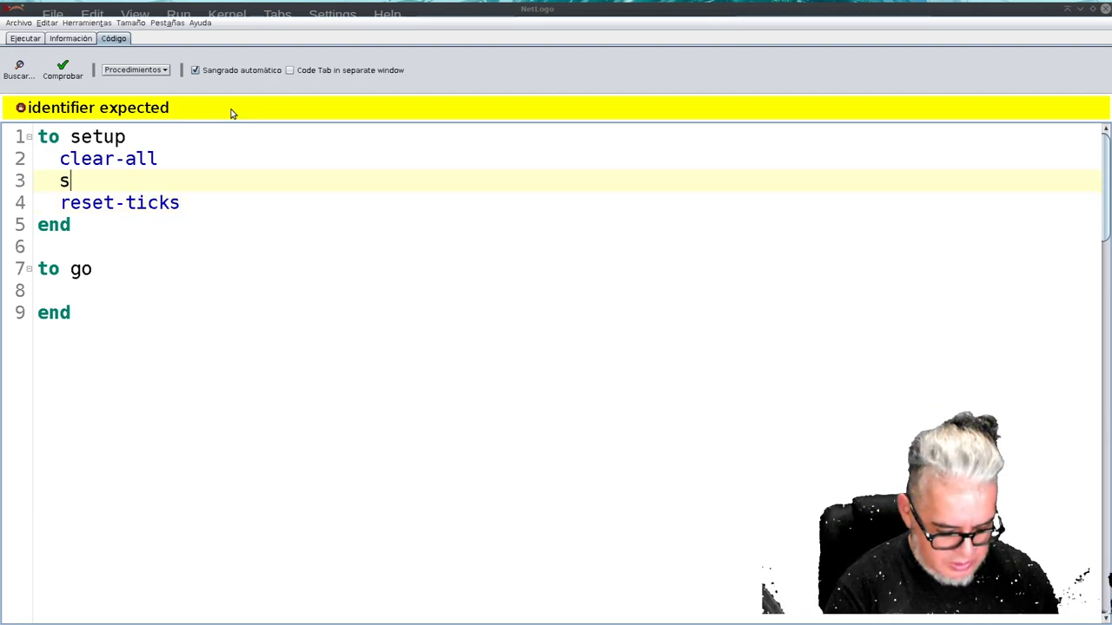
pyautogui.write('et')
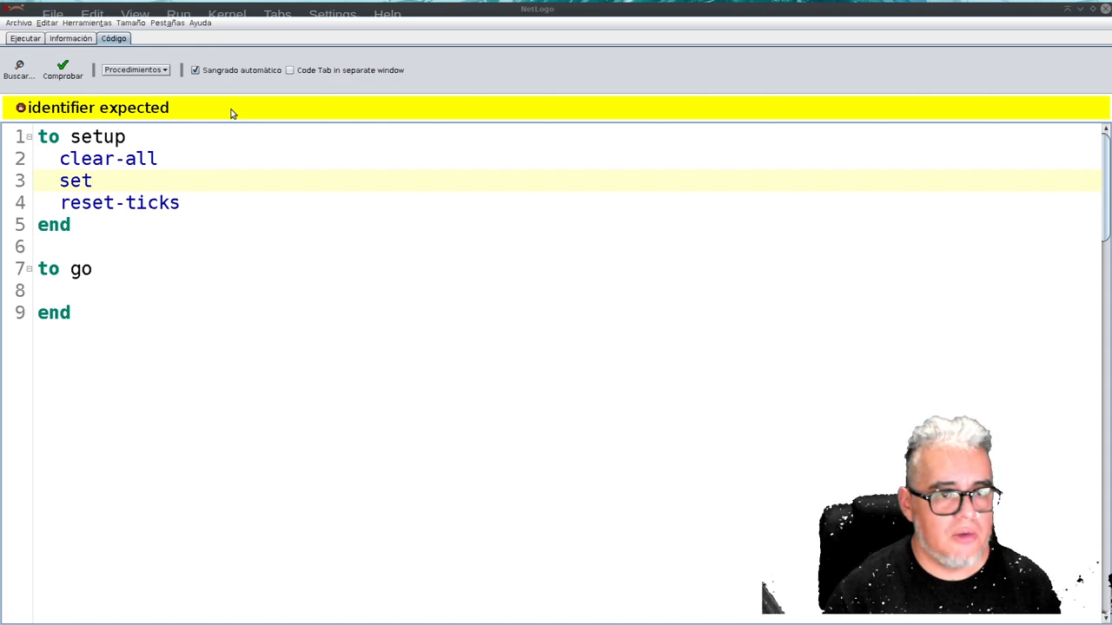
# Step: Add tick to go and extend the setup line to set-default-shape
pyautogui.click(78, 290)
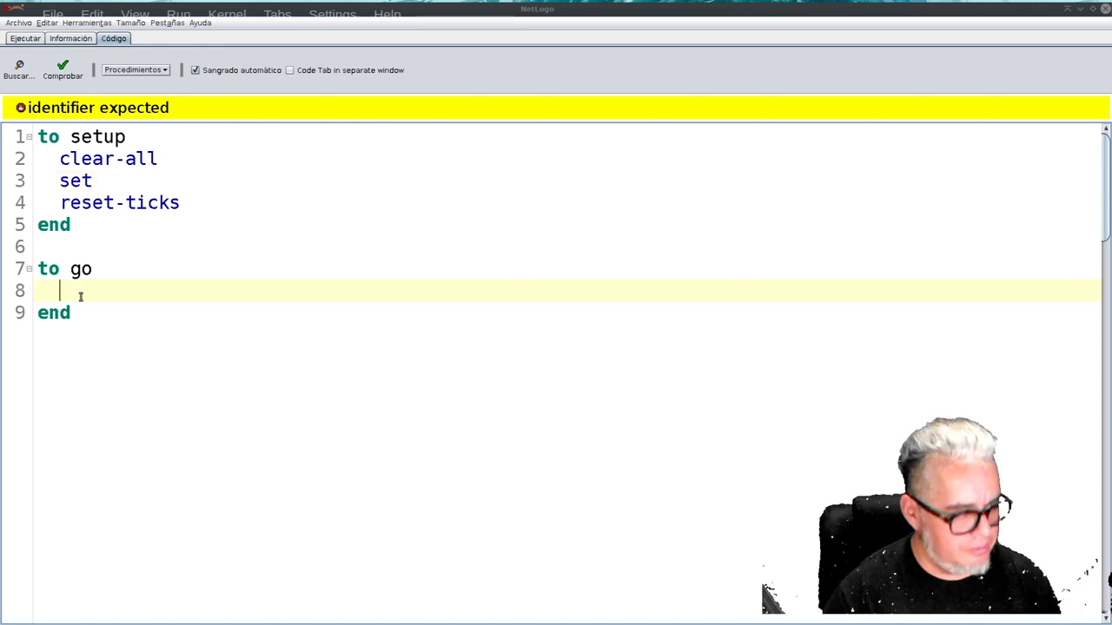
pyautogui.write('tick')
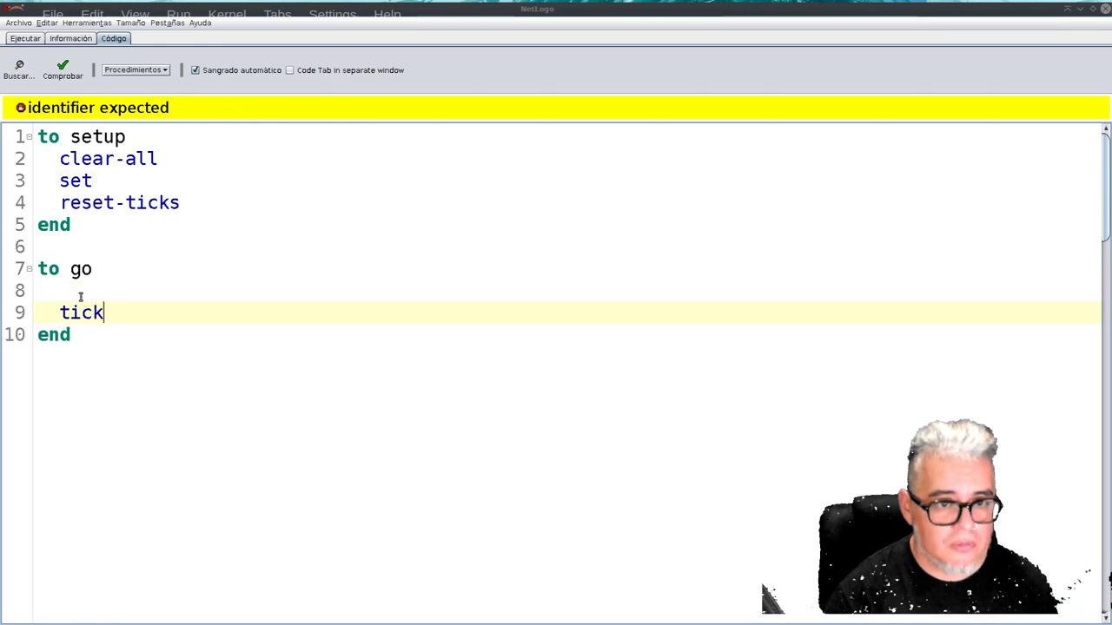
pyautogui.click(103, 180)
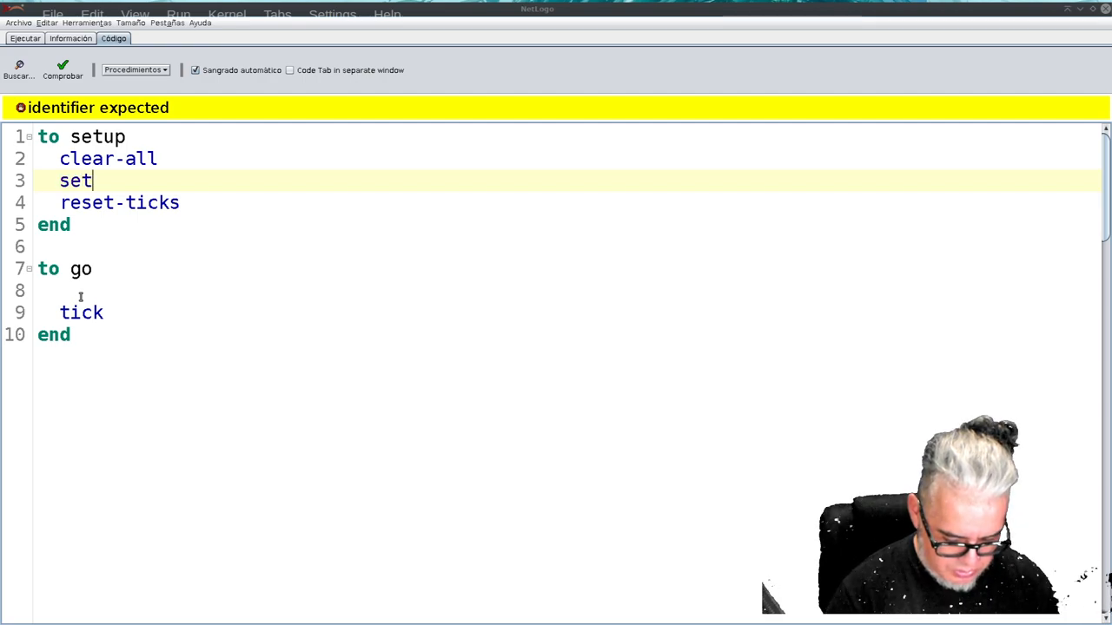
pyautogui.write('-def')
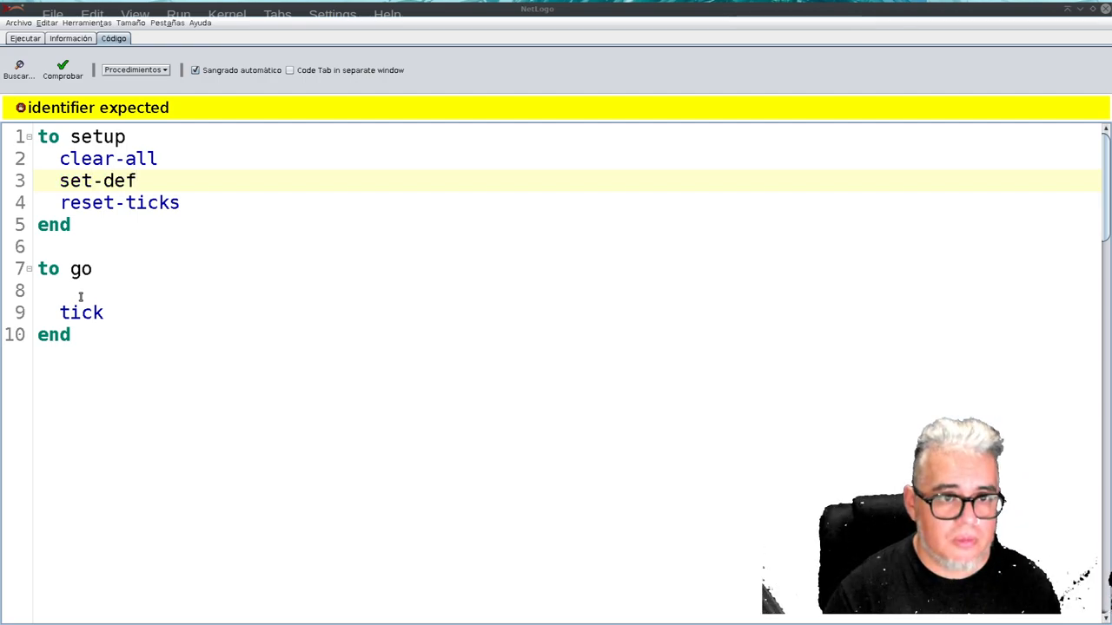
pyautogui.write('ault')
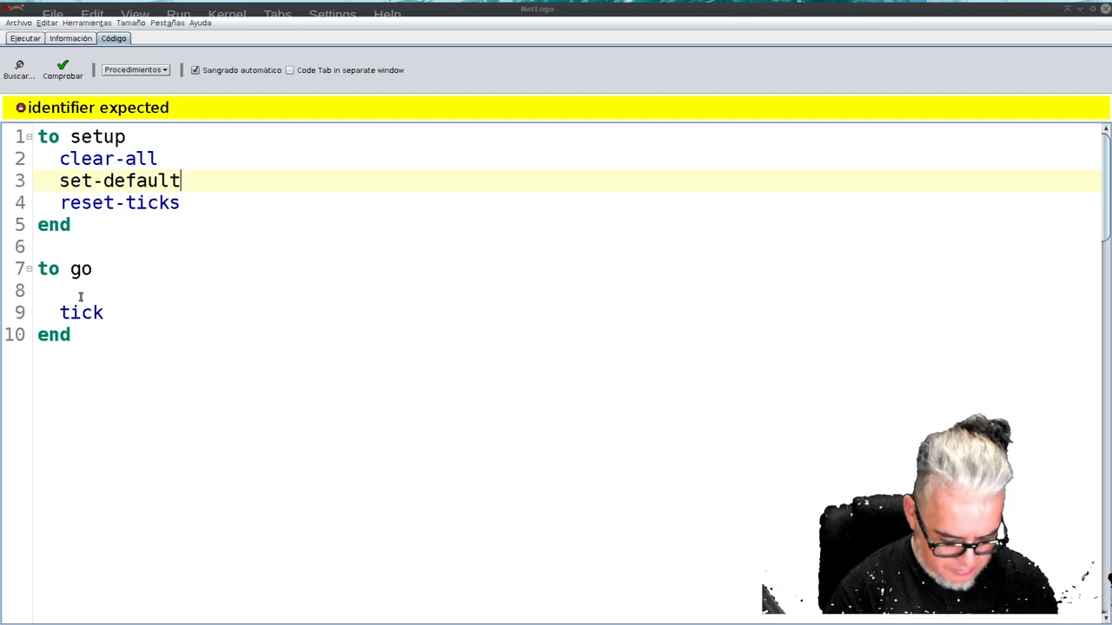
pyautogui.write('-shape')
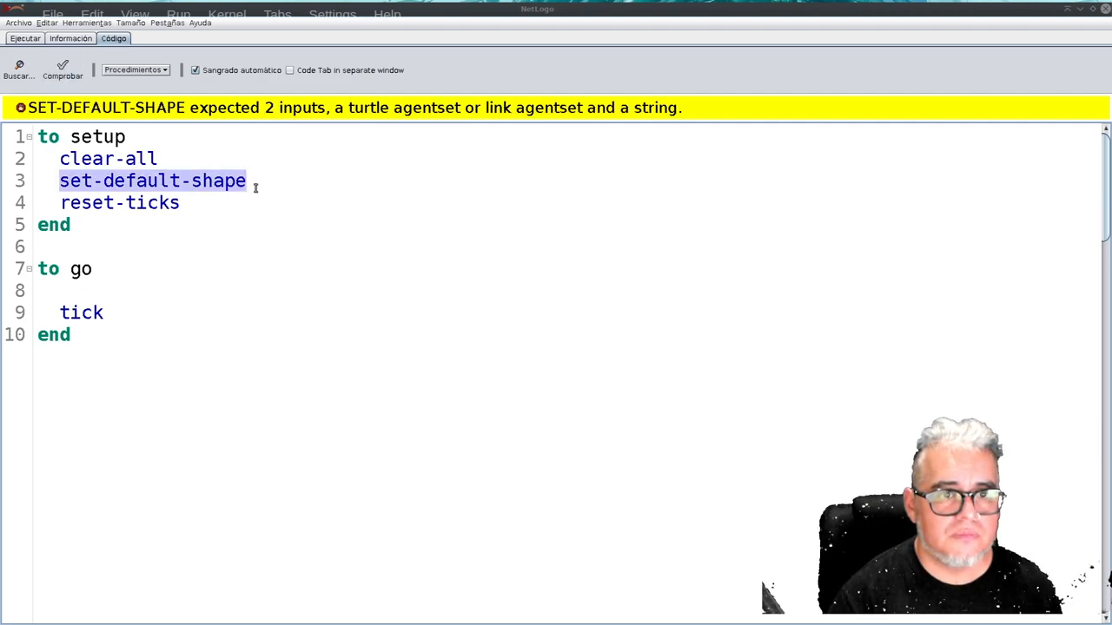
# Step: Complete the line as set-default-shape turtles "circle" and add a blank line
pyautogui.click(256, 180)
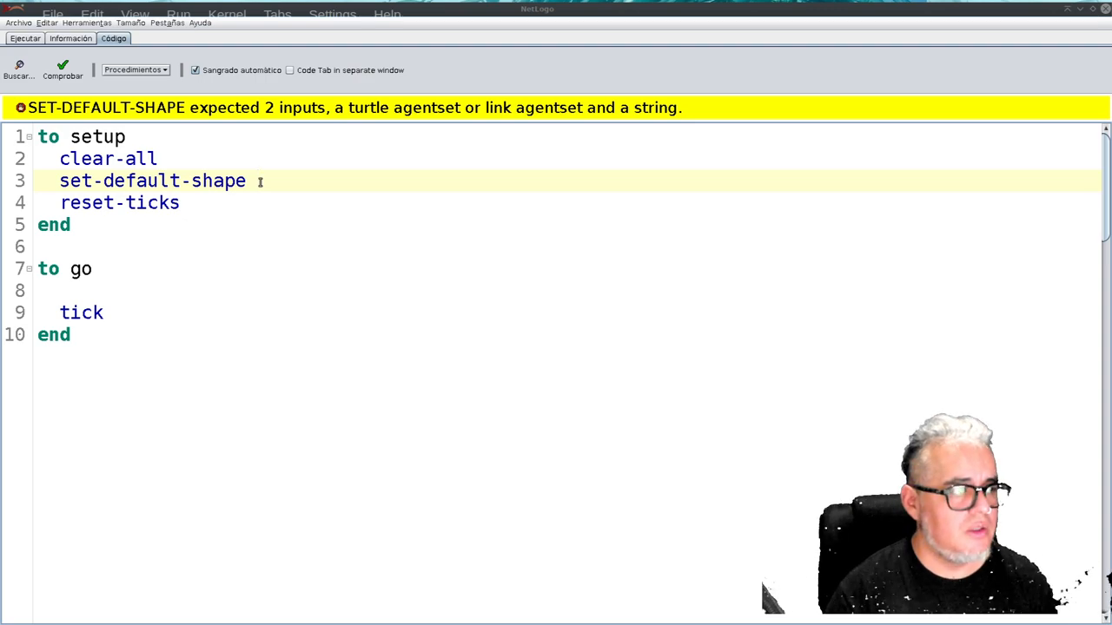
pyautogui.write('t')
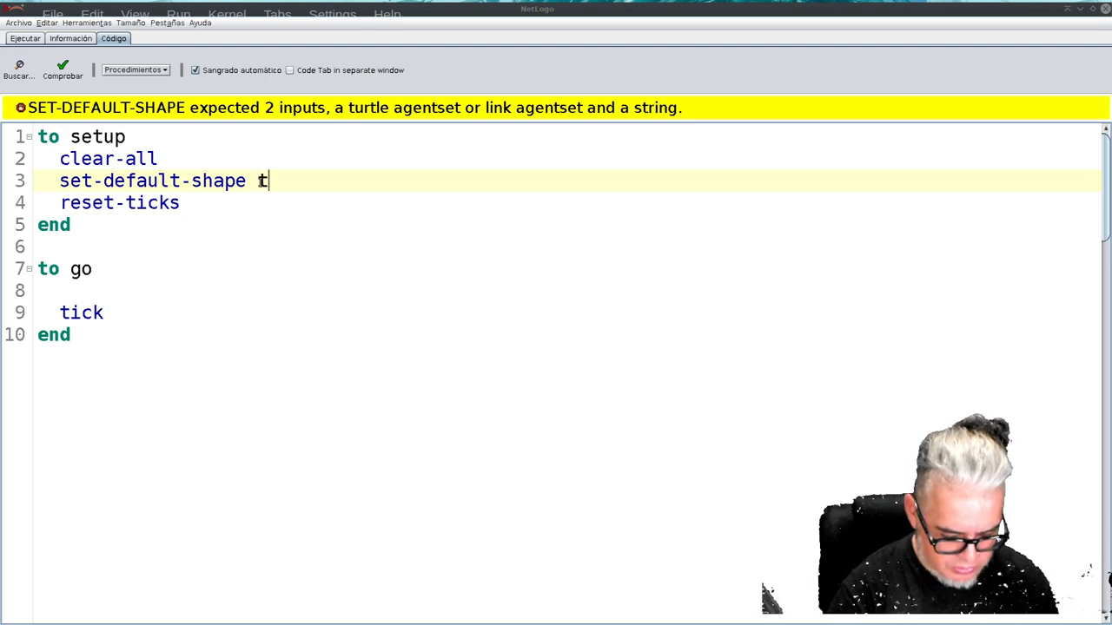
pyautogui.write('urtles')
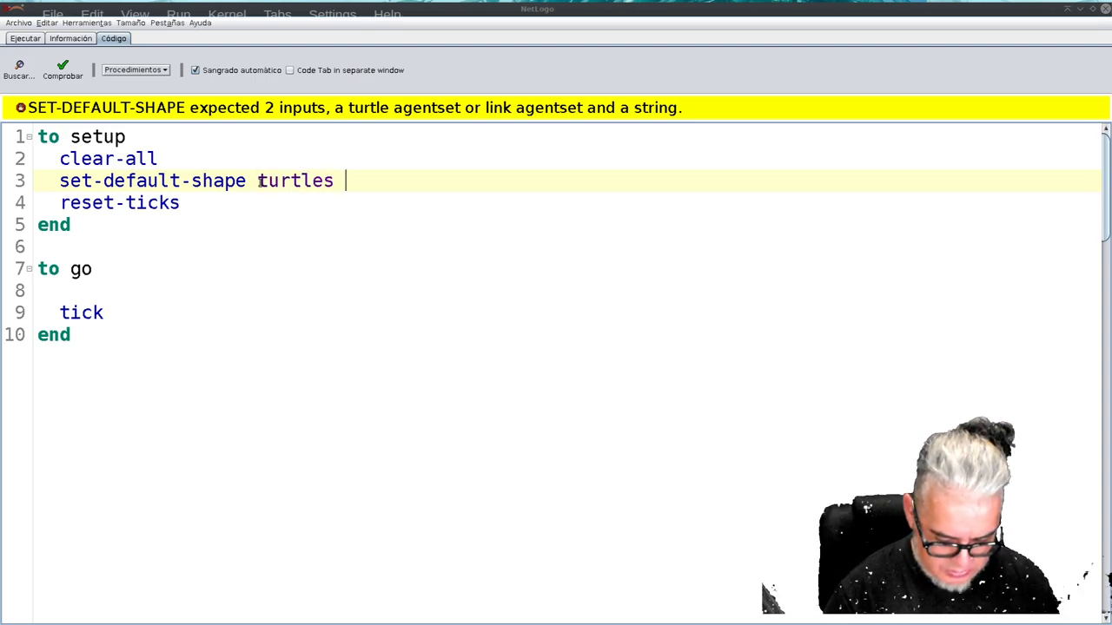
pyautogui.write('""')
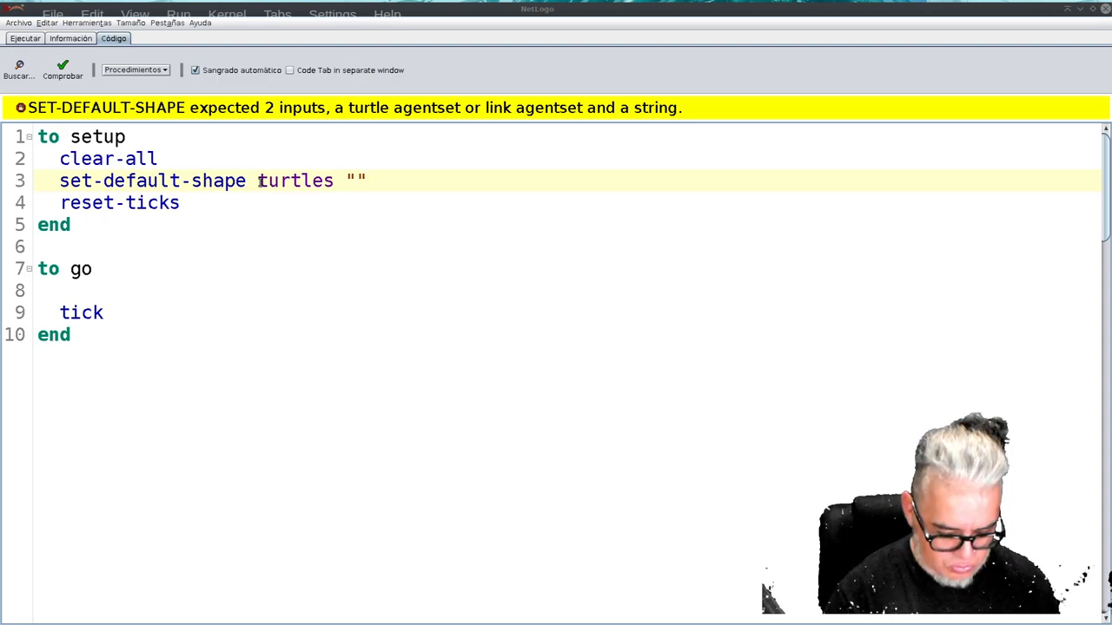
pyautogui.write('circle')
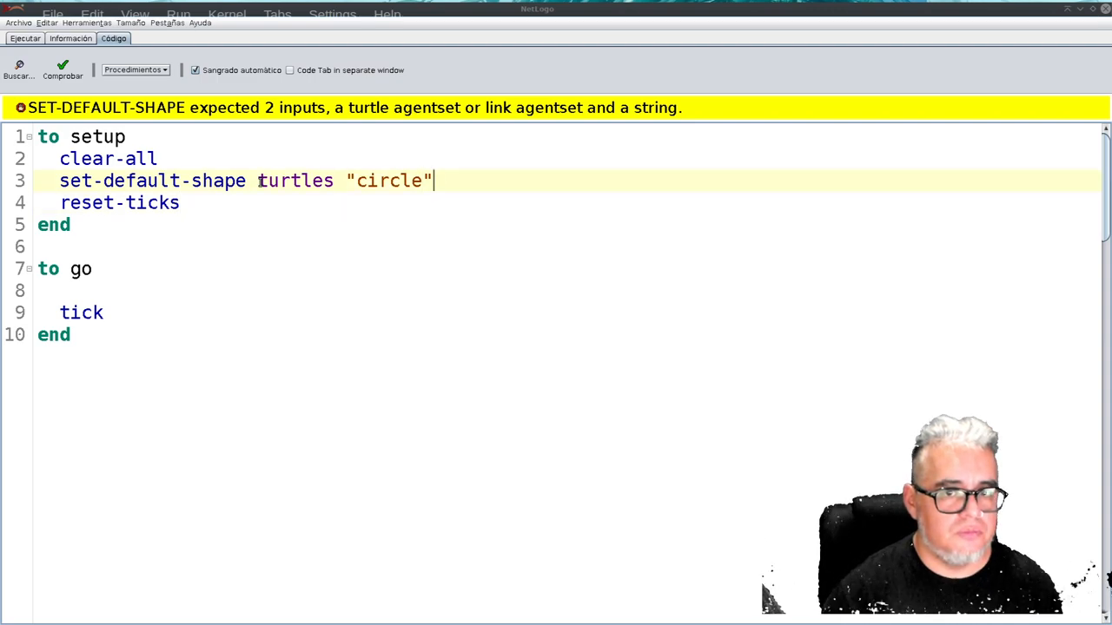
pyautogui.press('Return')
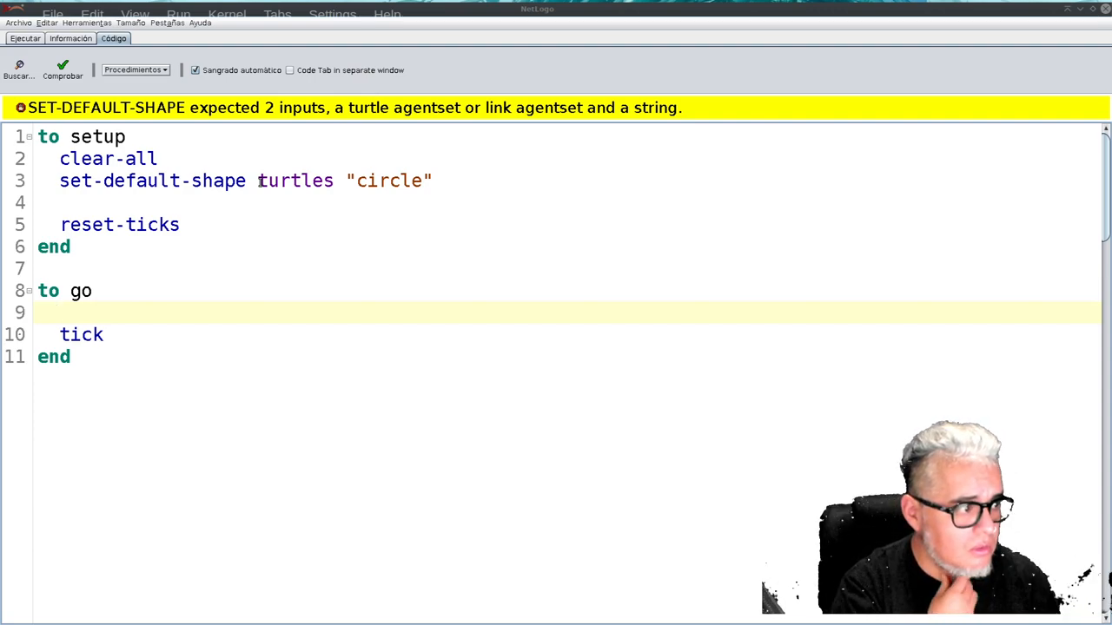
# Step: Write 'ask links [set color gray]' inside the go procedure
pyautogui.write('ask')
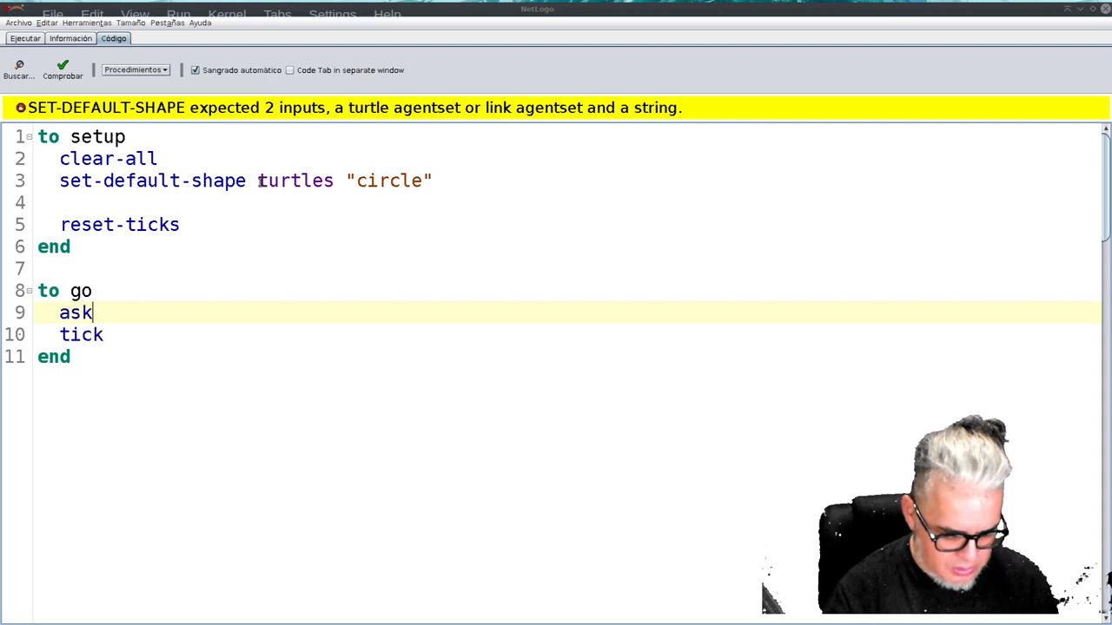
pyautogui.write('li')
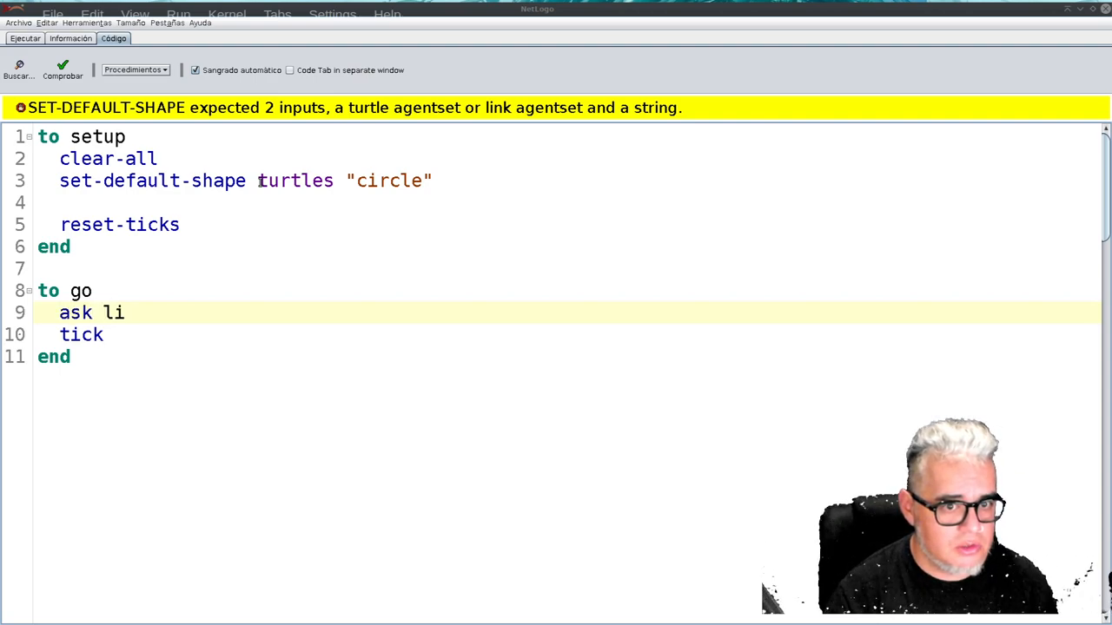
pyautogui.write('n')
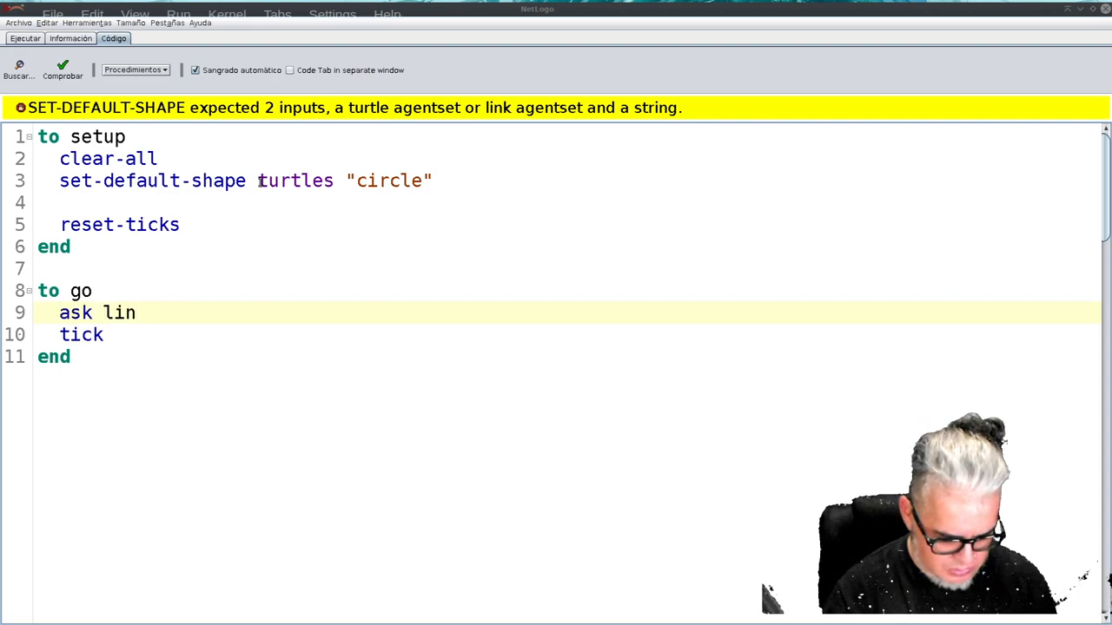
pyautogui.write('ks')
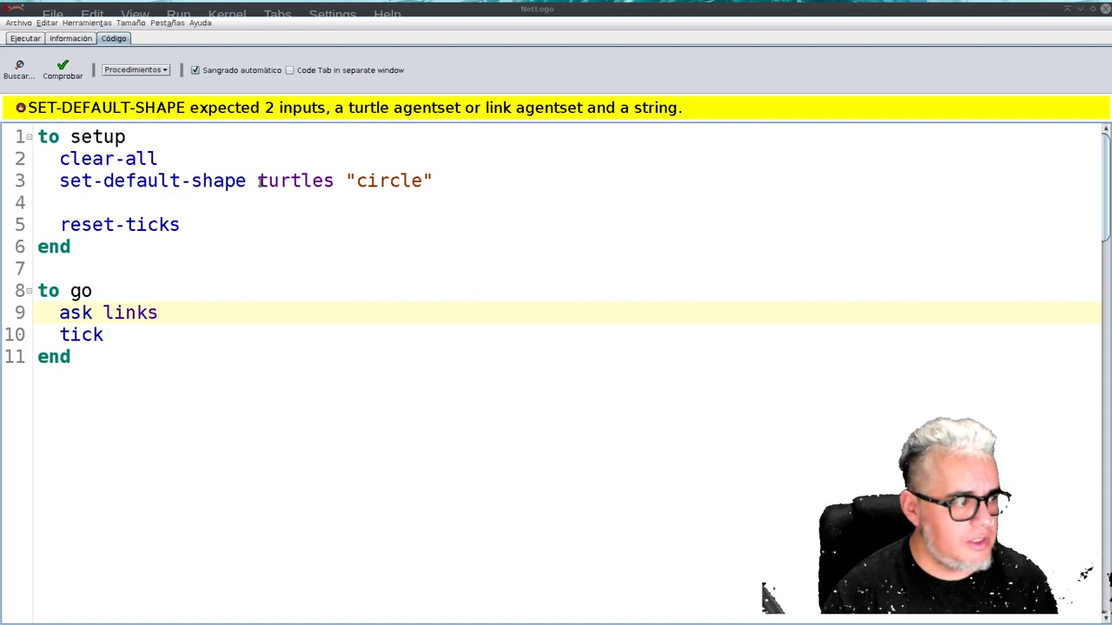
pyautogui.write('[]')
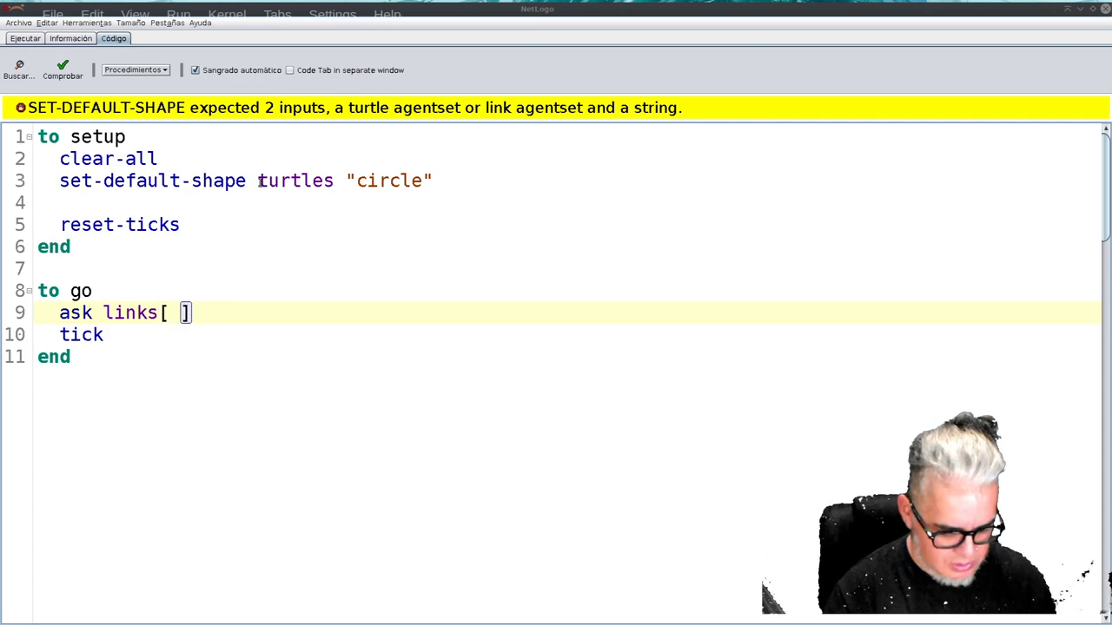
pyautogui.write('set col')
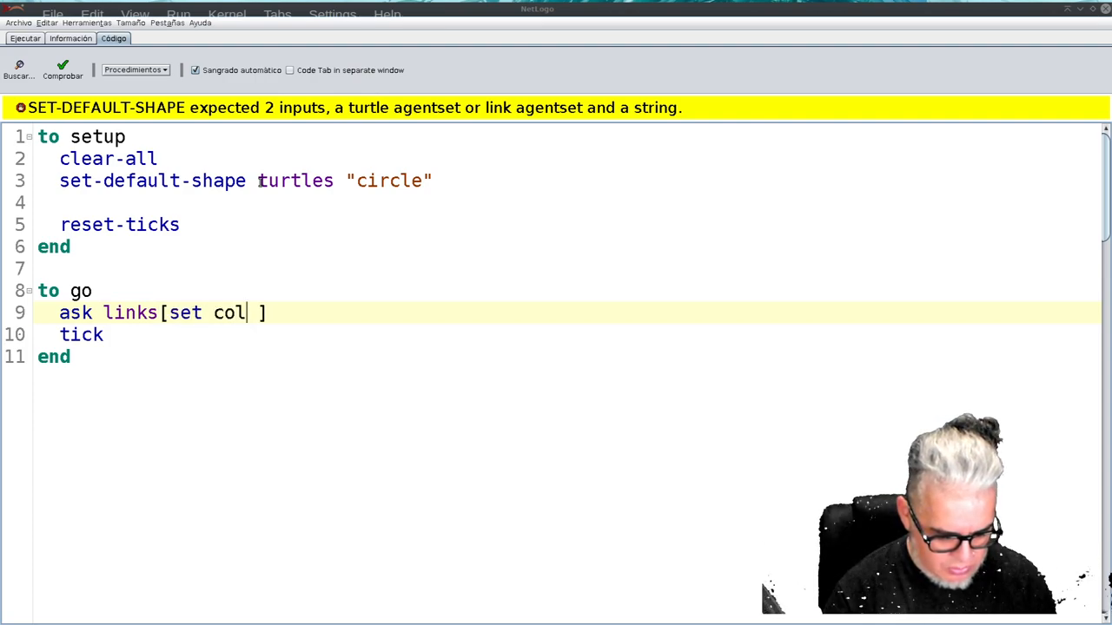
pyautogui.write('or')
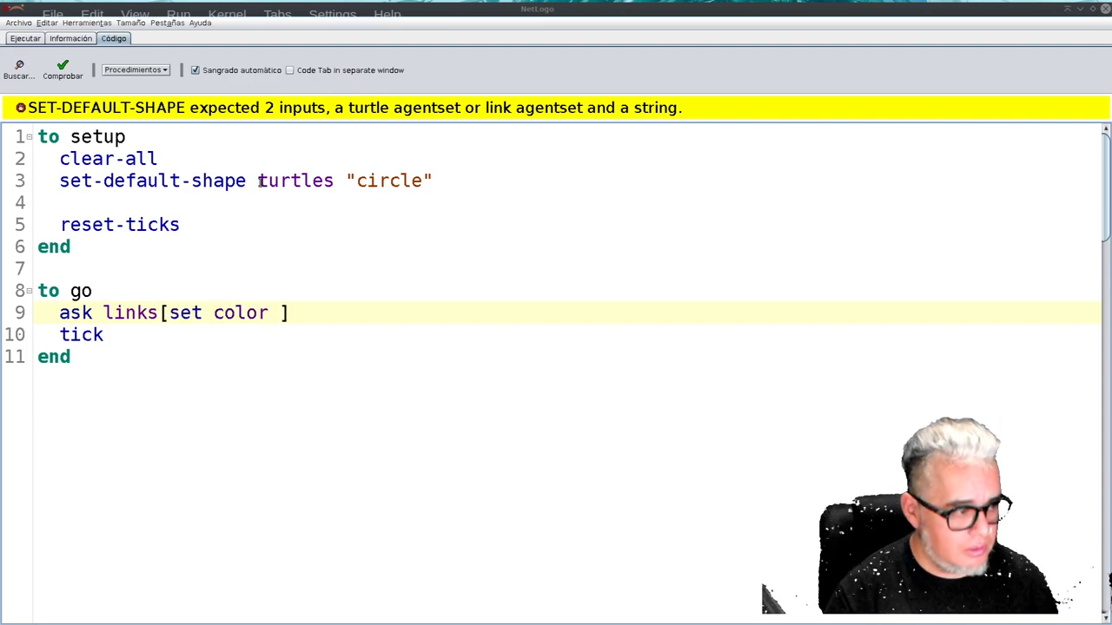
pyautogui.write('gray')
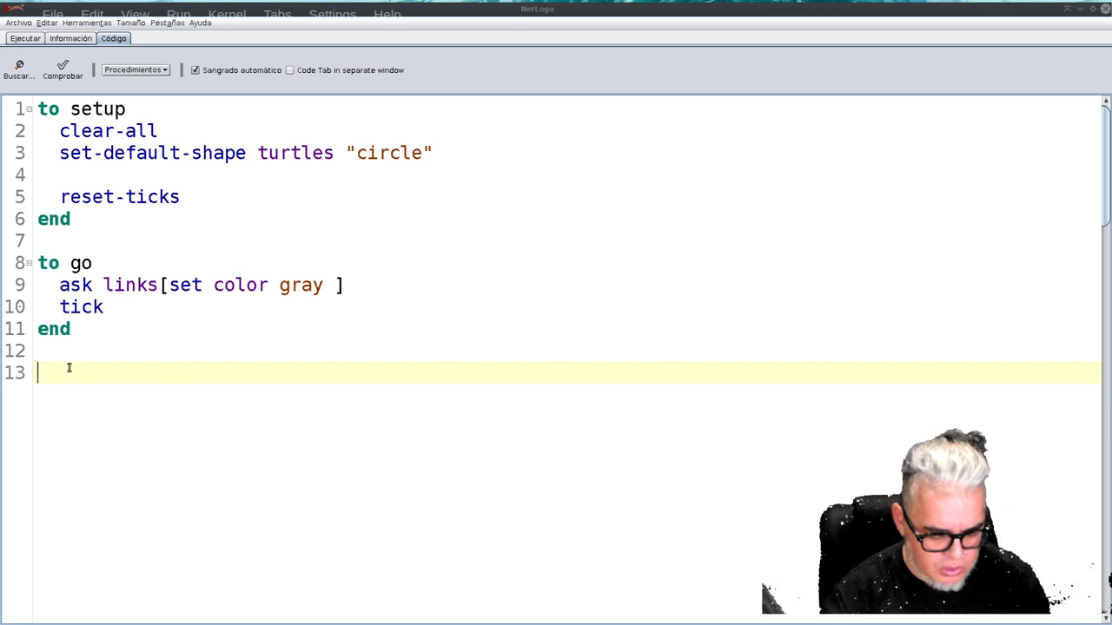
# Step: Declare the reporter header 'to-report vecino', replacing the name nodo-adyacente
pyautogui.write('to')
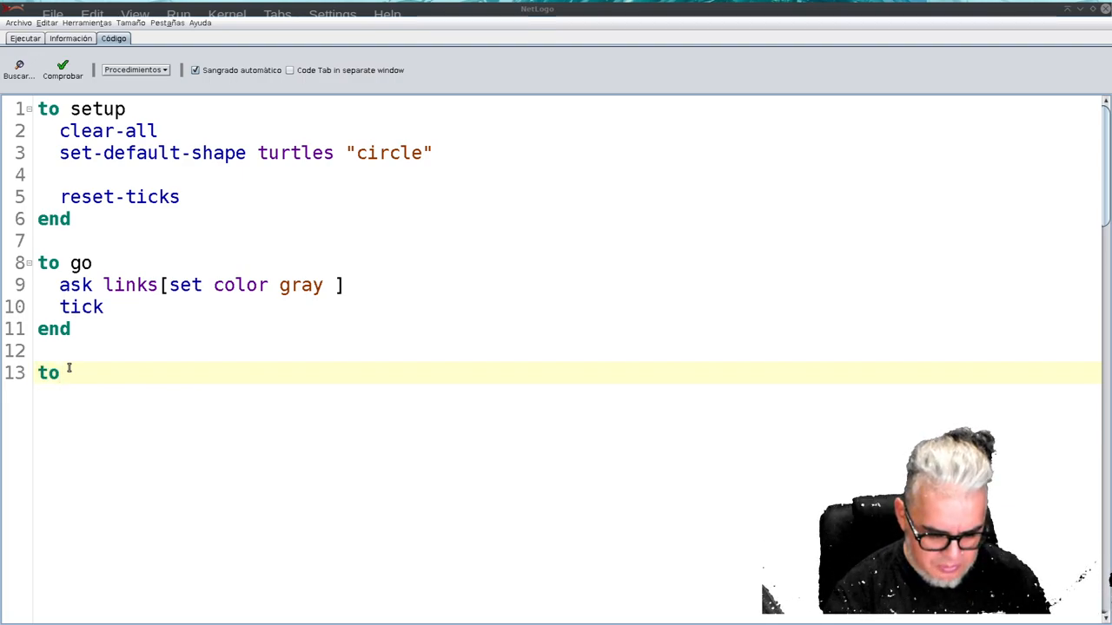
pyautogui.write('-report')
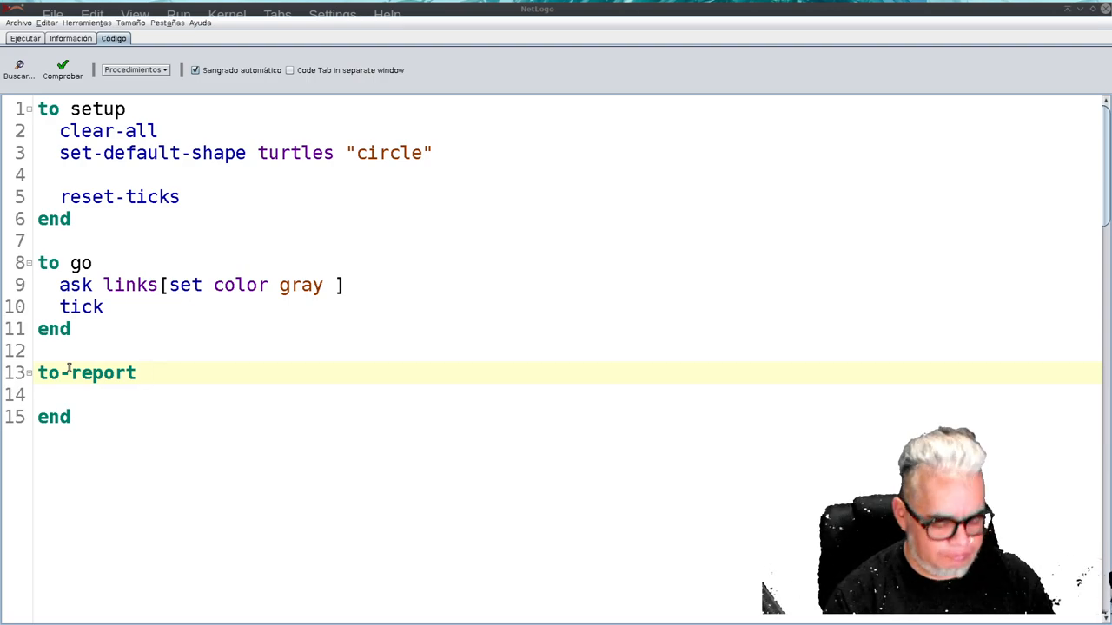
pyautogui.write('nodo')
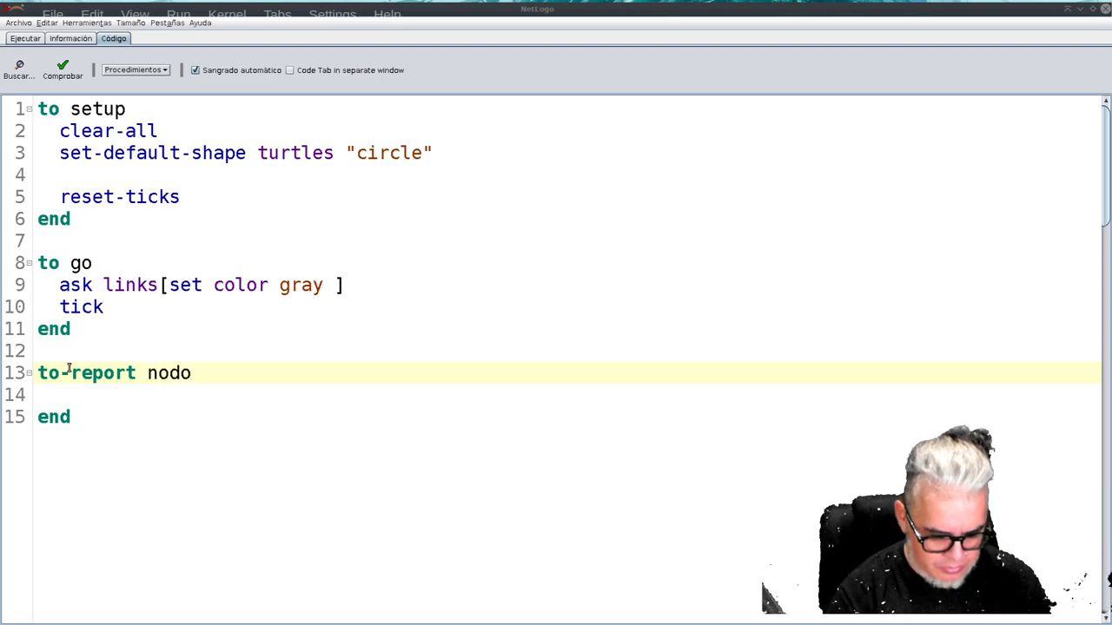
pyautogui.write('-ady')
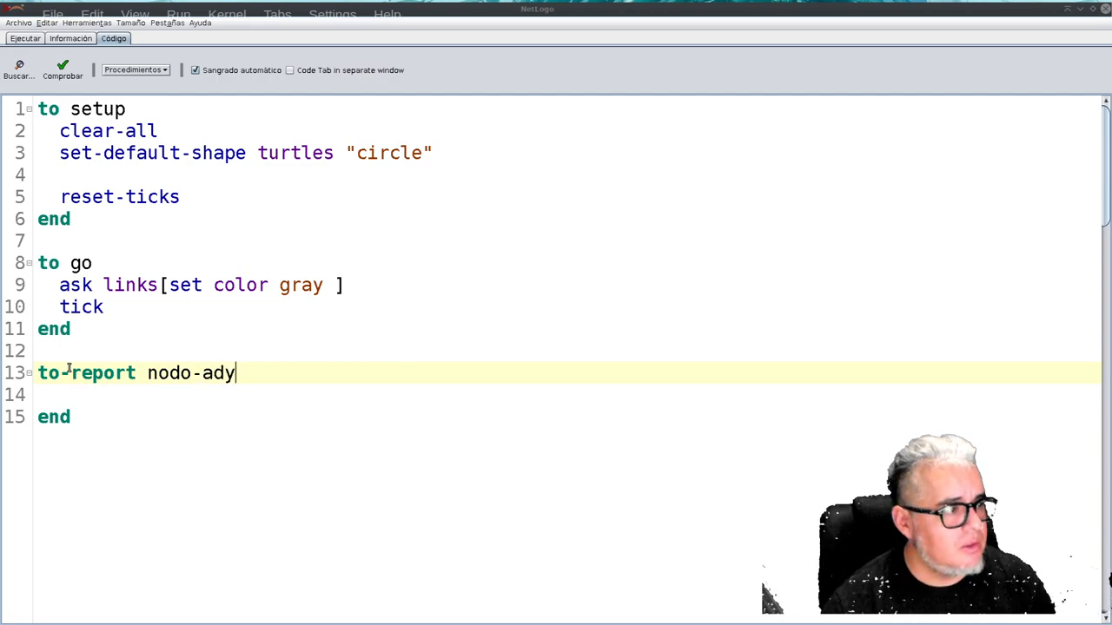
pyautogui.write('acente')
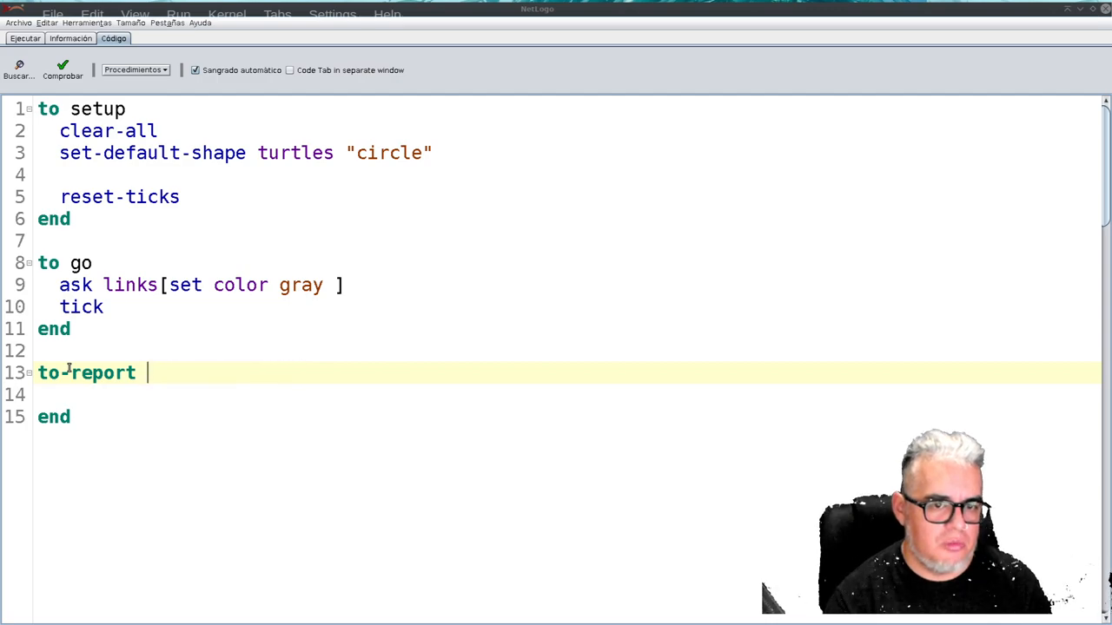
pyautogui.write('vecino')
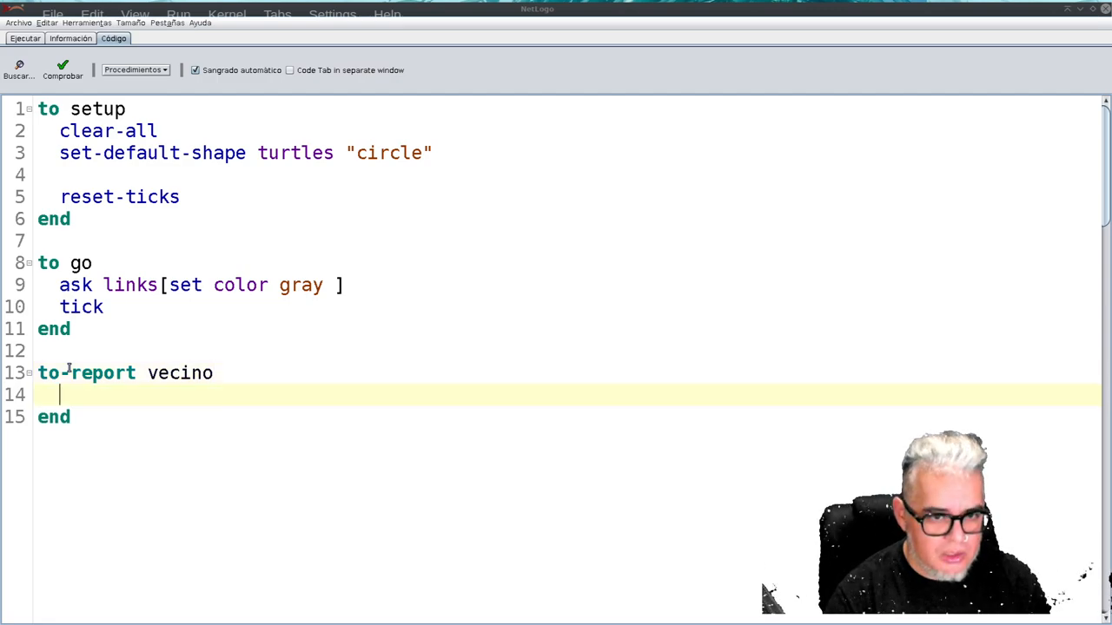
# Step: Make vecino report [one-of both-ends] of one-of links
pyautogui.write('repor')
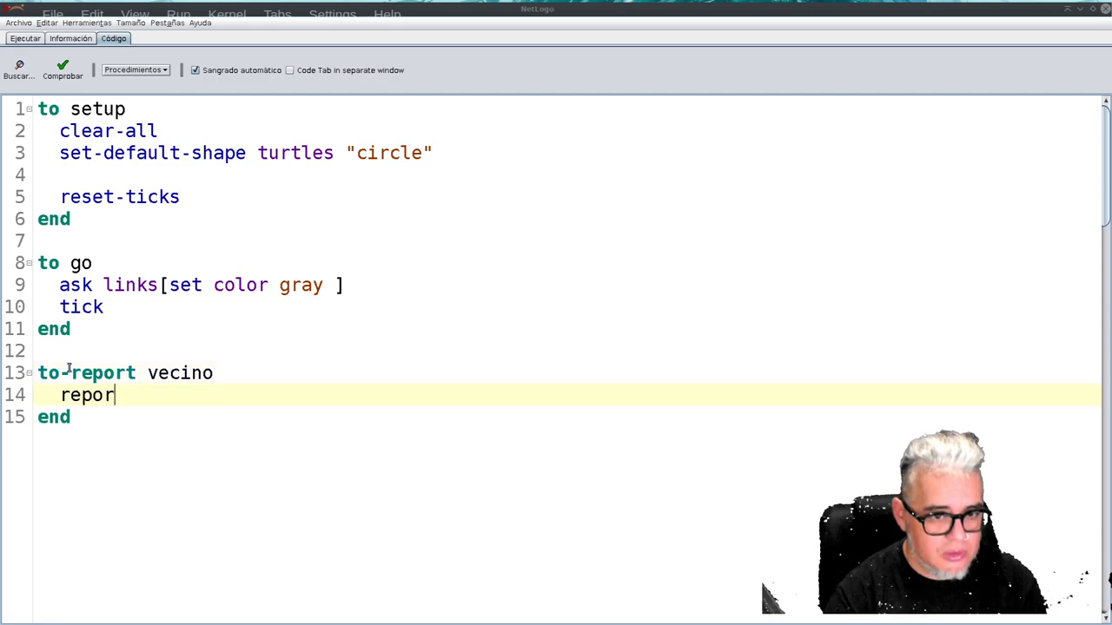
pyautogui.write('t')
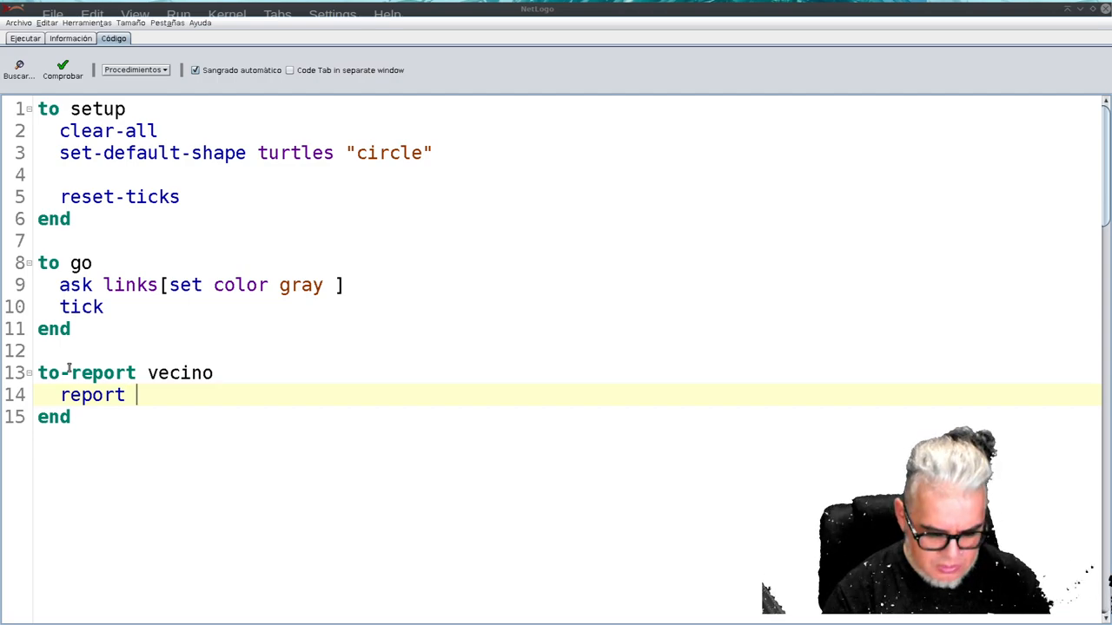
pyautogui.write('[o]')
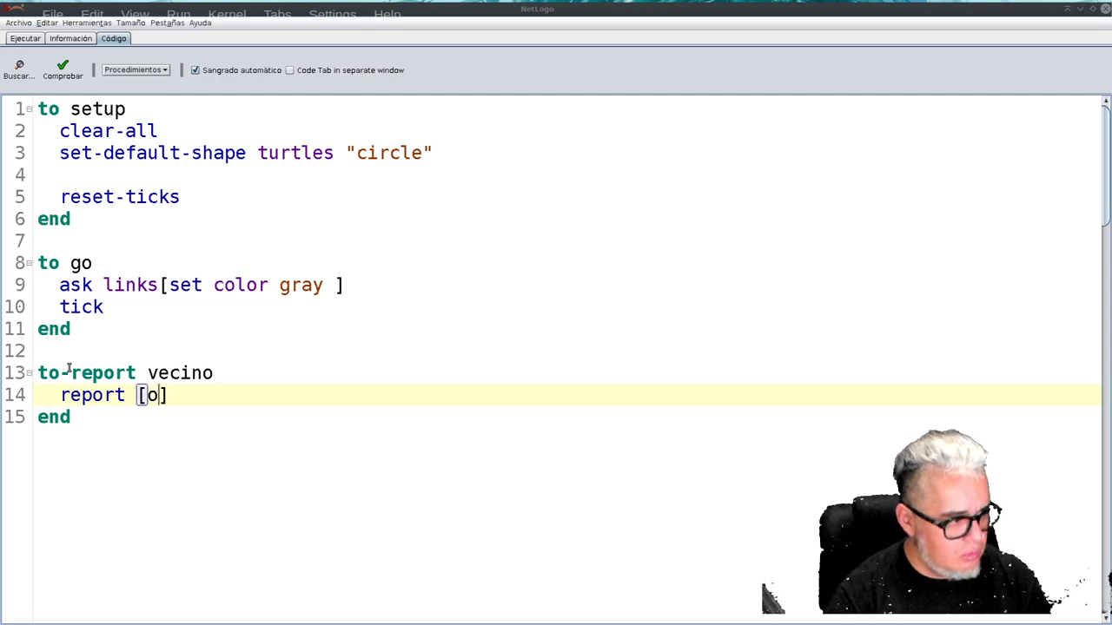
pyautogui.write('ne-')
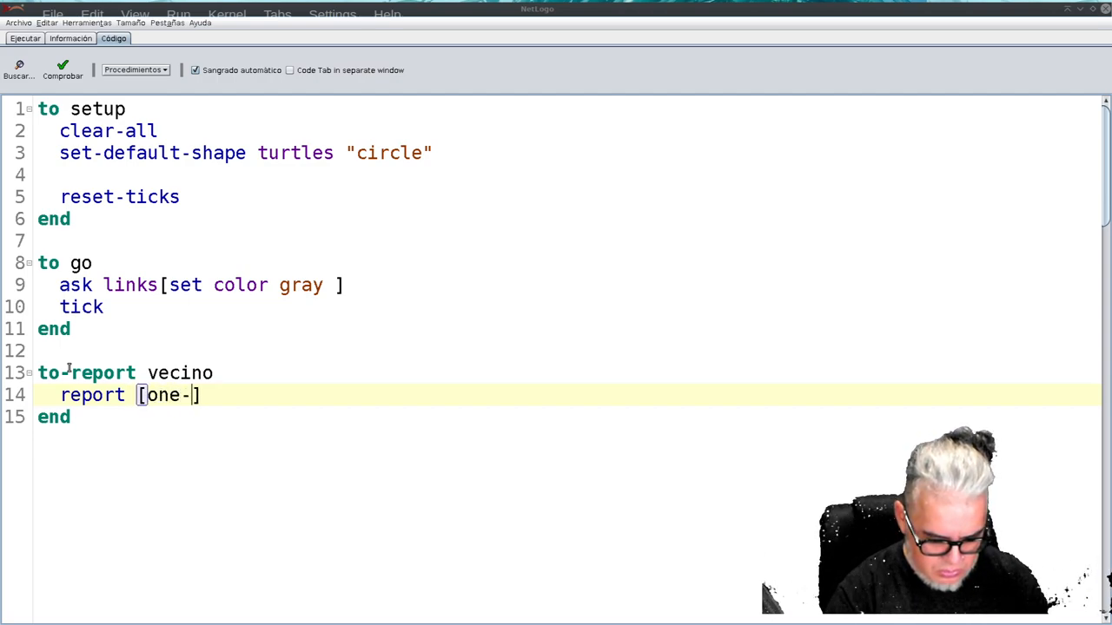
pyautogui.write('of')
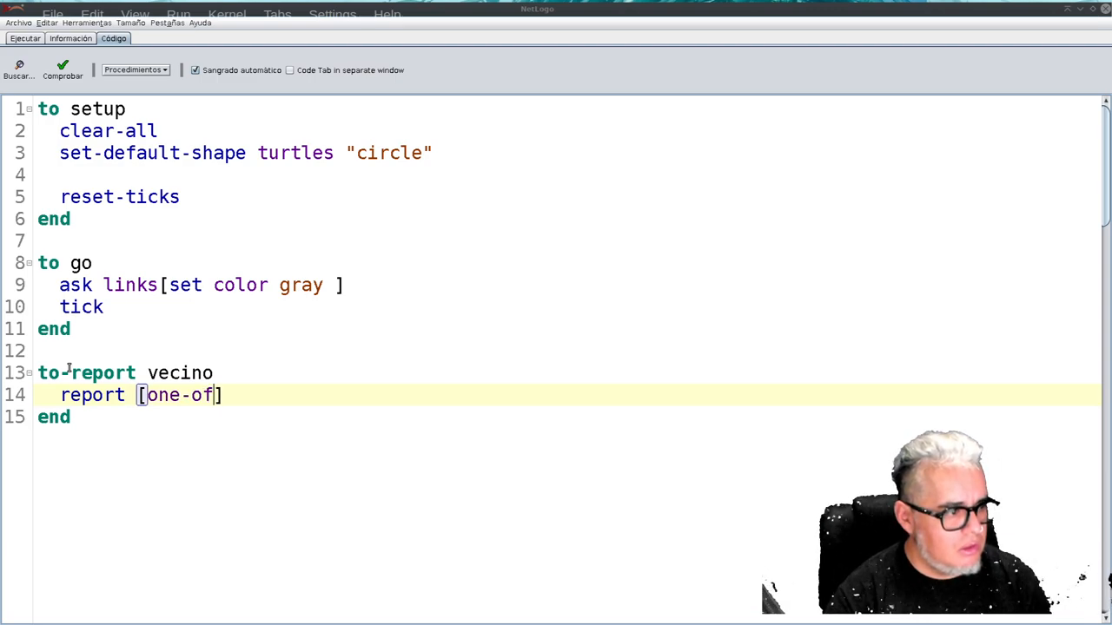
pyautogui.write('both')
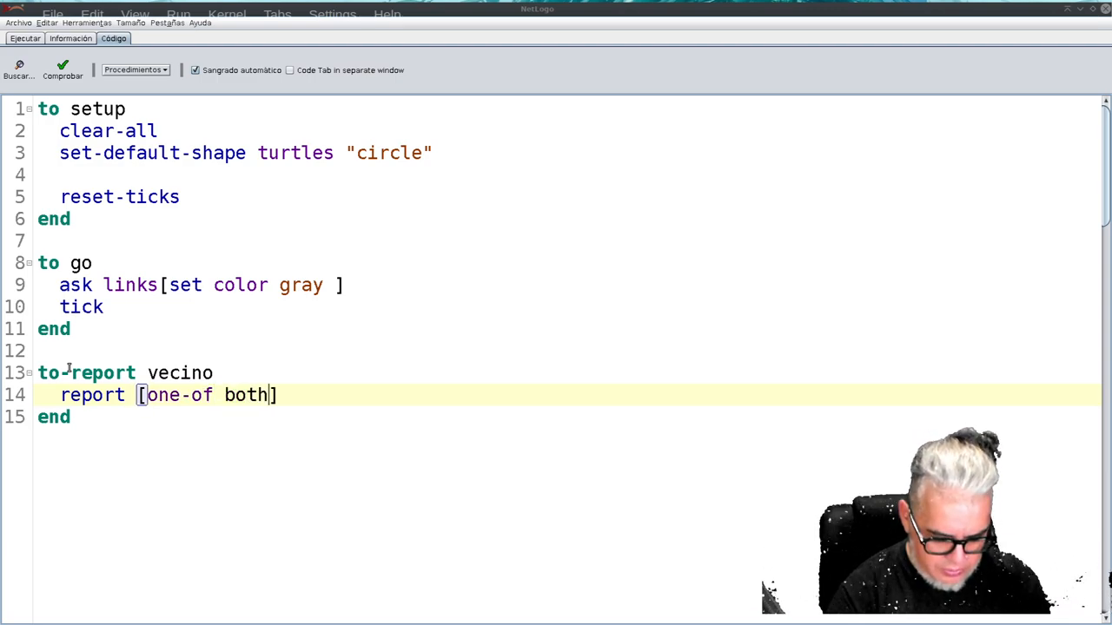
pyautogui.write('-end')
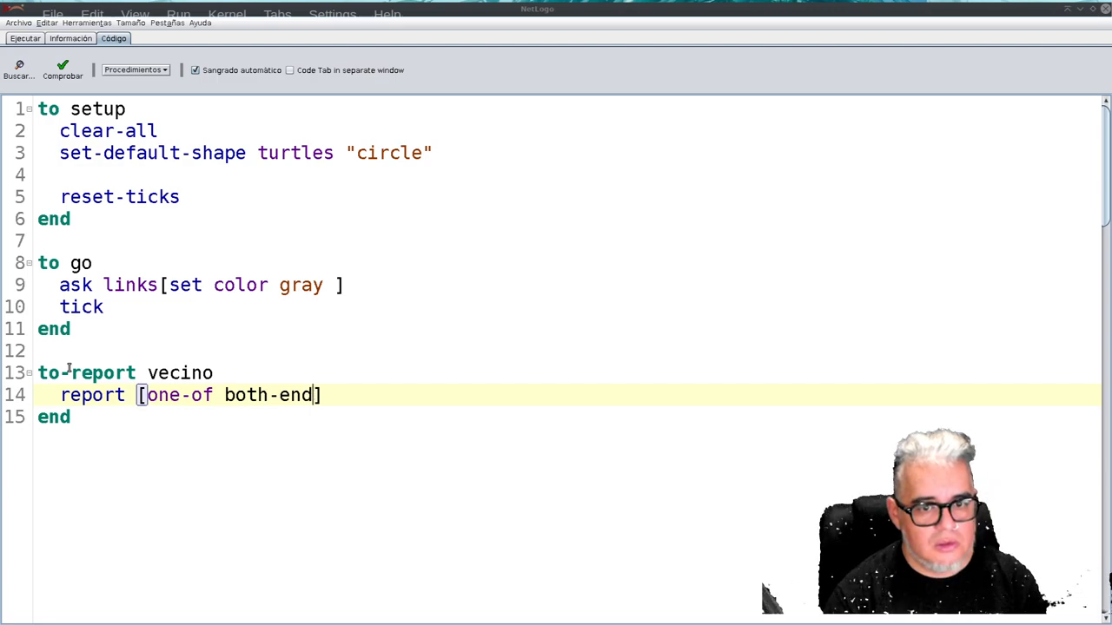
pyautogui.write('s')
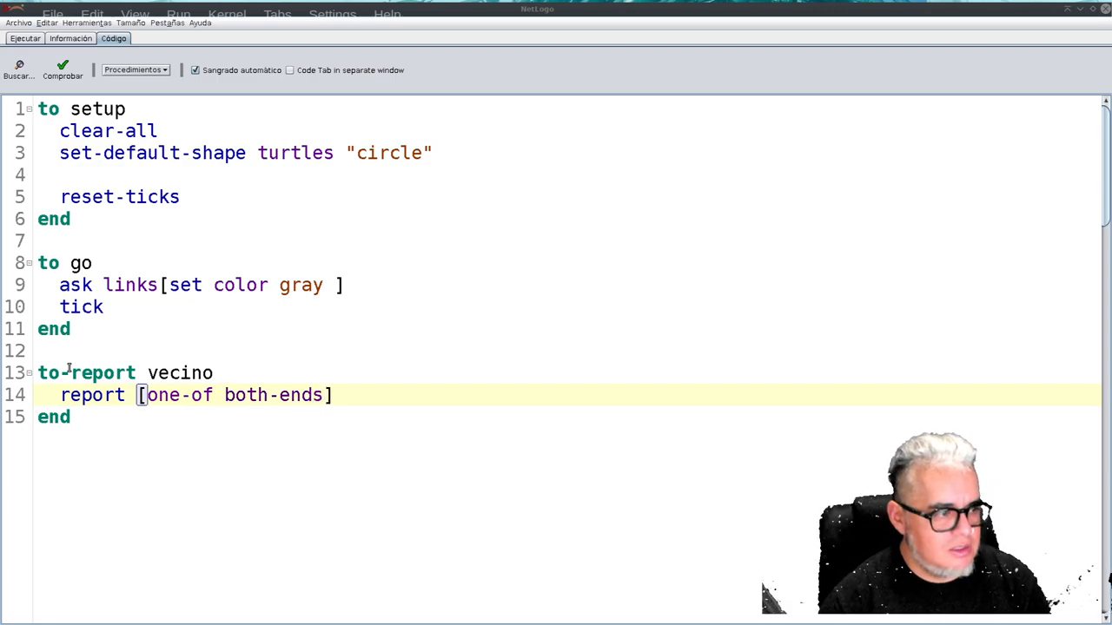
pyautogui.write('of')
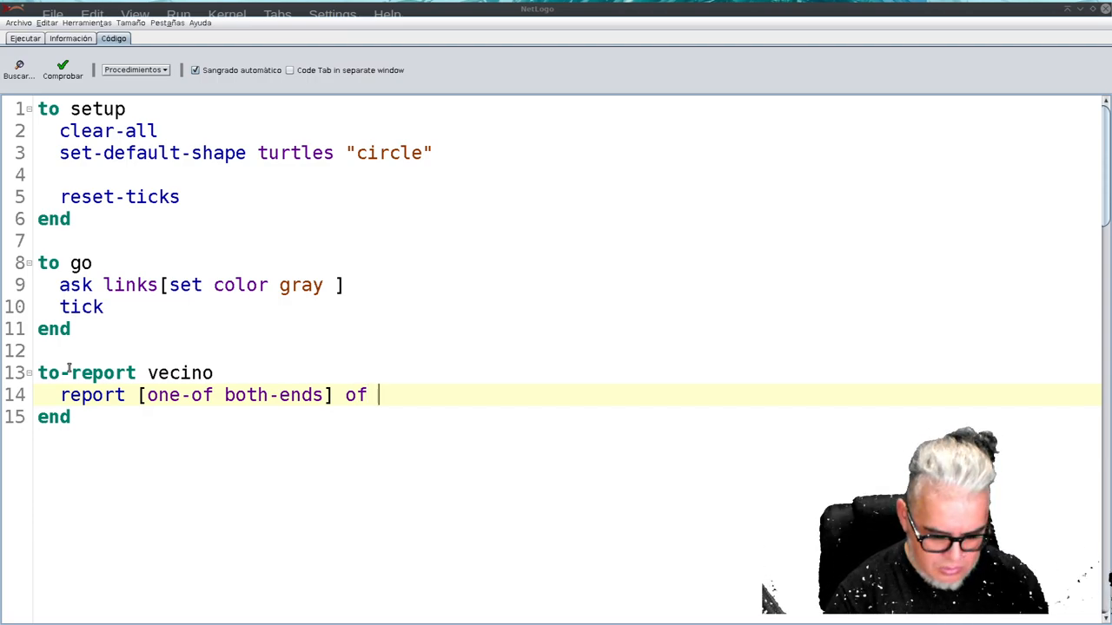
pyautogui.write('one-of')
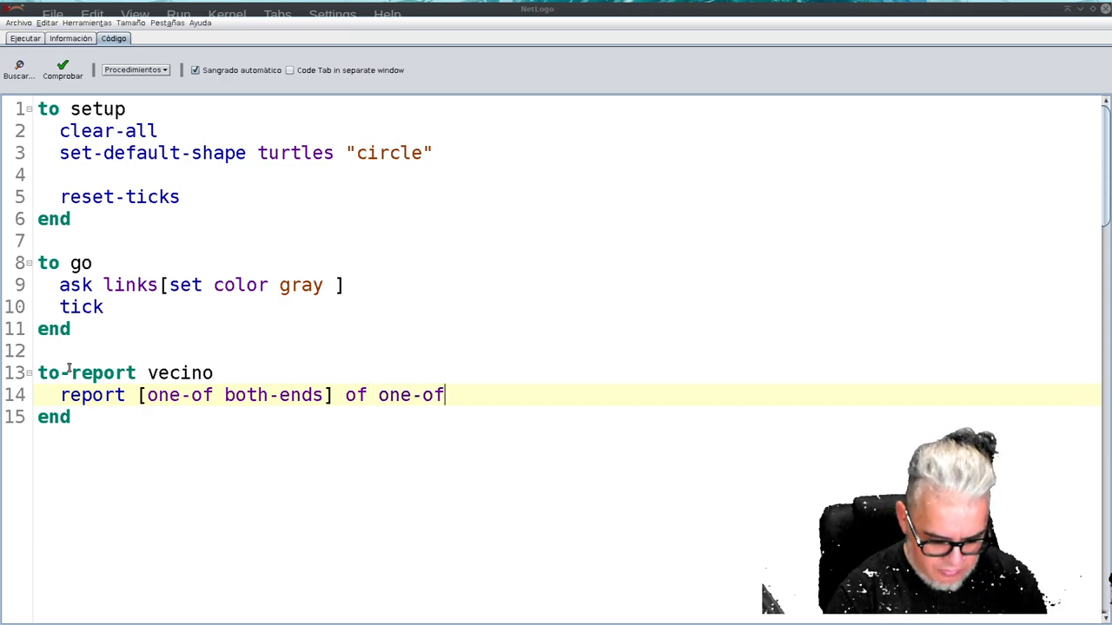
pyautogui.write('links')
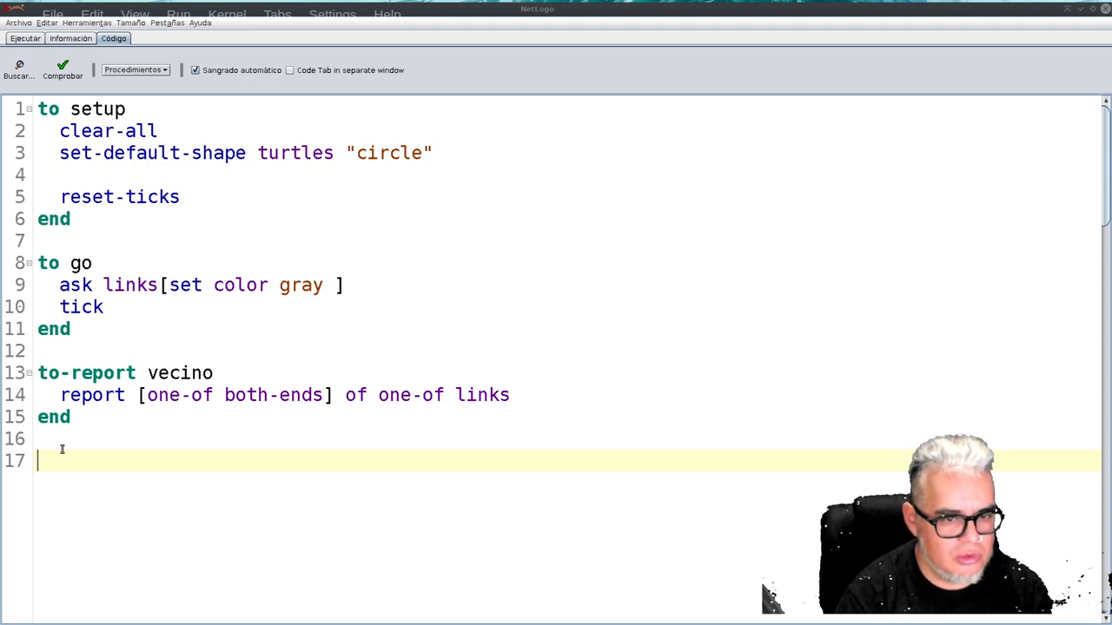
# Step: Define procedure crea-nodo with input [otro-nodo], closed with end
pyautogui.write('to')
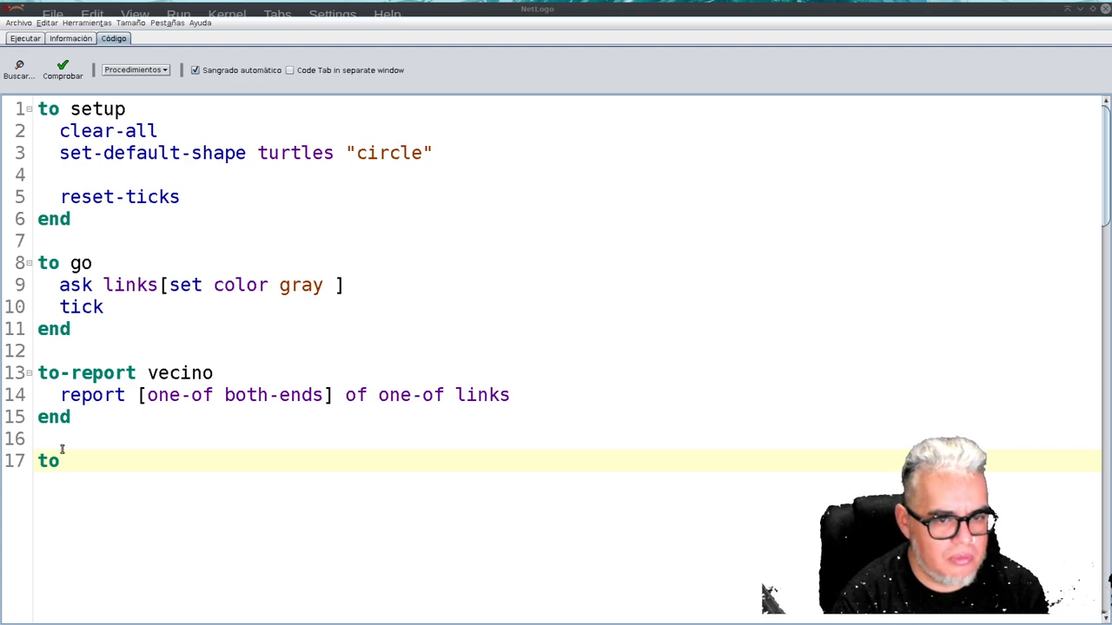
pyautogui.write('crea')
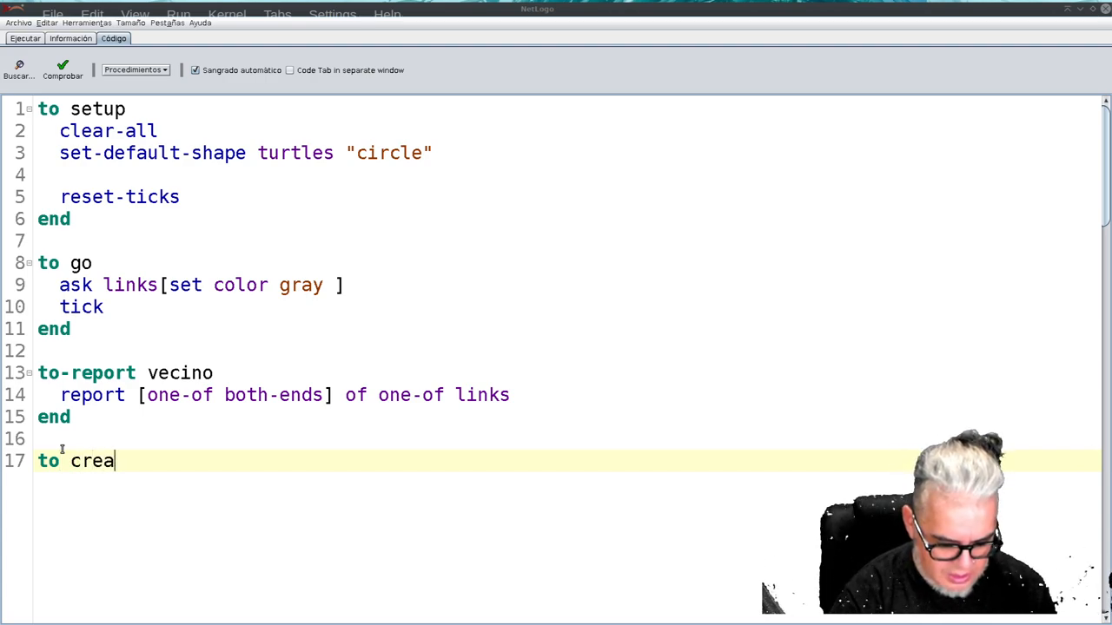
pyautogui.write('-nodo')
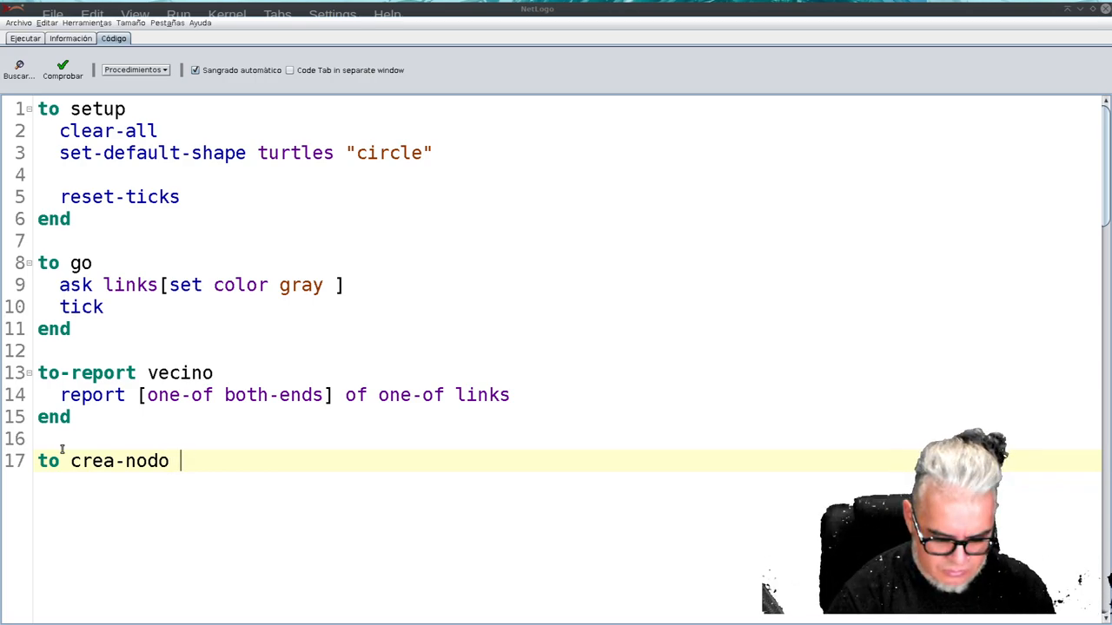
pyautogui.write('[]')
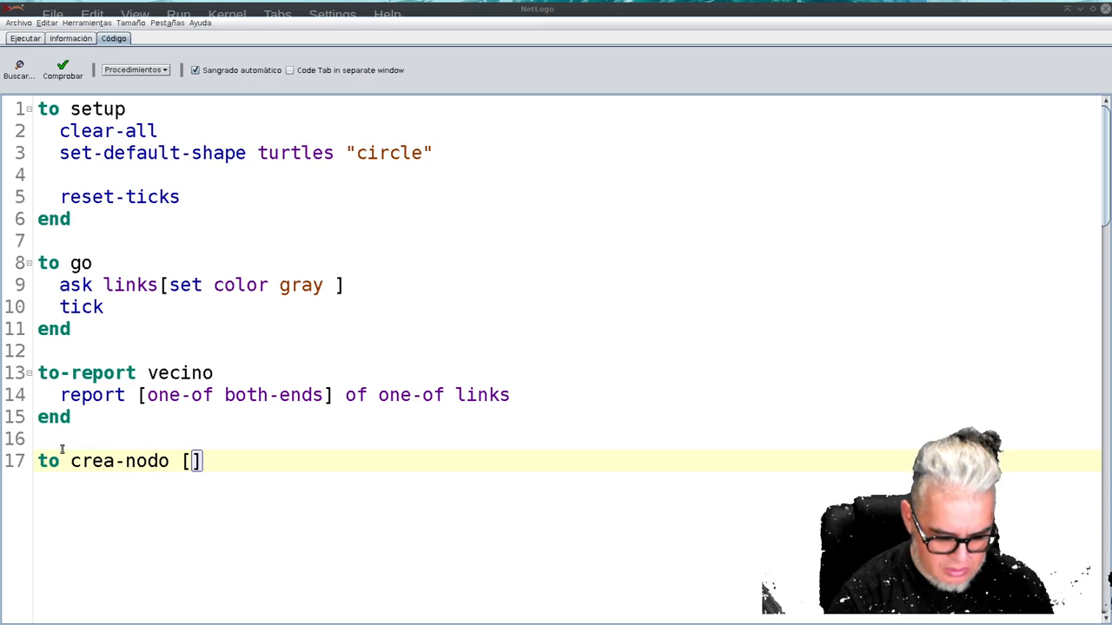
pyautogui.write('otro')
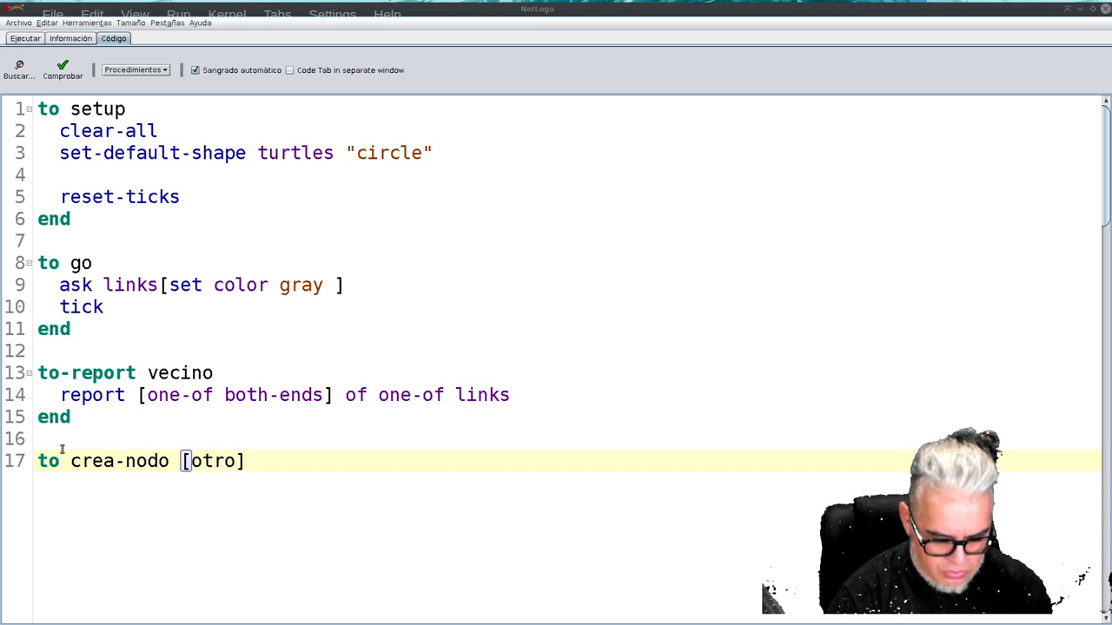
pyautogui.write('-nodo')
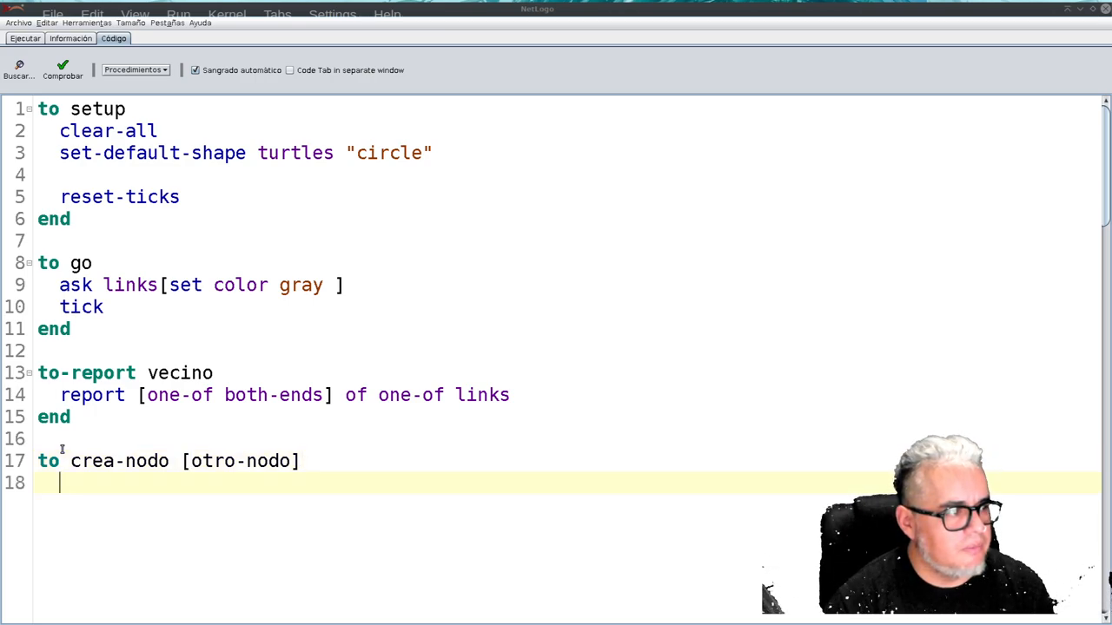
pyautogui.write('end')
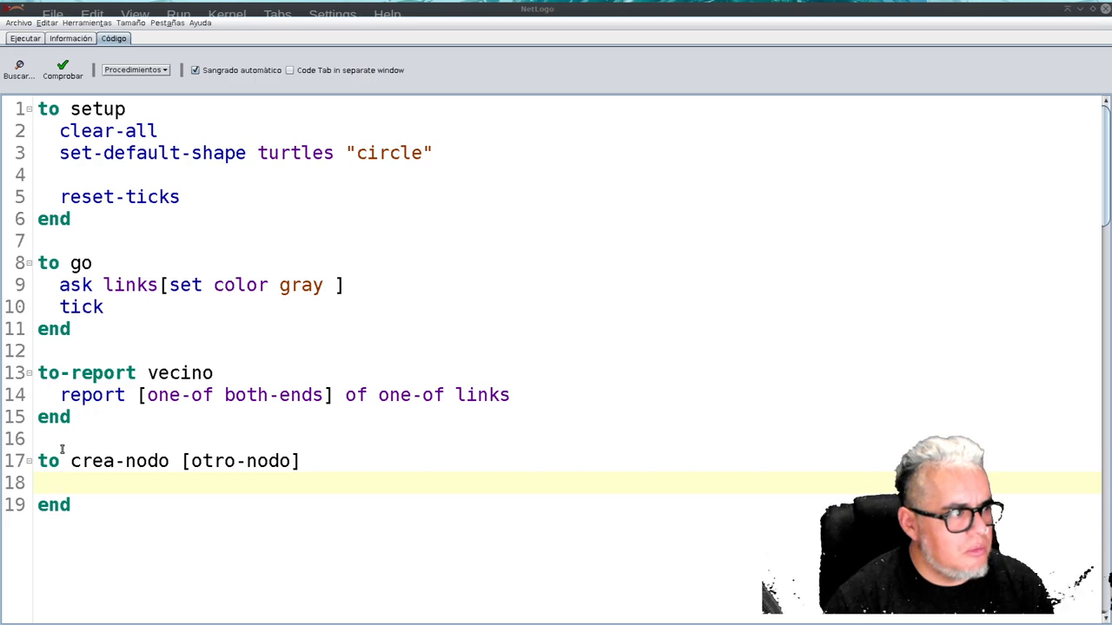
# Step: Make crea-nodo create one turtle set to color red
pyautogui.write('cr')
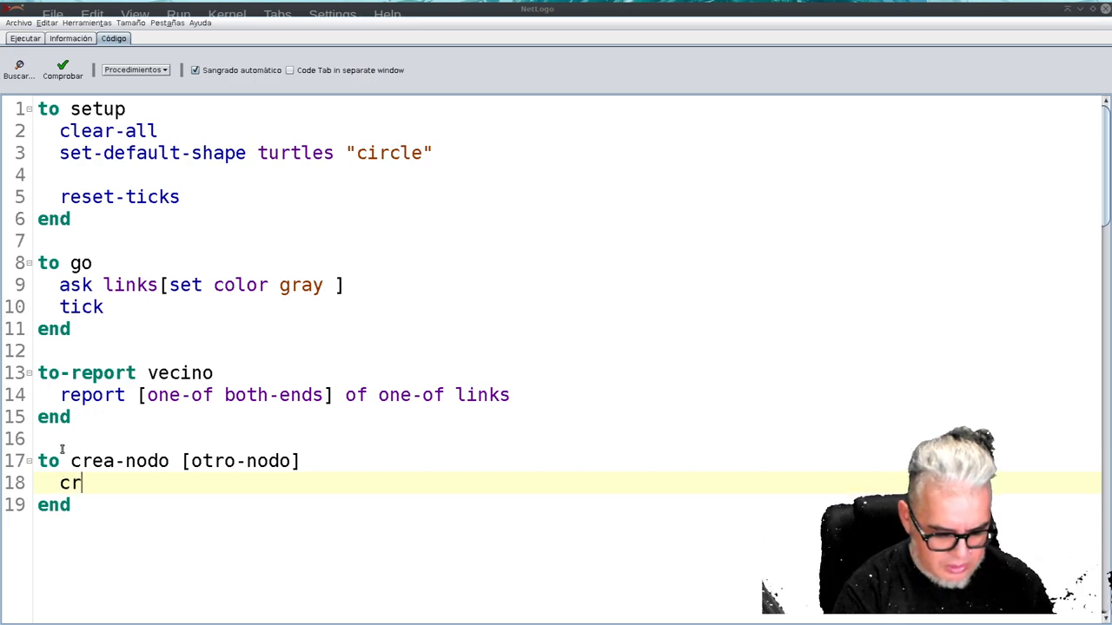
pyautogui.write('t 1')
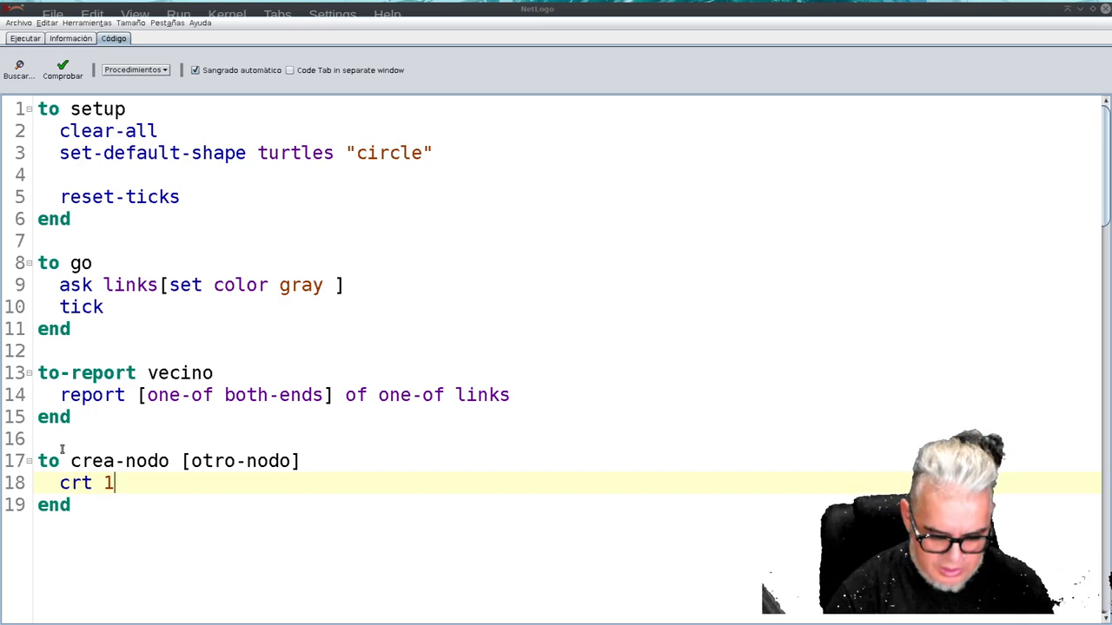
pyautogui.write('[set]')
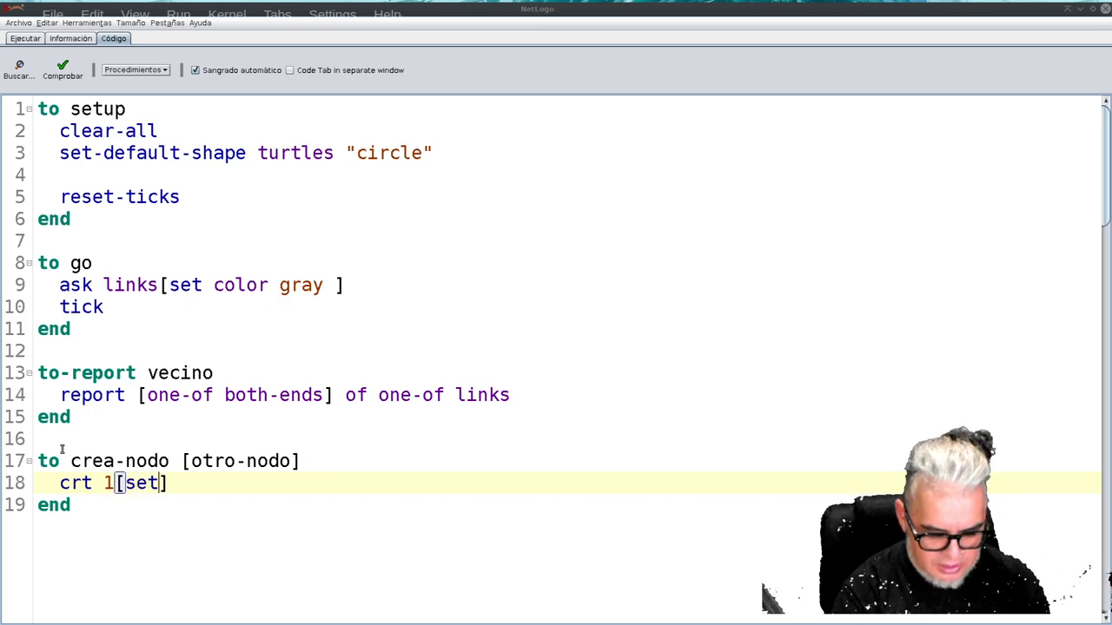
pyautogui.write('color red')
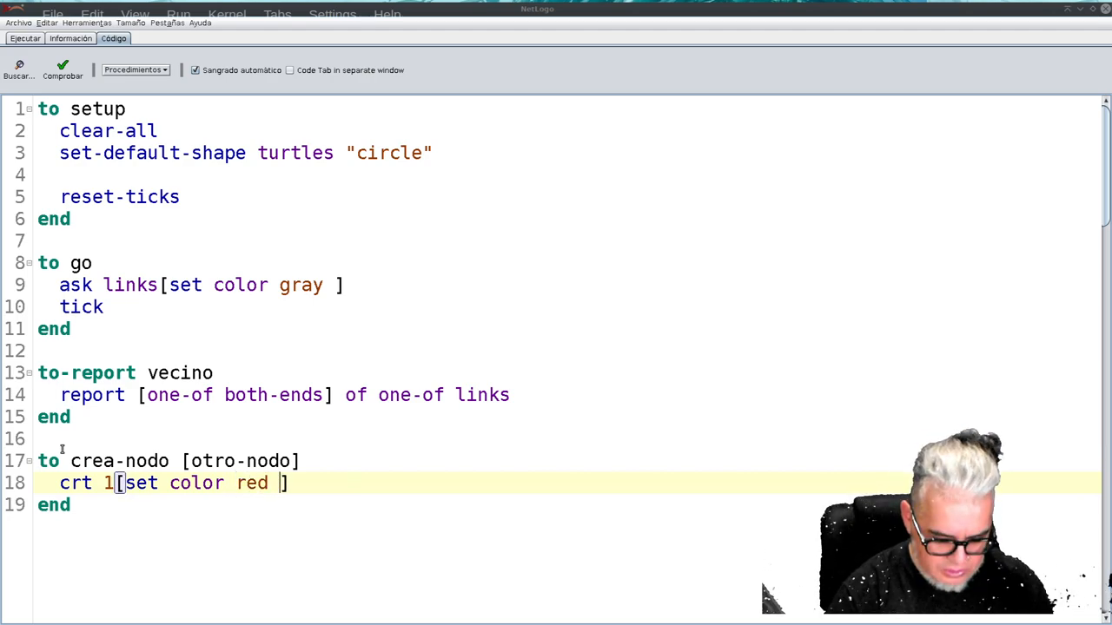
# Step: Add an 'if otro-nodo != nobody' check with a new line for its commands
pyautogui.write('if otro')
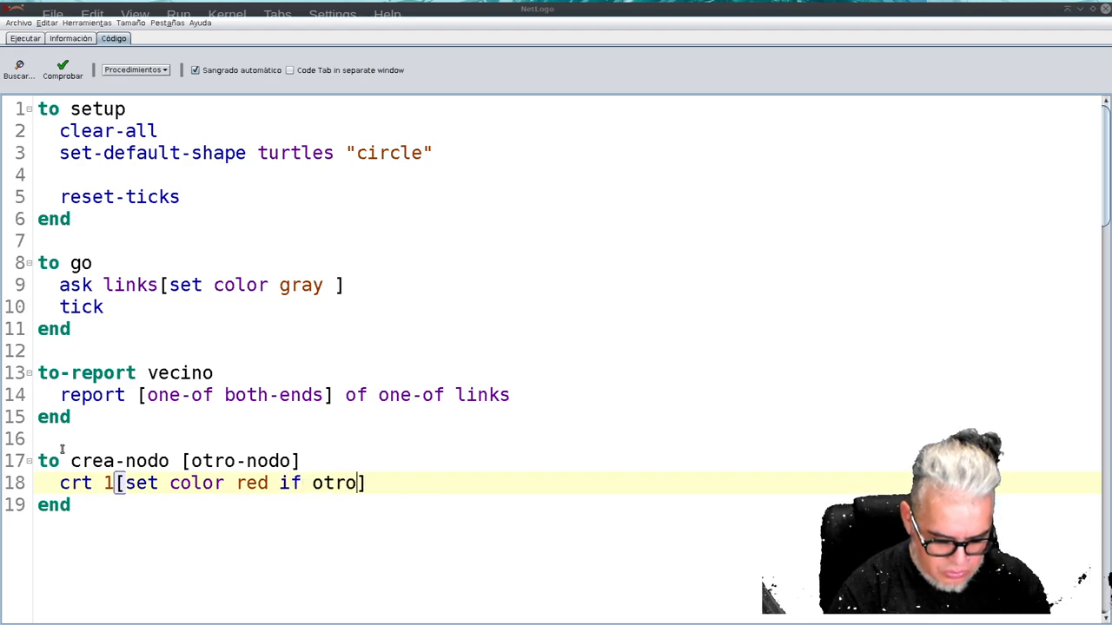
pyautogui.write('-no')
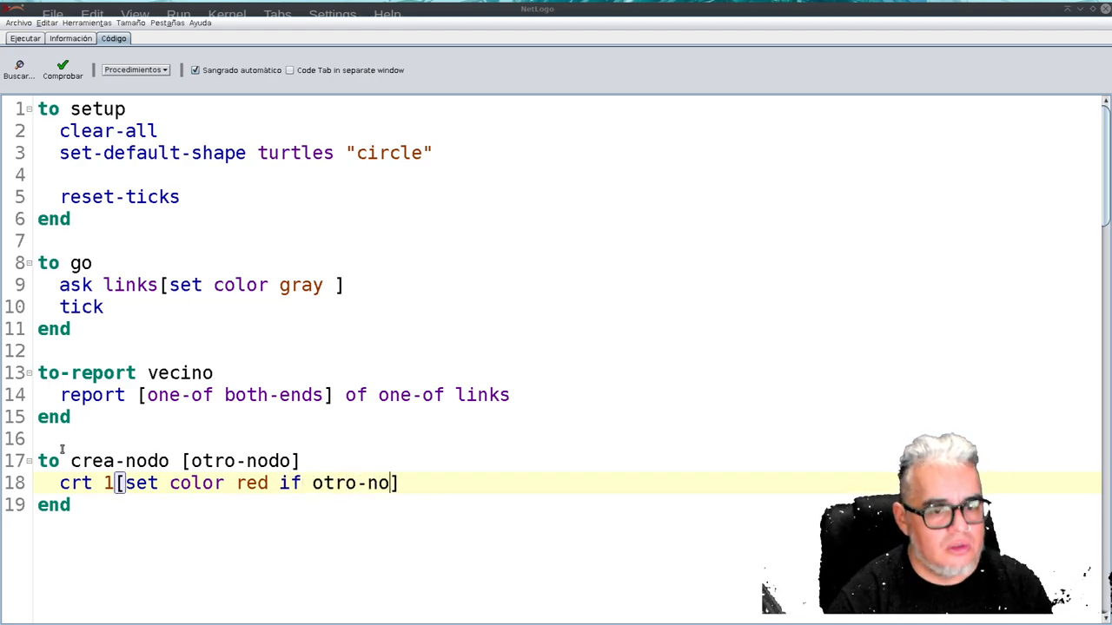
pyautogui.write('do]')
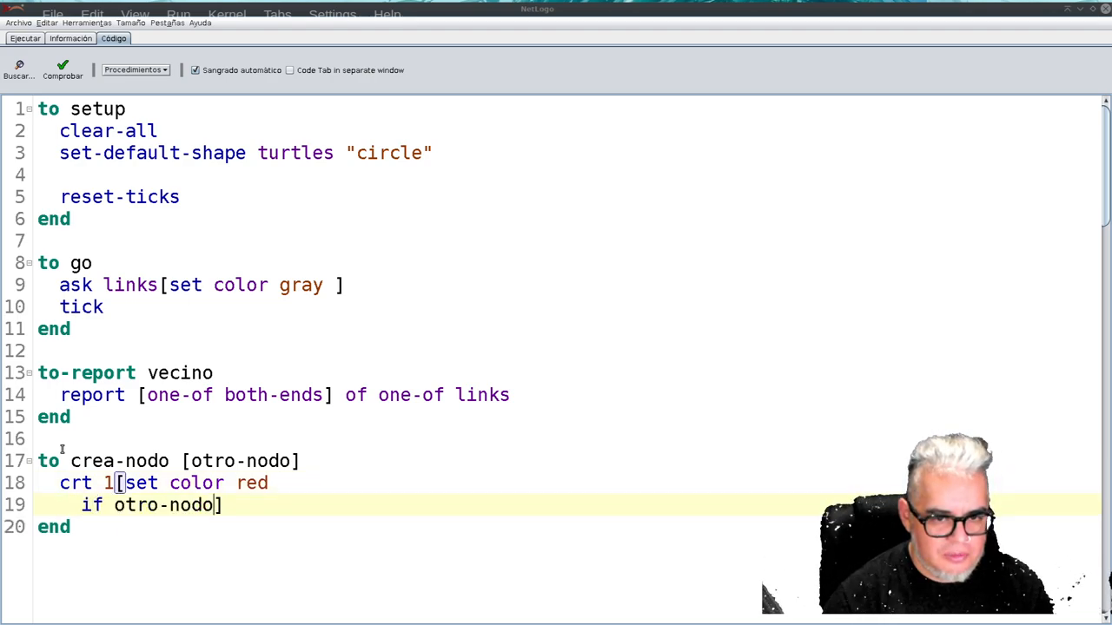
pyautogui.write('!')
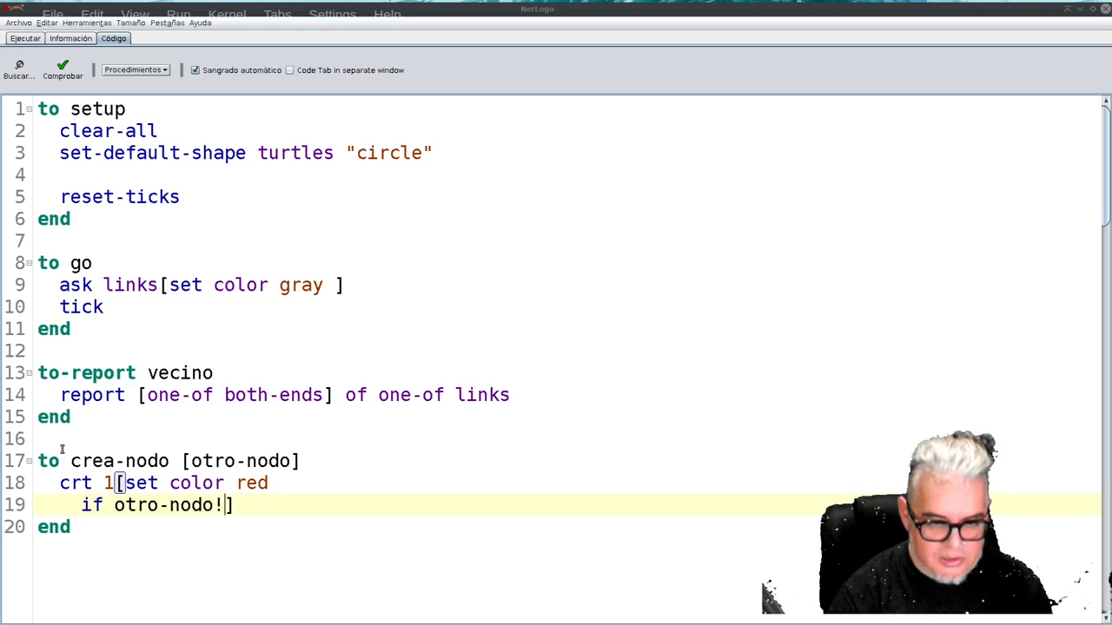
pyautogui.write('=')
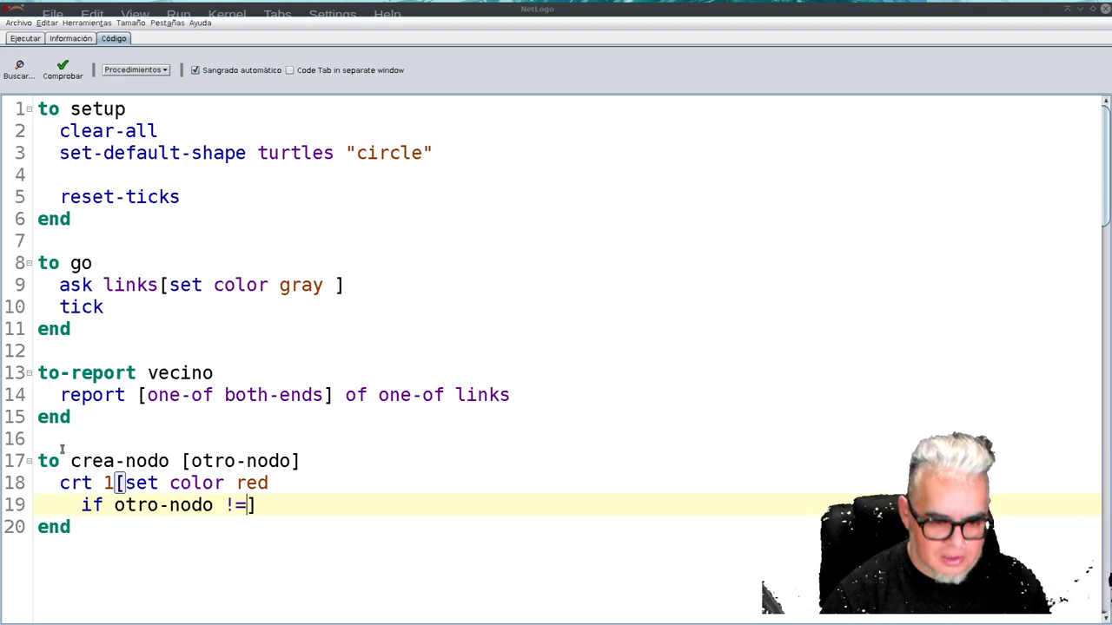
pyautogui.write('nobody')
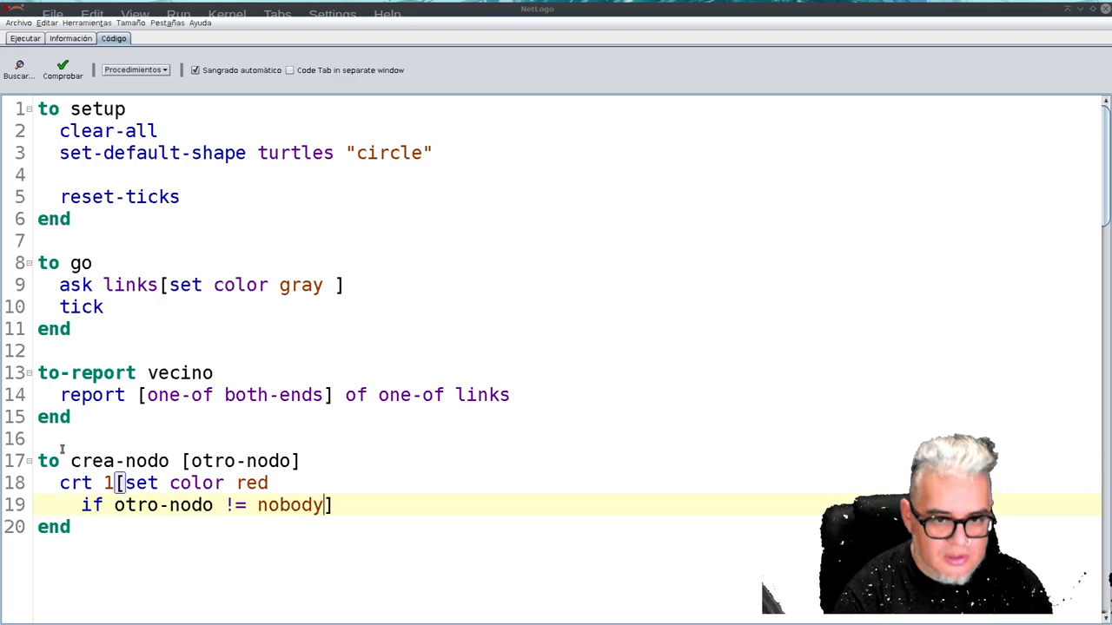
pyautogui.press('Return')
pyautogui.write('[')
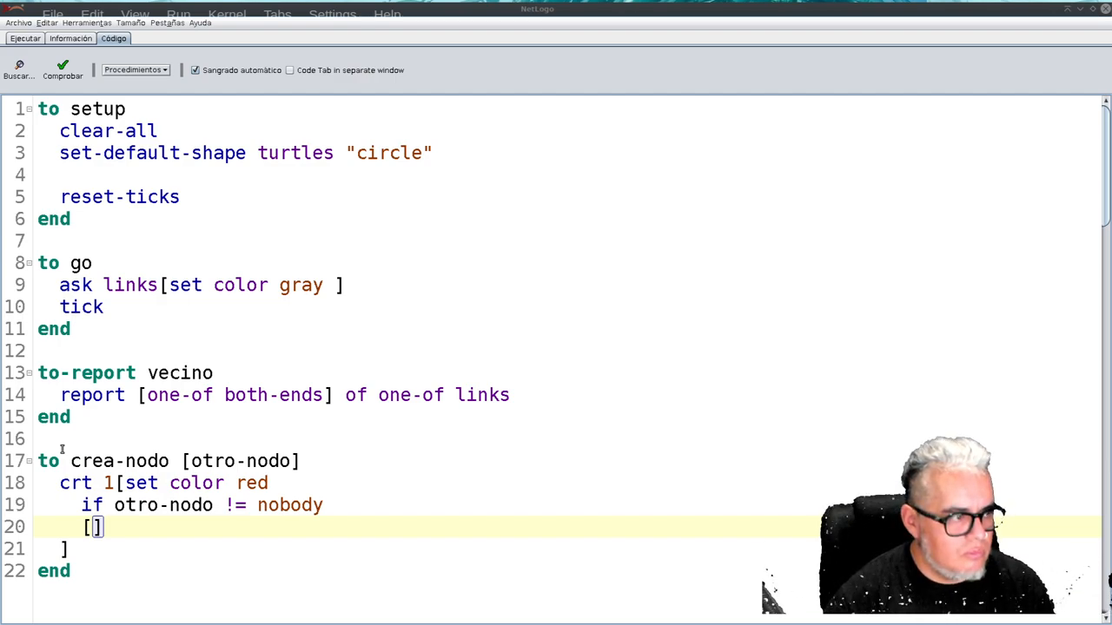
# Step: Inside the if, create a link with otro-nodo colored green
pyautogui.write('cre')
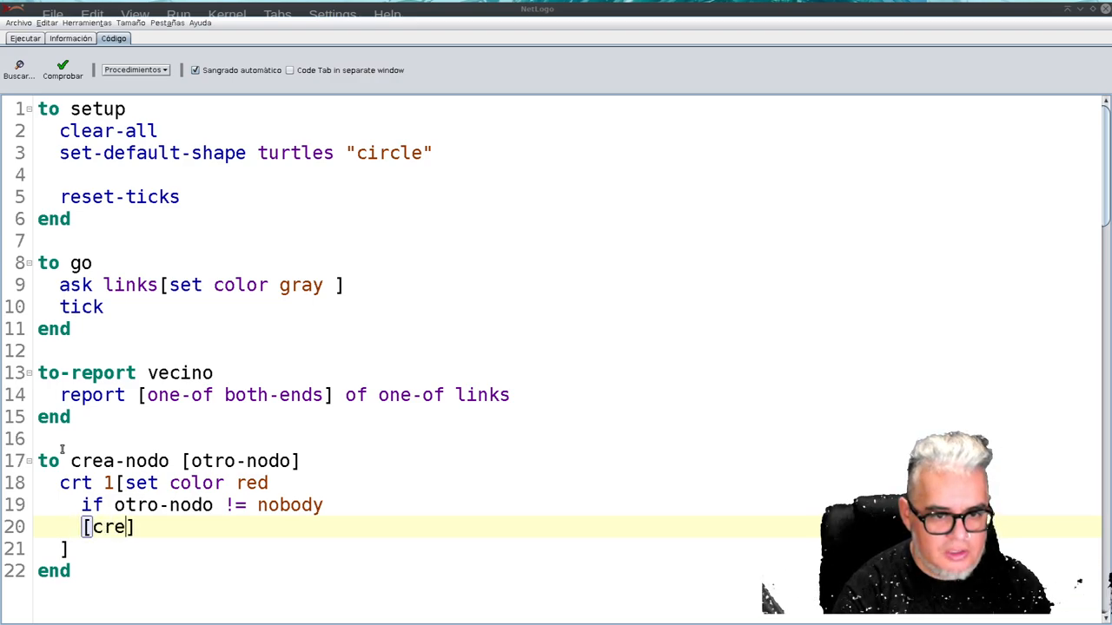
pyautogui.write('te-li')
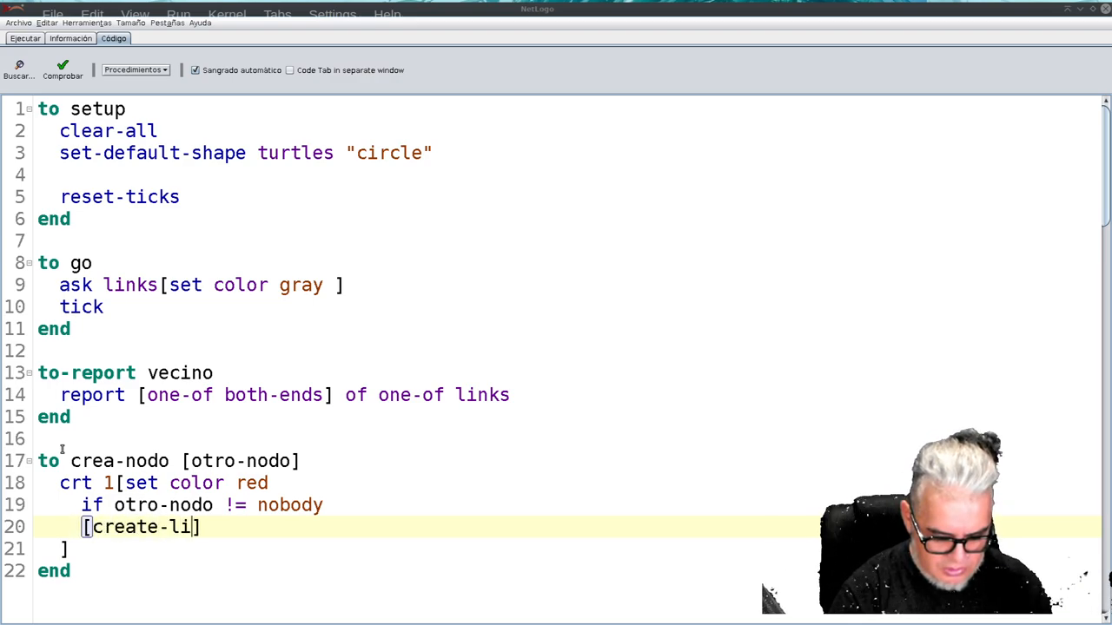
pyautogui.write('nk-w')
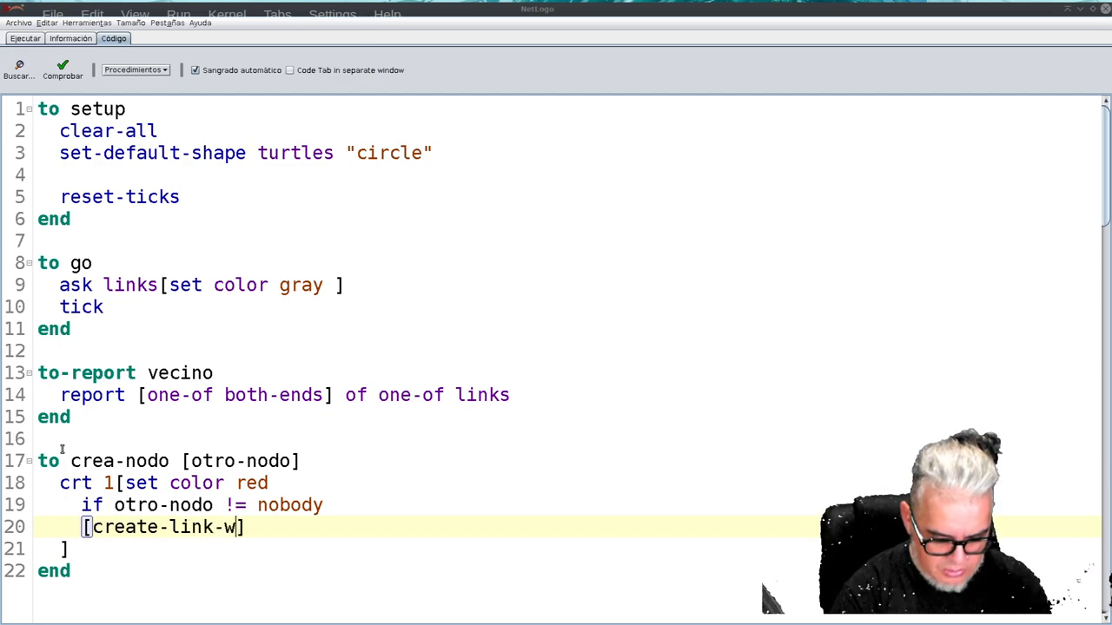
pyautogui.write('ith')
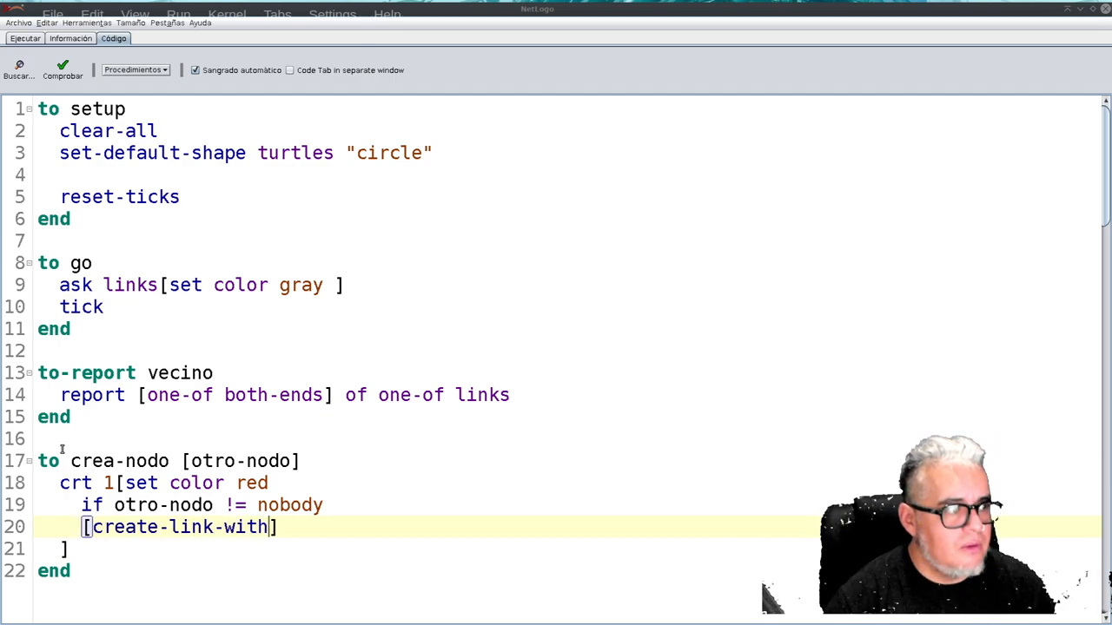
pyautogui.write('otro')
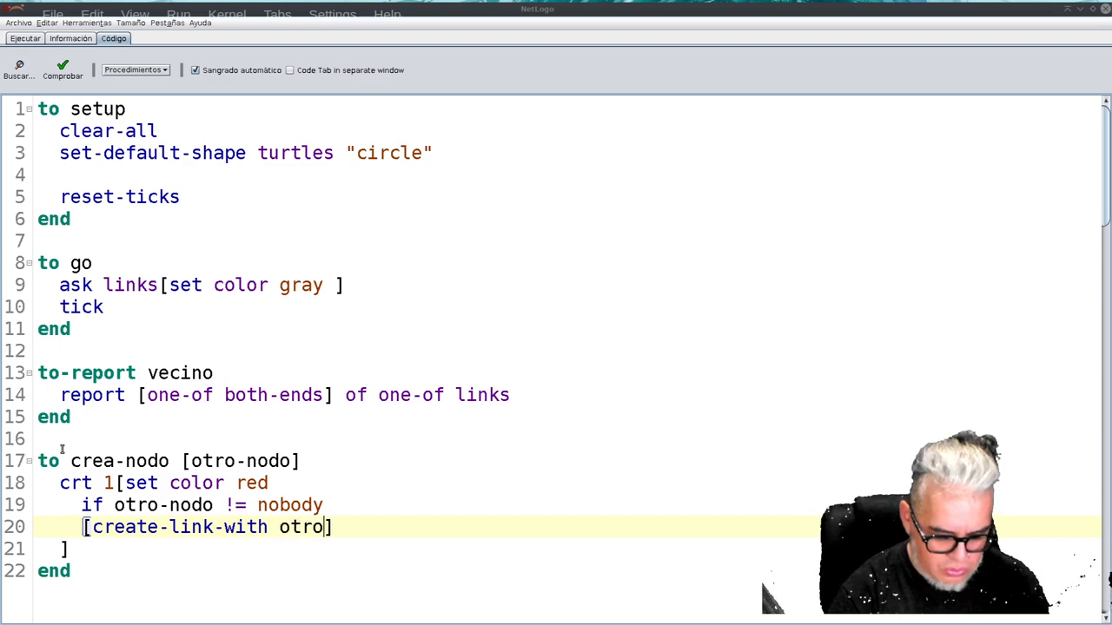
pyautogui.write('-nodo')
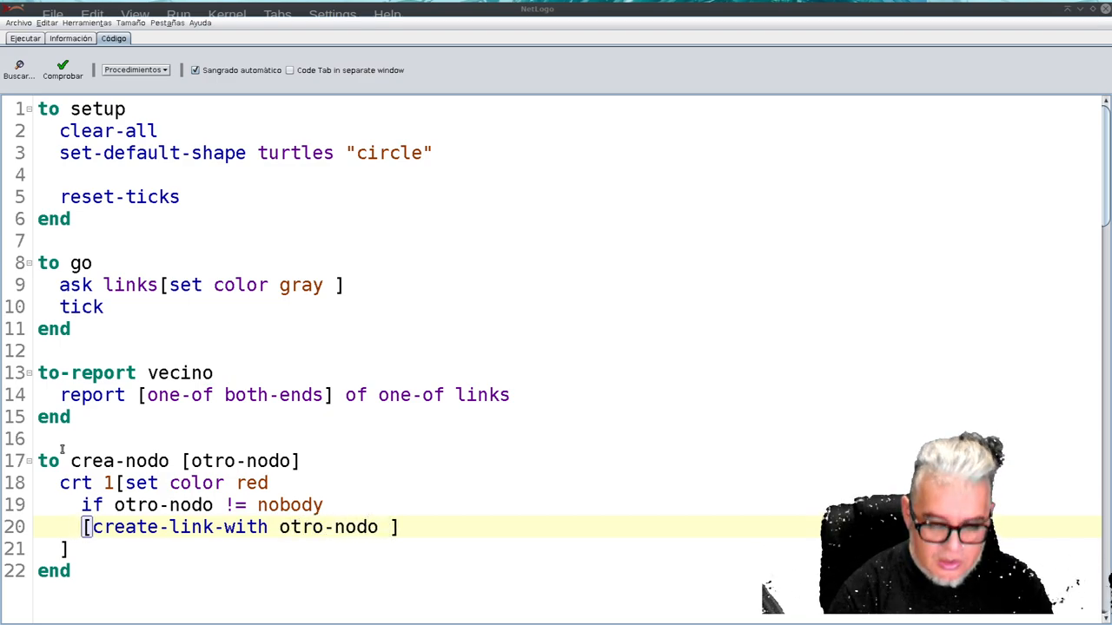
pyautogui.write('[s]')
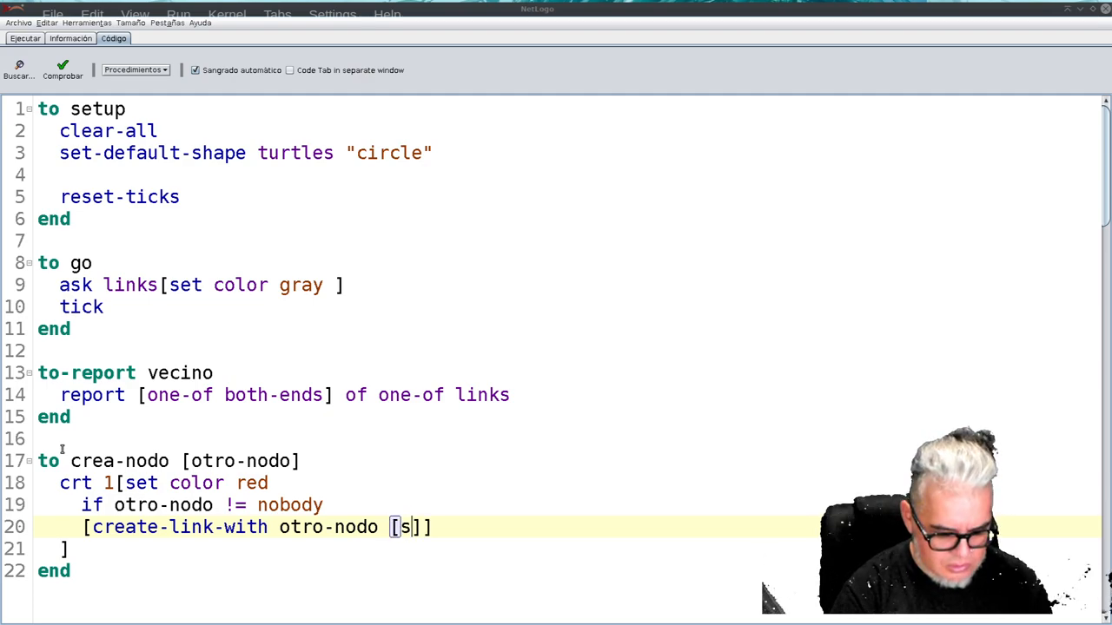
pyautogui.write('et color')
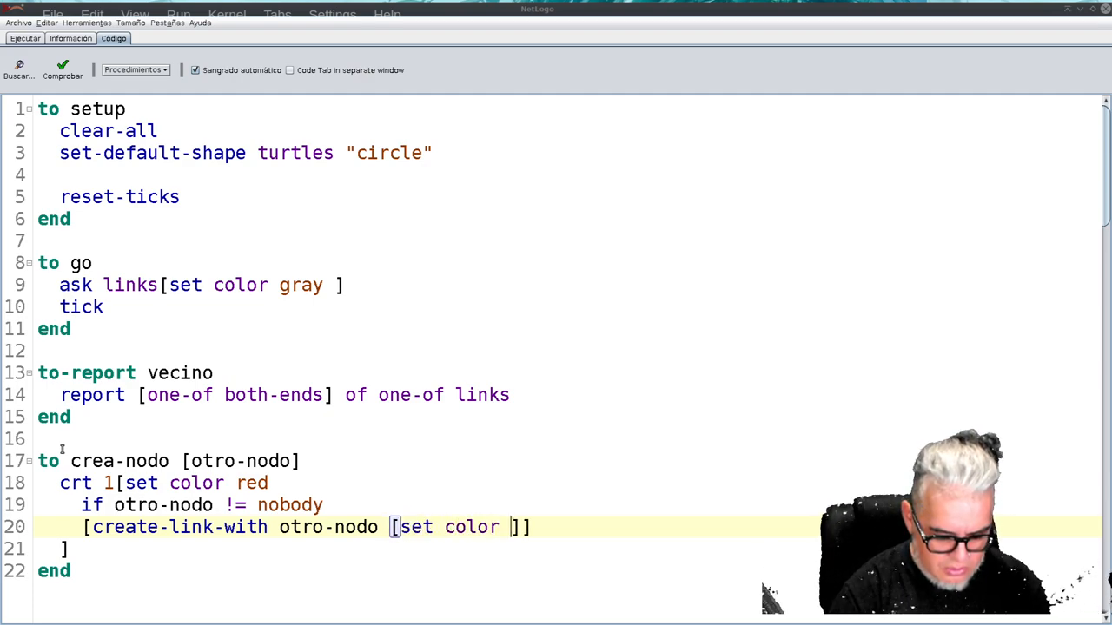
pyautogui.write('green')
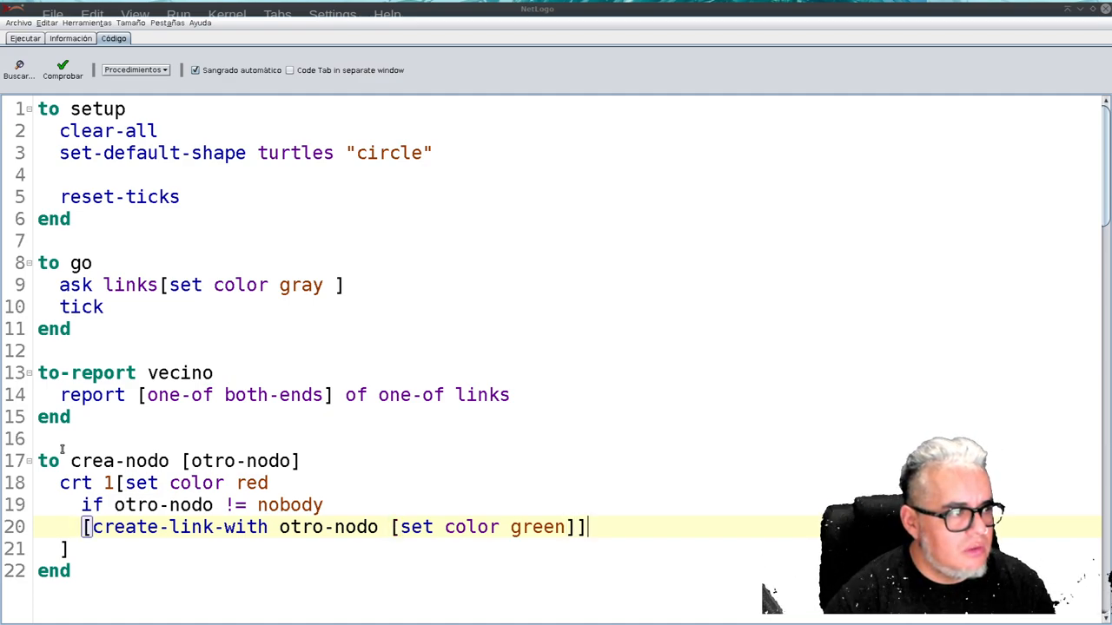
pyautogui.press('Return')
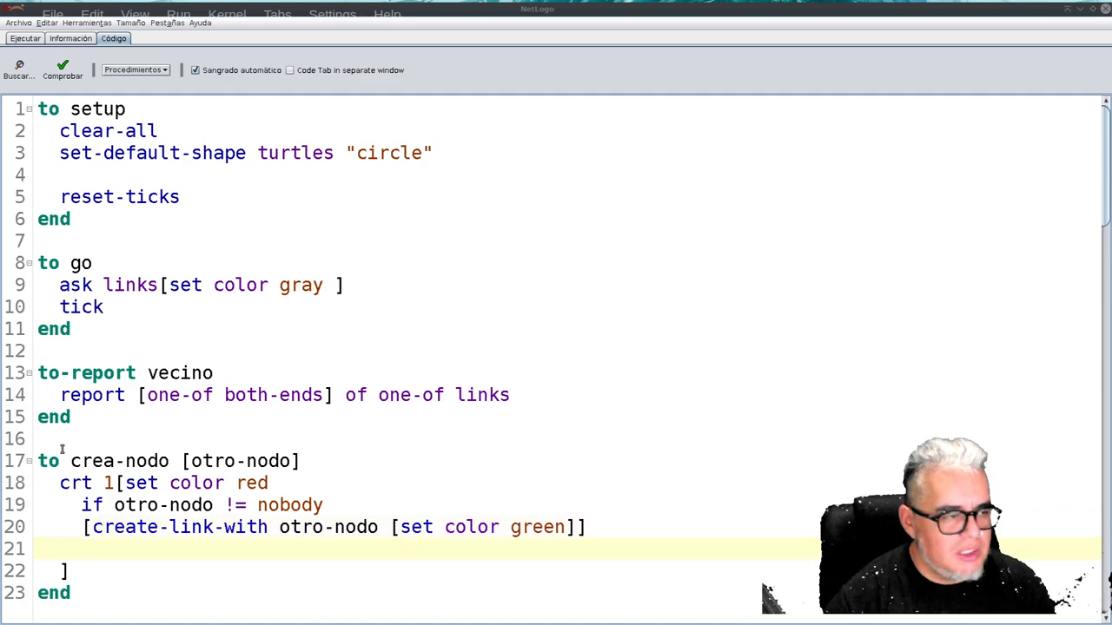
# Step: Have the new turtle move-to otro-nodo and go forward 8
pyautogui.write('mov')
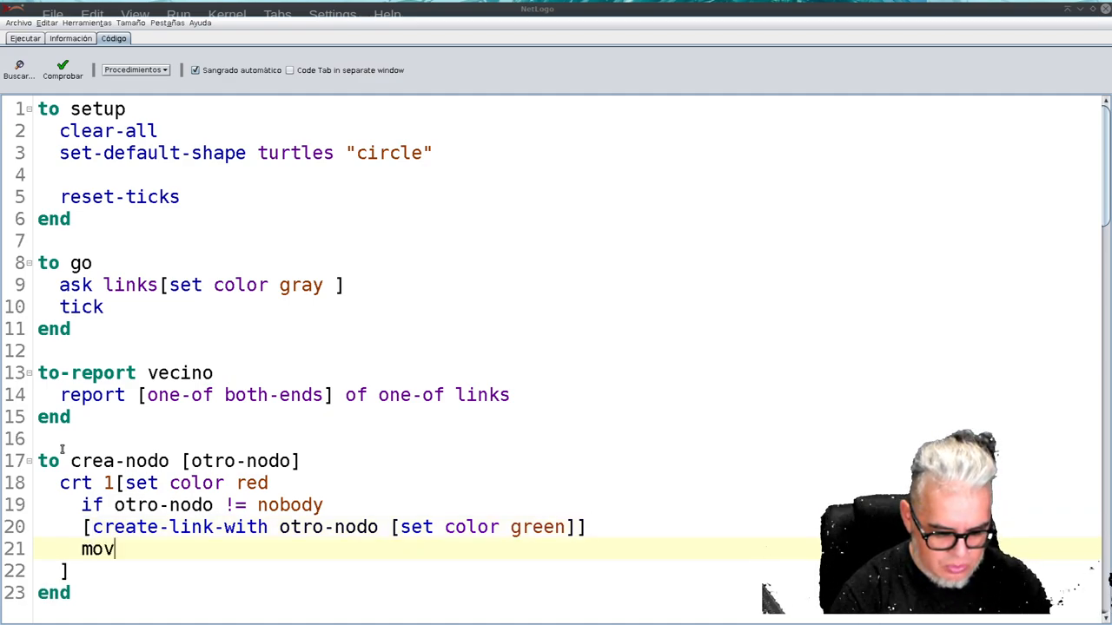
pyautogui.write('e-')
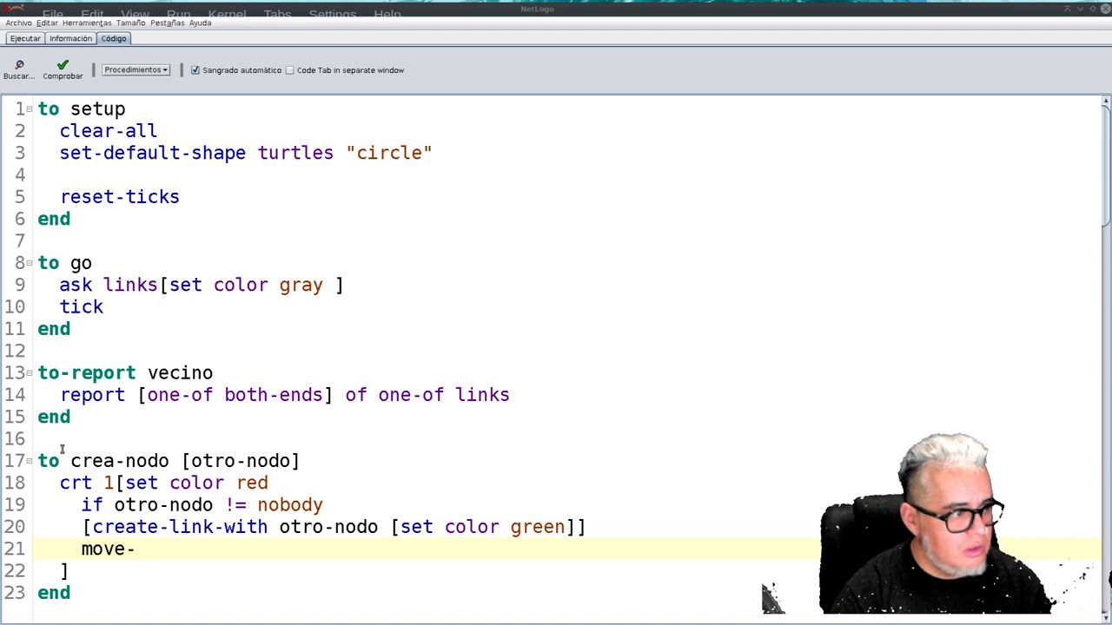
pyautogui.write('to otr')
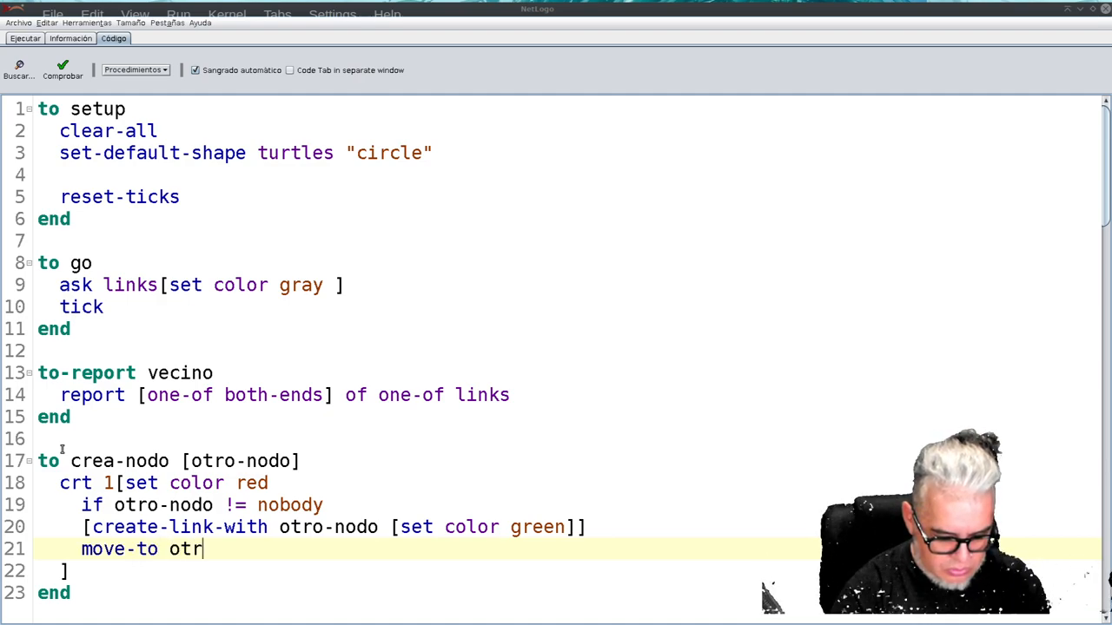
pyautogui.write('o-nodo')
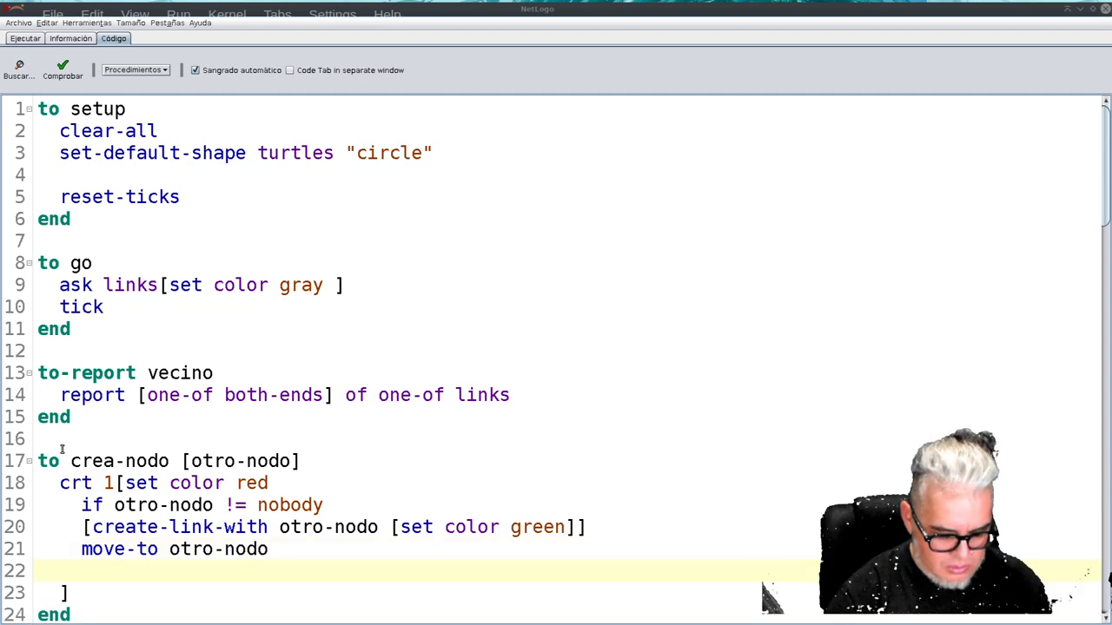
pyautogui.write('fd 8')
pyautogui.click(569, 593)
pyautogui.write(']')
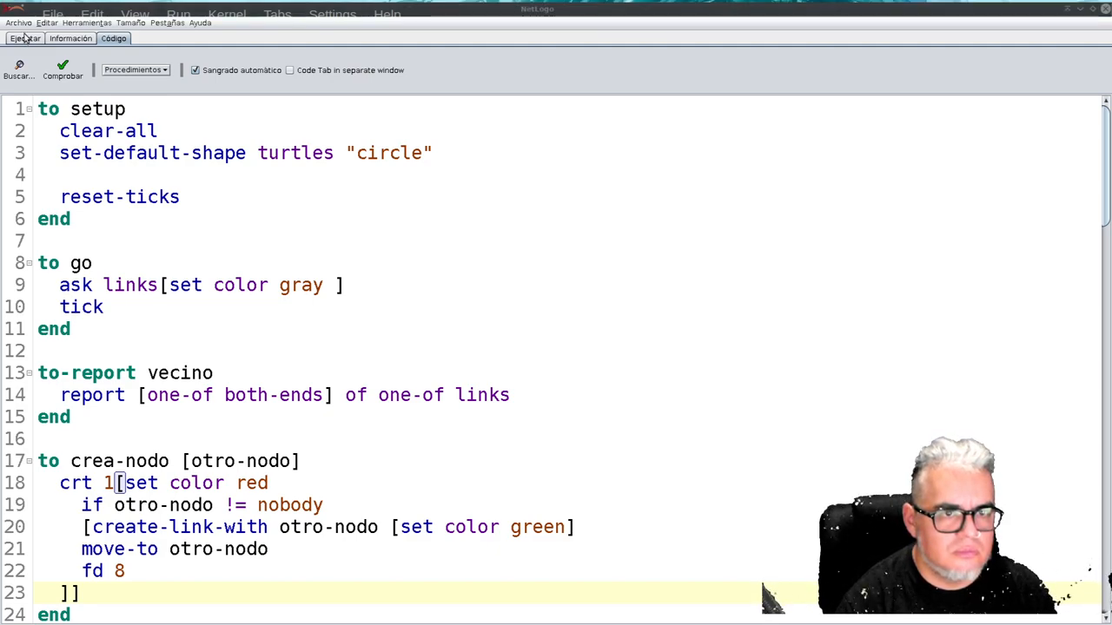
# Step: Add a setup button to the model interface
pyautogui.click(24, 38)
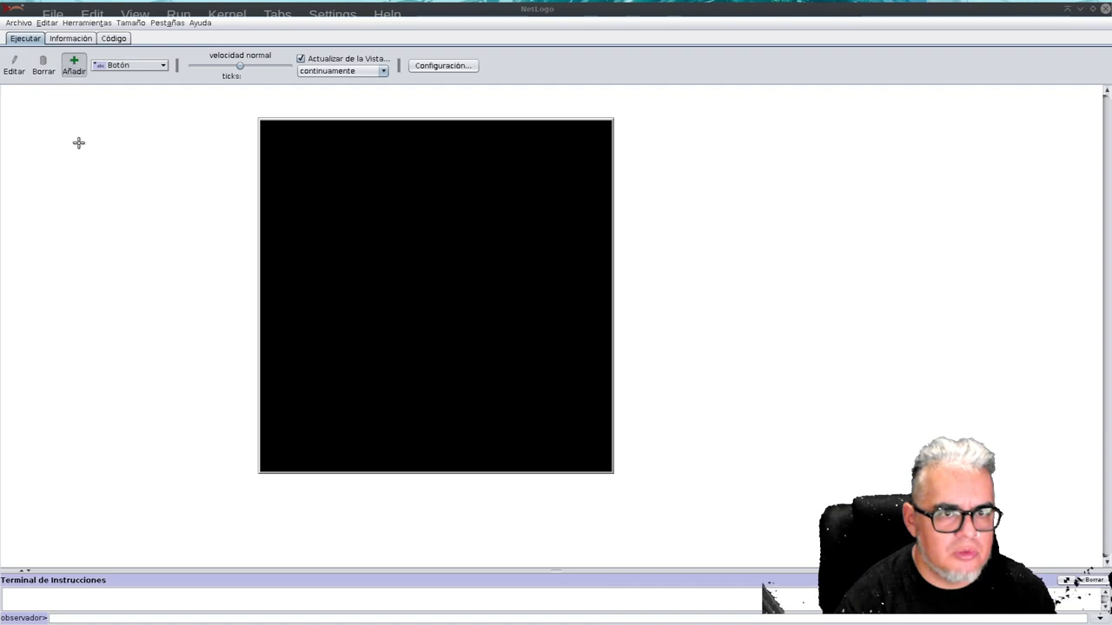
pyautogui.click(78, 143)
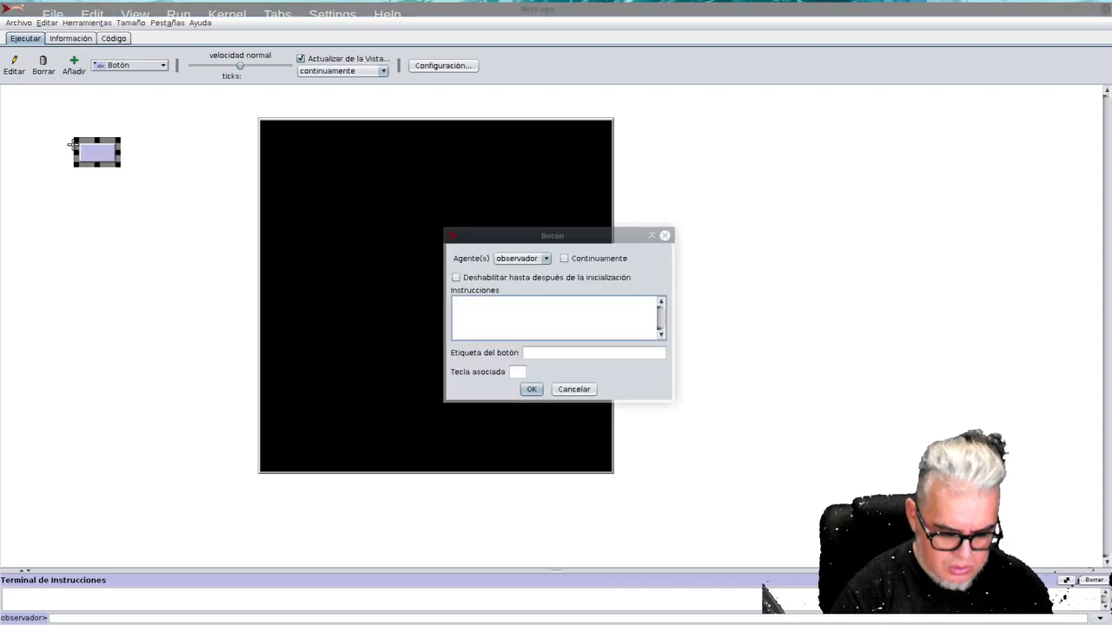
pyautogui.write('setup')
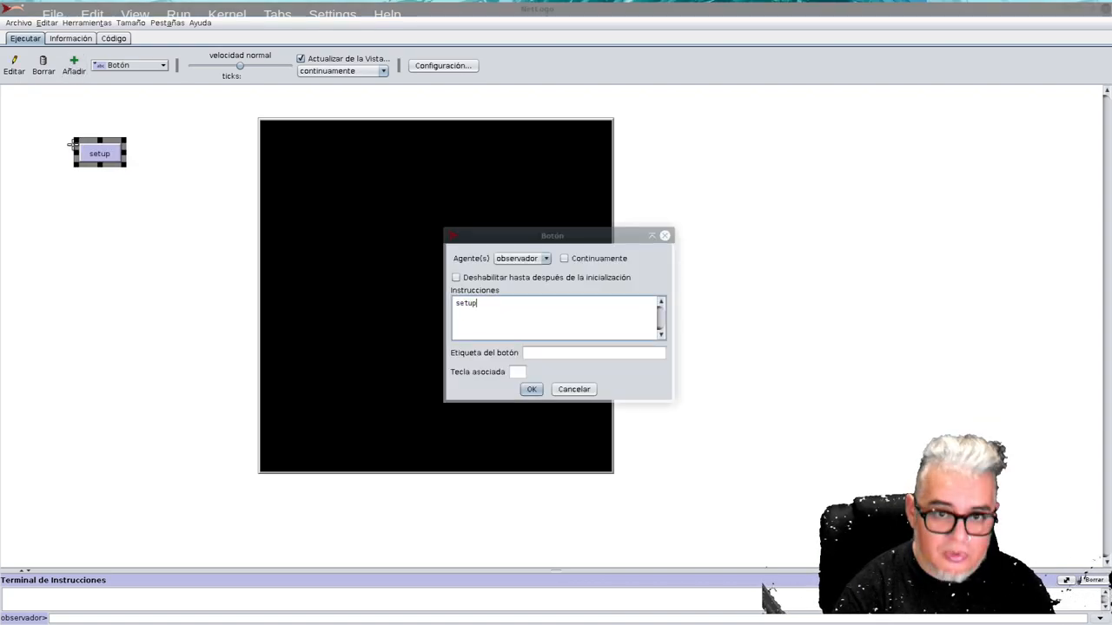
pyautogui.click(531, 390)
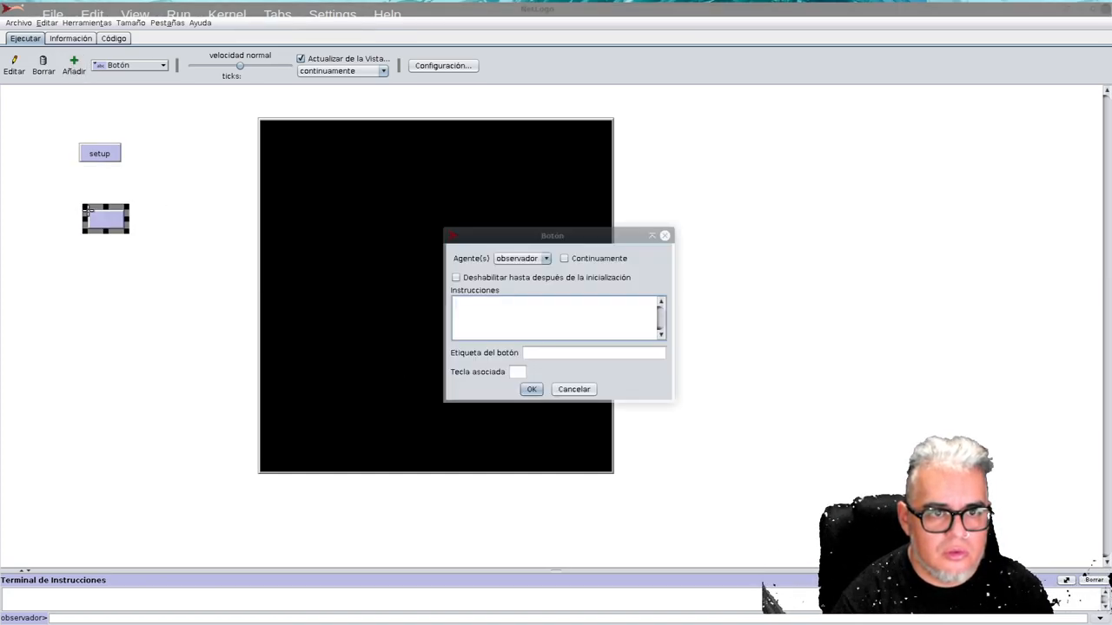
# Step: Add a continuously repeating go button and place it under setup
pyautogui.write('go')
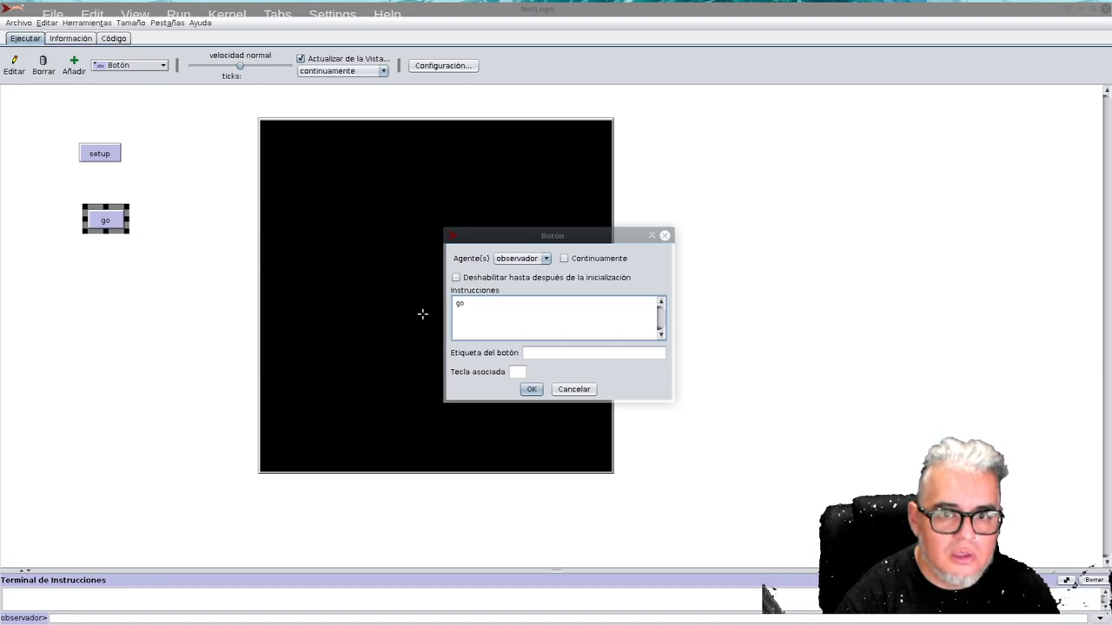
pyautogui.click(564, 258)
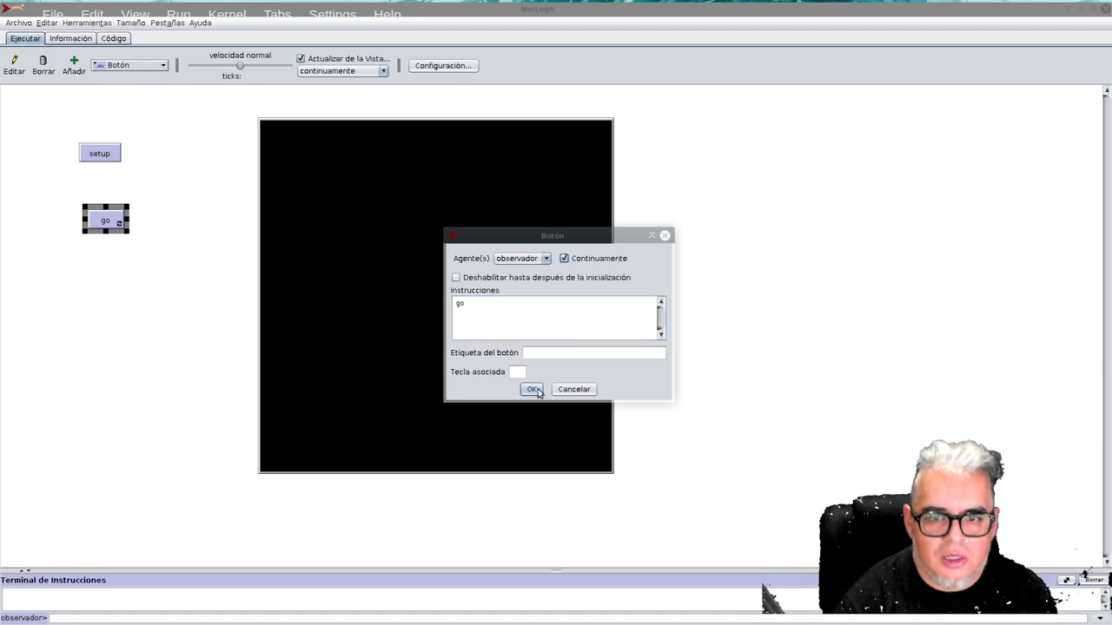
pyautogui.click(532, 389)
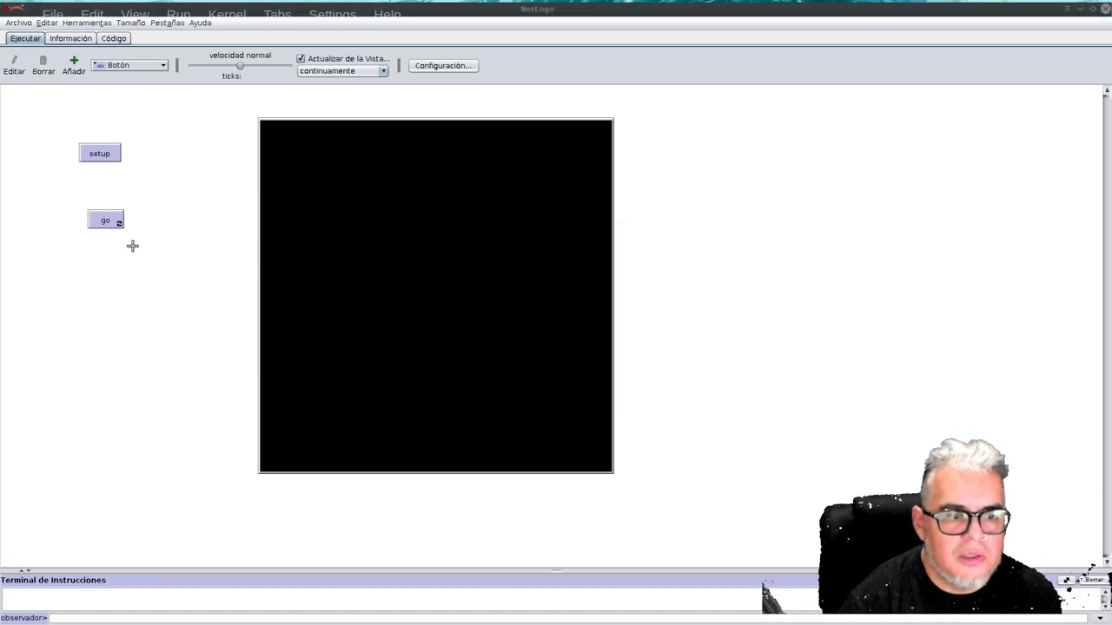
pyautogui.moveTo(105, 220); pyautogui.dragTo(99, 189)
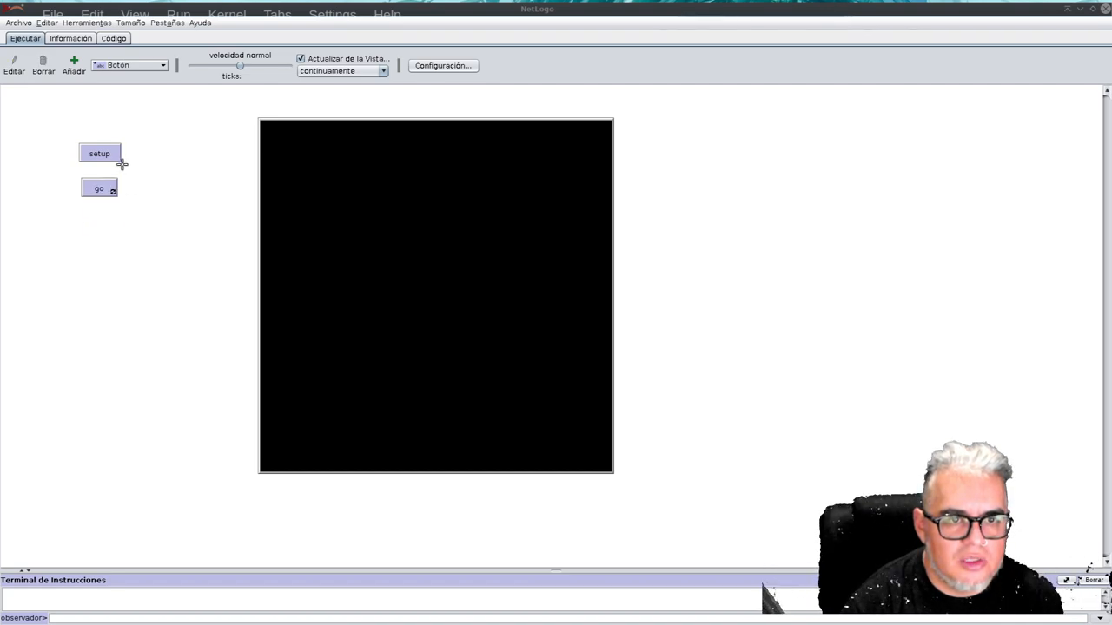
# Step: Run setup, then start and stop go to test the model
pyautogui.click(99, 152)
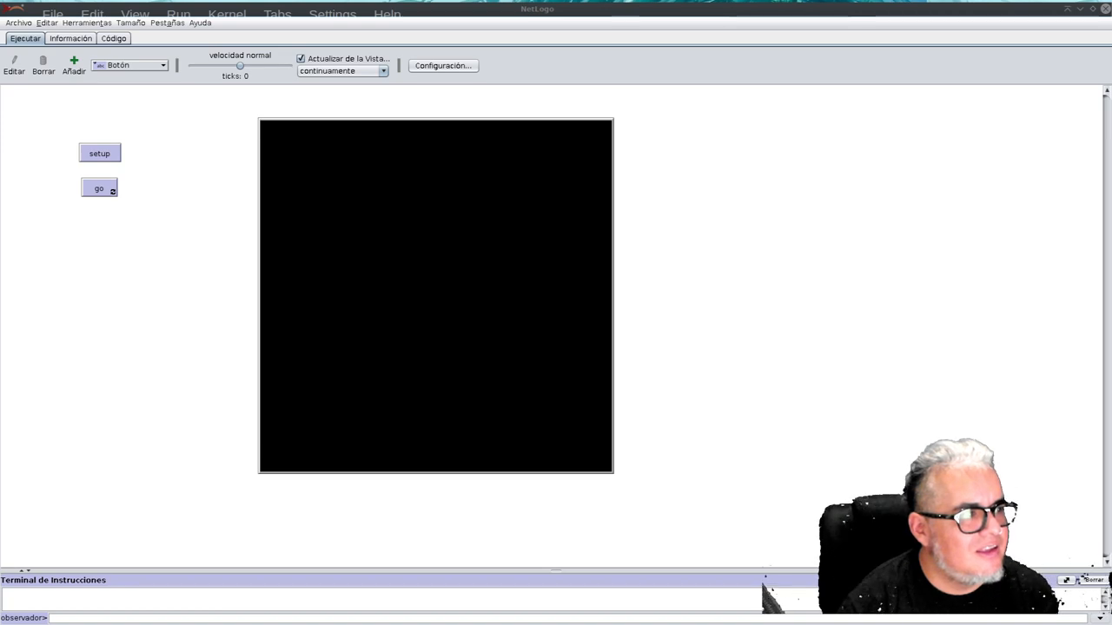
pyautogui.click(99, 189)
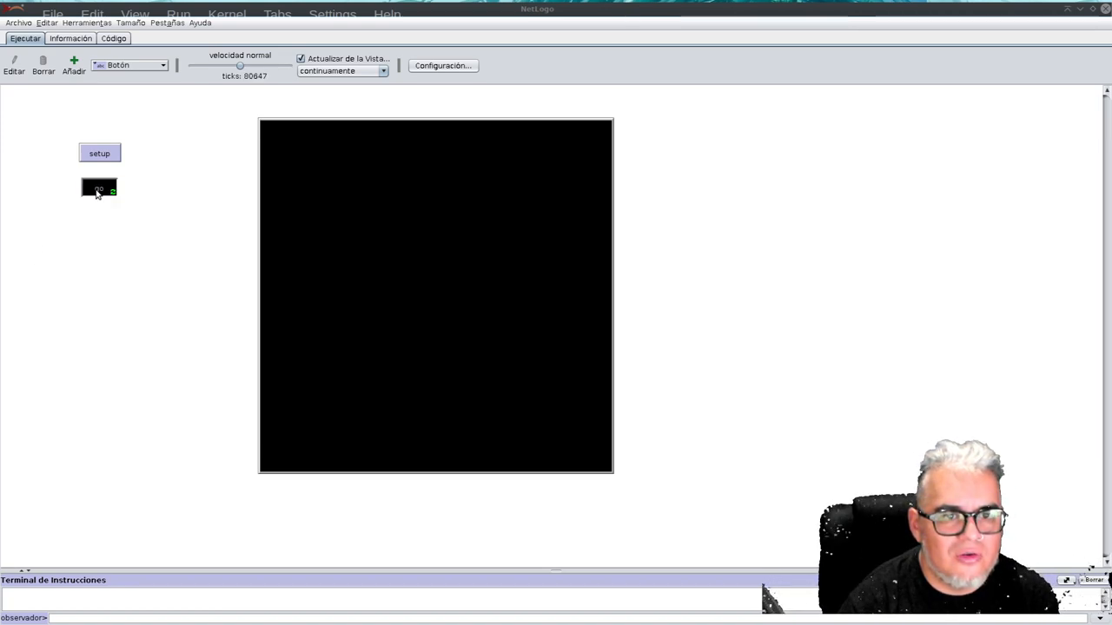
pyautogui.click(99, 188)
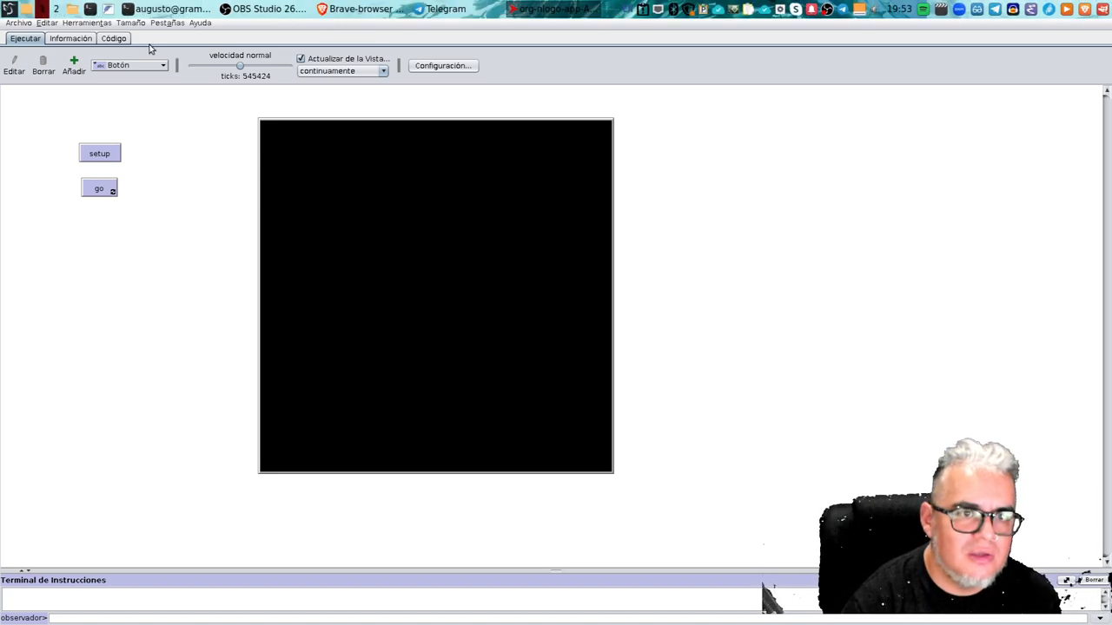
pyautogui.click(114, 38)
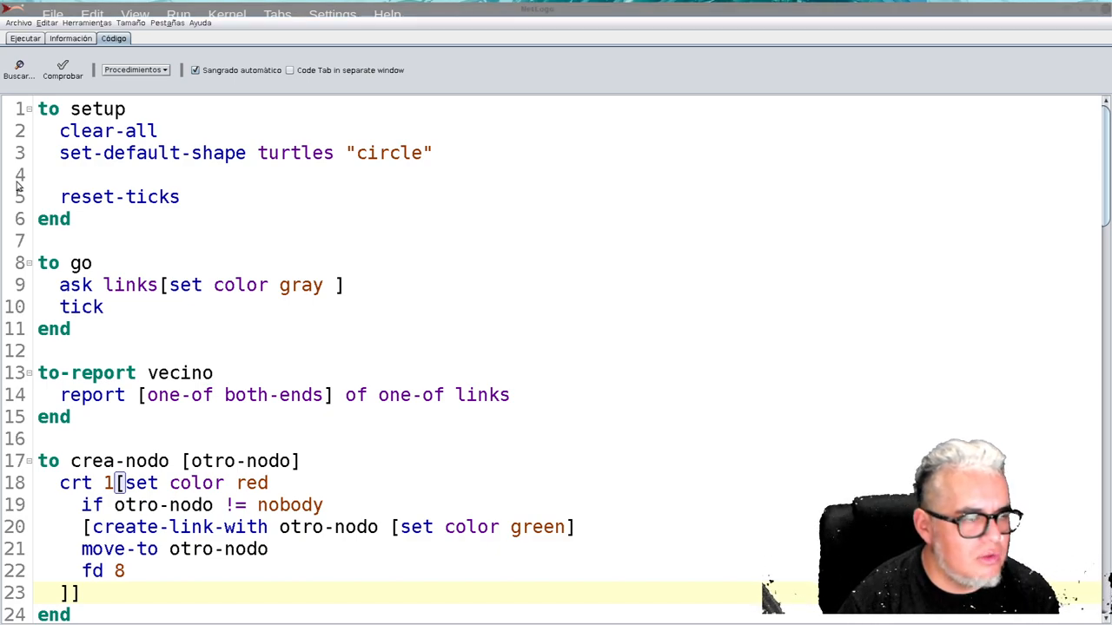
# Step: Add 'crea-nodo nobody' to setup before reset-ticks
pyautogui.click(98, 173)
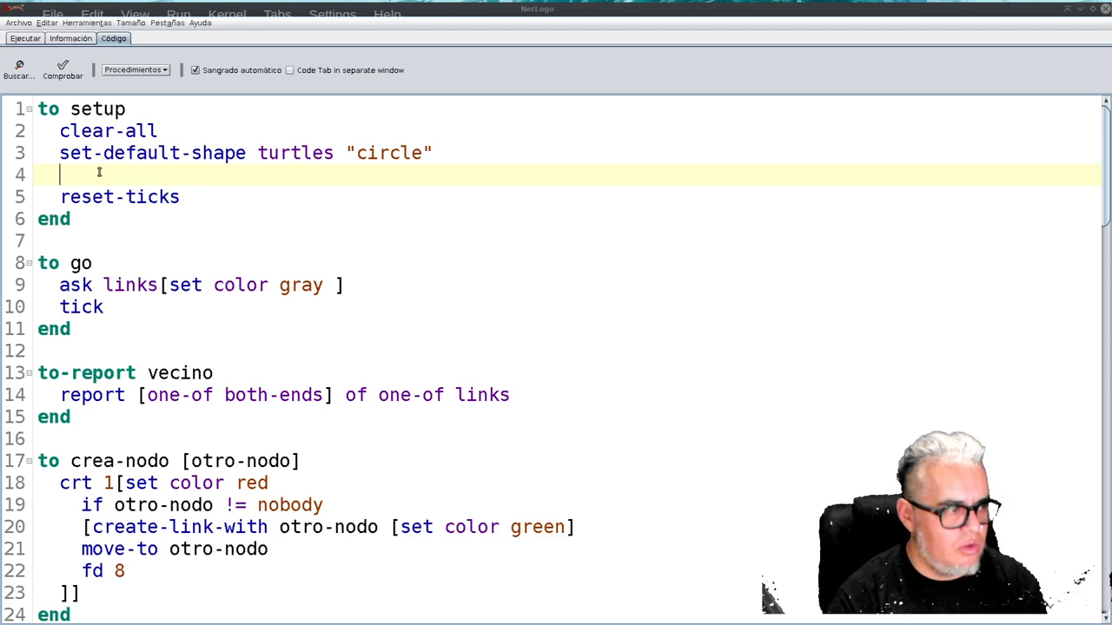
pyautogui.write('cre')
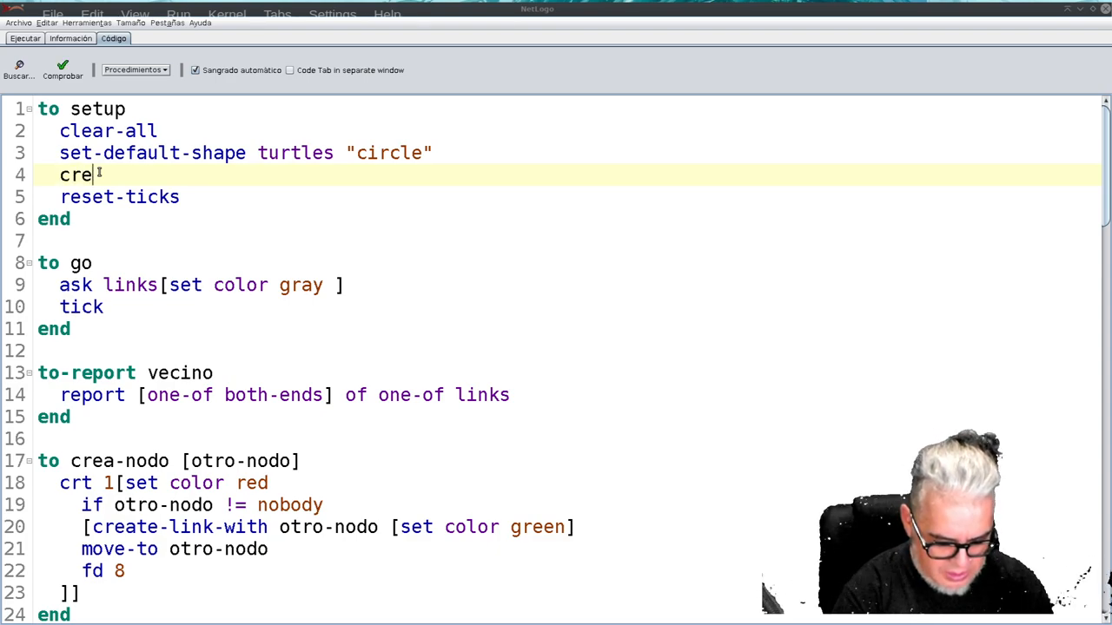
pyautogui.write('a-nodo')
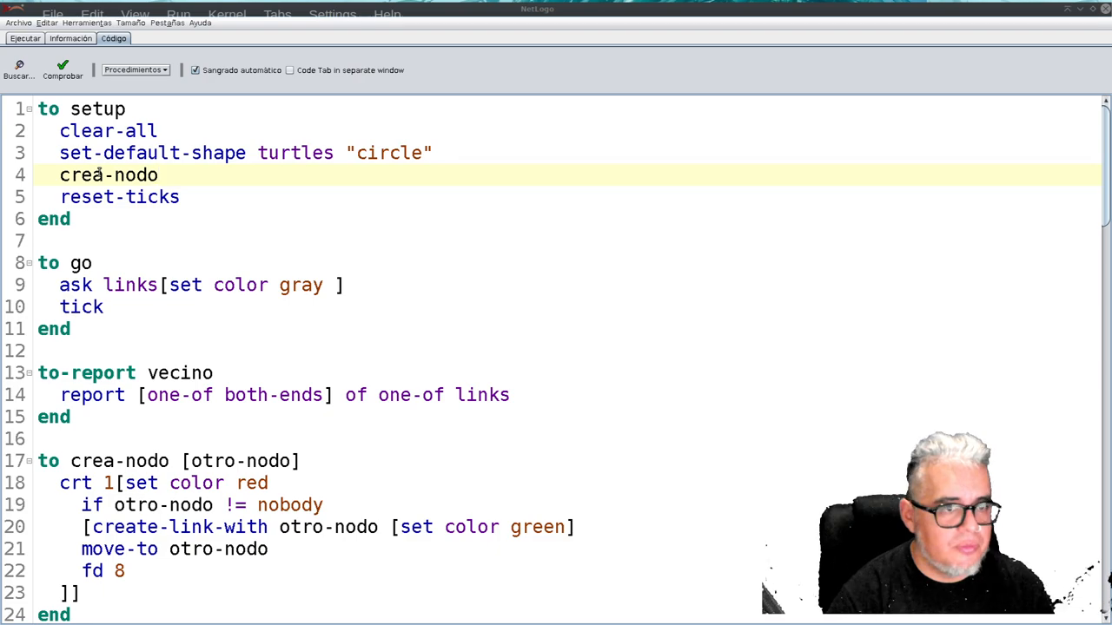
pyautogui.click(169, 175)
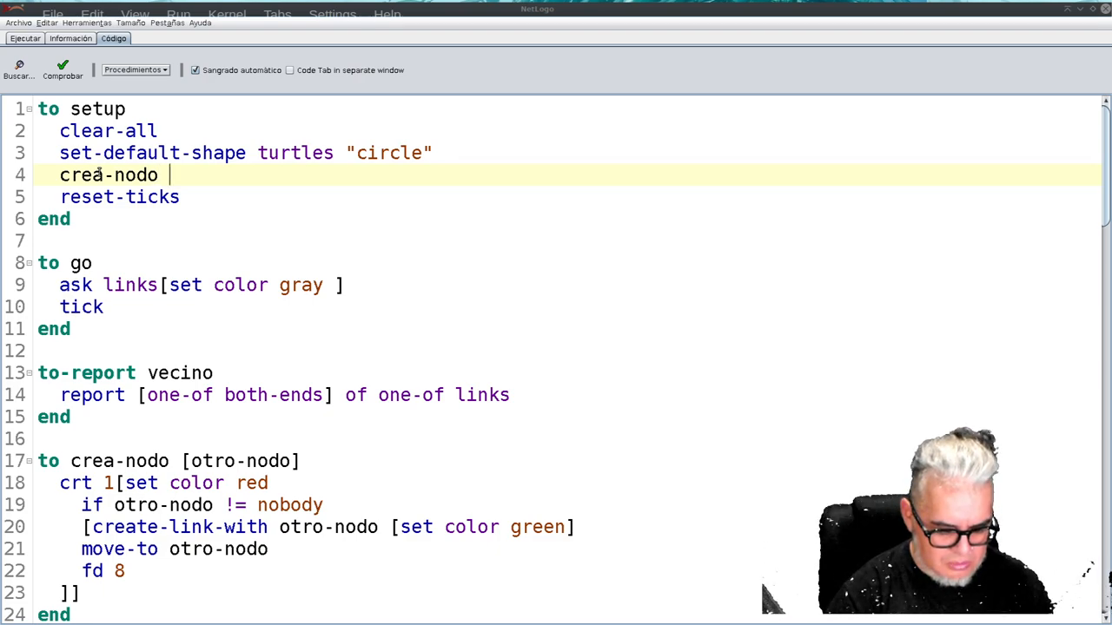
pyautogui.write('nobo')
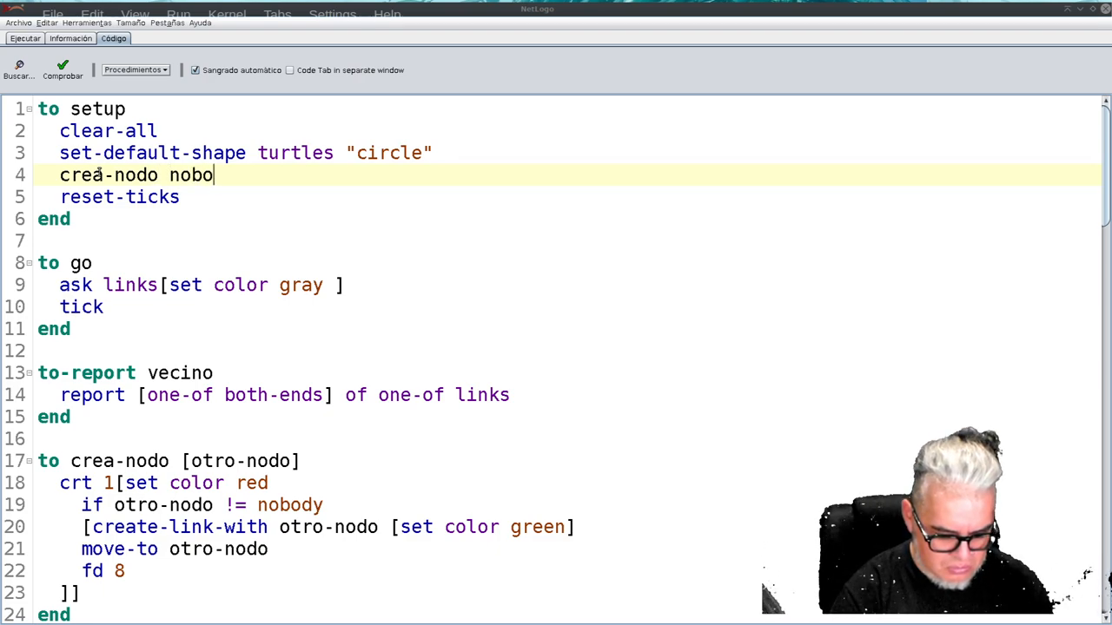
pyautogui.write('dy')
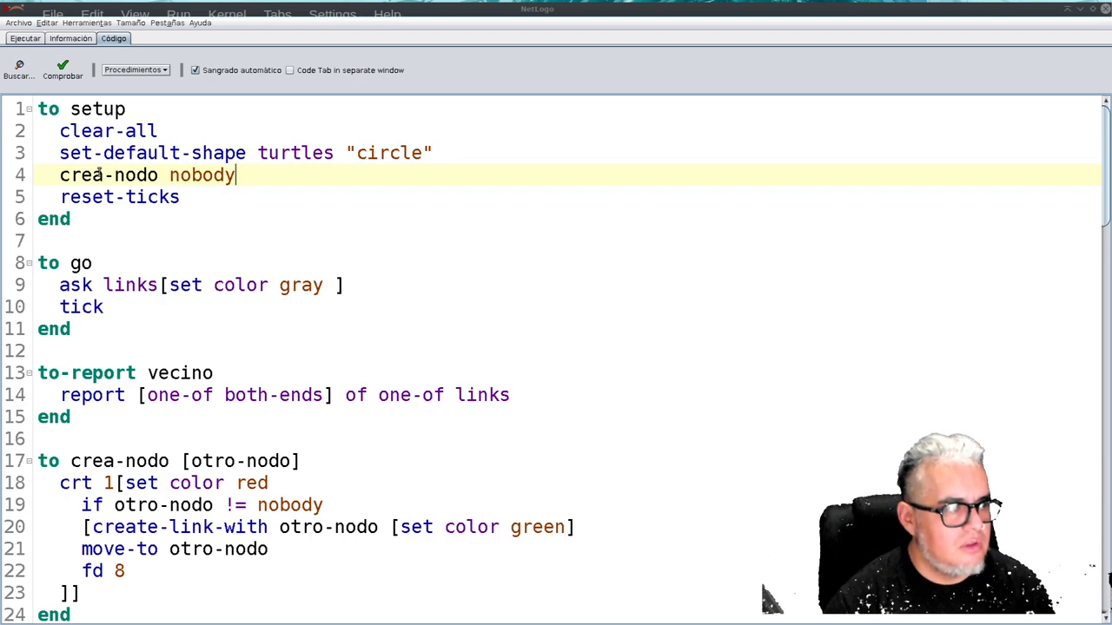
pyautogui.press('Return')
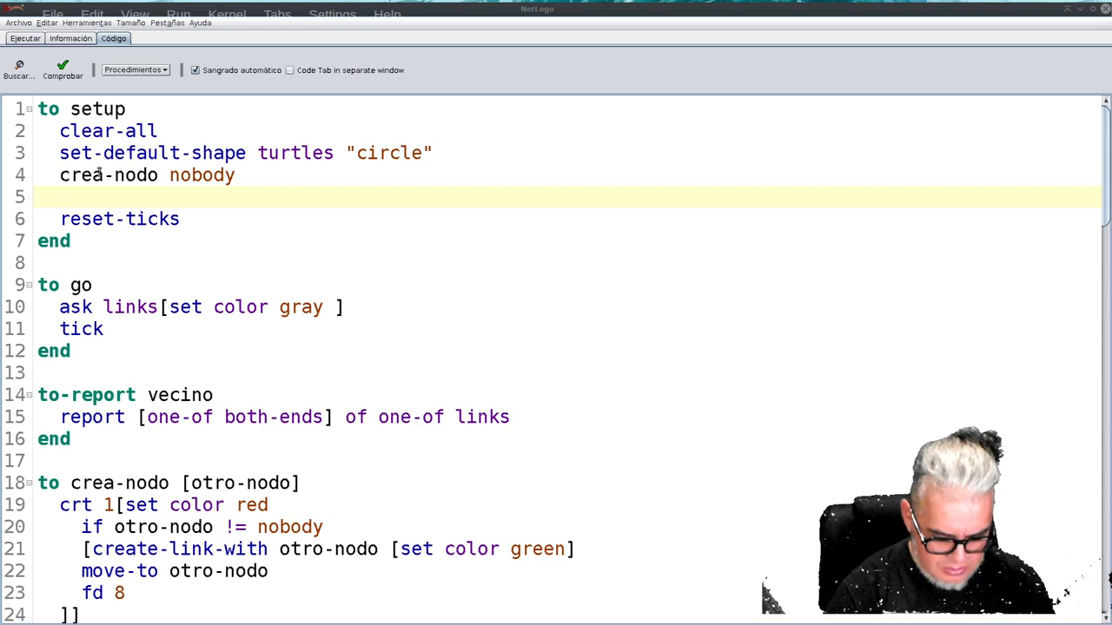
# Step: Add a second call, 'crea-nodo turtle 0', below it
pyautogui.write('crea-')
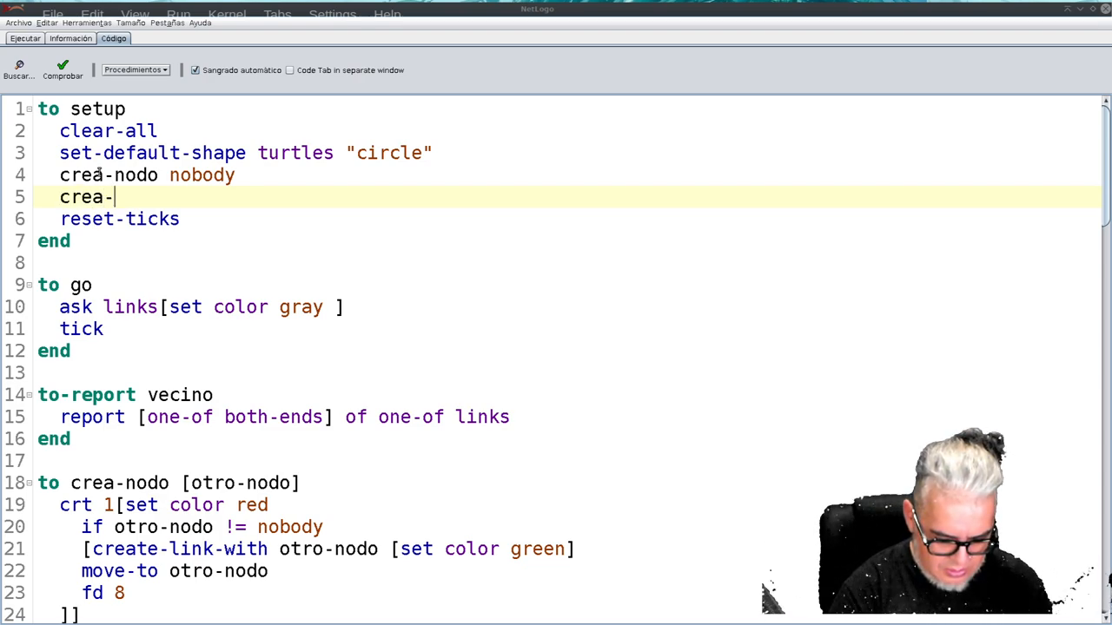
pyautogui.write('nodo')
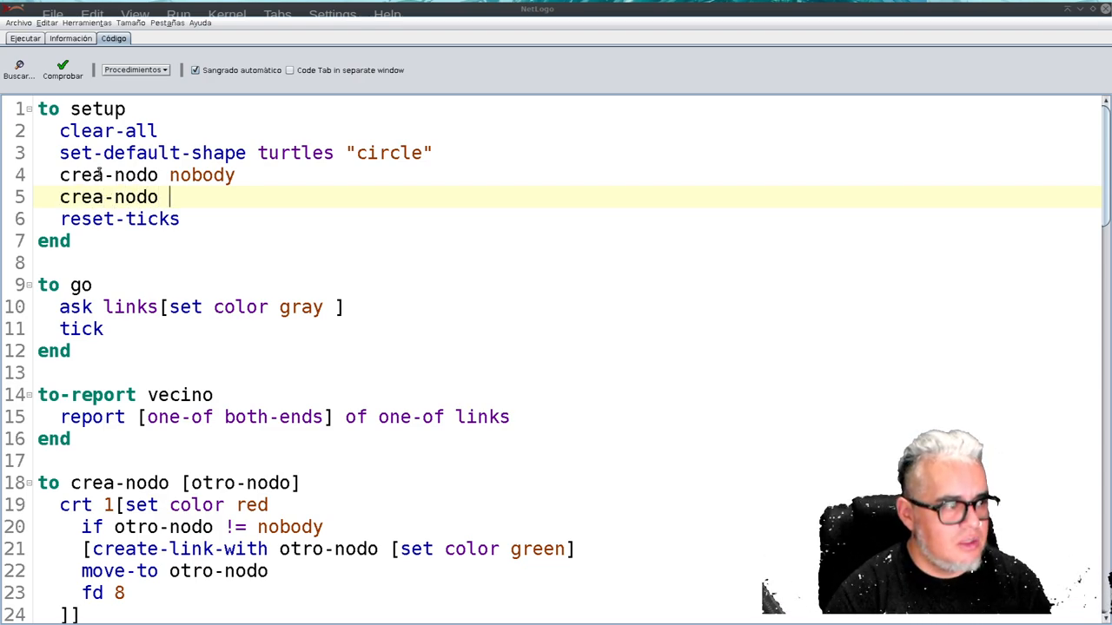
pyautogui.write('turtl')
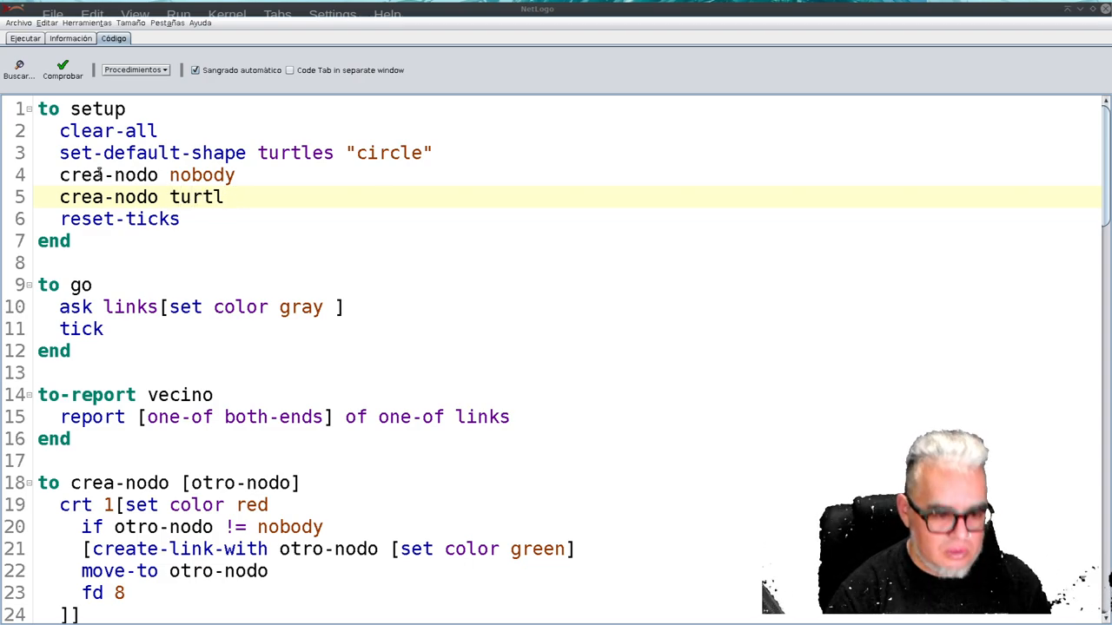
pyautogui.write('e')
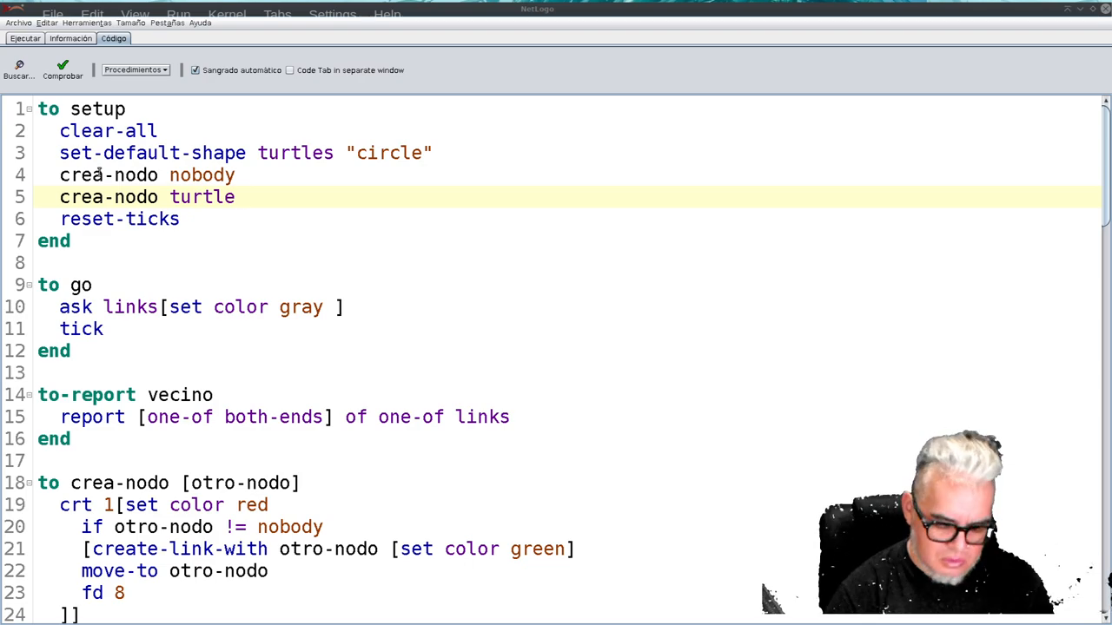
pyautogui.write('0')
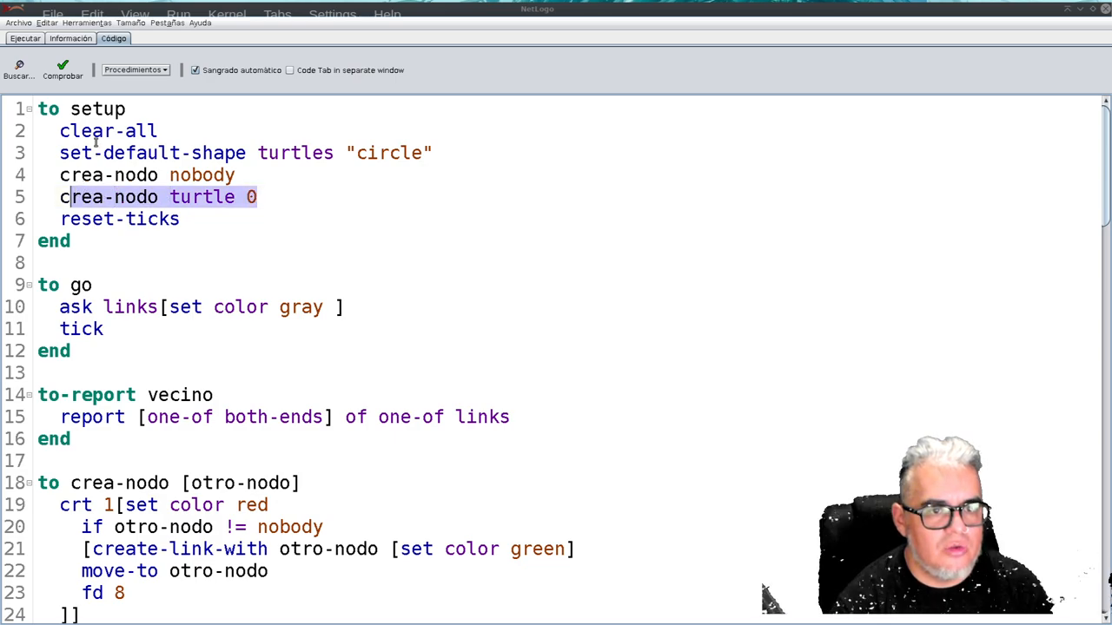
pyautogui.click(24, 39)
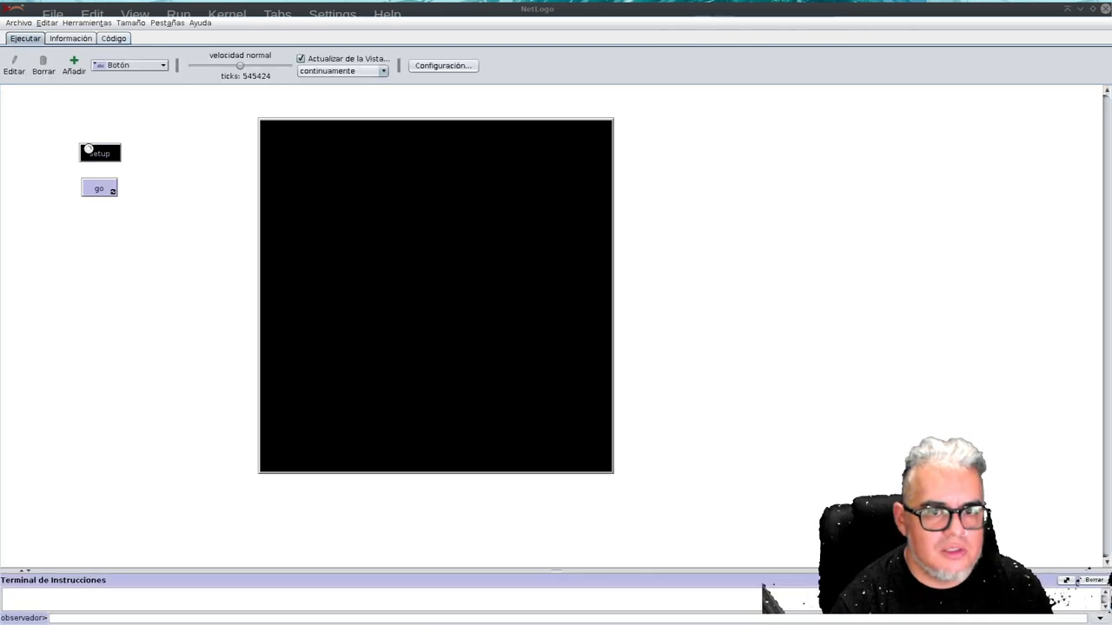
# Step: Run setup to create two linked red nodes, then return to the code
pyautogui.click(99, 153)
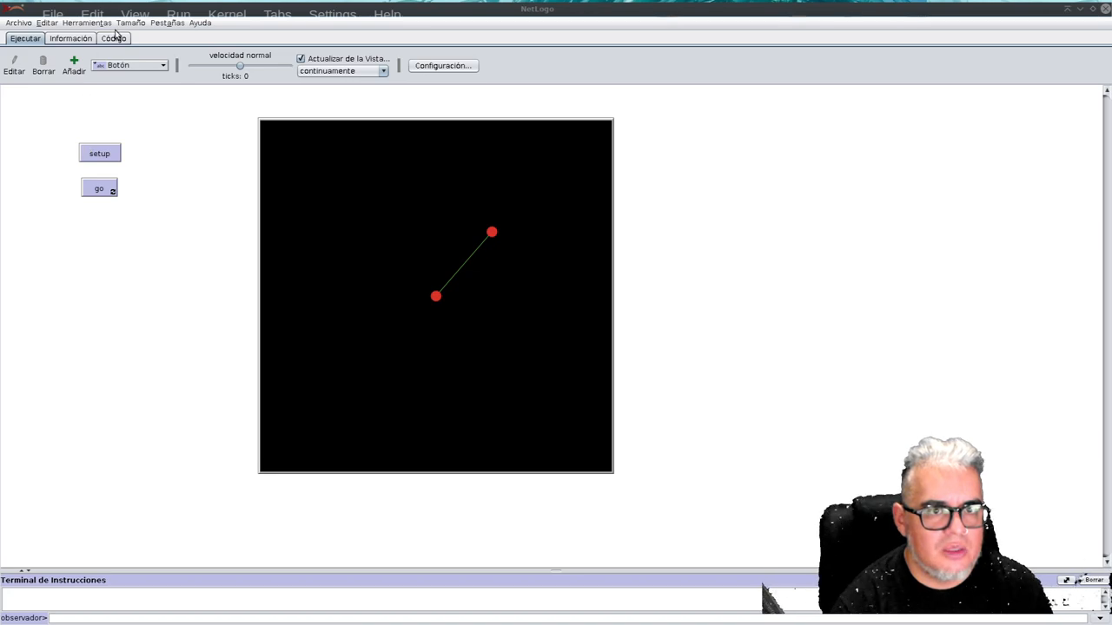
pyautogui.click(113, 38)
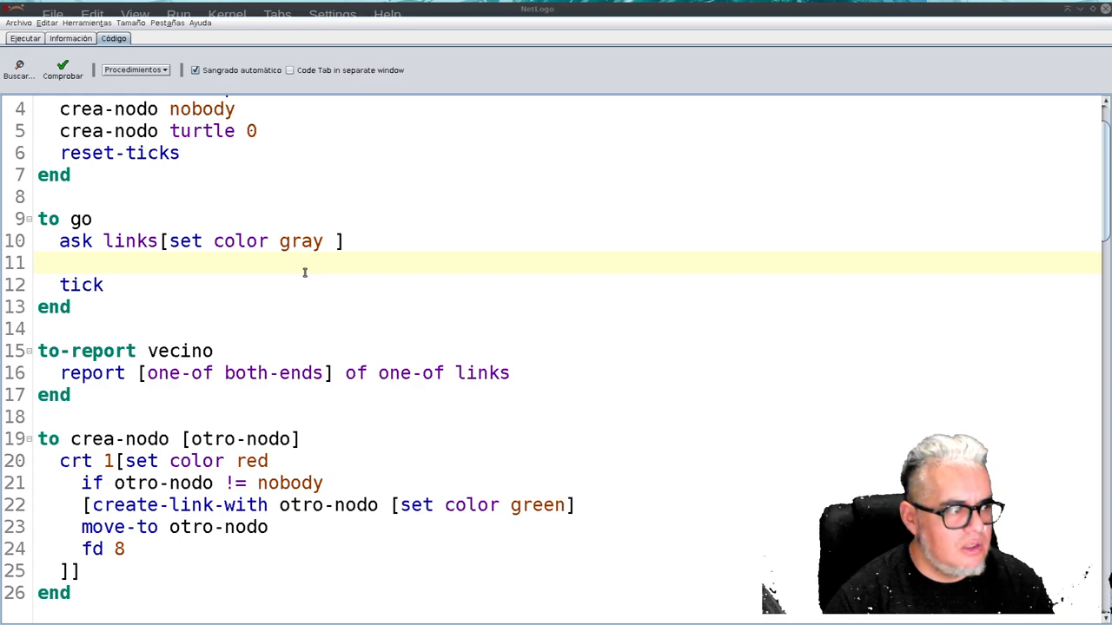
# Step: Complete the go procedure's call to crea-nodo with vecino, checking the code for errors
pyautogui.write('cre')
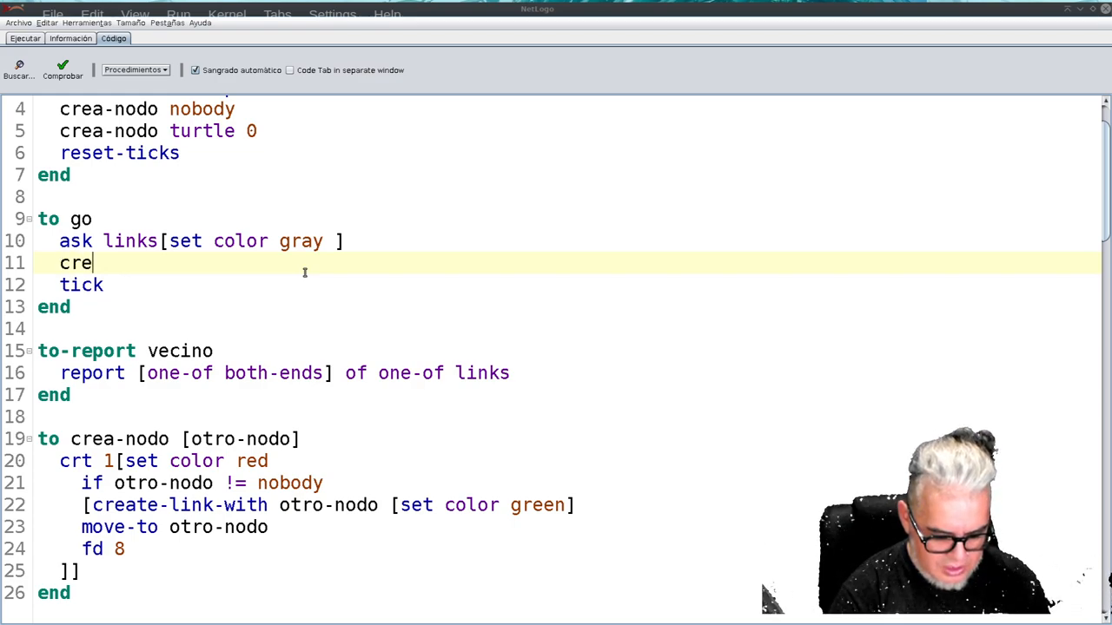
pyautogui.write('a-nodo')
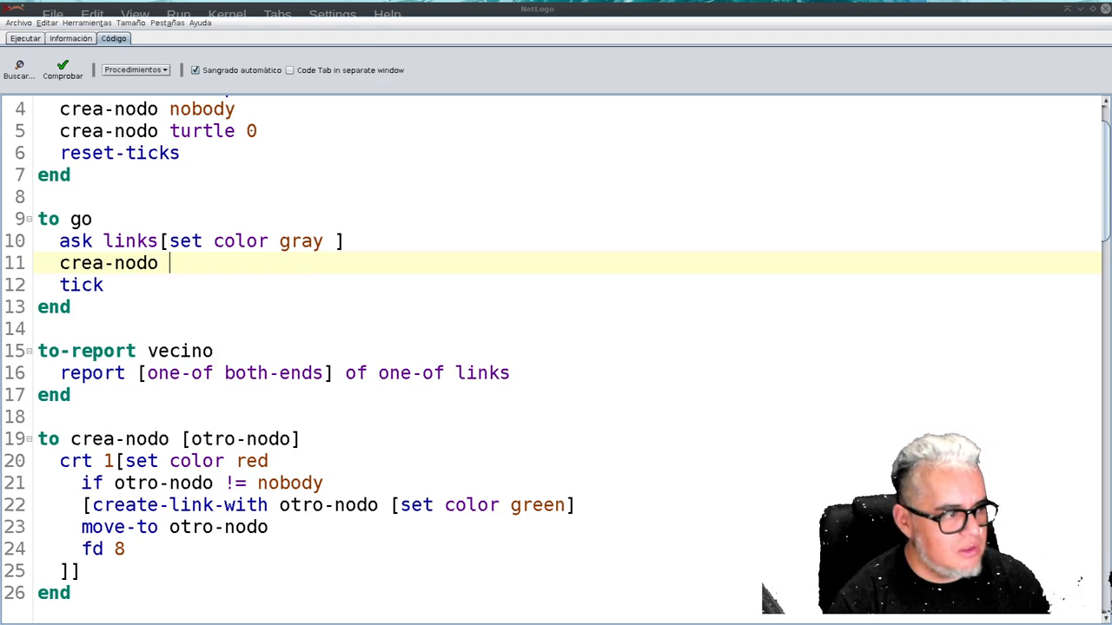
pyautogui.press('backspace')
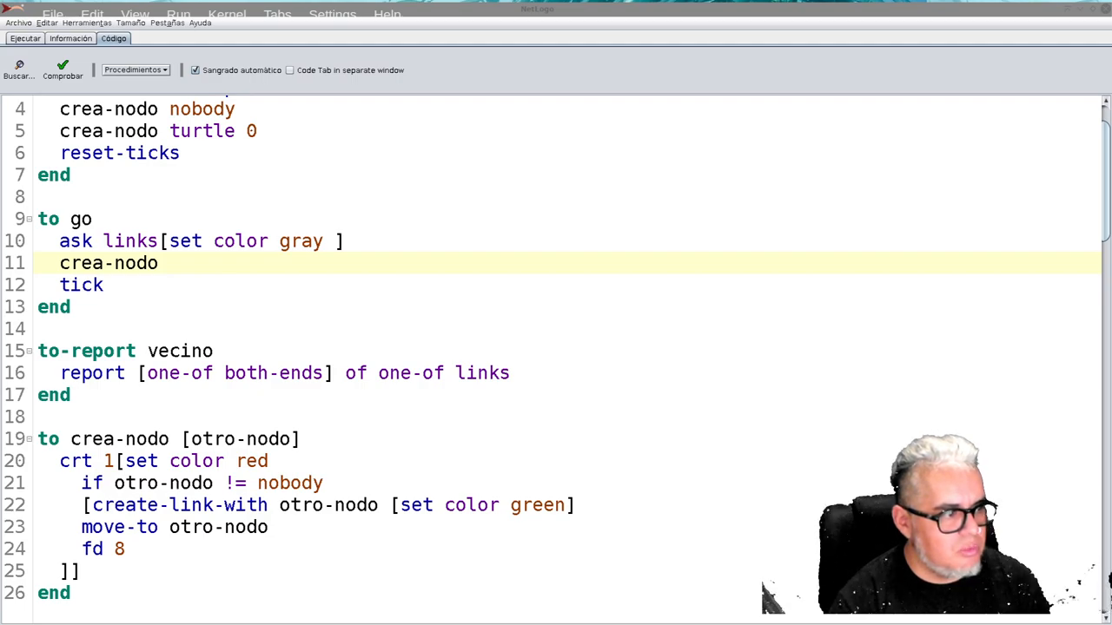
pyautogui.click(62, 69)
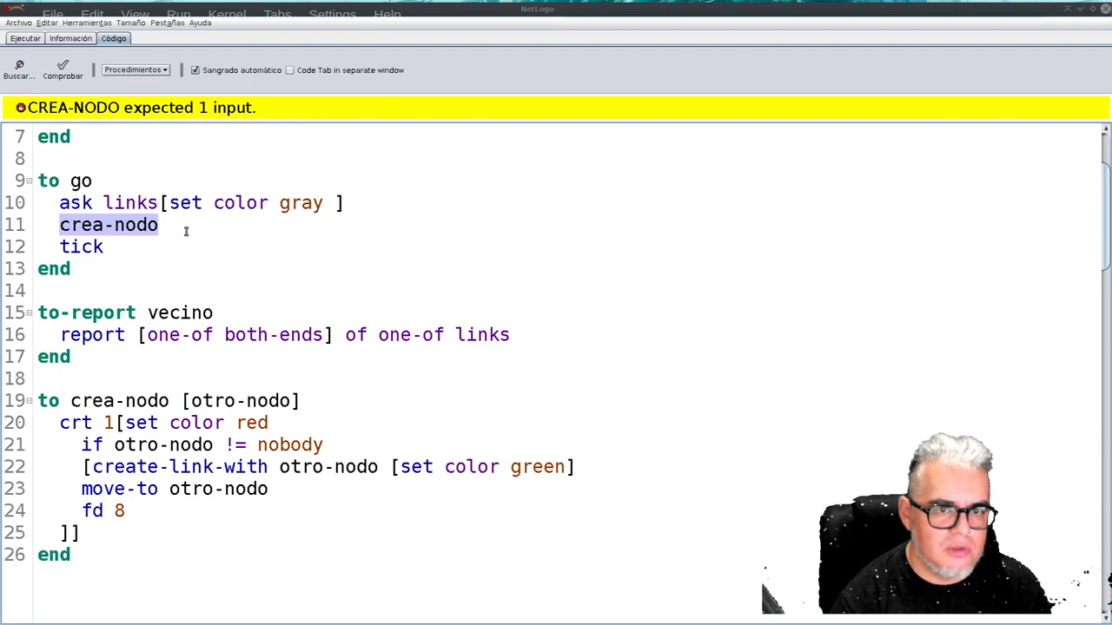
pyautogui.write('vecino')
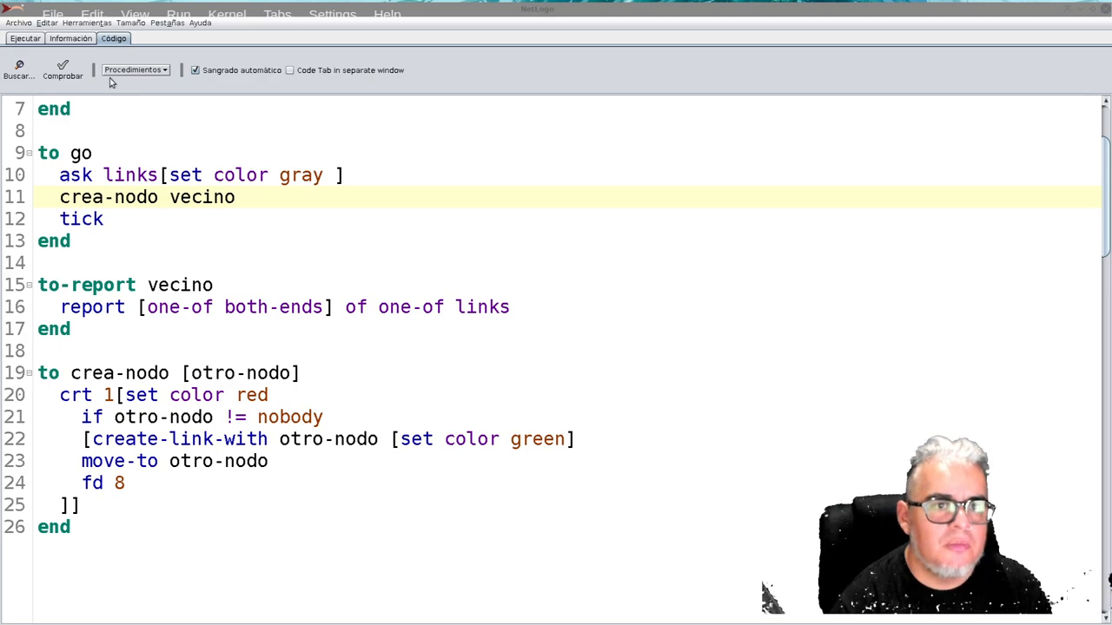
# Step: Grow a dense red network past 1,200 ticks with go, then reset it with setup
pyautogui.click(25, 38)
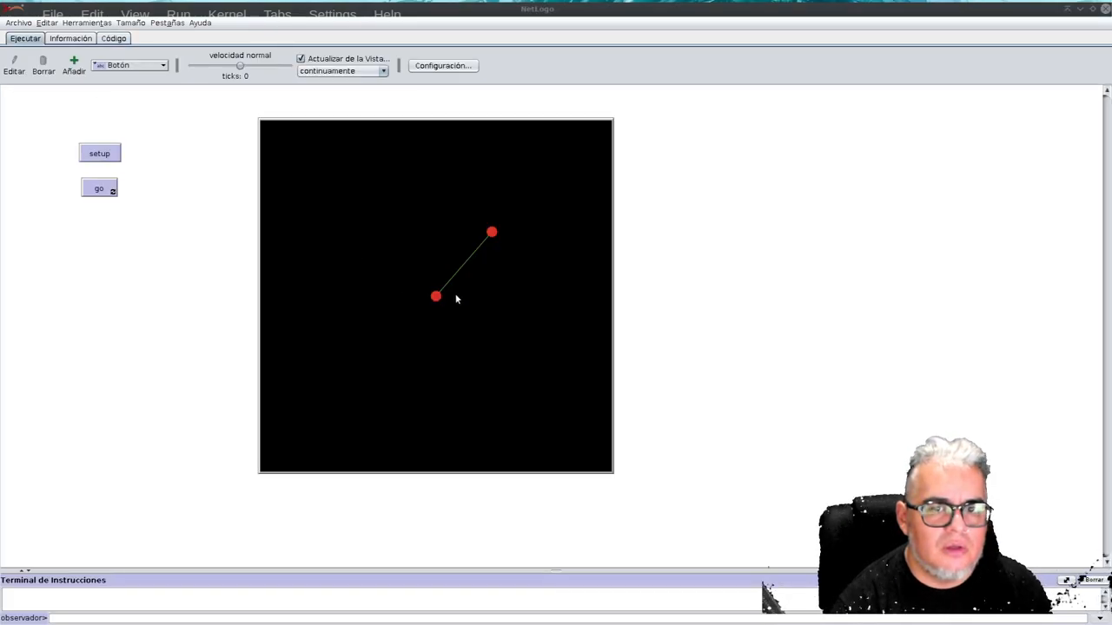
pyautogui.click(99, 188)
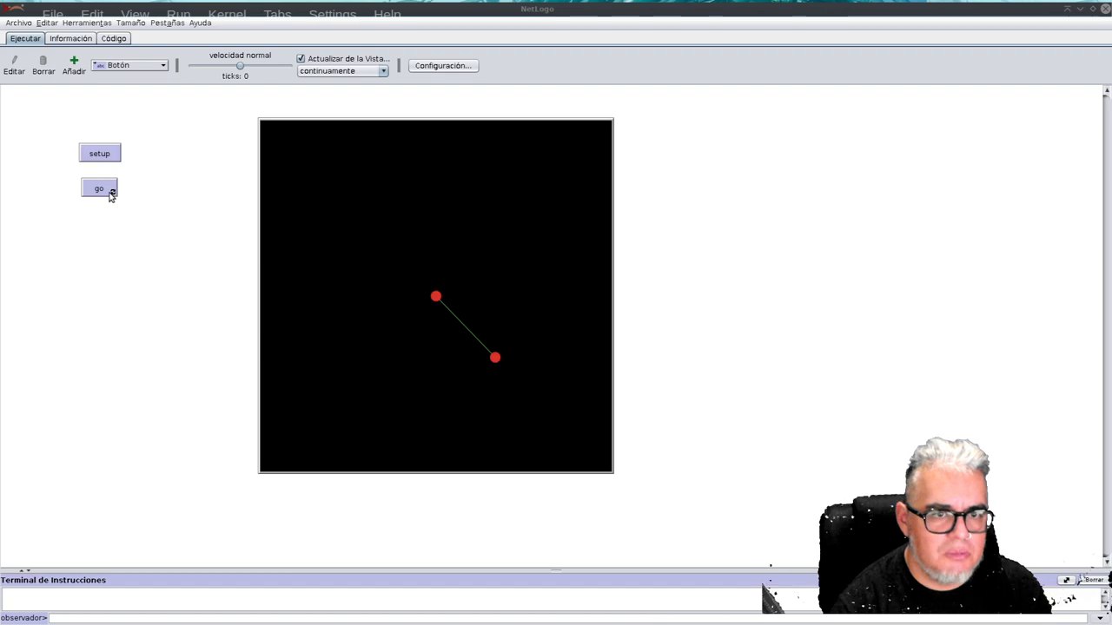
pyautogui.click(99, 189)
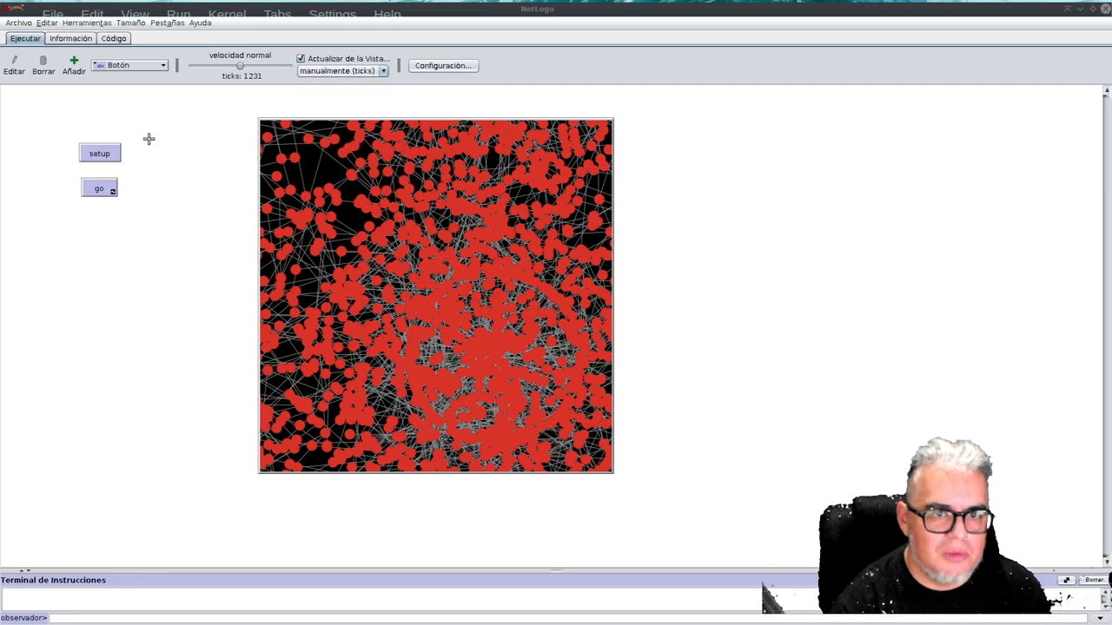
pyautogui.click(99, 153)
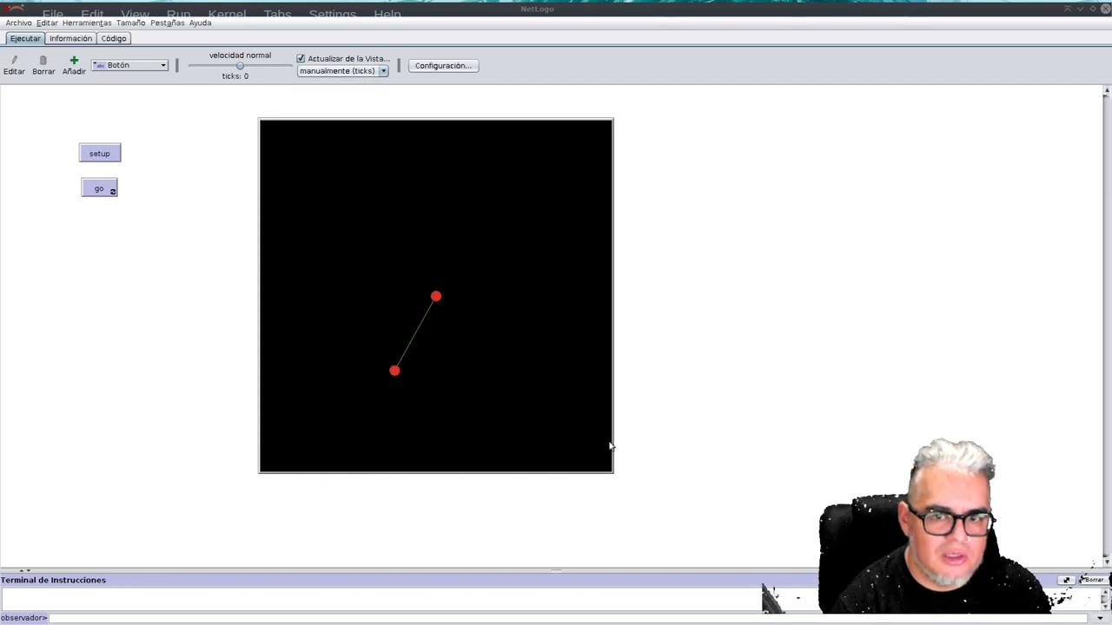
pyautogui.click(443, 65)
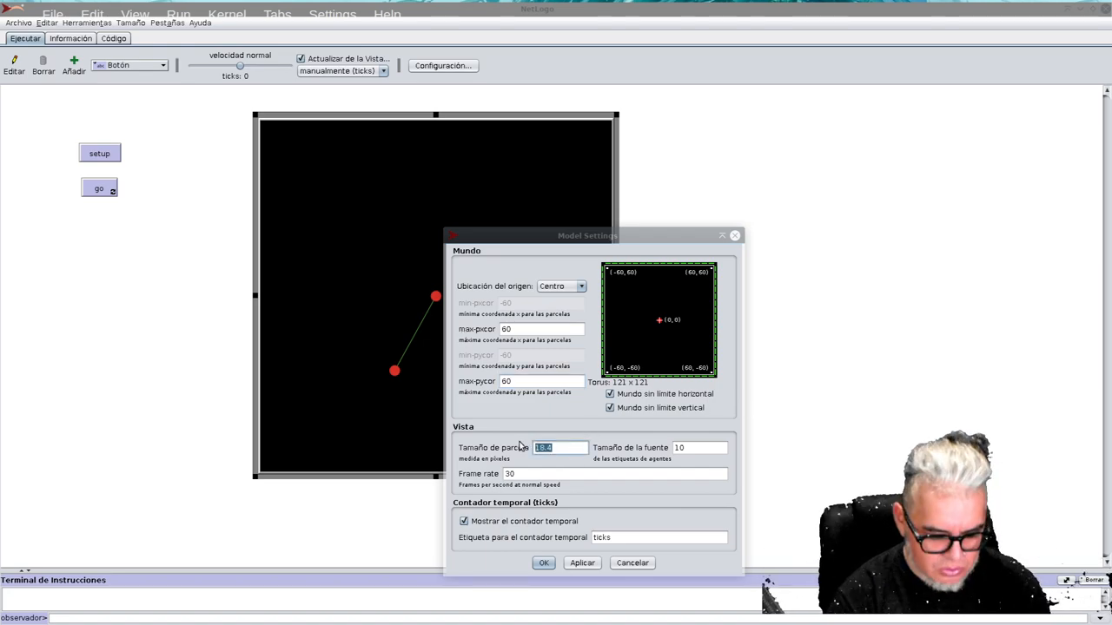
# Step: Set patch size to 4, then rerun setup and go, stopping at 350 ticks
pyautogui.write('4')
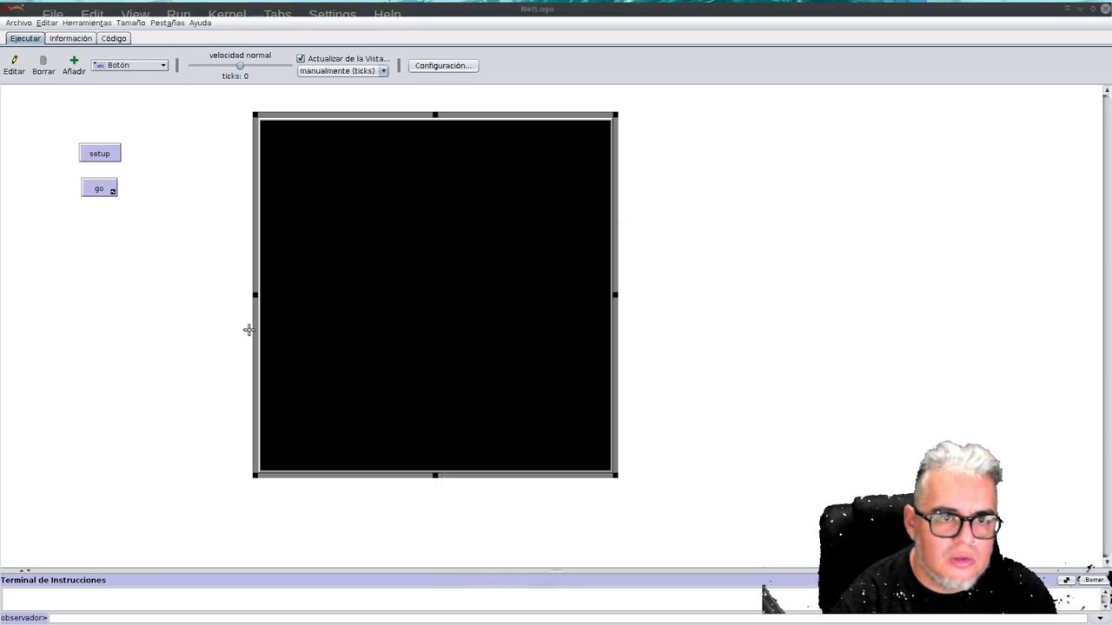
pyautogui.click(99, 189)
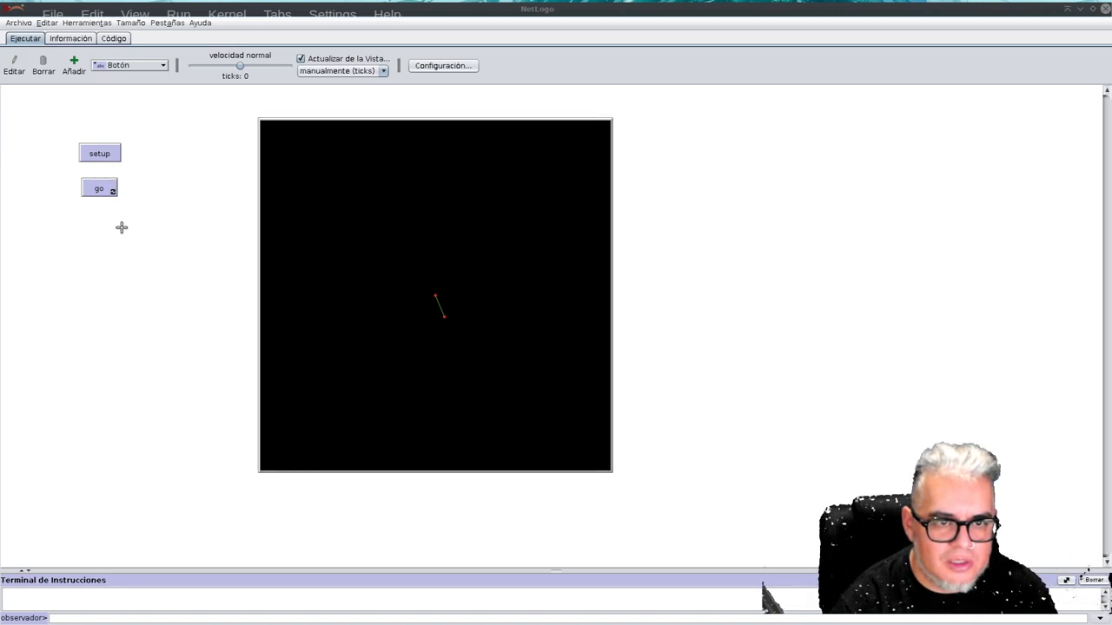
pyautogui.click(98, 189)
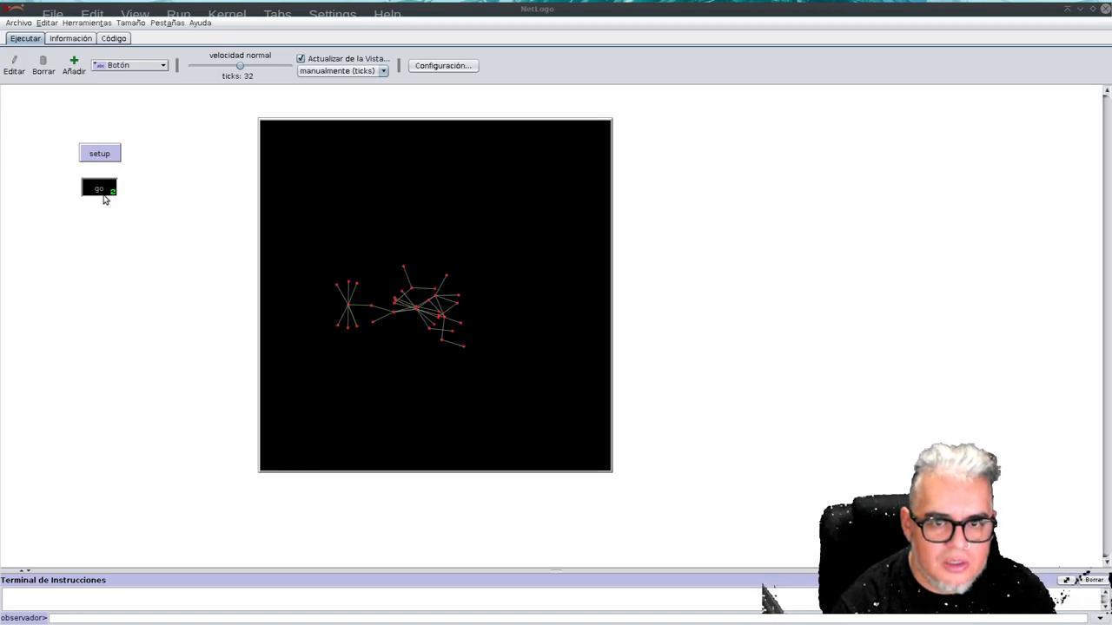
pyautogui.click(99, 189)
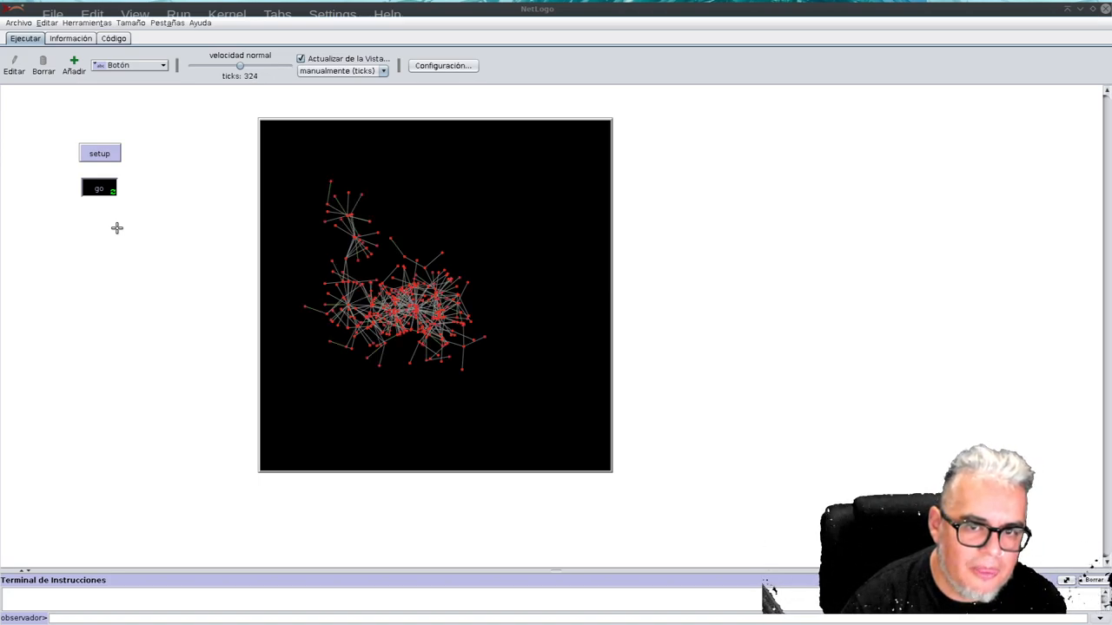
pyautogui.click(99, 189)
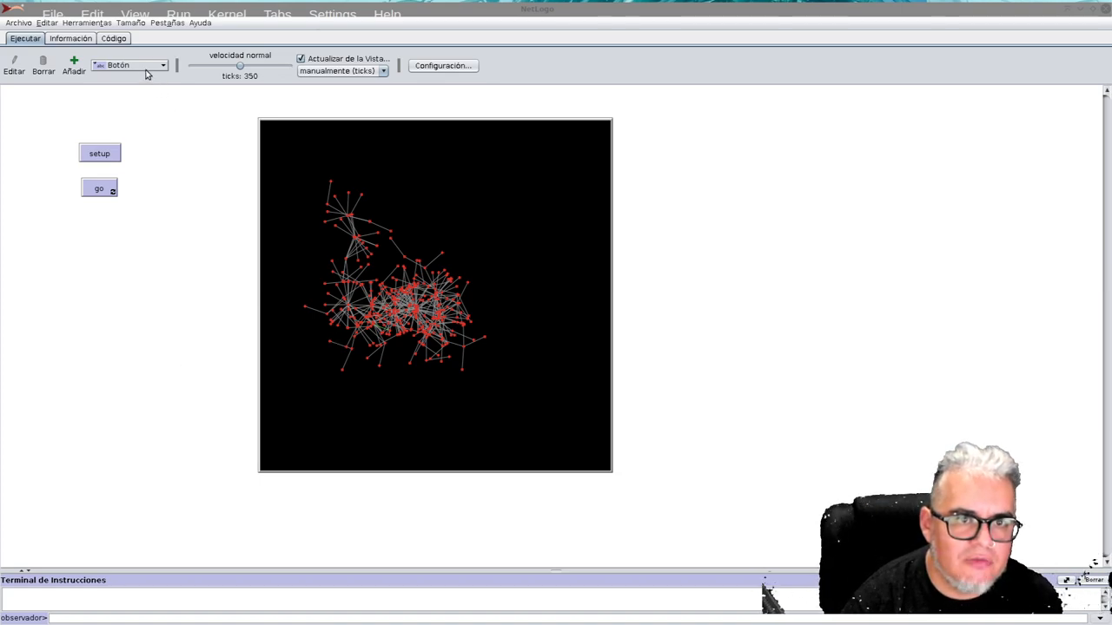
# Step: Place a new plot widget titled 'Distribución de grado' with axis labels Grado and Nodos
pyautogui.click(163, 65)
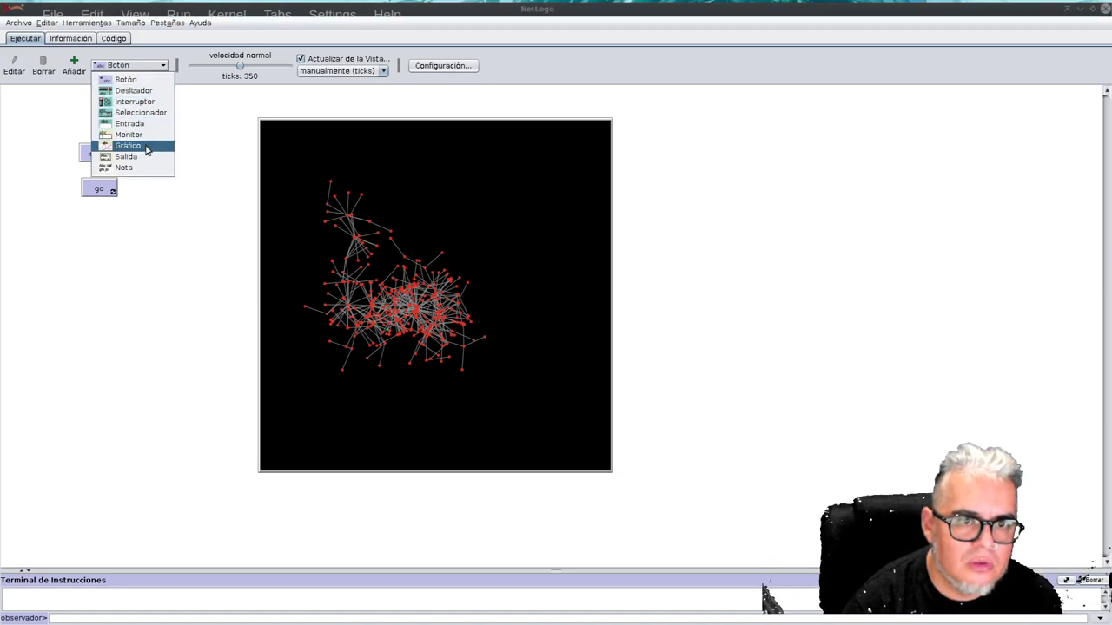
pyautogui.click(128, 145)
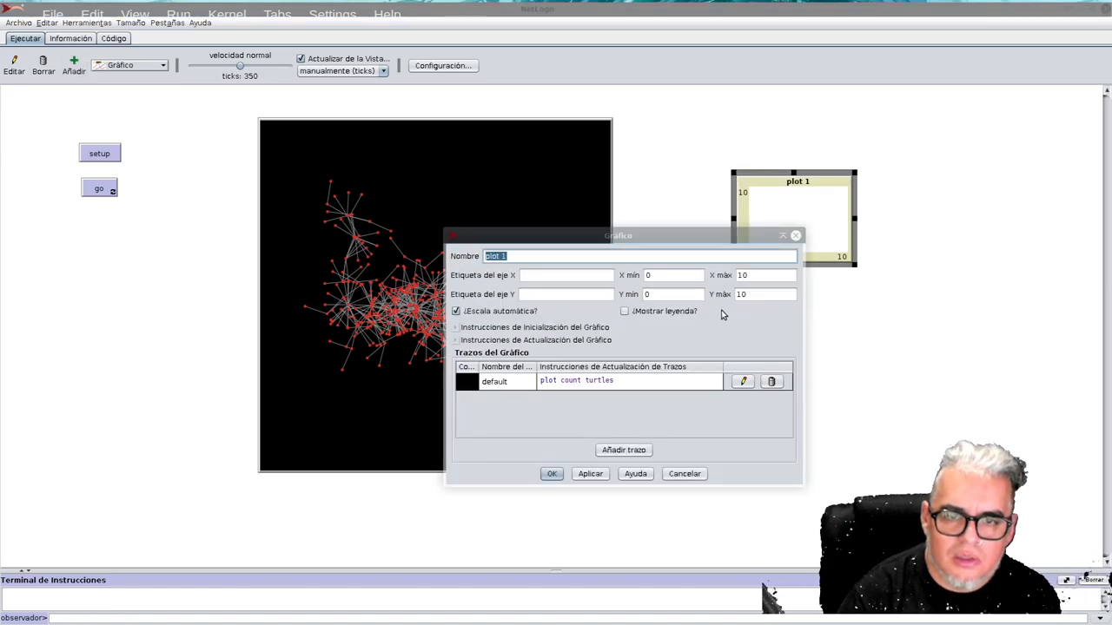
pyautogui.write('Dist')
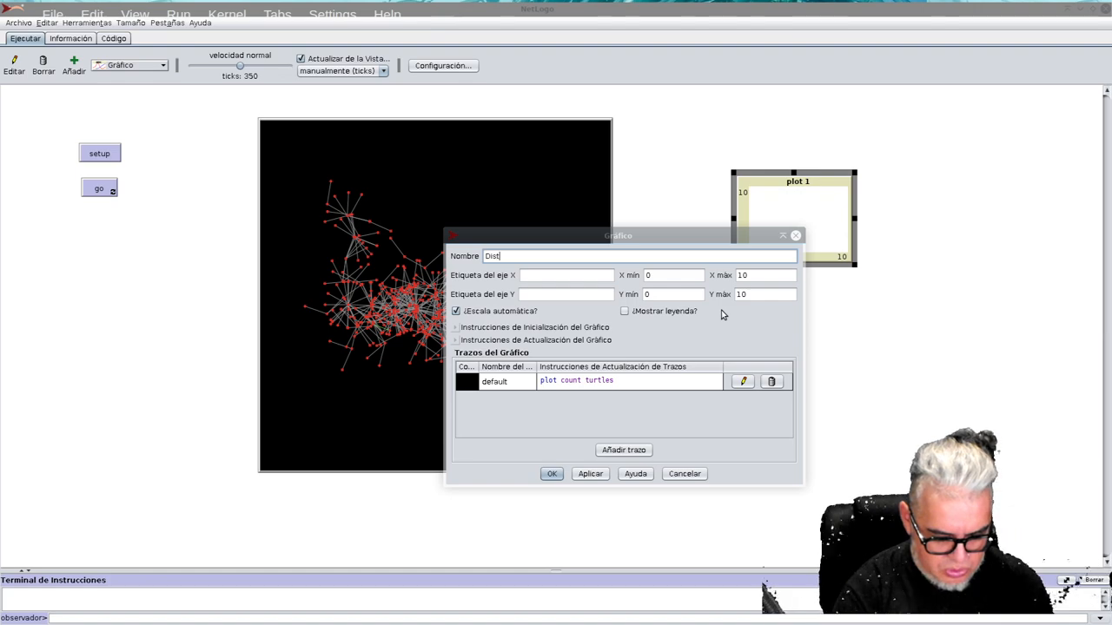
pyautogui.write('ribución de gra')
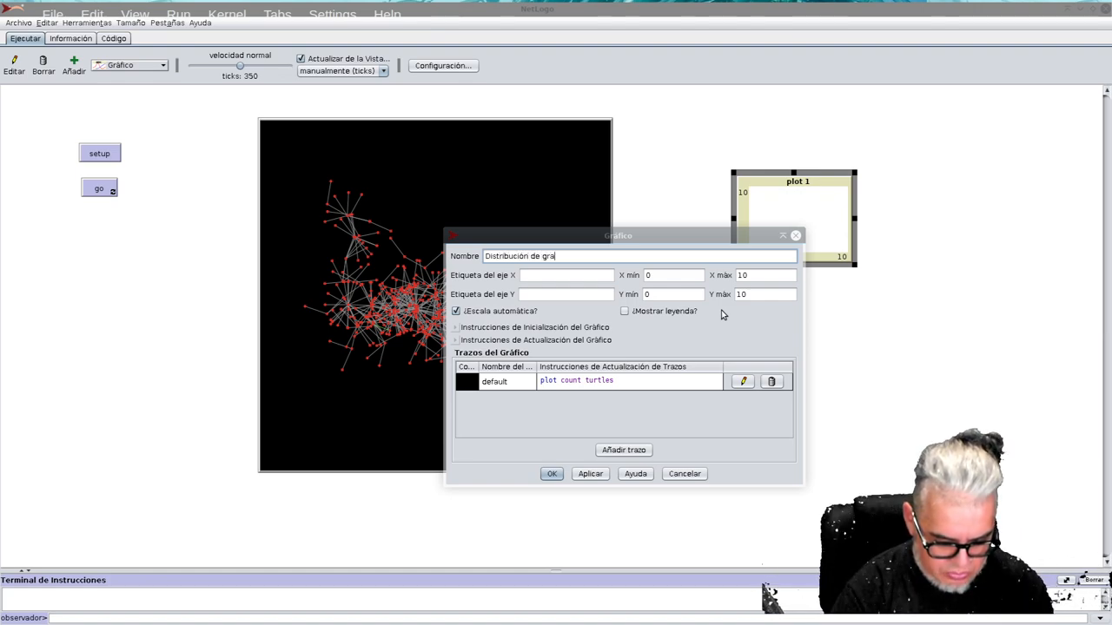
pyautogui.write('do')
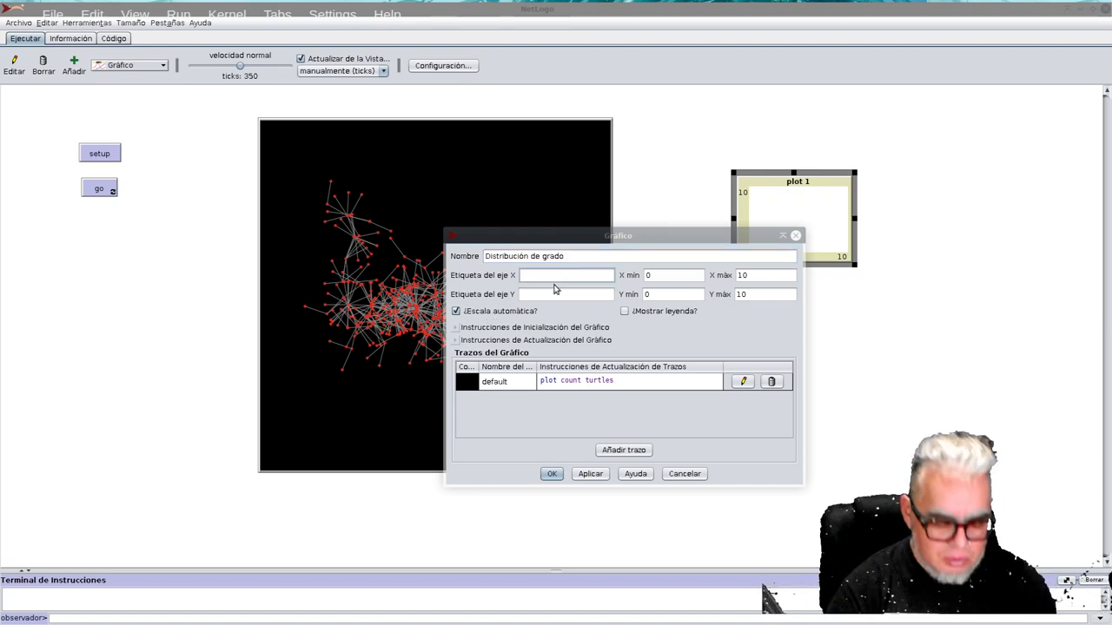
pyautogui.write('Grado')
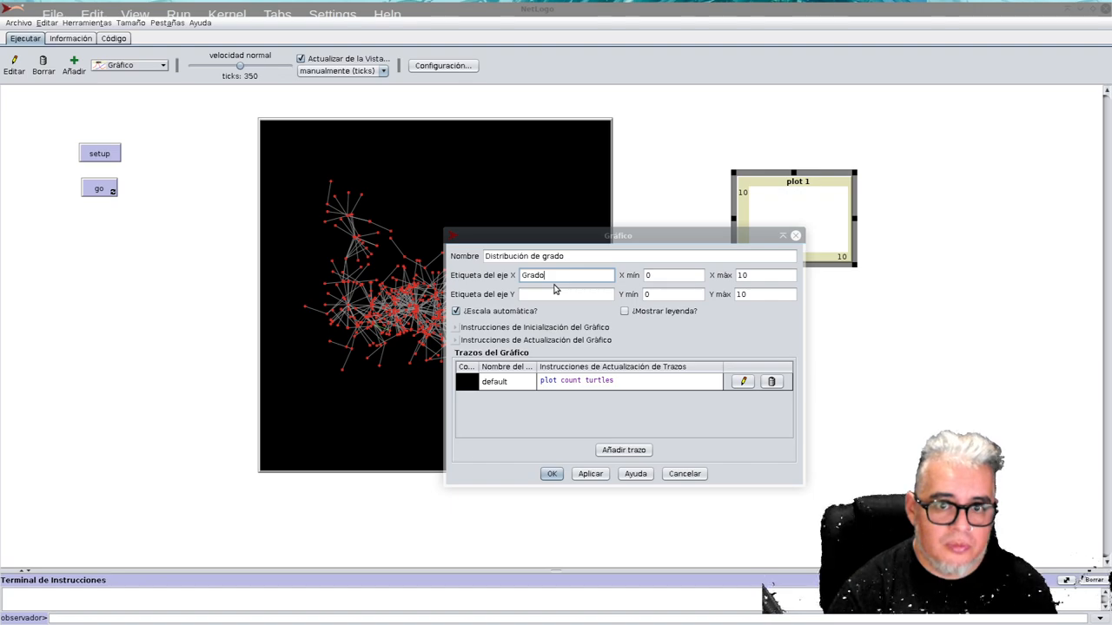
pyautogui.click(566, 293)
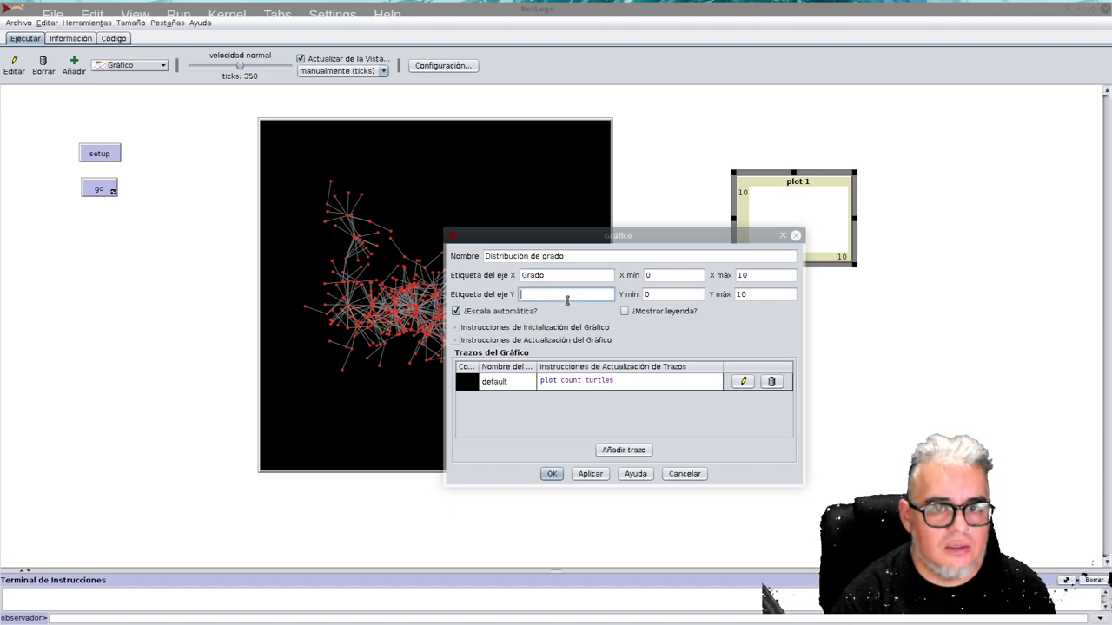
pyautogui.write('Nod')
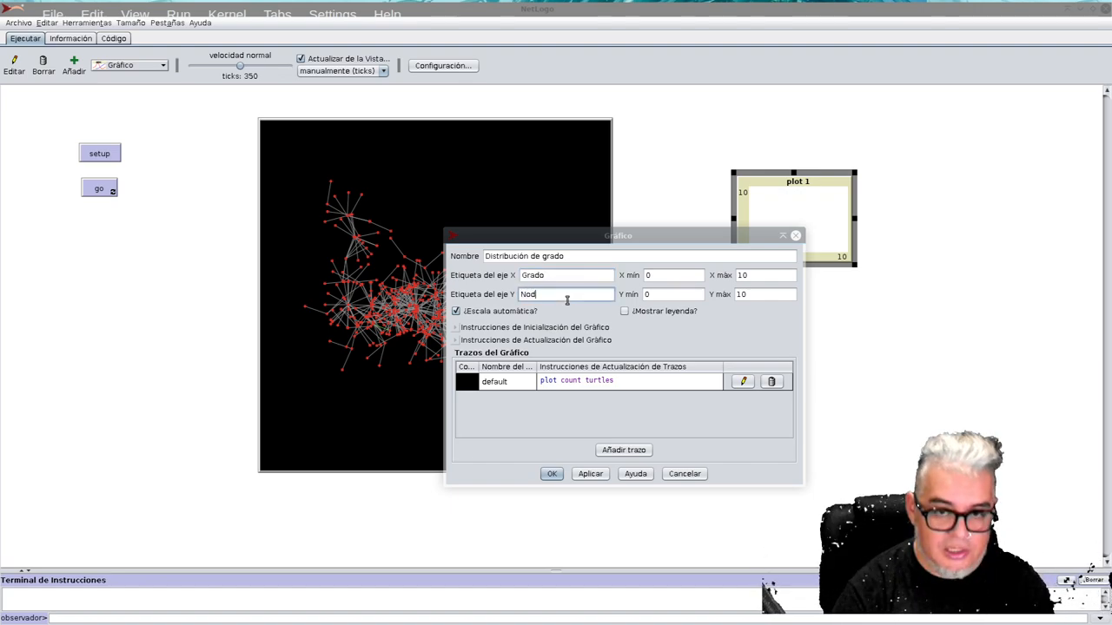
pyautogui.write('os')
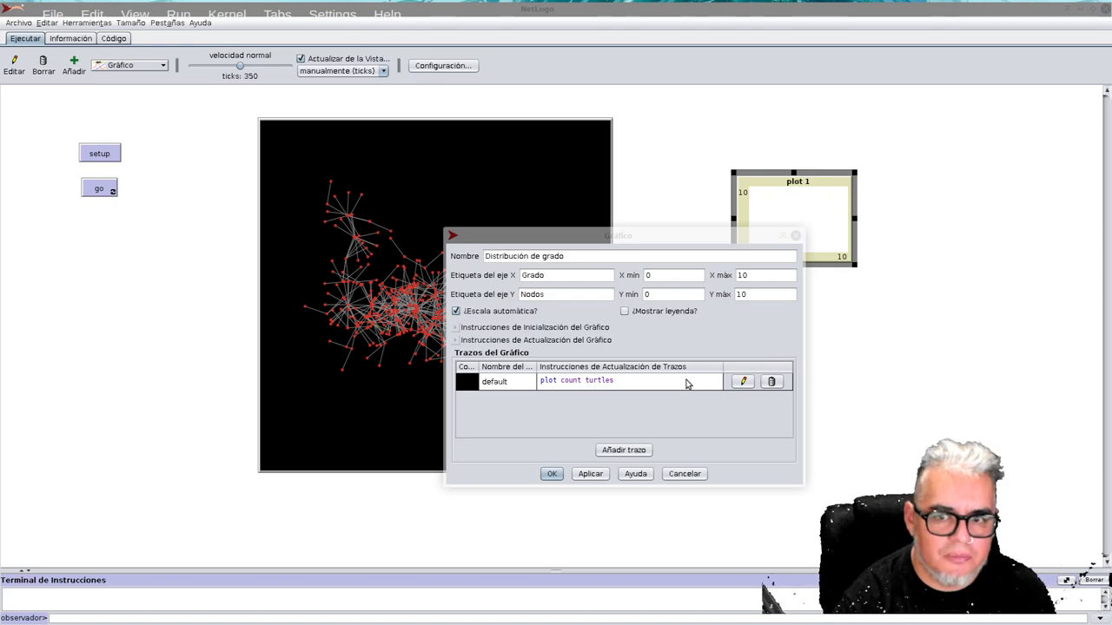
pyautogui.click(742, 382)
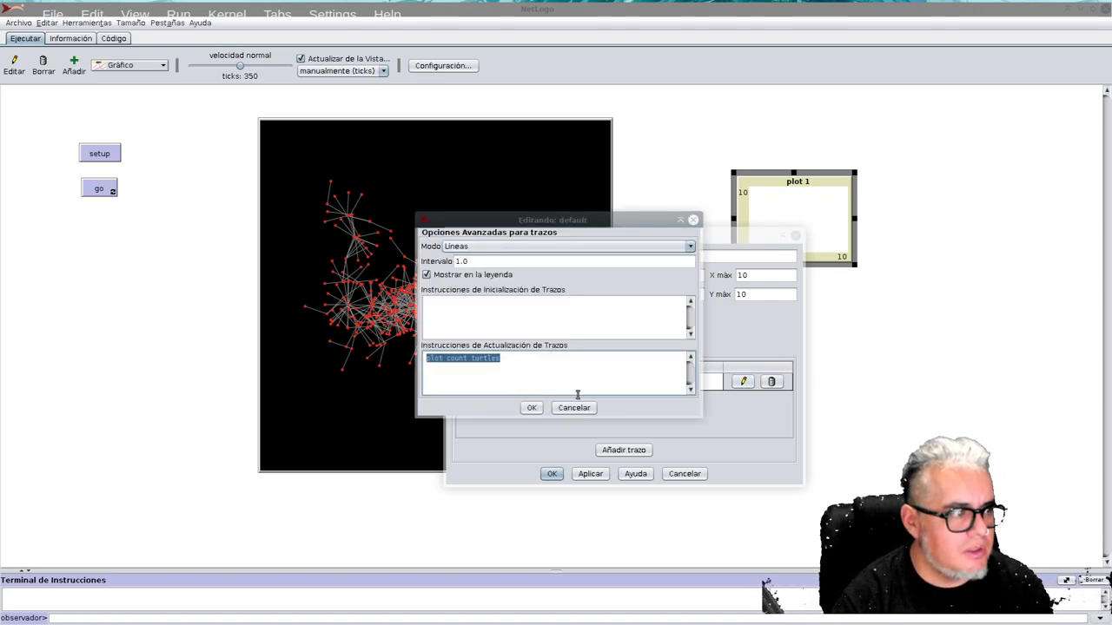
# Step: Add pen code 'let max-grado max [count link-neighbors] of turtles'
pyautogui.write('let')
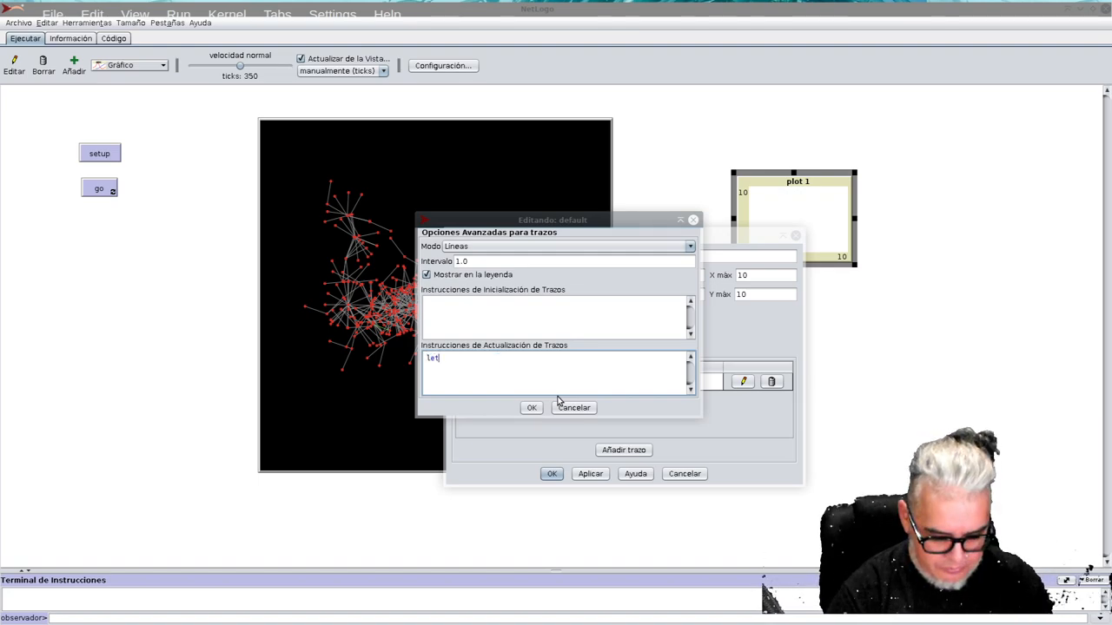
pyautogui.write('max')
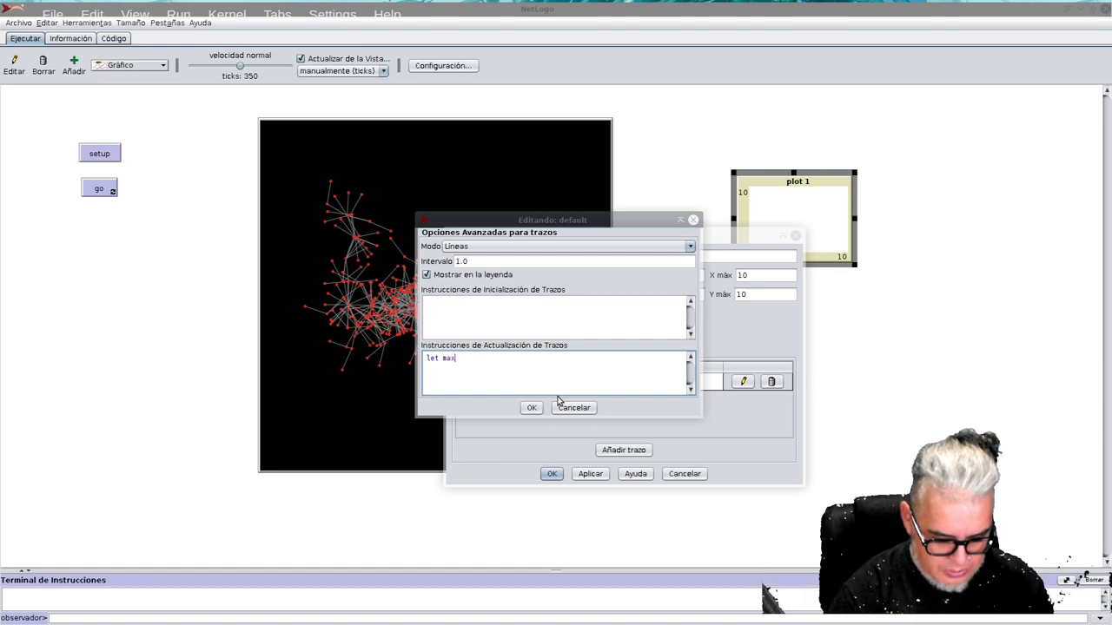
pyautogui.write('-grado')
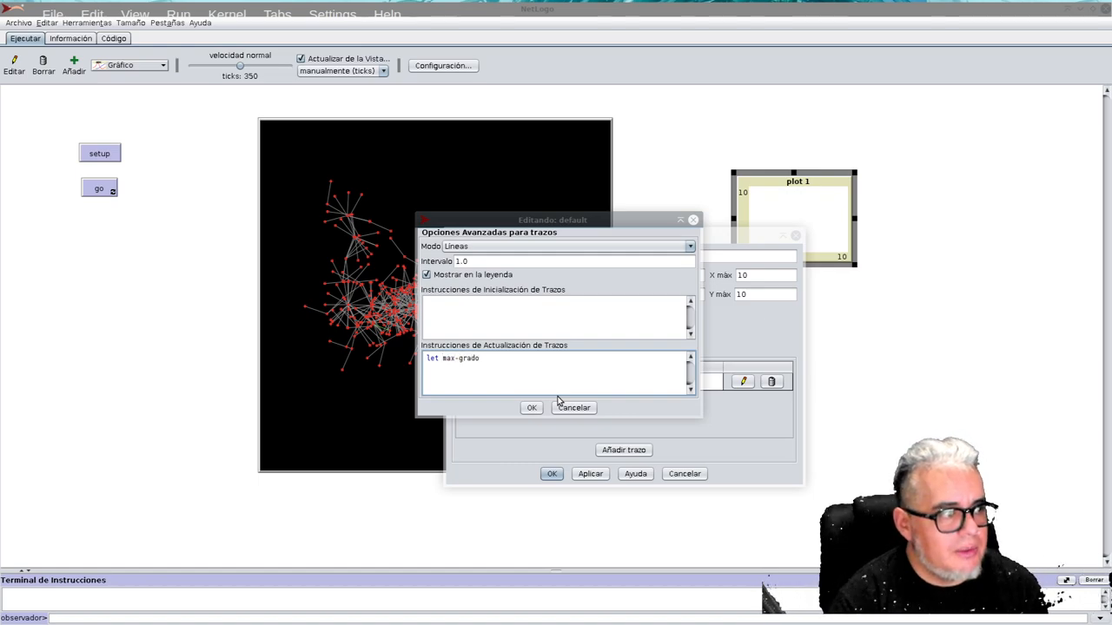
pyautogui.write('max[')
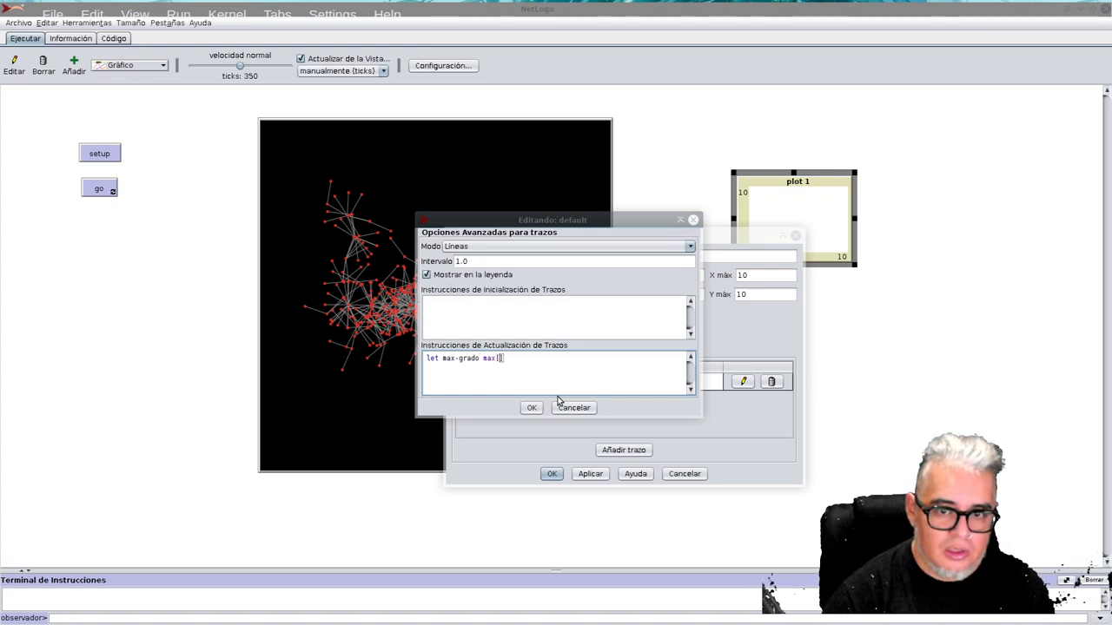
pyautogui.write('count')
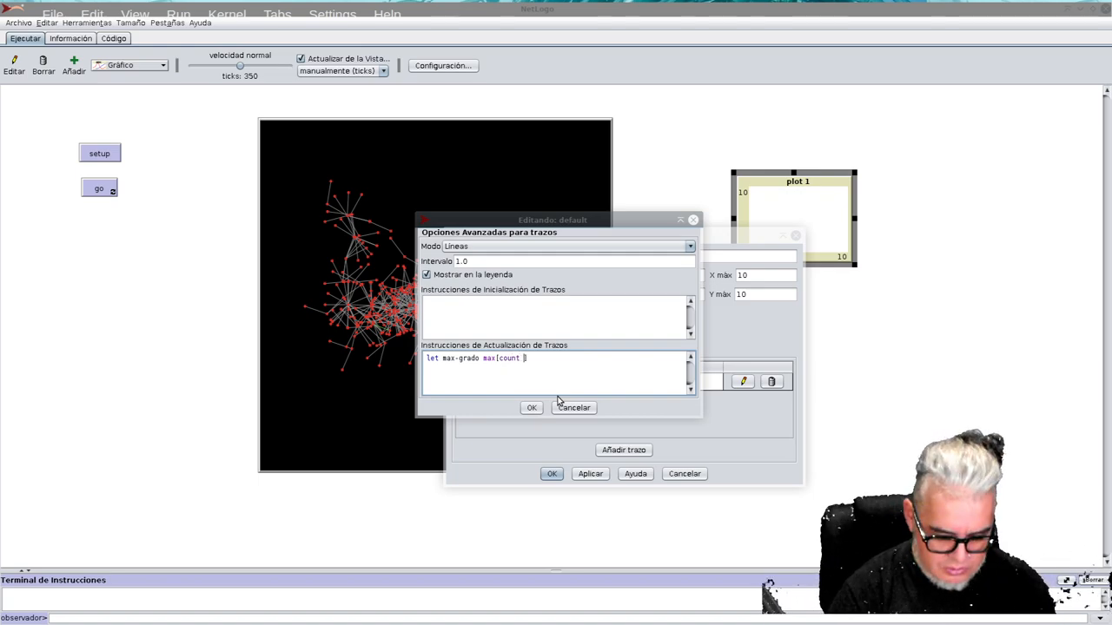
pyautogui.write('link]')
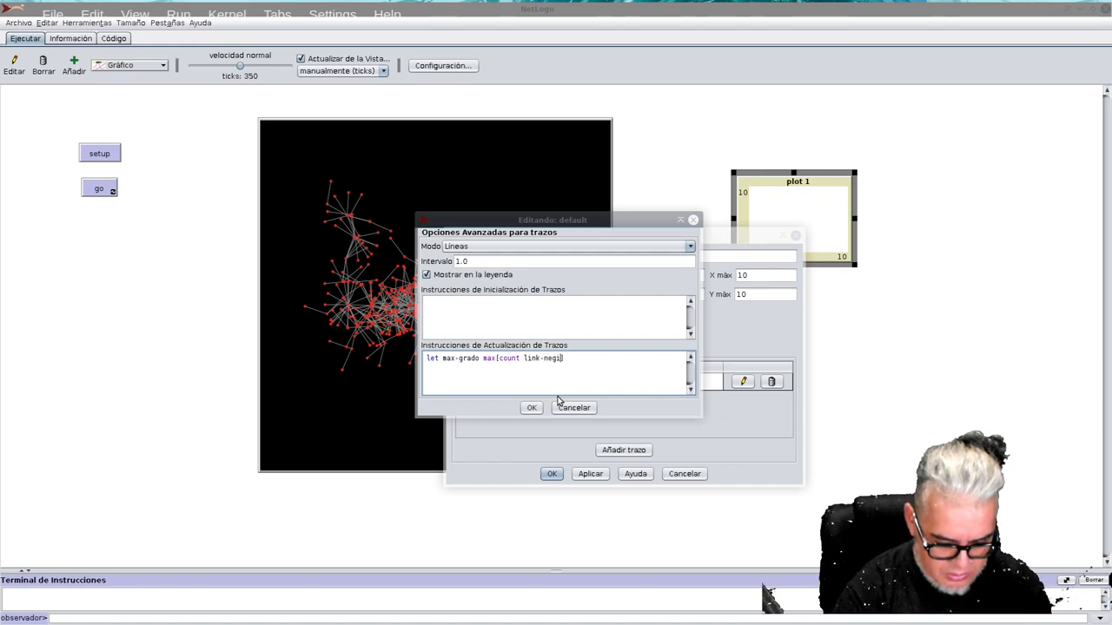
pyautogui.press('BackSpace')
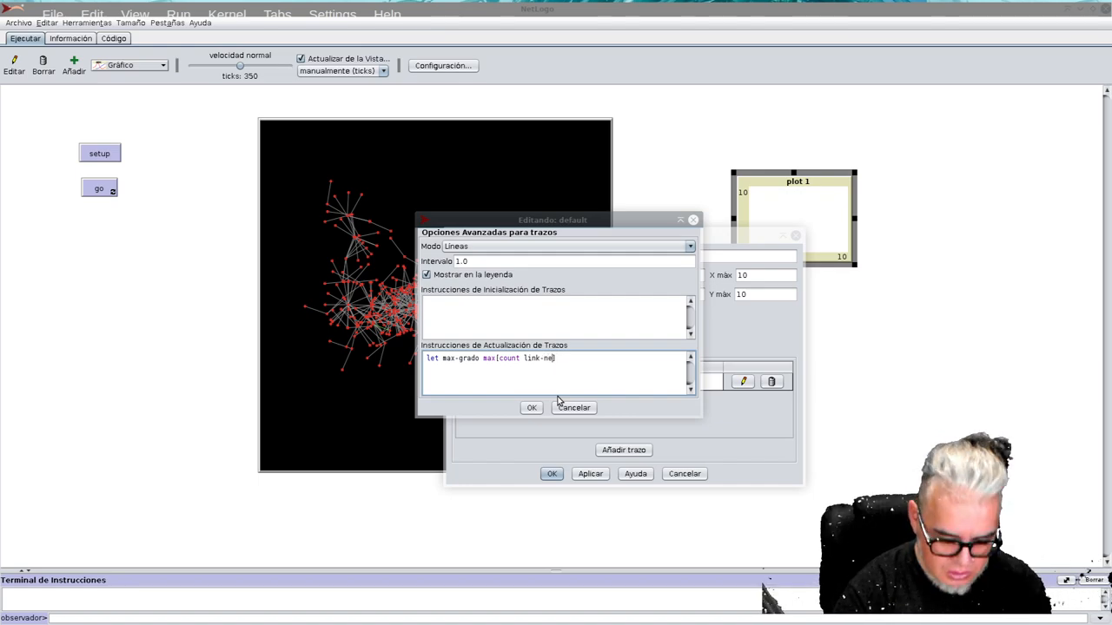
pyautogui.write('ighbor')
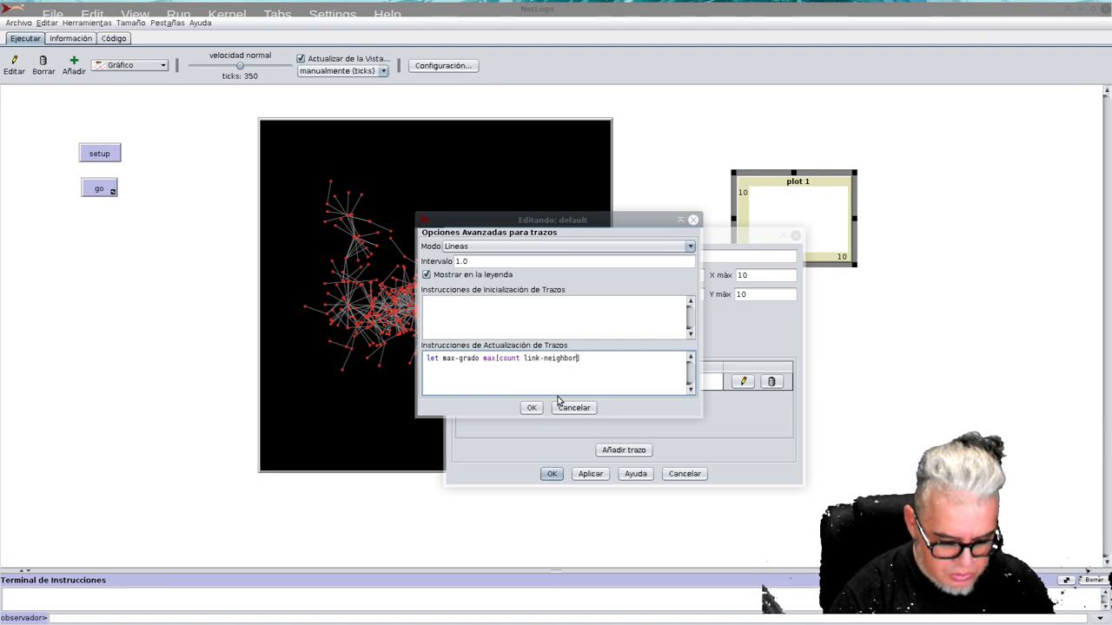
pyautogui.write('s]')
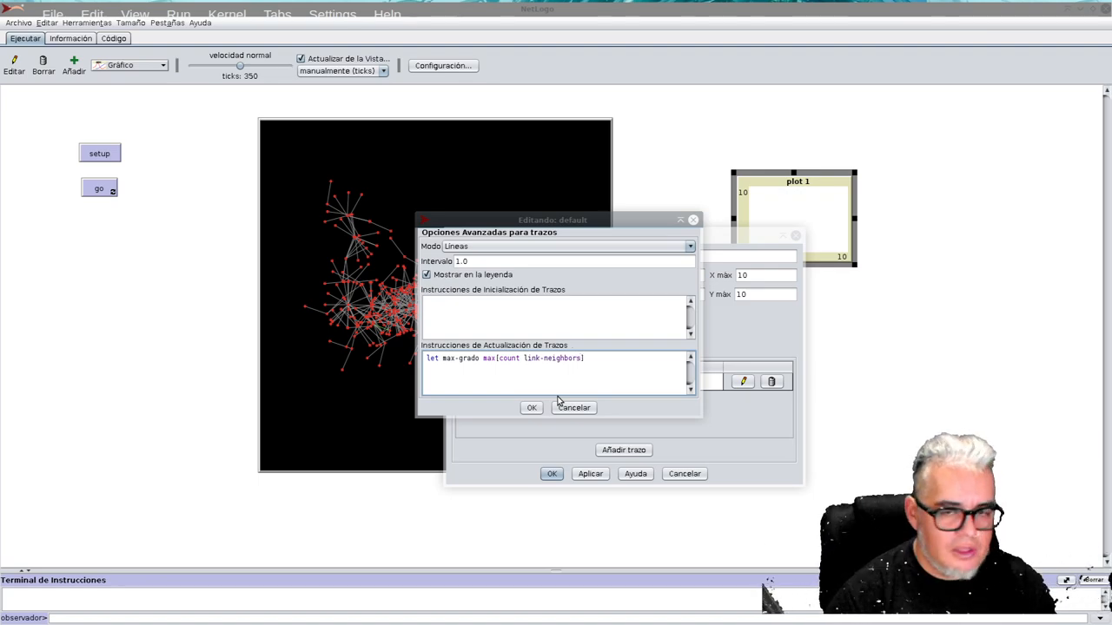
pyautogui.write('of')
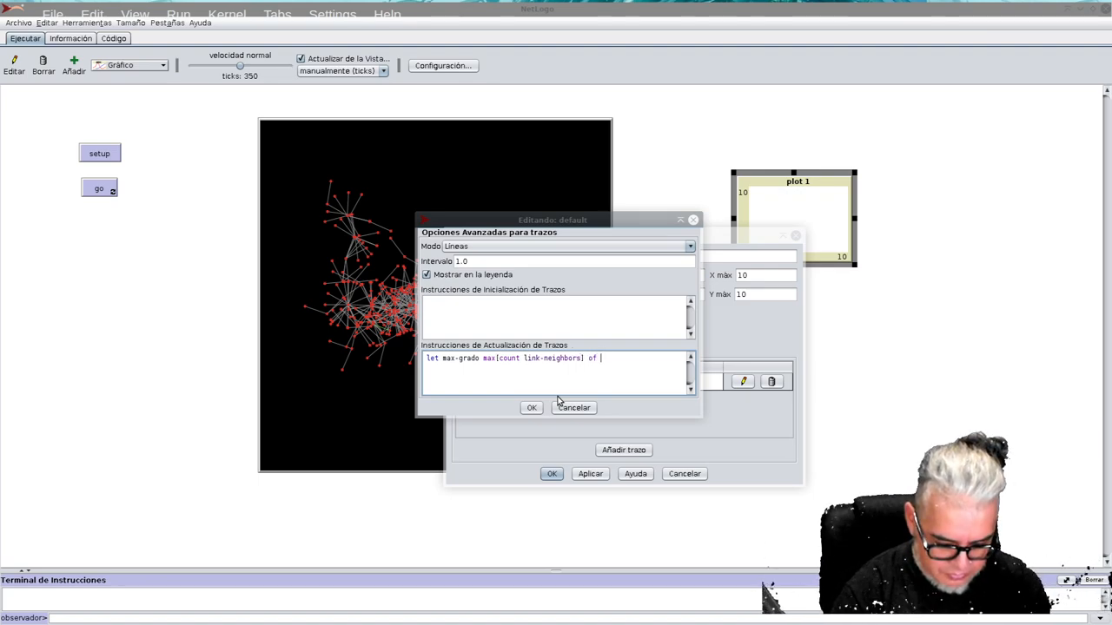
pyautogui.write('turtles')
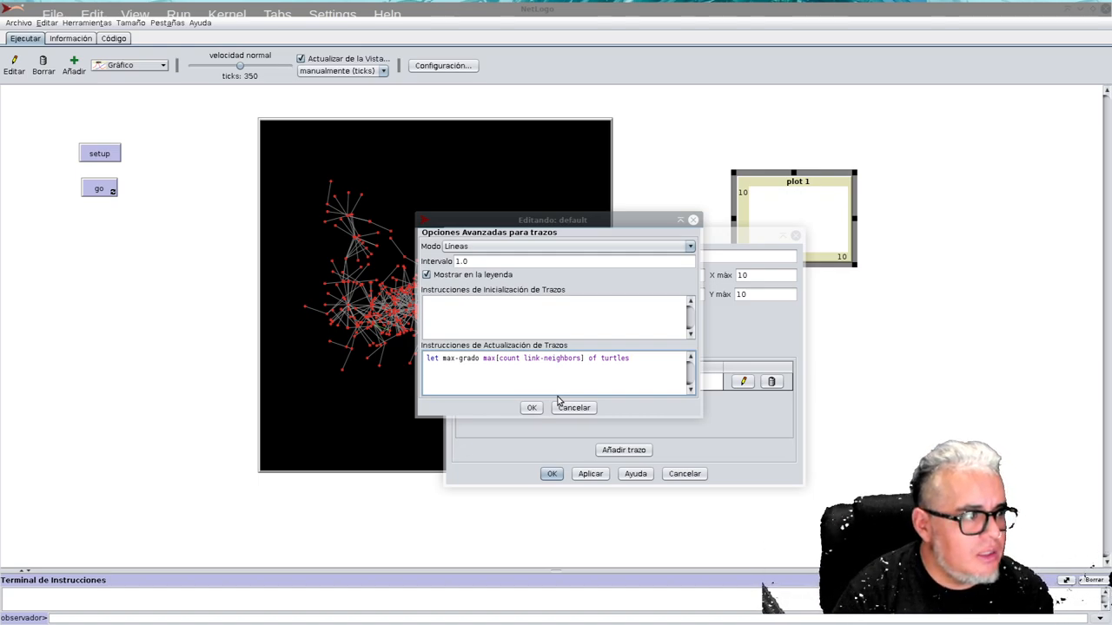
# Step: Add 'plot-pen-reset' and 'set-plot-x-range' lines, then enlarge the pen dialog
pyautogui.write('plot')
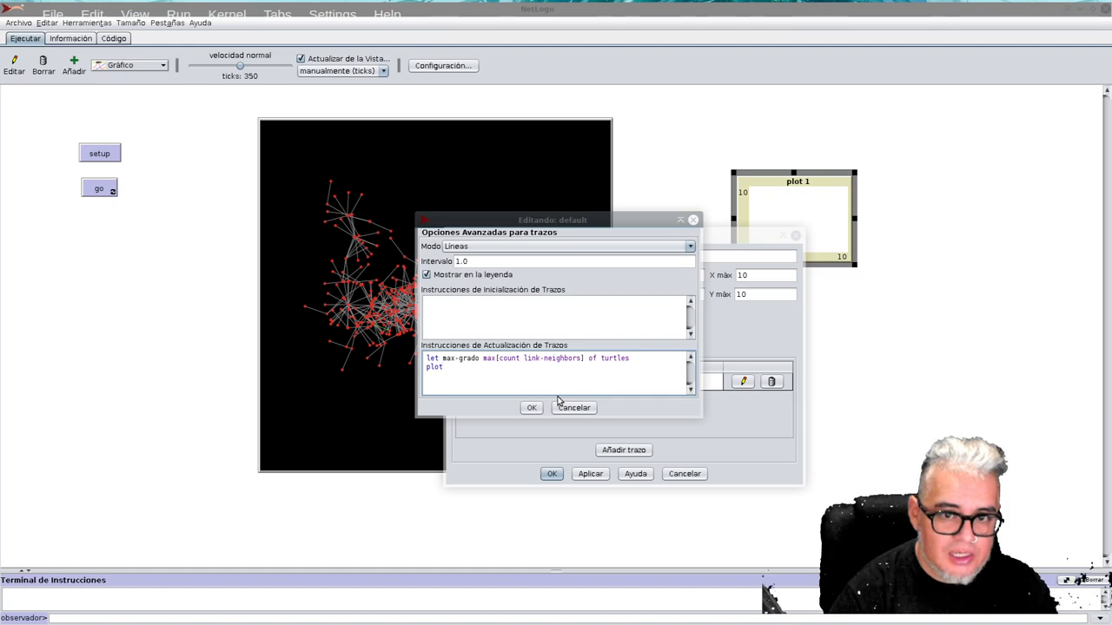
pyautogui.write('-pen-res')
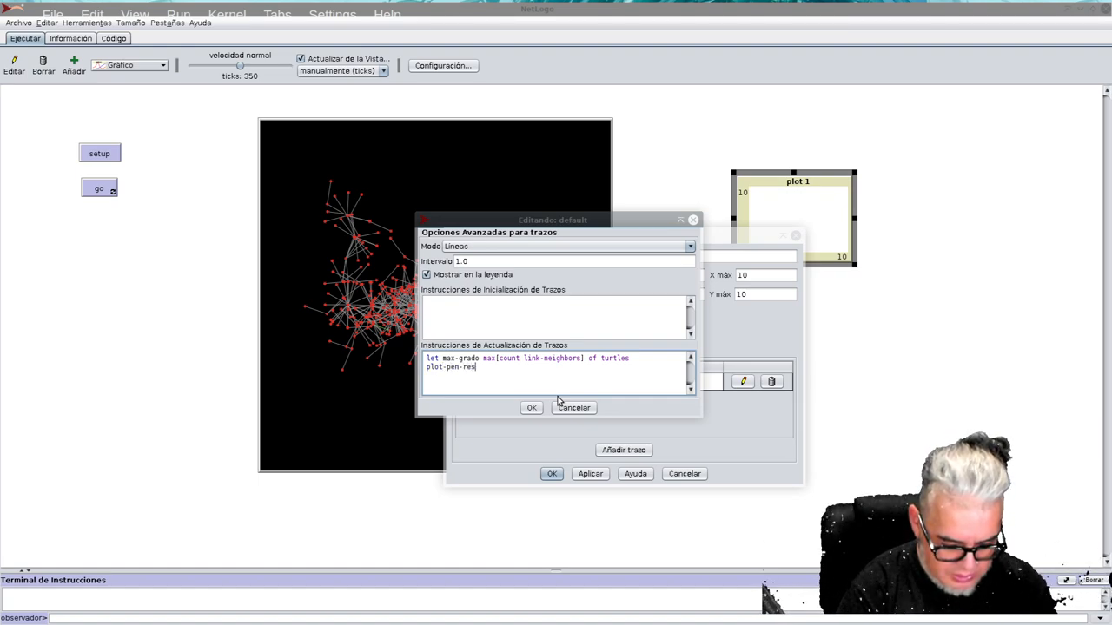
pyautogui.write('et')
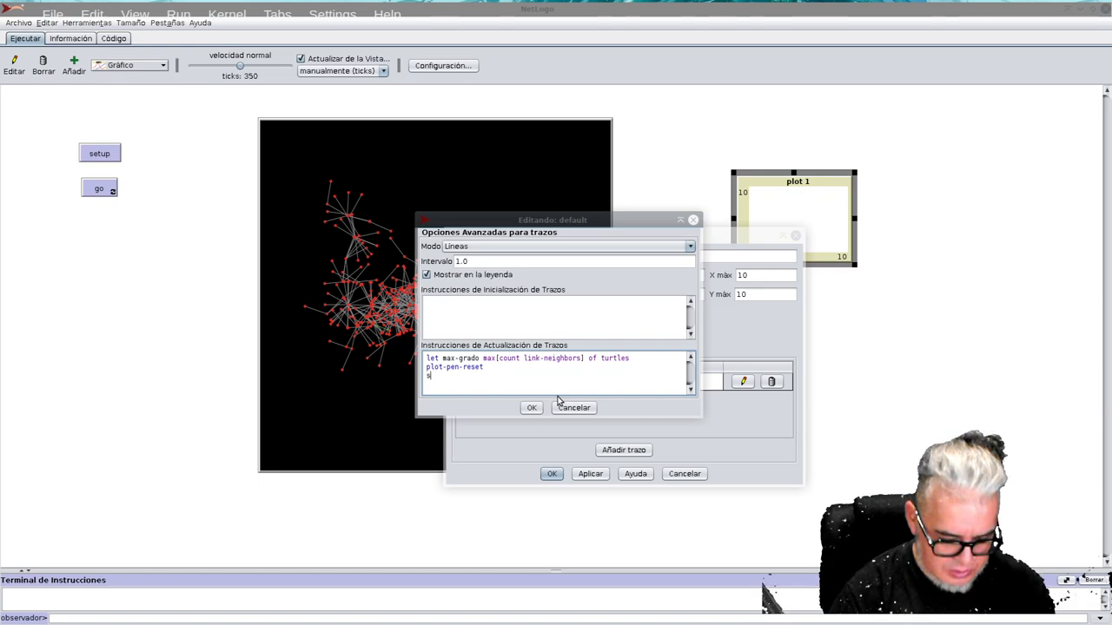
pyautogui.write('et-l')
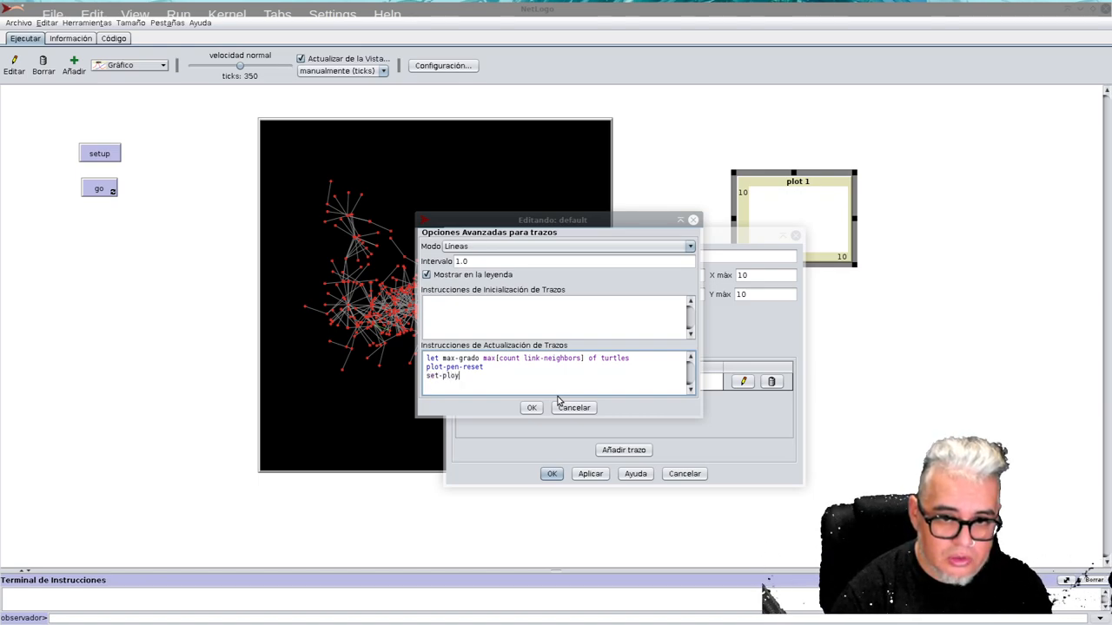
pyautogui.write('r-')
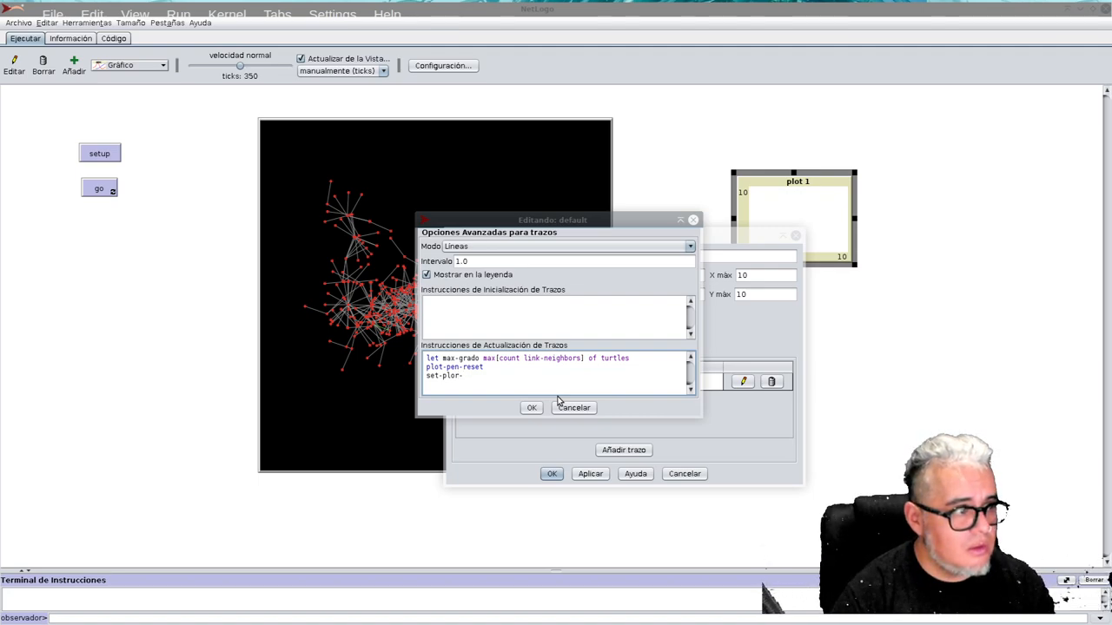
pyautogui.write('-x-ra')
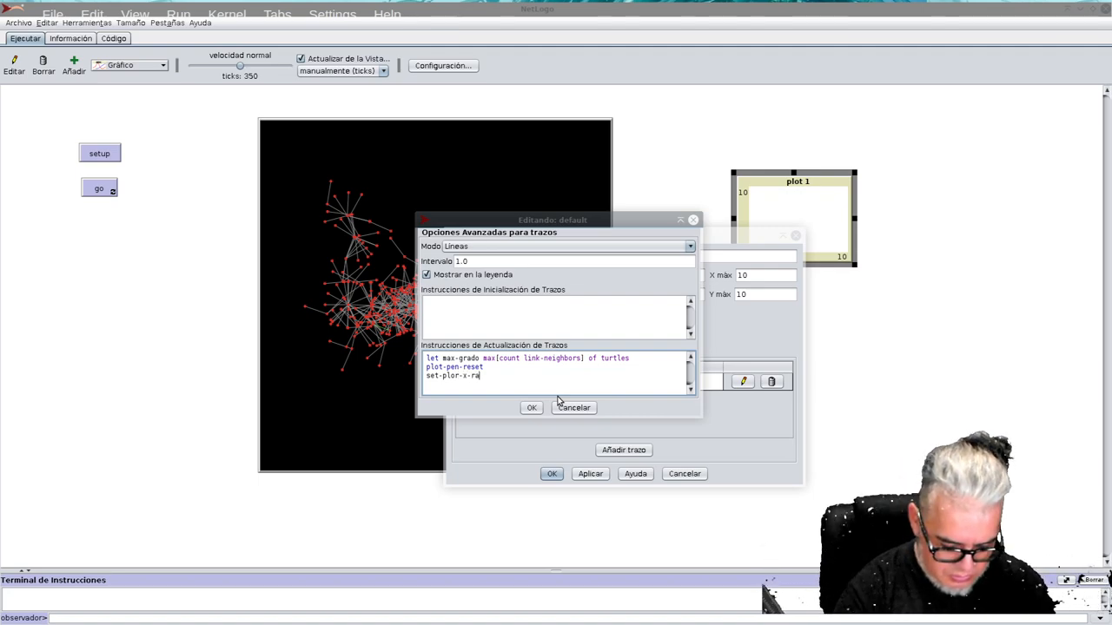
pyautogui.write('nge (')
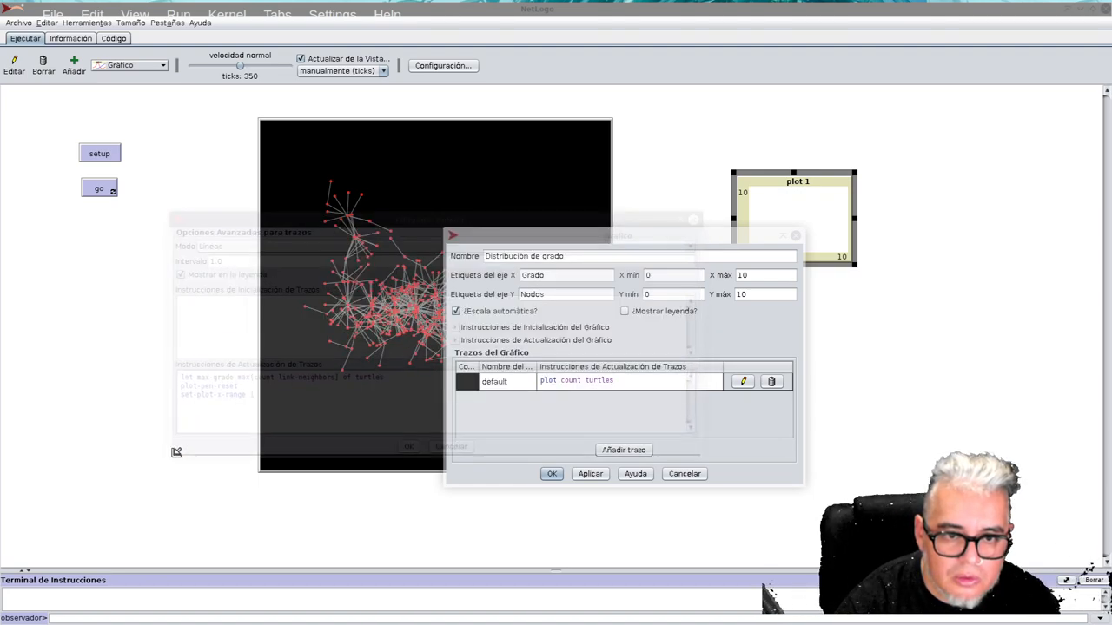
pyautogui.click(743, 381)
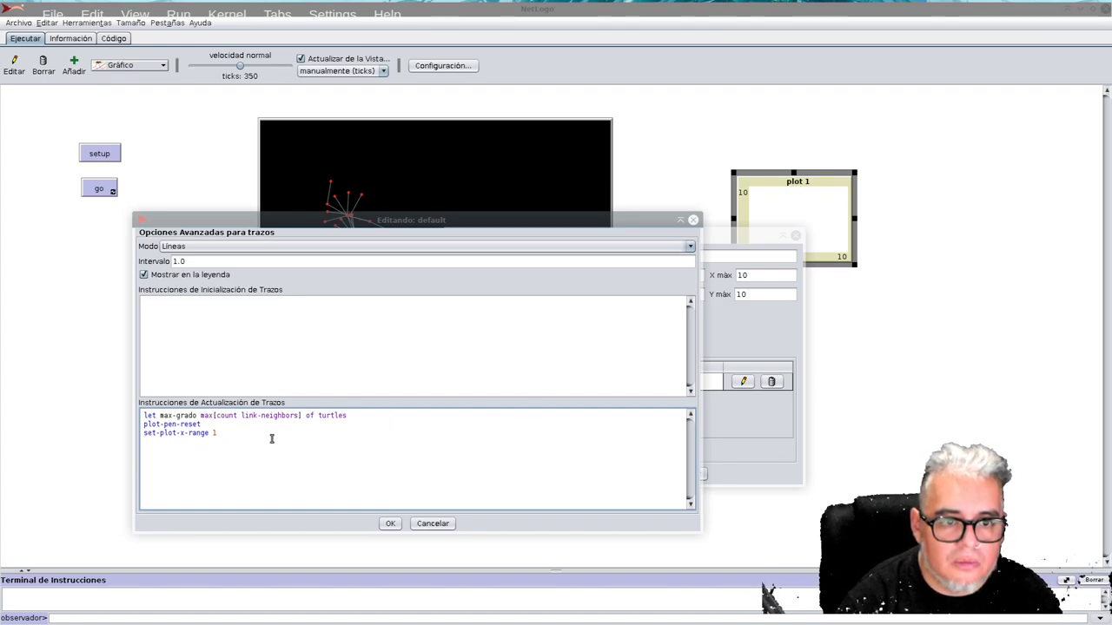
pyautogui.moveTo(386, 24)
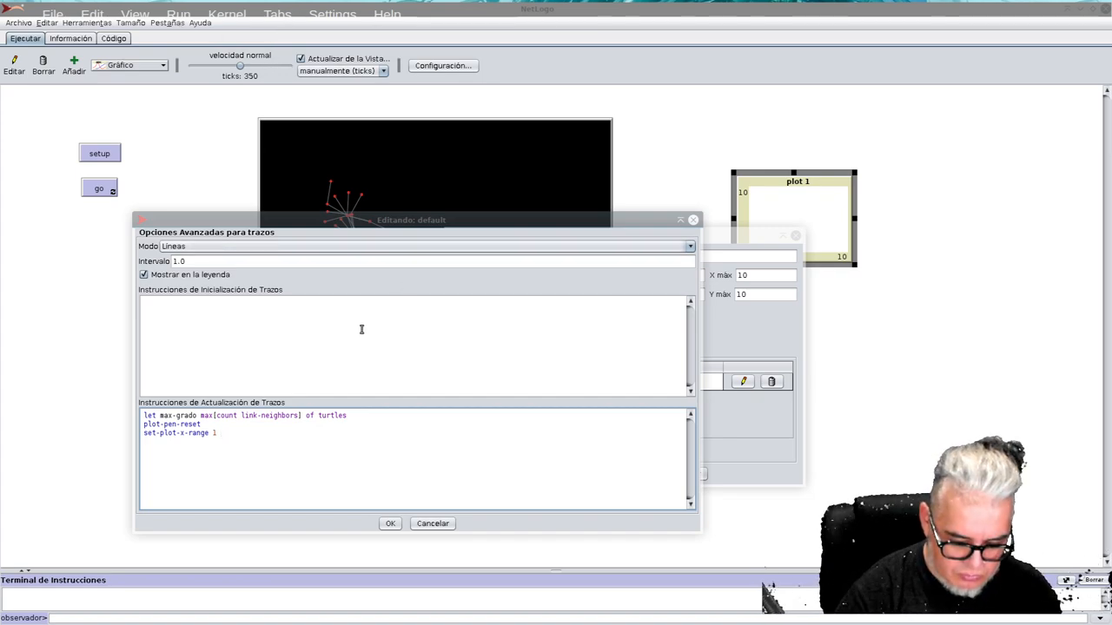
pyautogui.moveTo(383, 339)
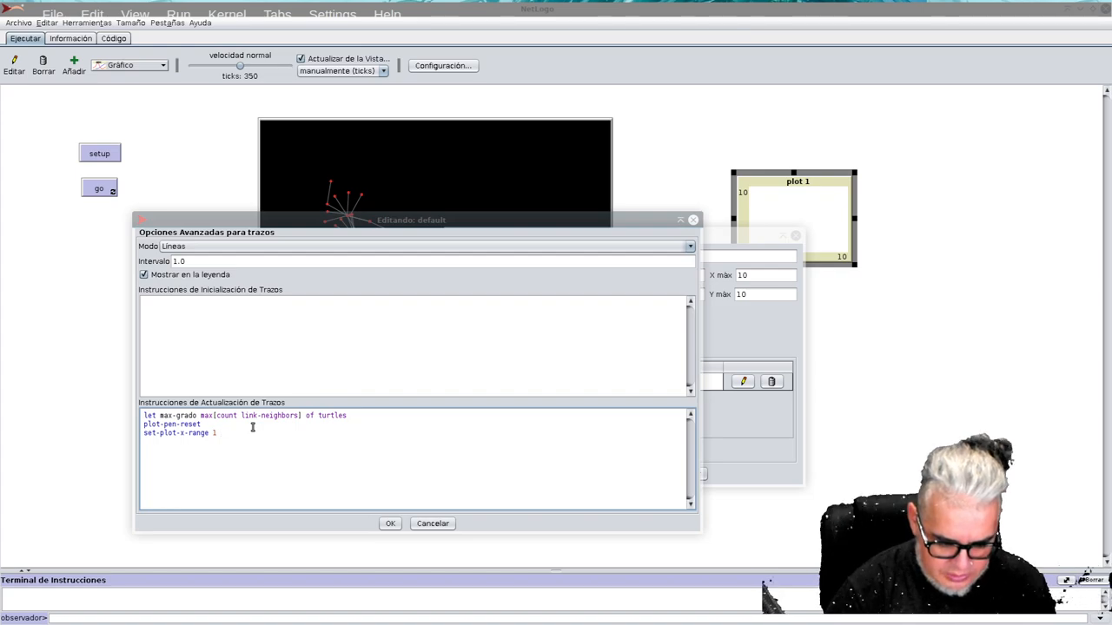
# Step: Finish pen code: x range 1 to max-grado + 1, histogram [count link-neighbors] of turtles
pyautogui.write('(a)')
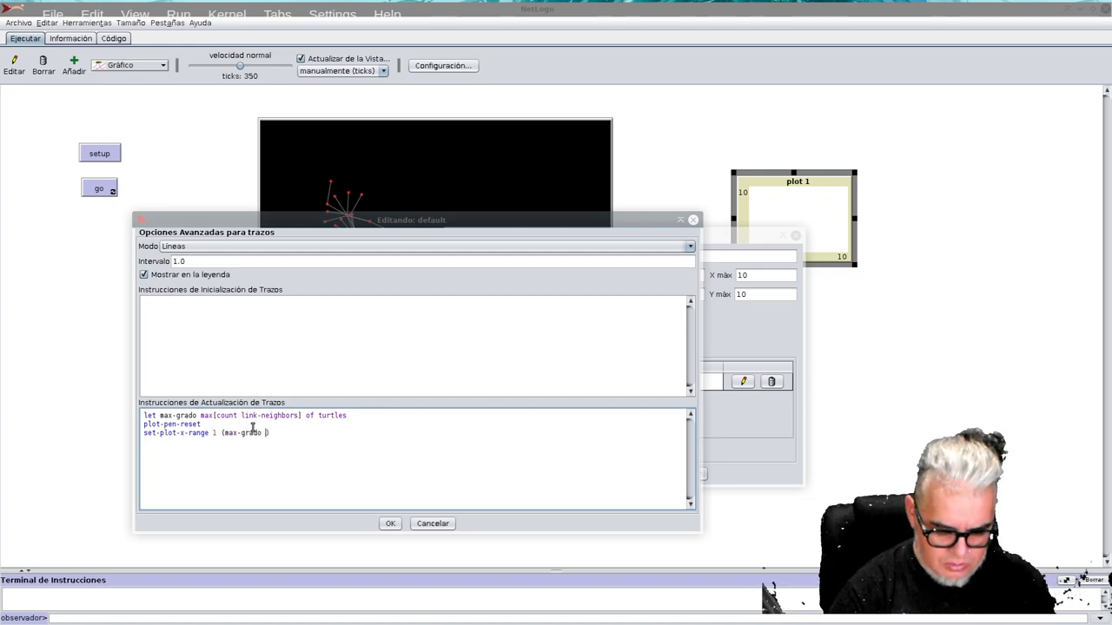
pyautogui.write('+1')
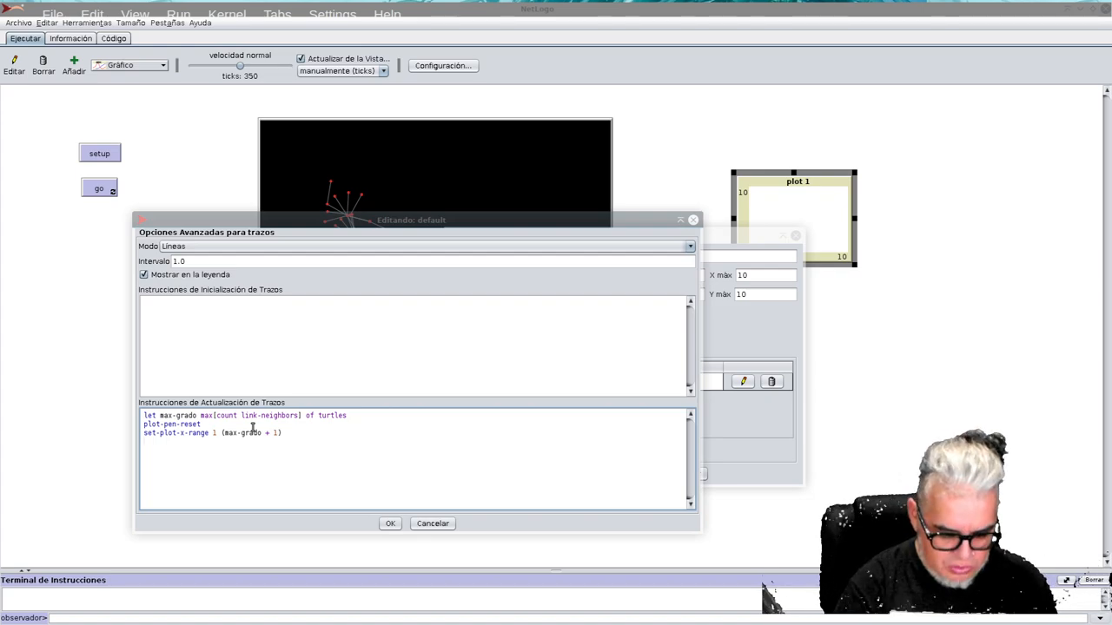
pyautogui.write('histogr')
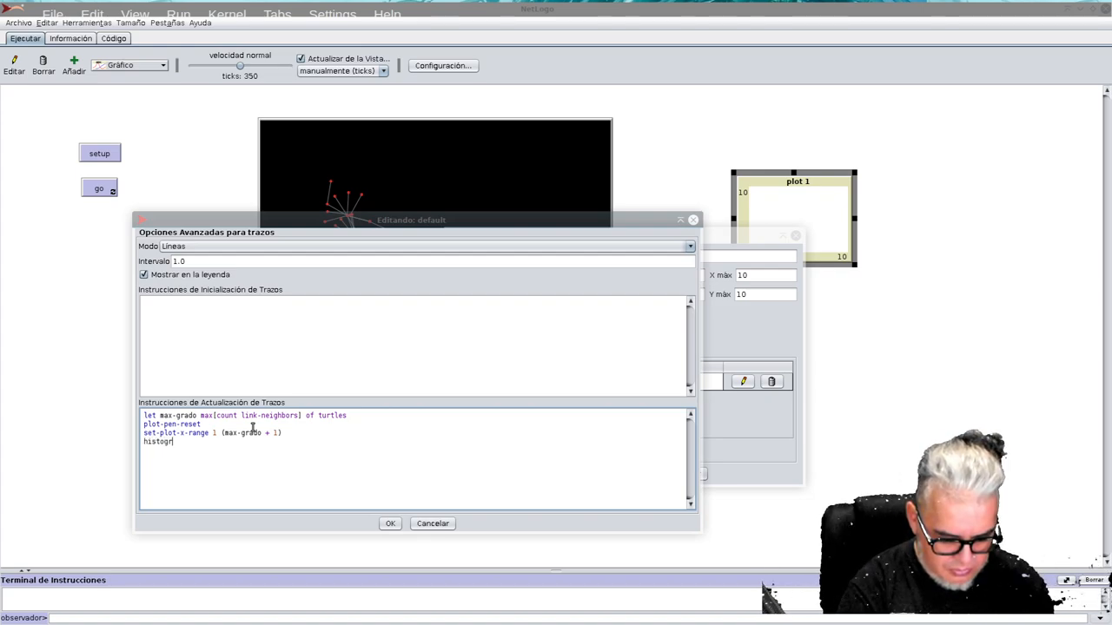
pyautogui.write('am')
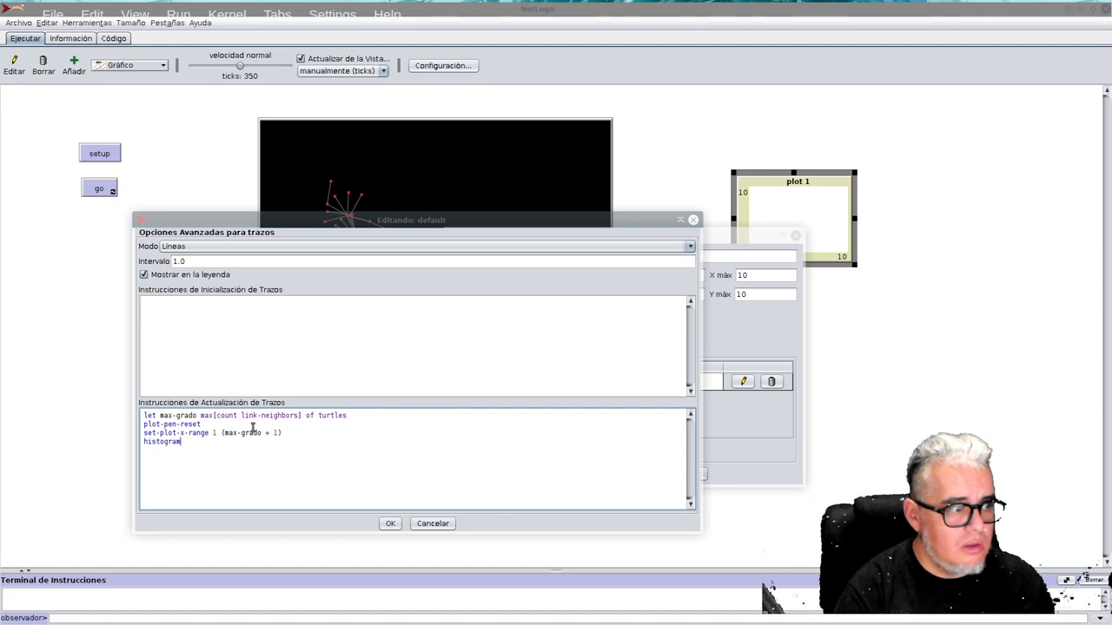
pyautogui.write('[')
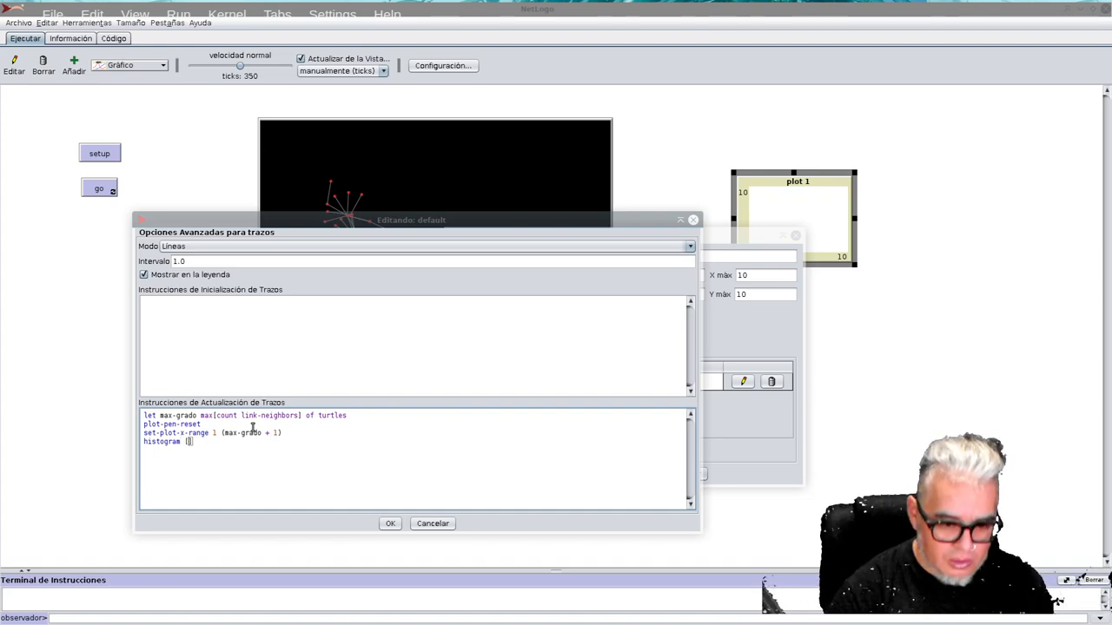
pyautogui.write('count')
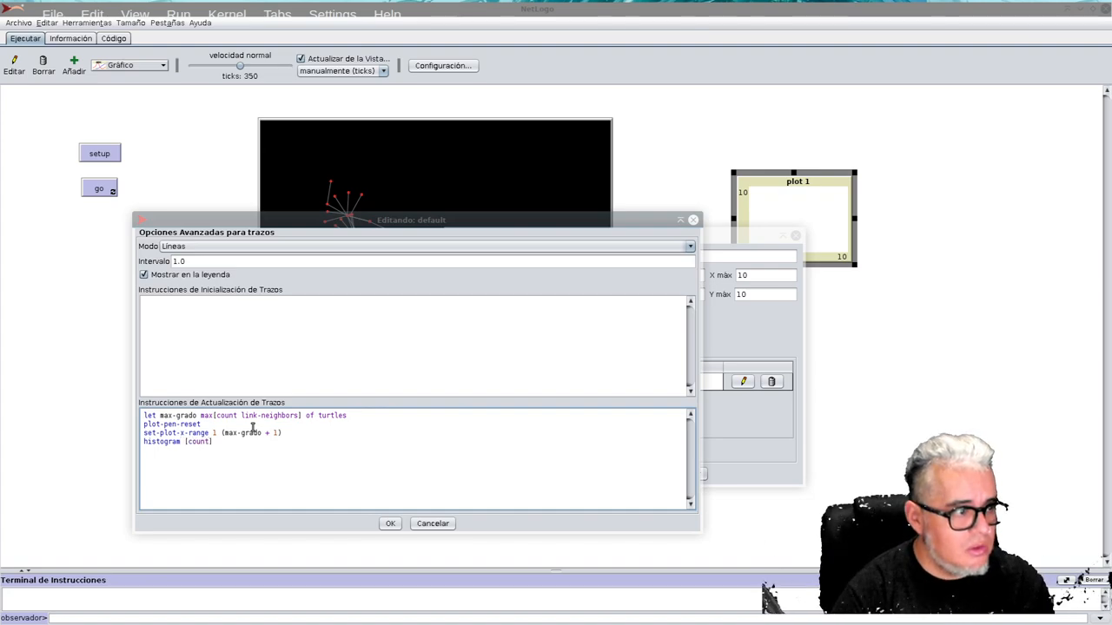
pyautogui.write('lin')
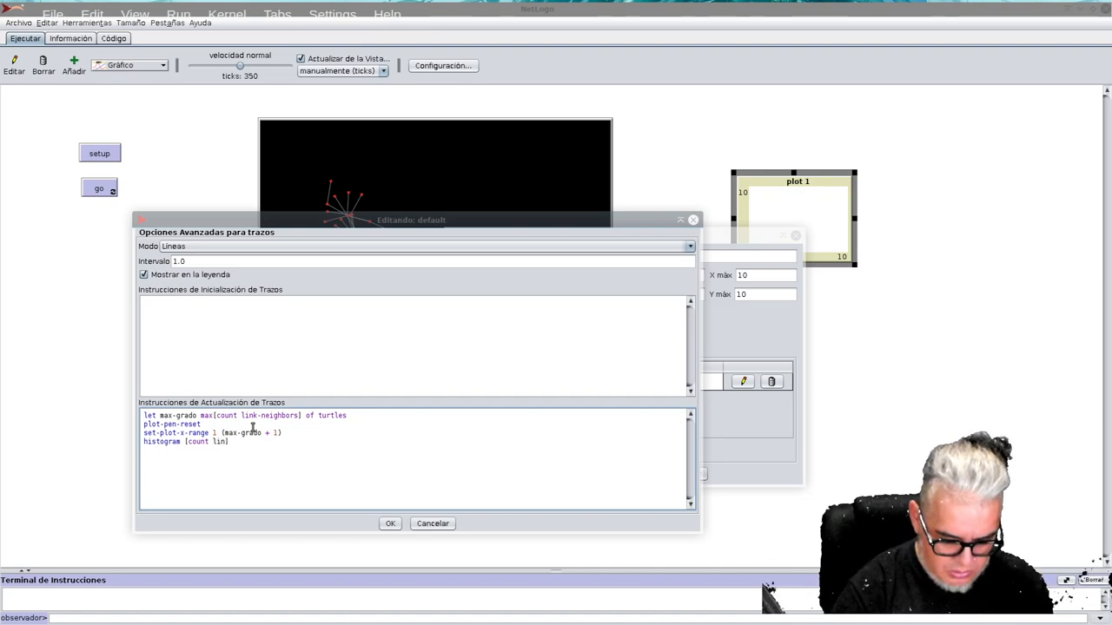
pyautogui.write('k-neighbors')
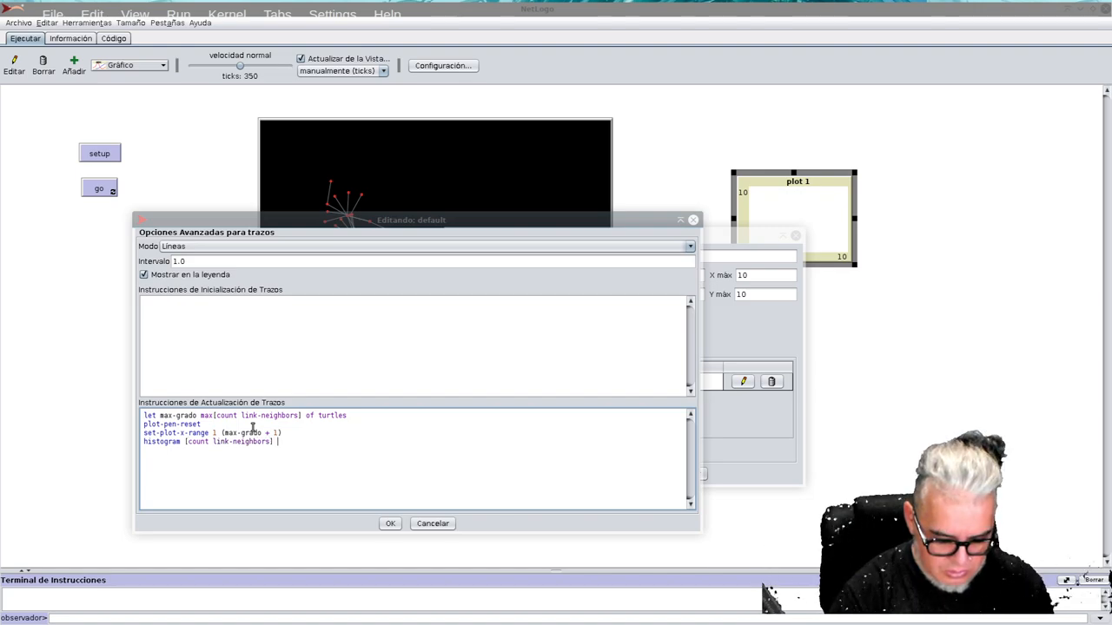
pyautogui.write('of t')
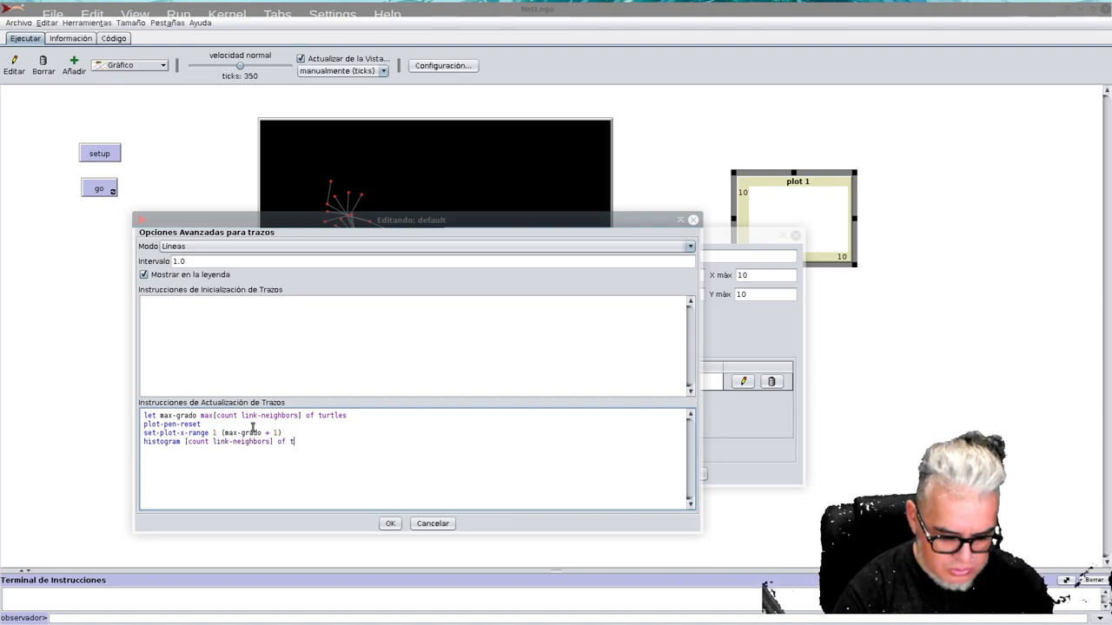
pyautogui.write('urtles')
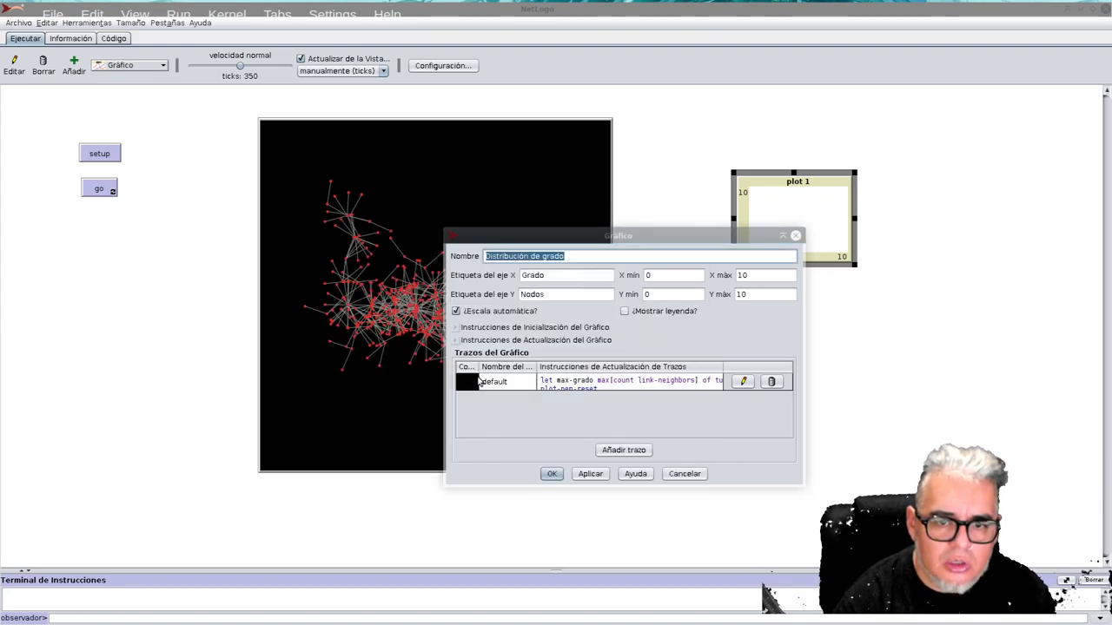
# Step: Make the pen green, apply the plot settings, and enlarge the plot
pyautogui.click(467, 382)
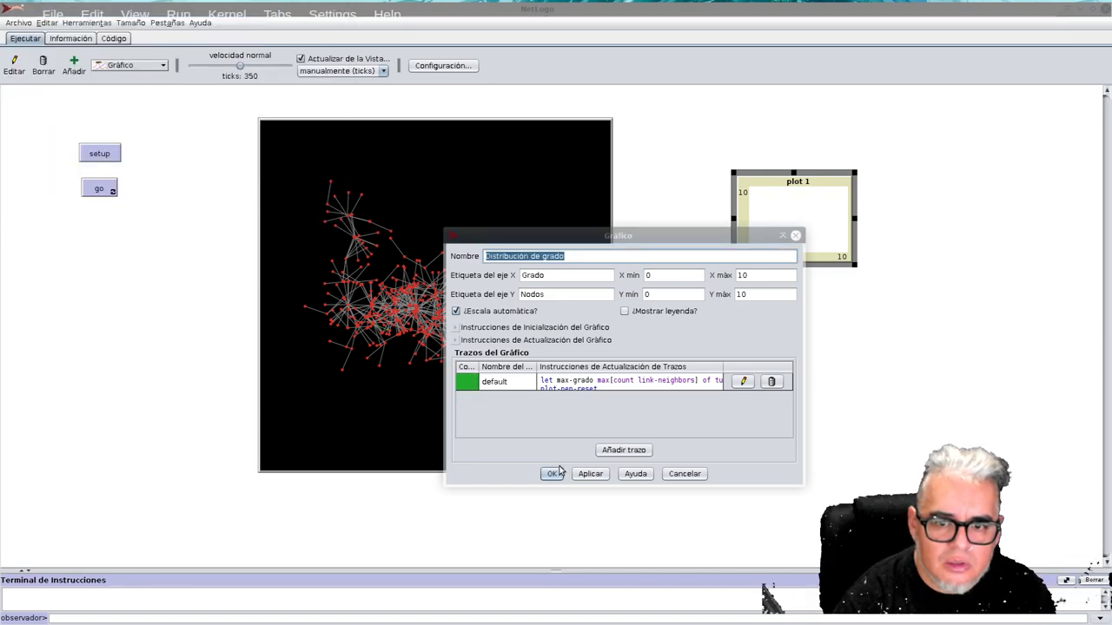
pyautogui.click(553, 473)
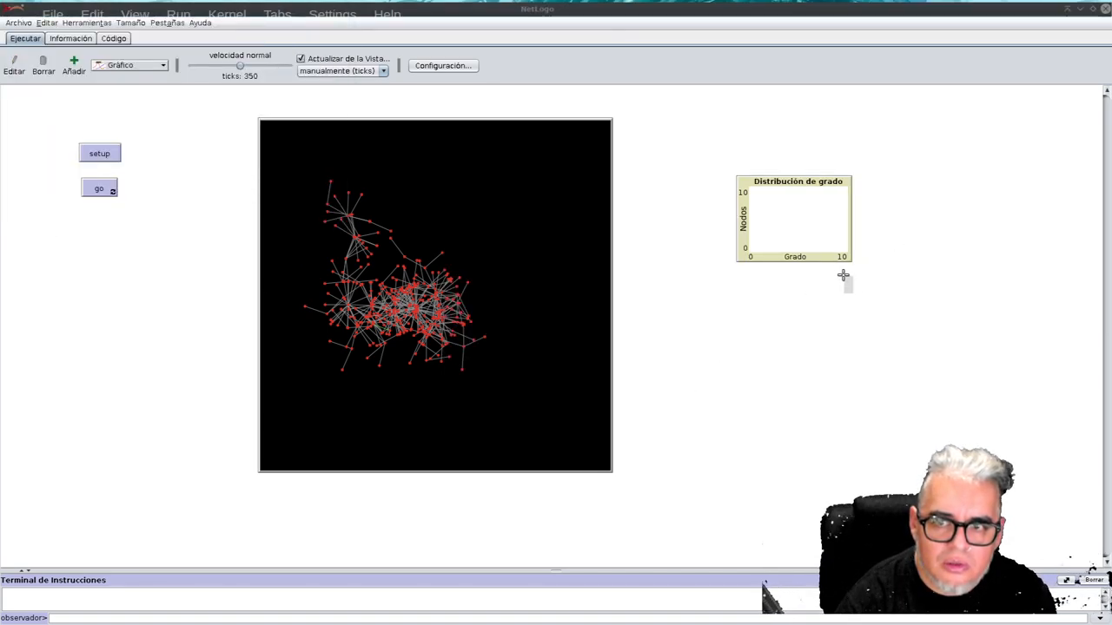
pyautogui.moveTo(846, 263); pyautogui.dragTo(967, 340)
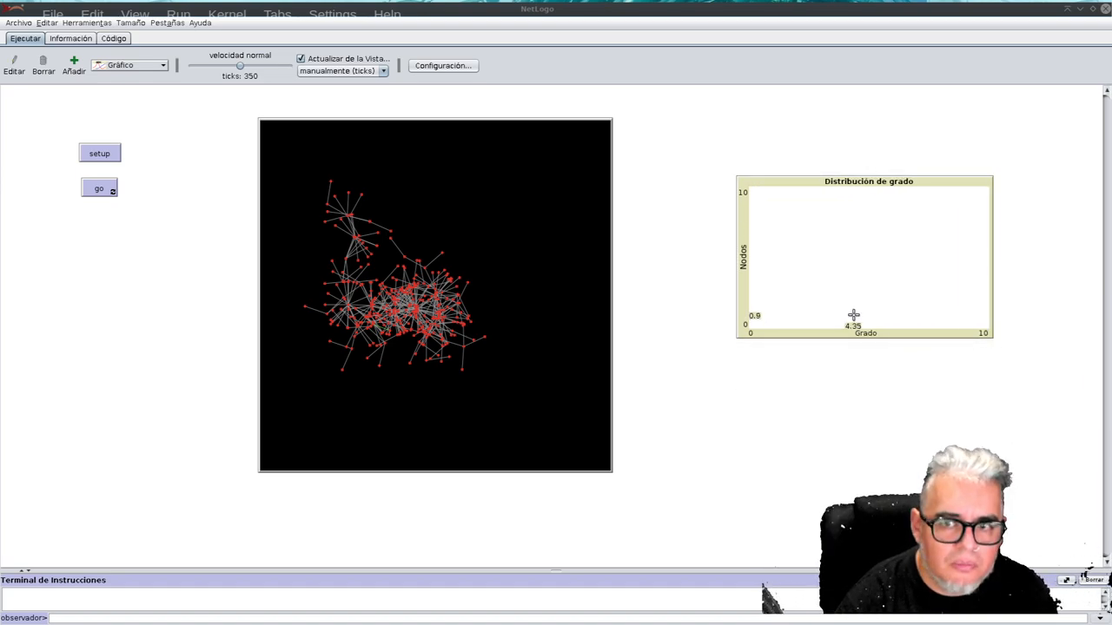
# Step: Reset and run the model past 800 ticks until the degree plot falls steeply
pyautogui.click(99, 153)
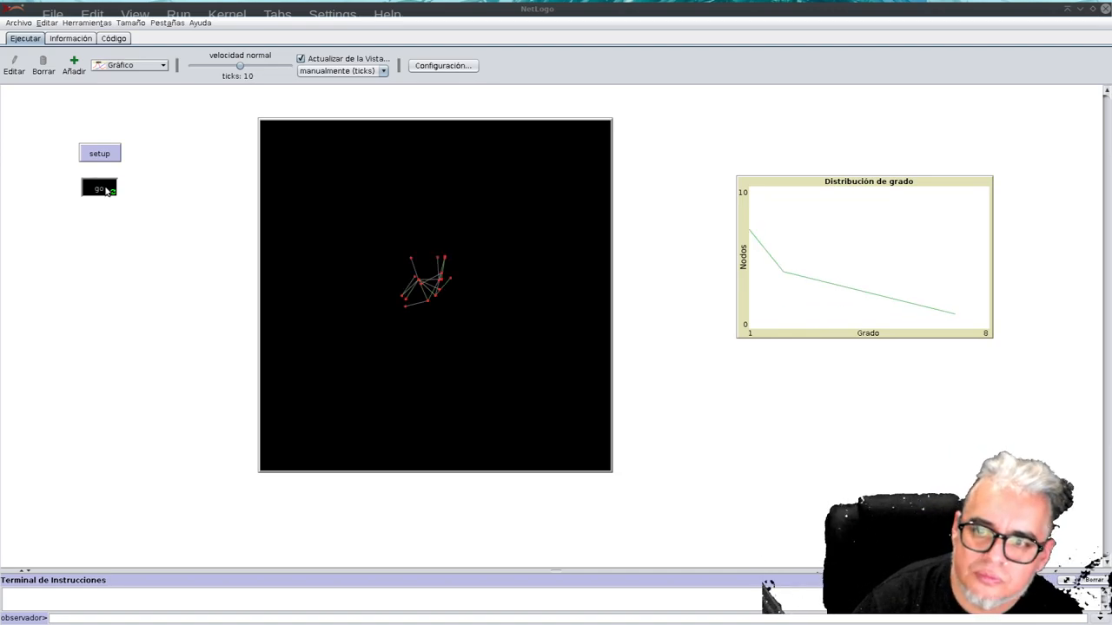
pyautogui.click(99, 189)
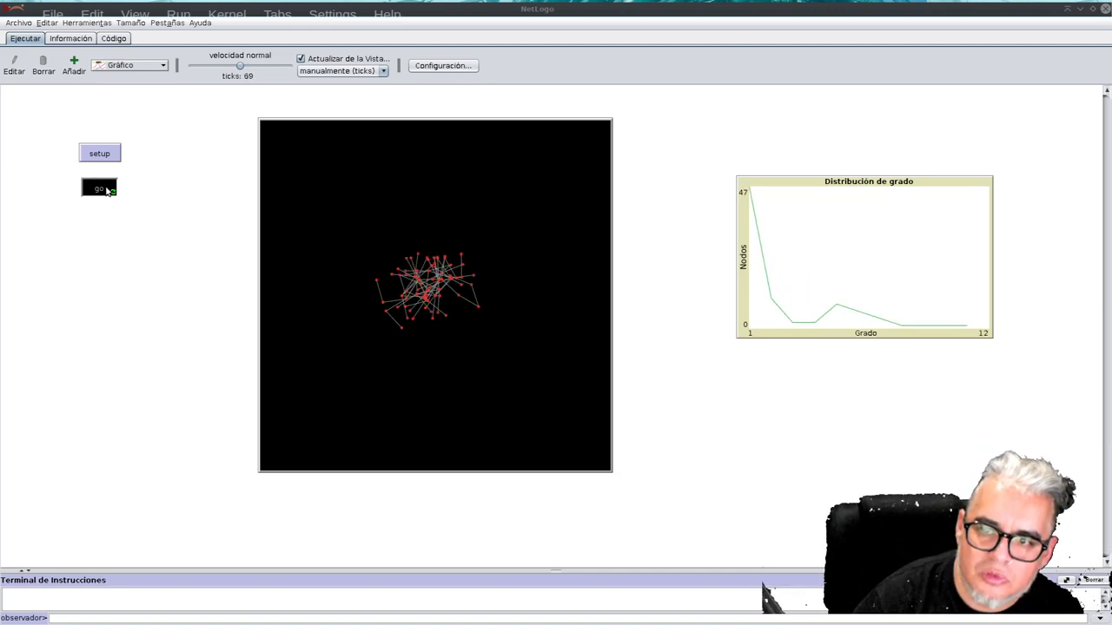
pyautogui.click(99, 188)
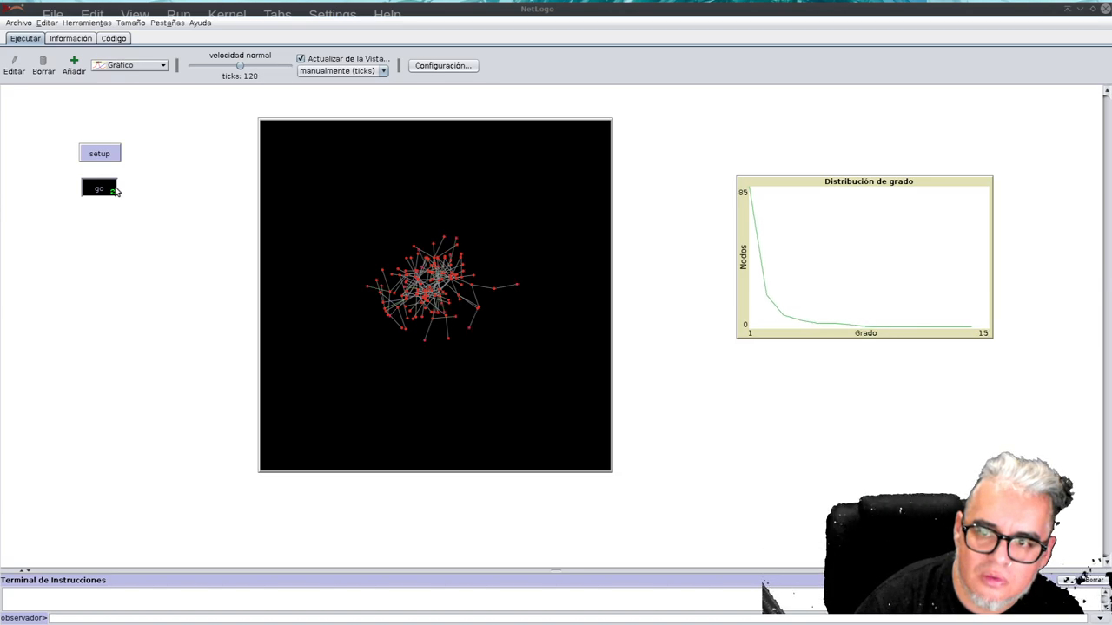
pyautogui.click(99, 188)
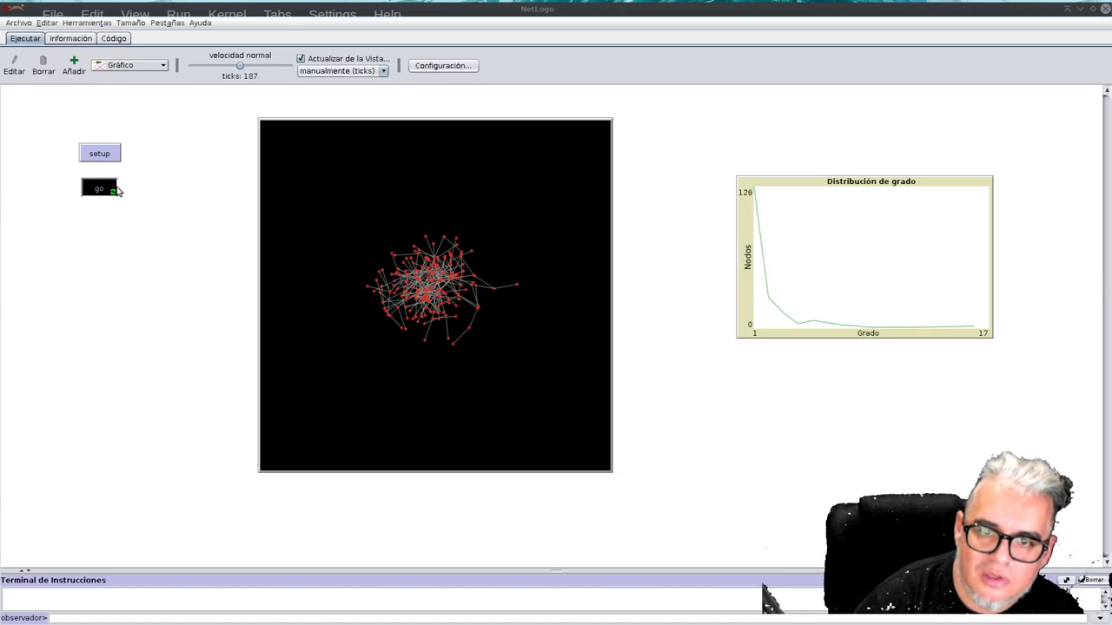
pyautogui.click(99, 189)
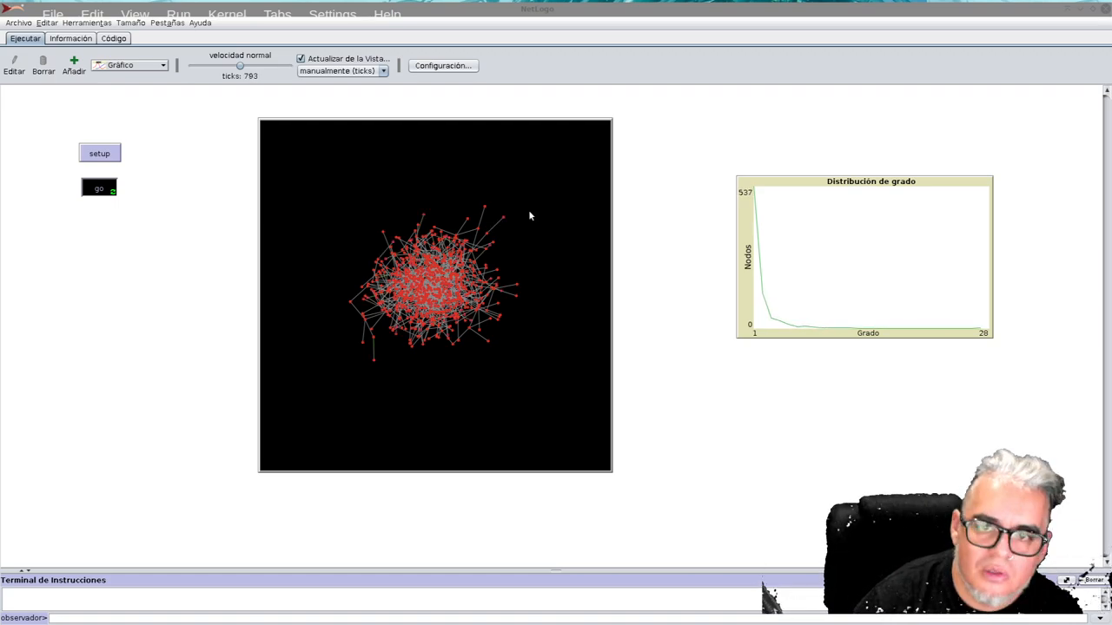
pyautogui.rightClick(786, 286)
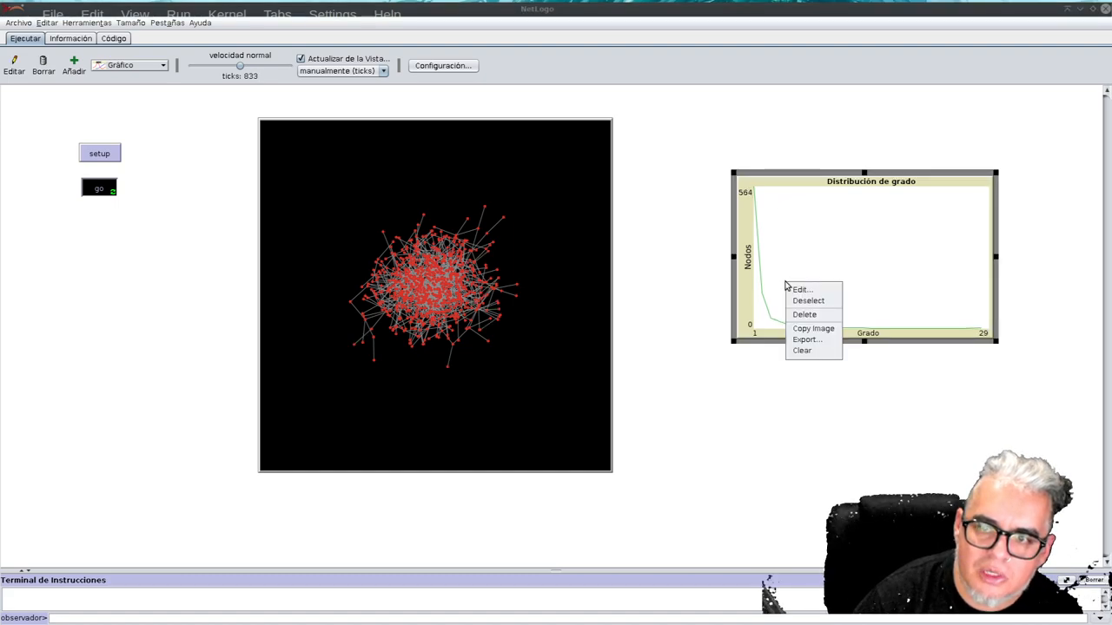
# Step: Switch the degree-distribution pen mode to Barras and reset the network with setup
pyautogui.click(799, 289)
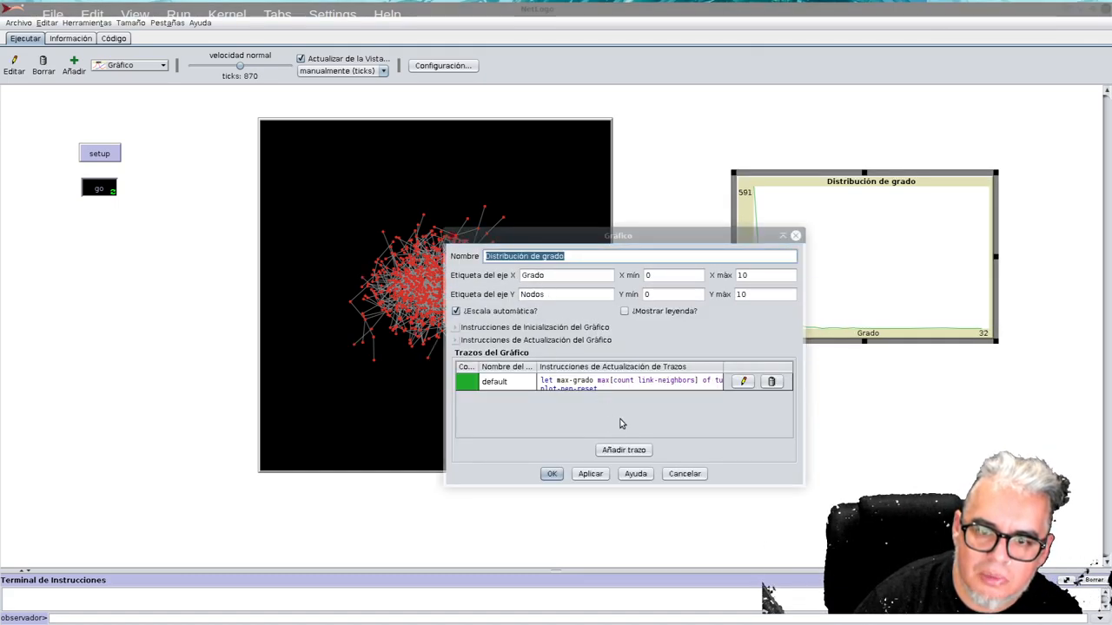
pyautogui.click(742, 382)
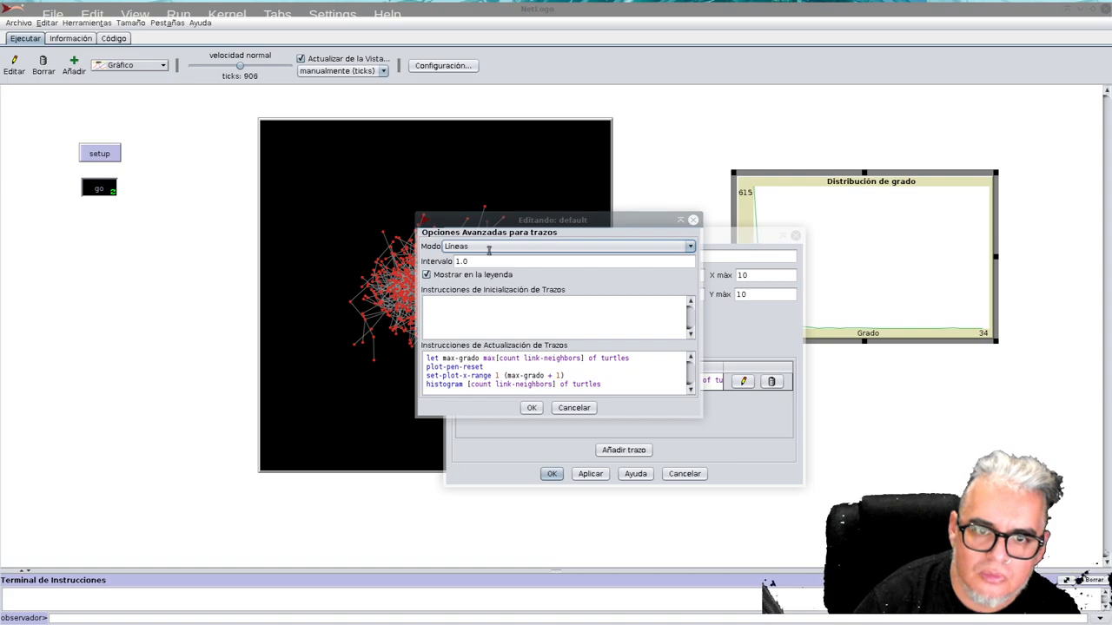
pyautogui.click(689, 246)
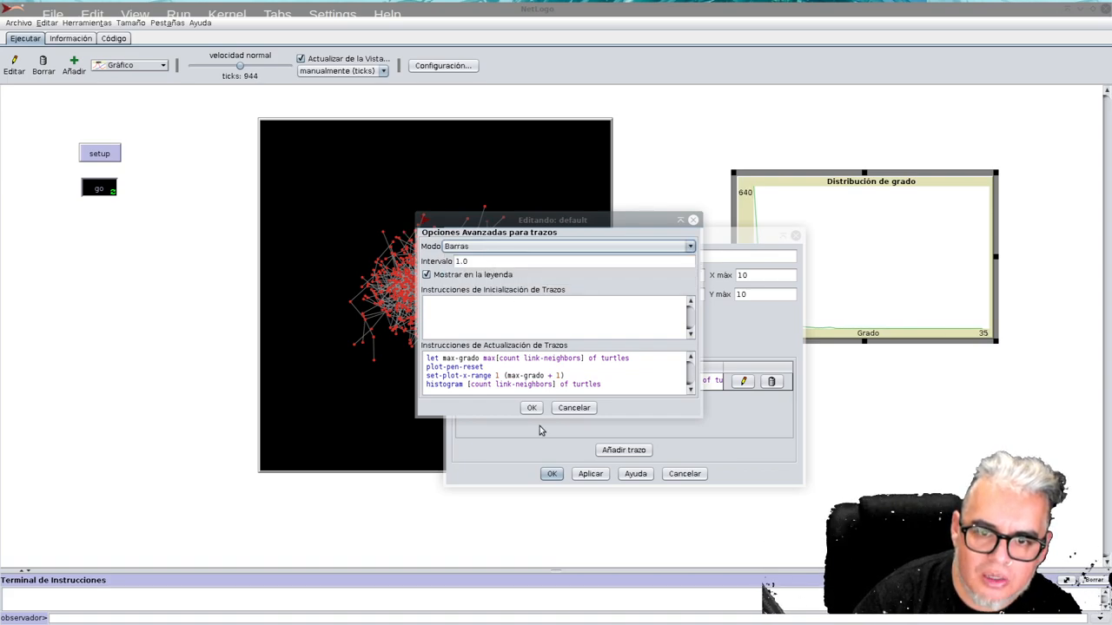
pyautogui.click(531, 408)
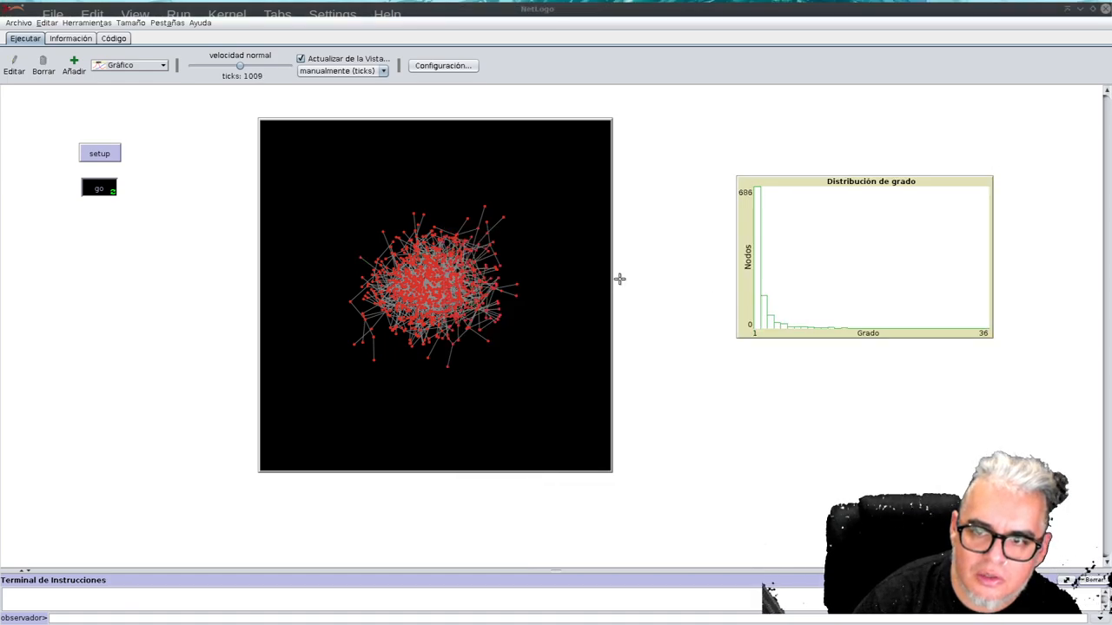
pyautogui.click(99, 153)
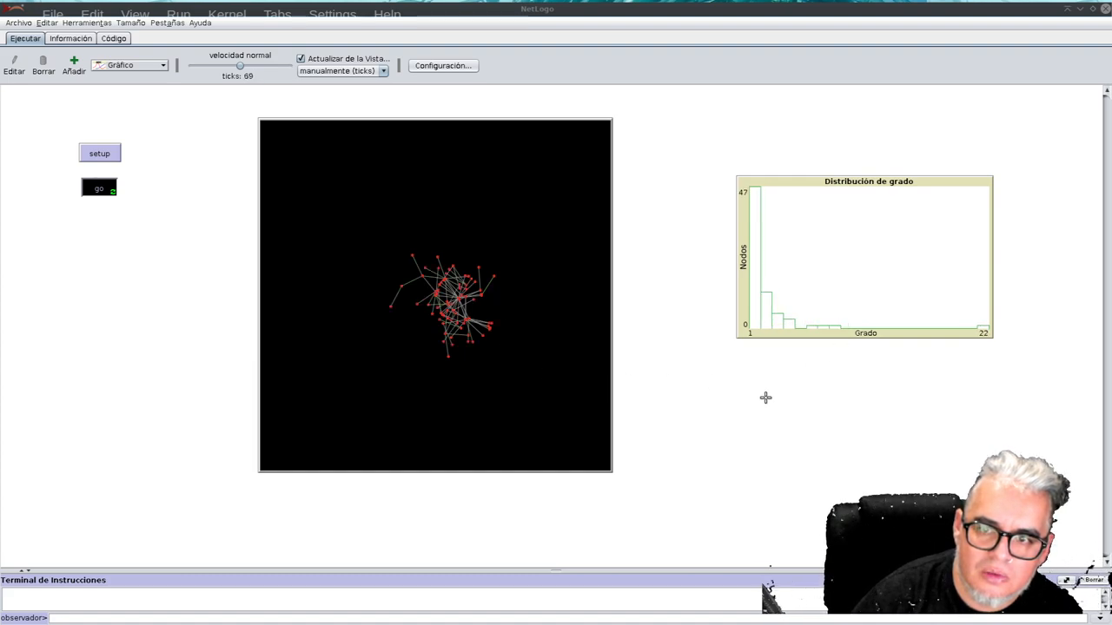
# Step: Run go continuously to regrow the network to 930 ticks
pyautogui.click(99, 189)
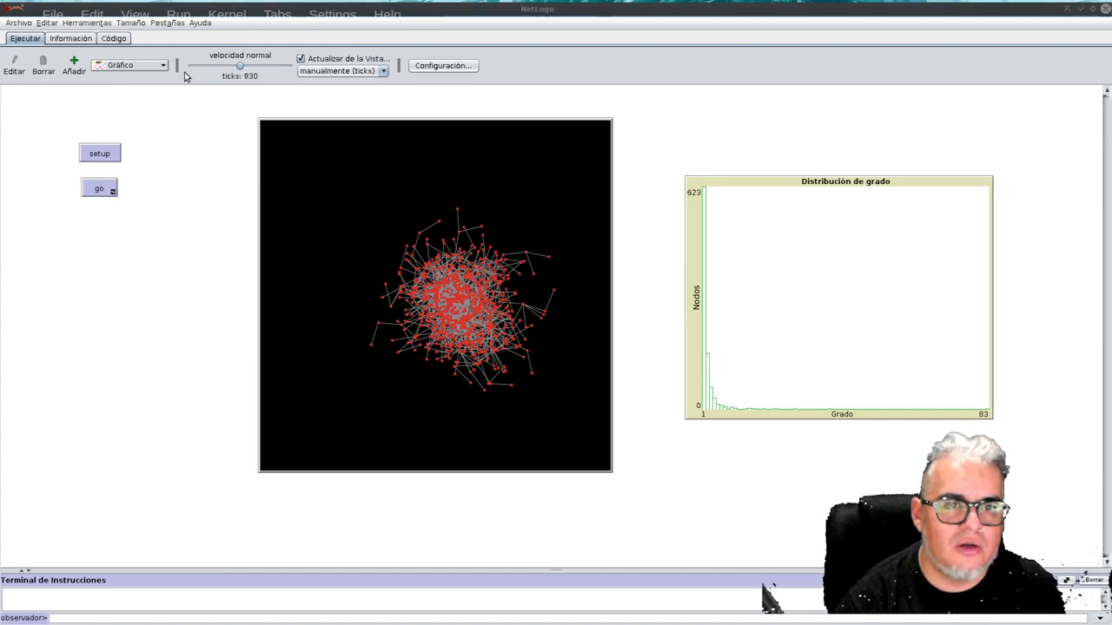
# Step: Add a monitor labelled Nodos reporting count turtles, then run go continuously
pyautogui.click(128, 64)
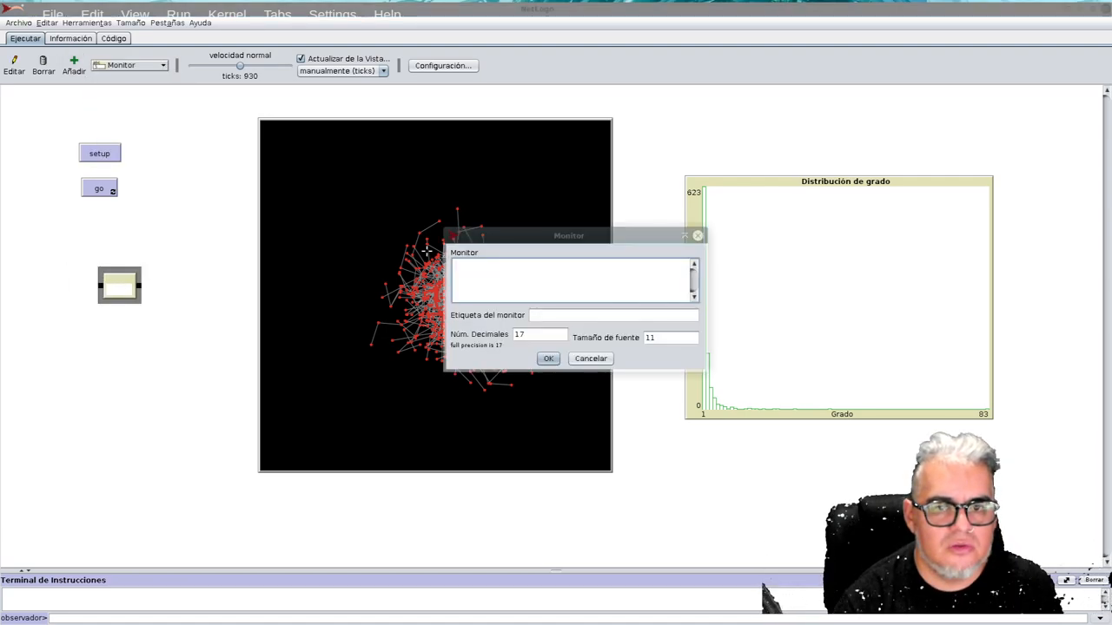
pyautogui.write('count t')
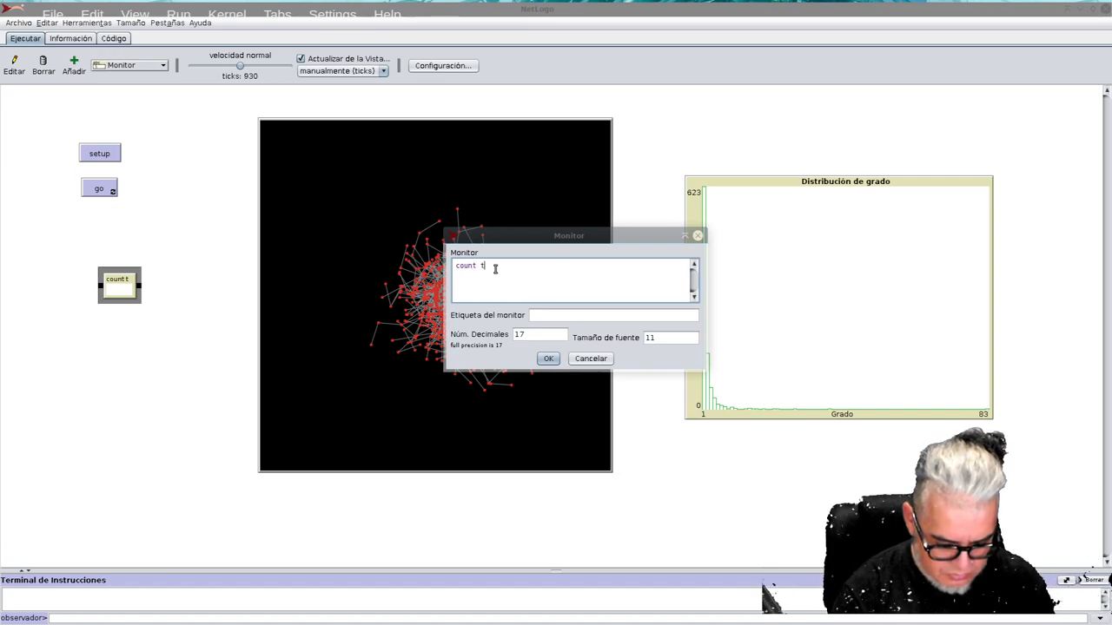
pyautogui.write('urtles')
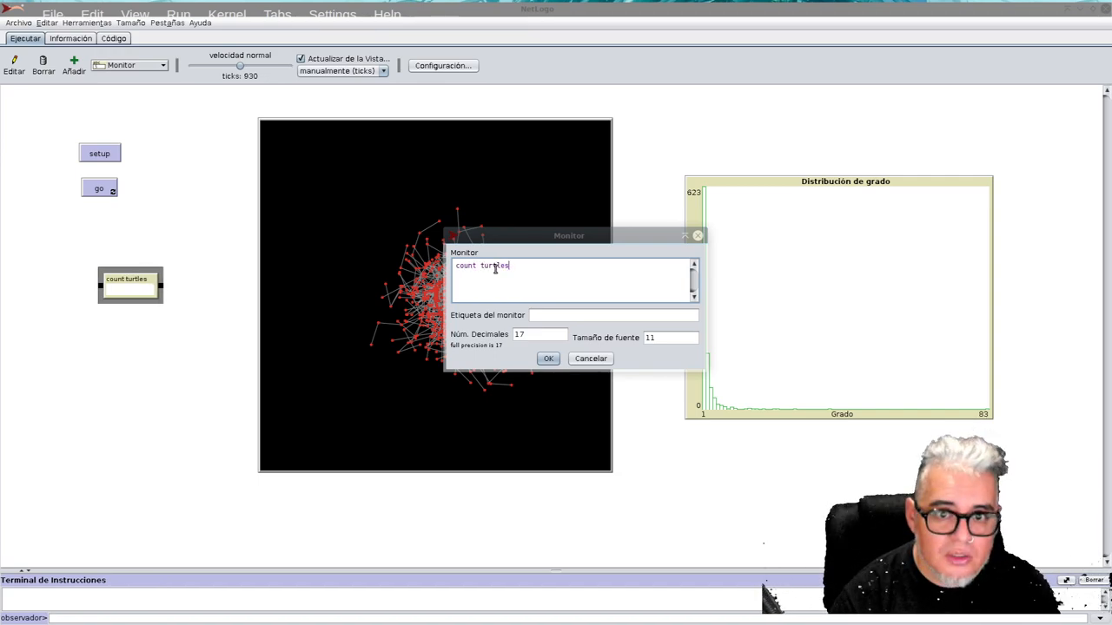
pyautogui.click(612, 316)
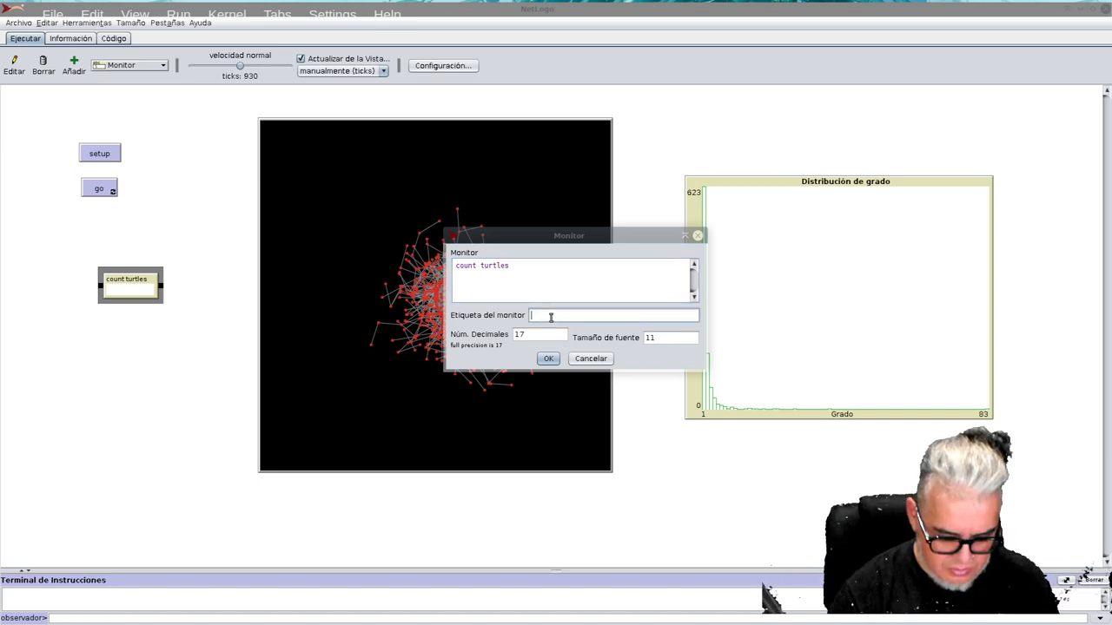
pyautogui.write('Nodo')
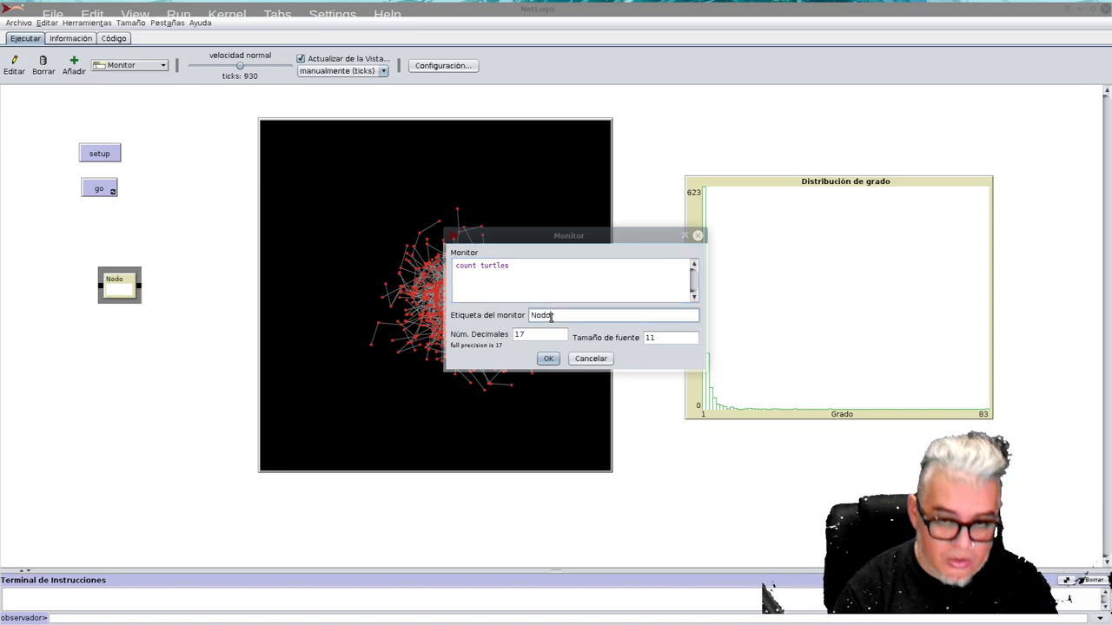
pyautogui.click(547, 358)
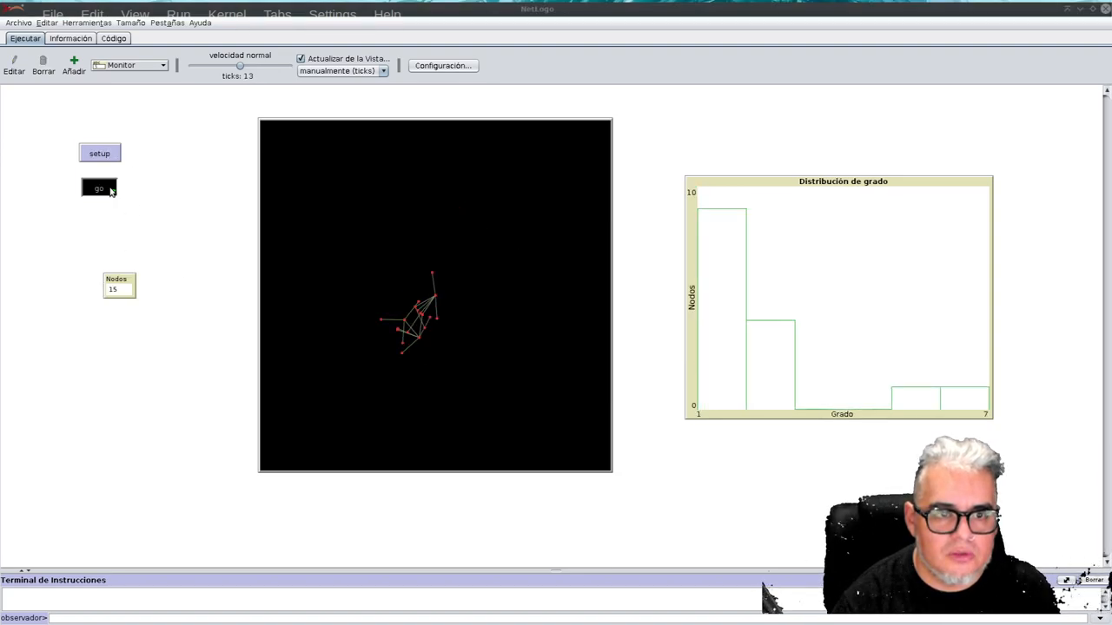
pyautogui.click(99, 189)
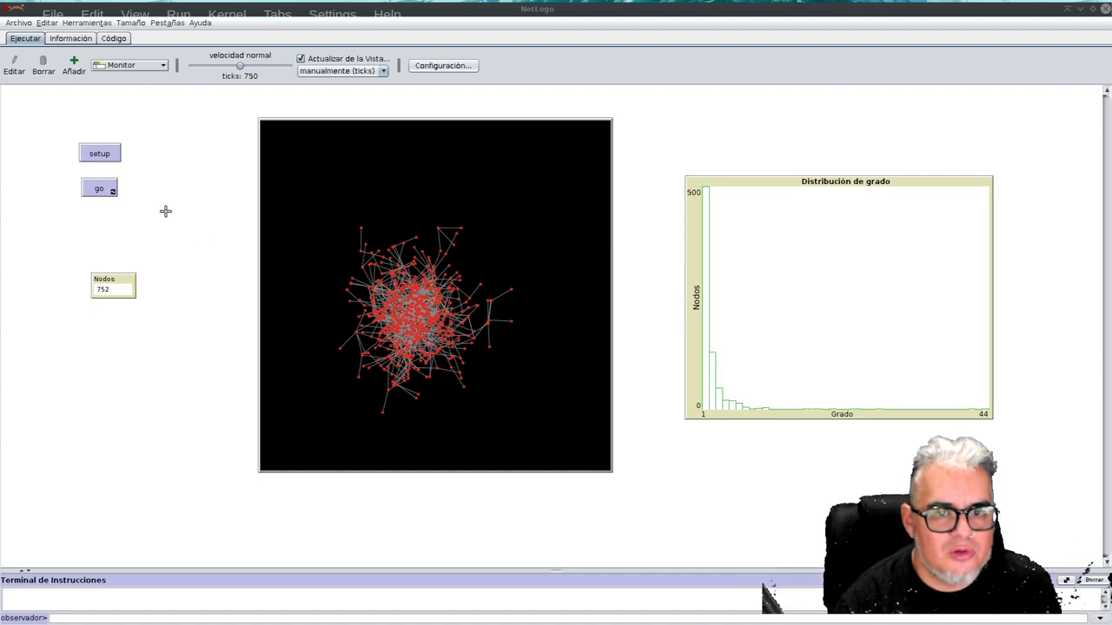
# Step: In the code, replace red with scale-color on crea-nodo's set color line
pyautogui.click(114, 38)
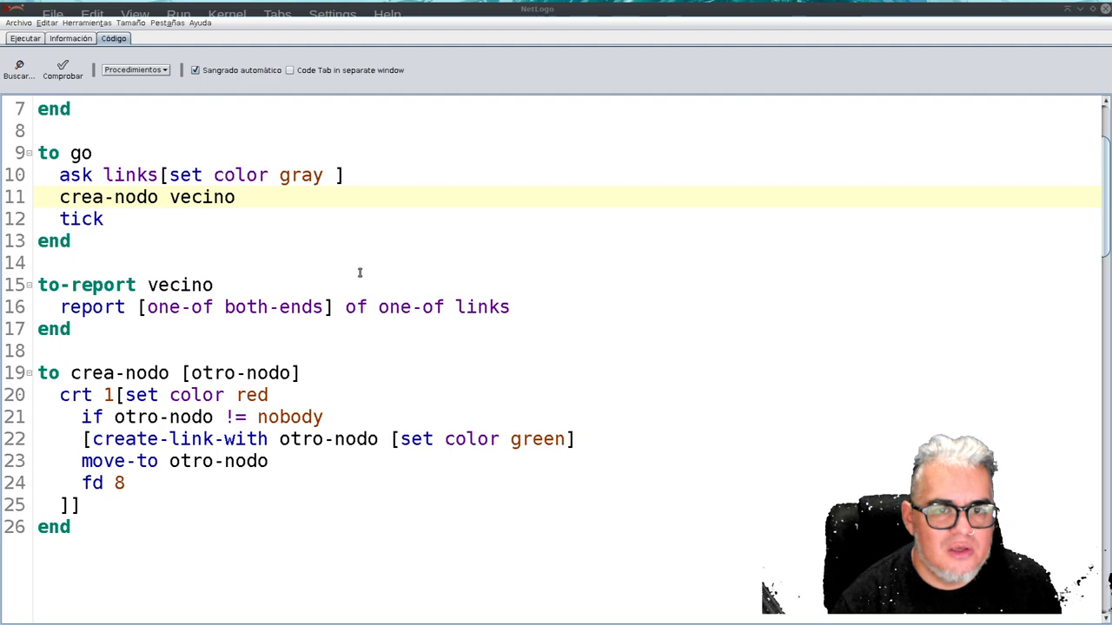
pyautogui.moveTo(364, 285)
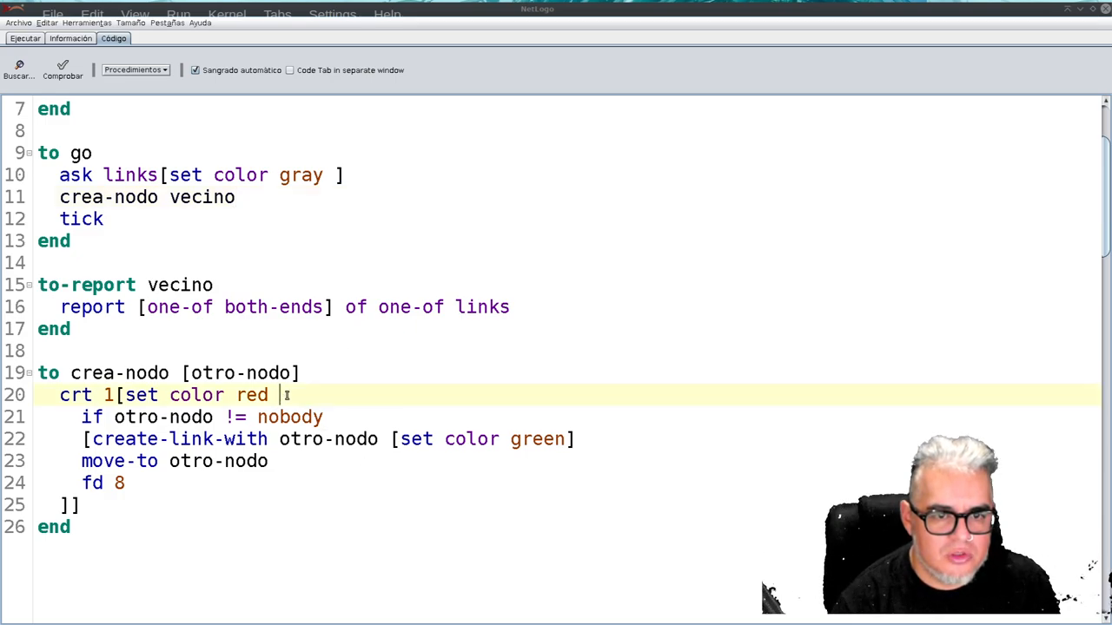
pyautogui.press('BackSpace')
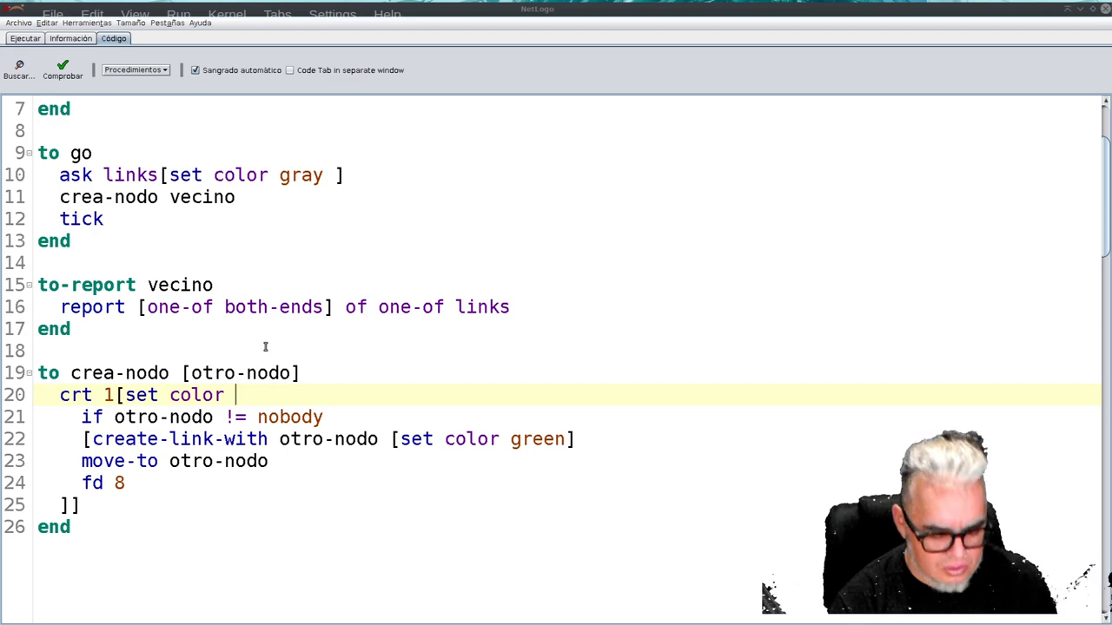
pyautogui.moveTo(273, 341)
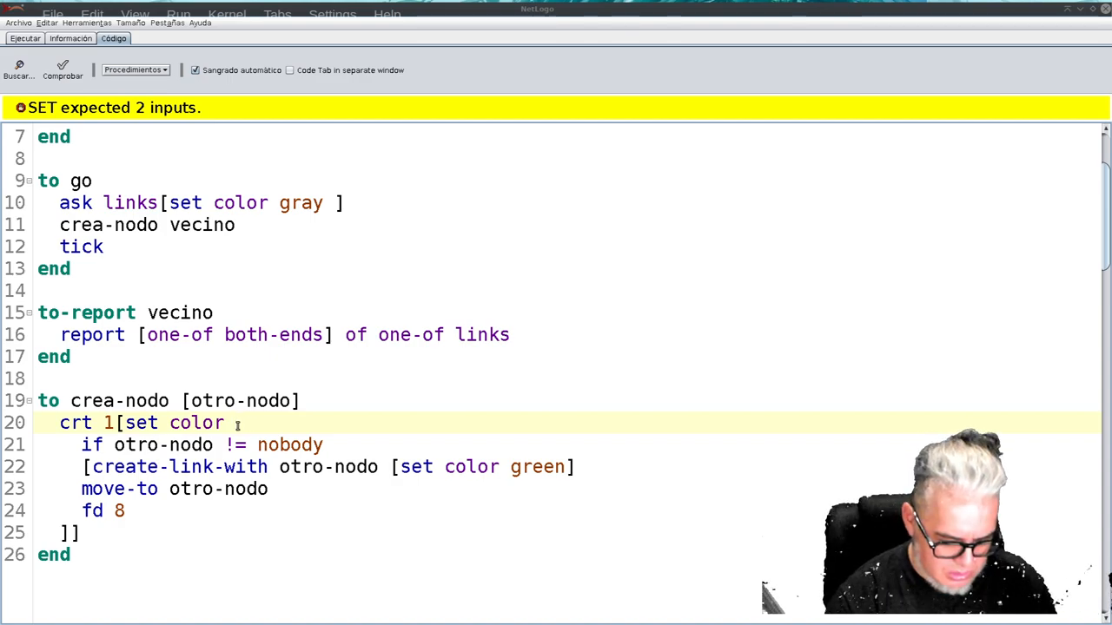
pyautogui.write('scale')
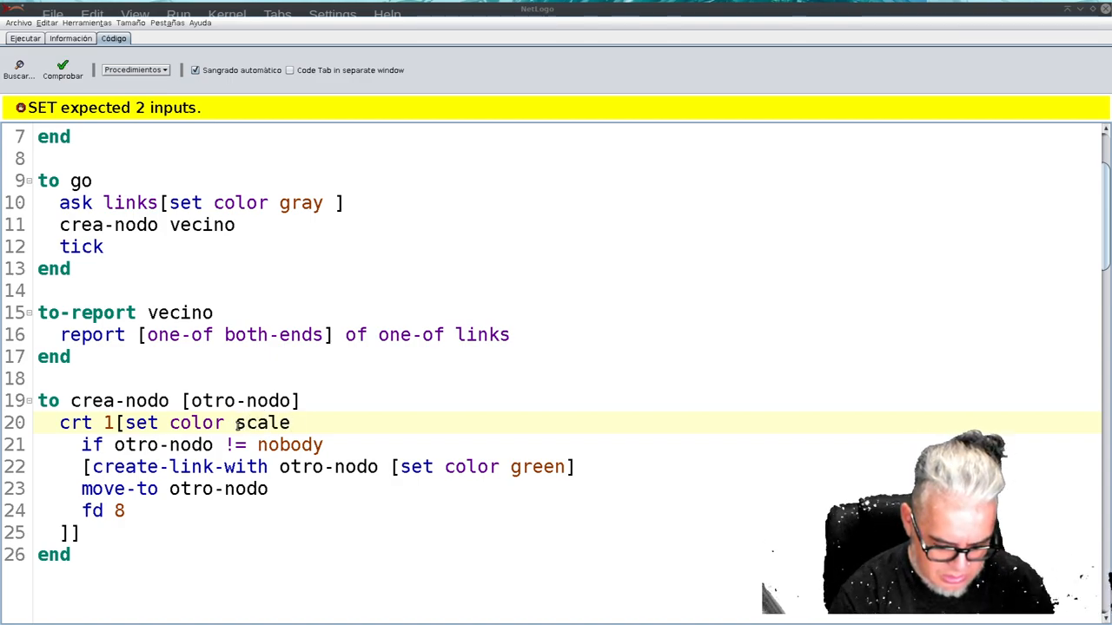
pyautogui.write('-color')
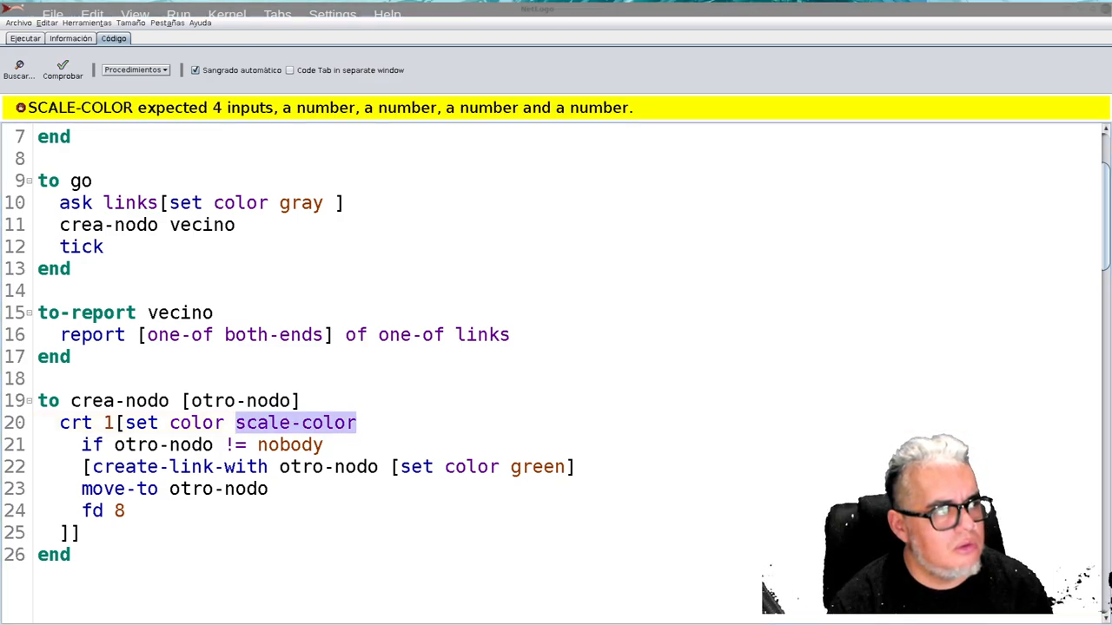
pyautogui.moveTo(256, 225)
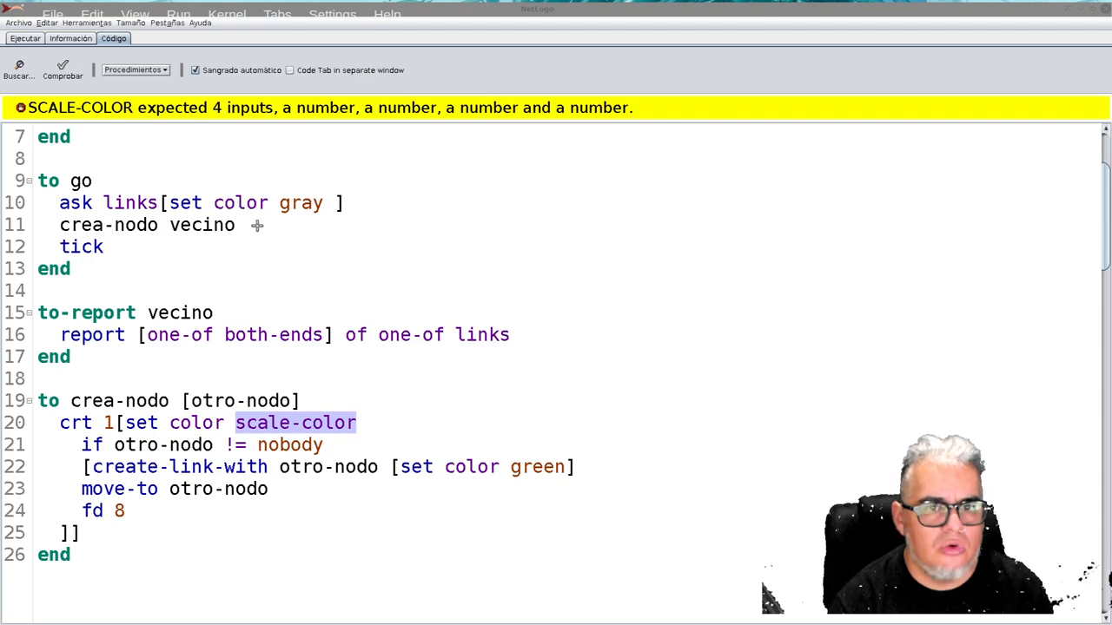
pyautogui.moveTo(381, 428)
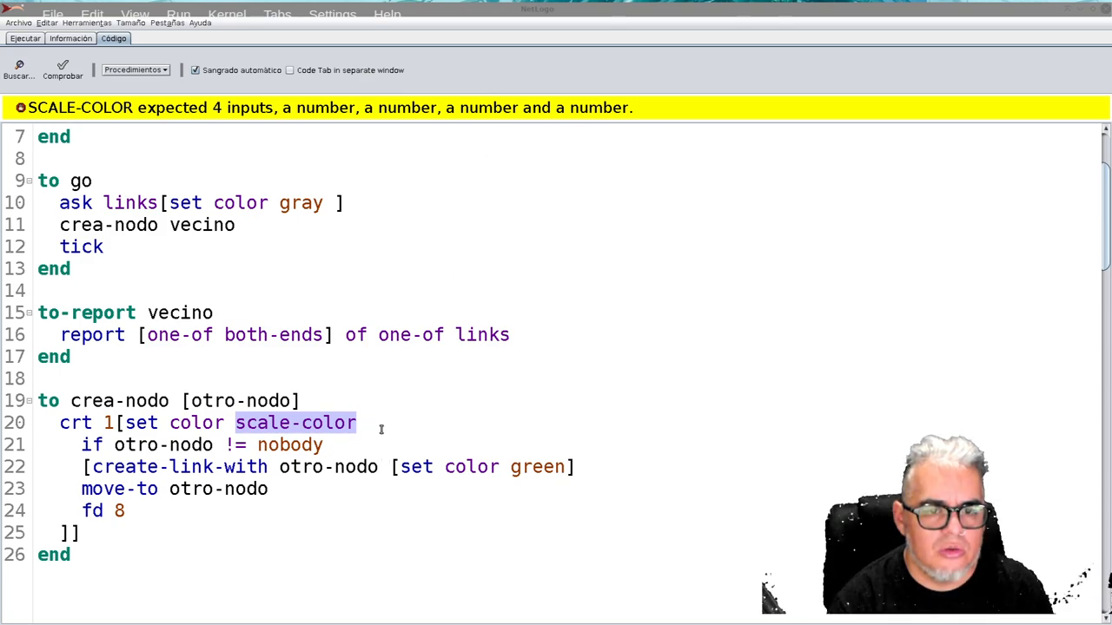
pyautogui.click(369, 423)
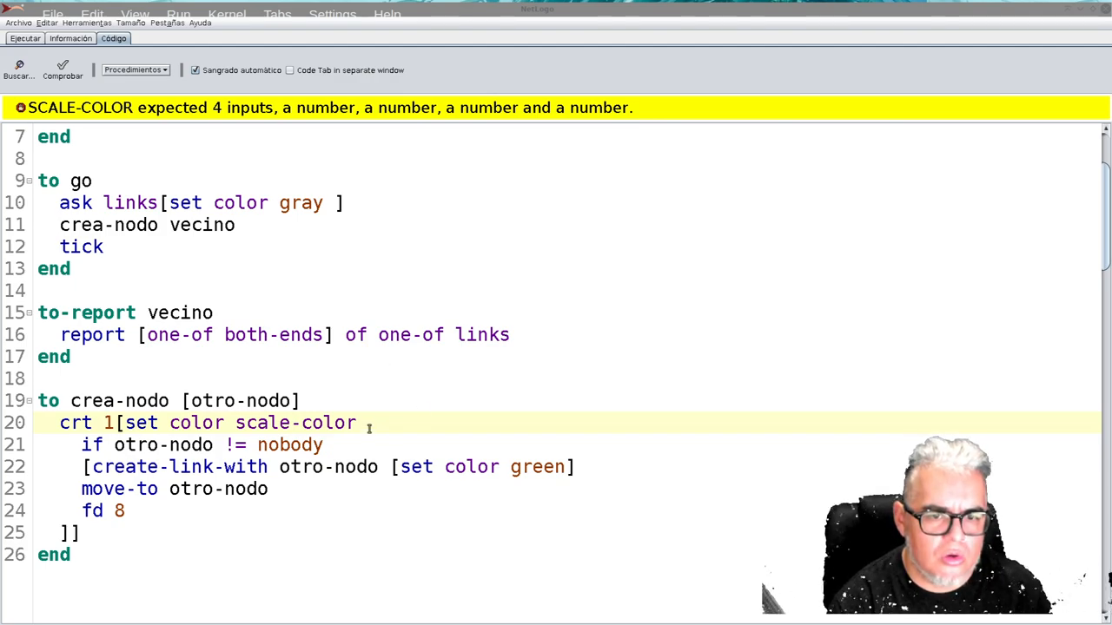
# Step: Give scale-color the colour red and the range 0 100
pyautogui.write('r')
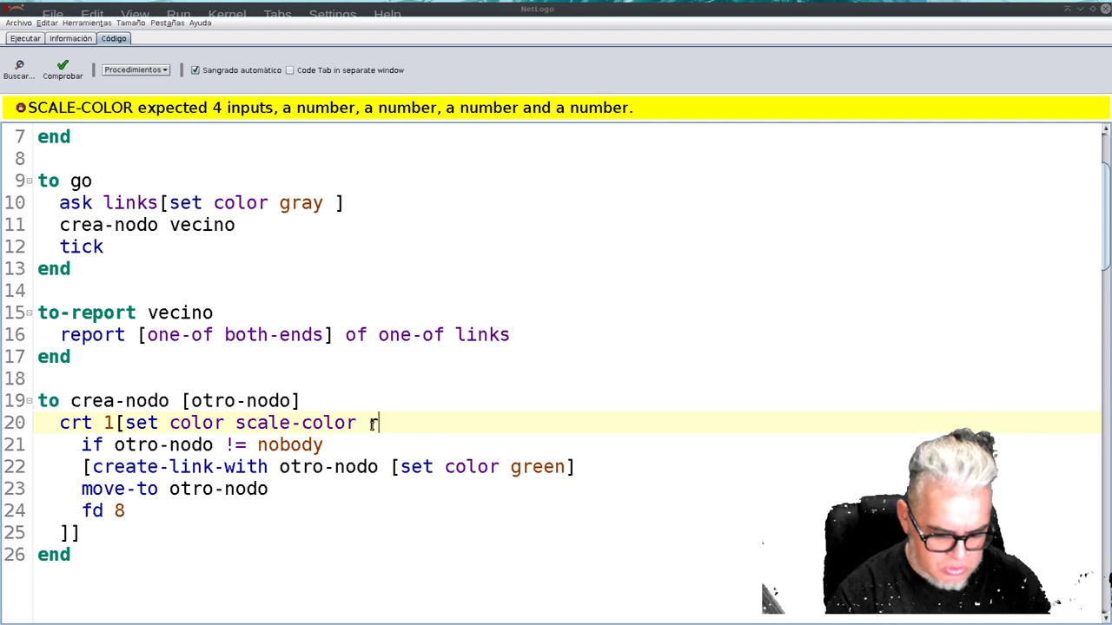
pyautogui.write('ed')
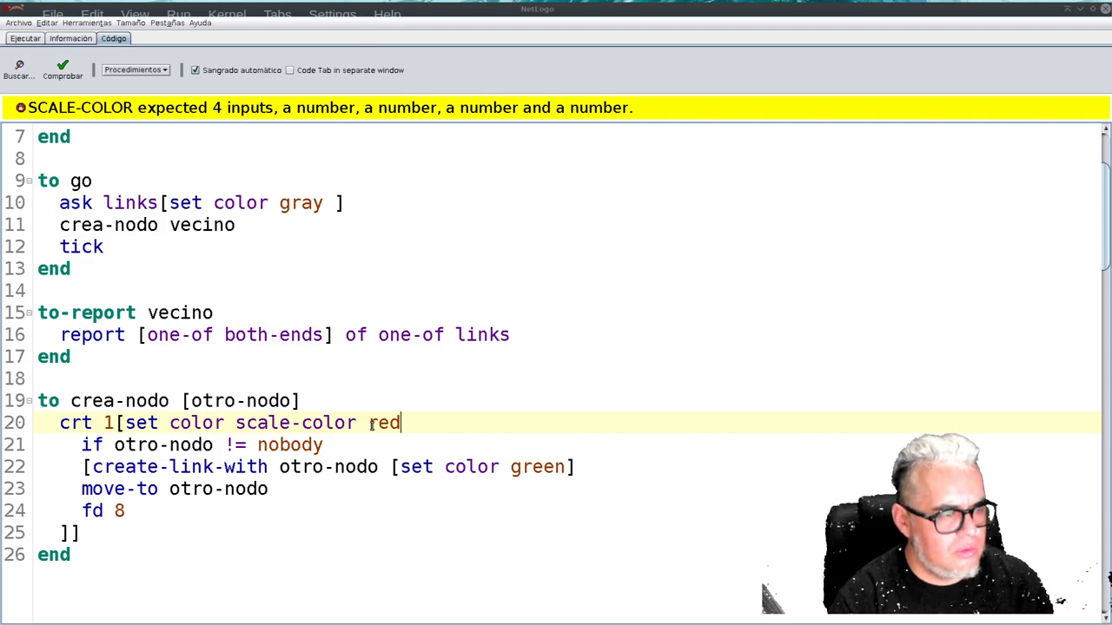
pyautogui.write('0')
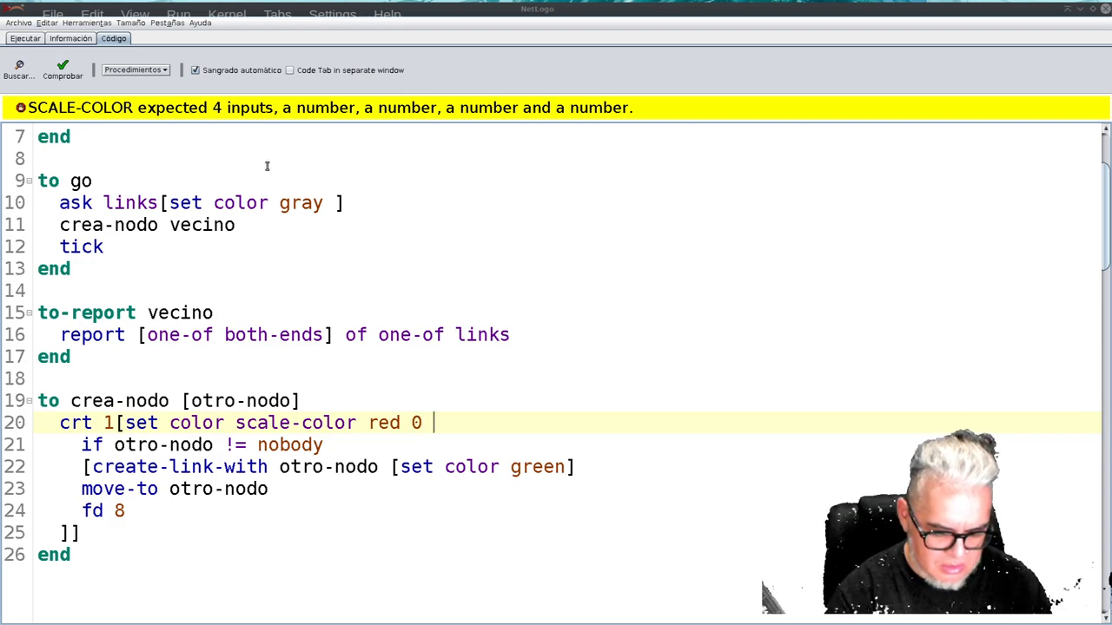
pyautogui.write('100')
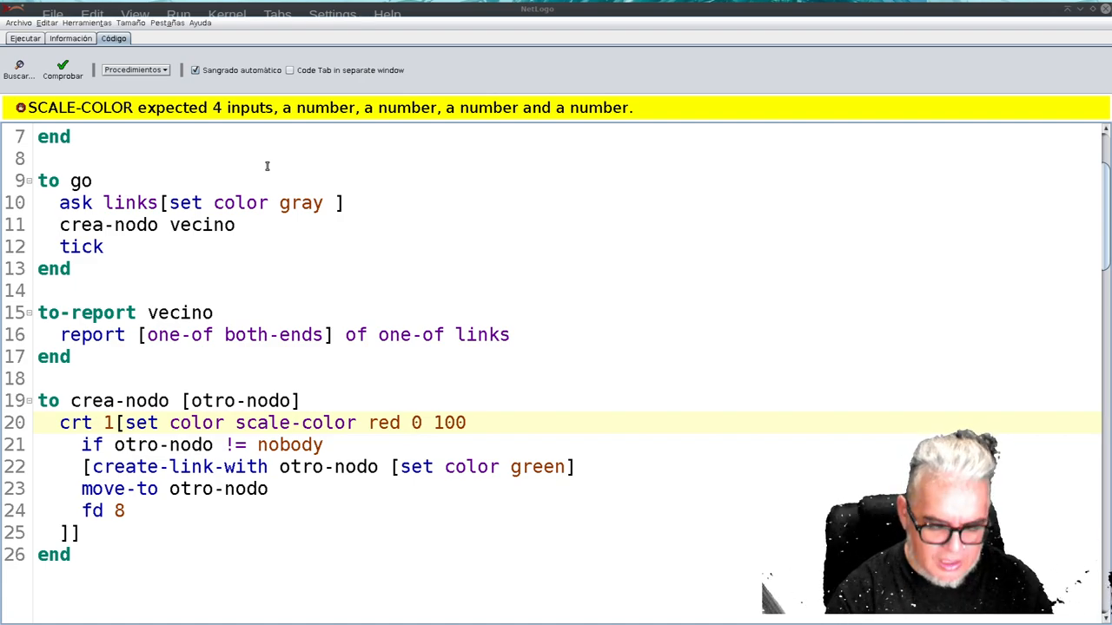
# Step: Insert (count link-neighbors of turtles) as the value and select link-neighbors for bracketing
pyautogui.write('()')
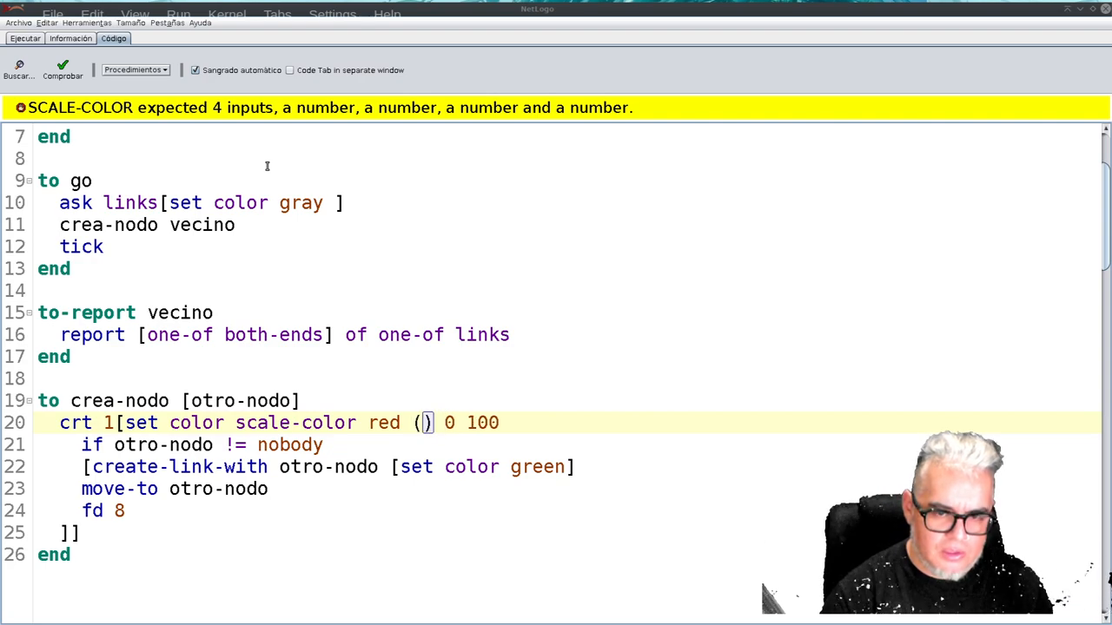
pyautogui.write('cou')
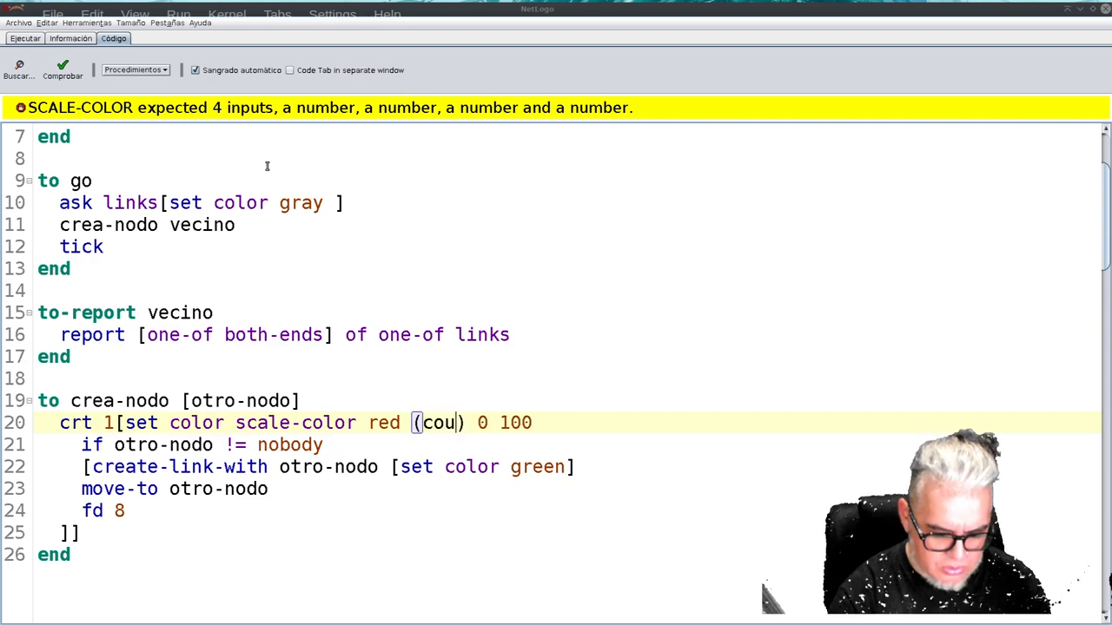
pyautogui.write('nt')
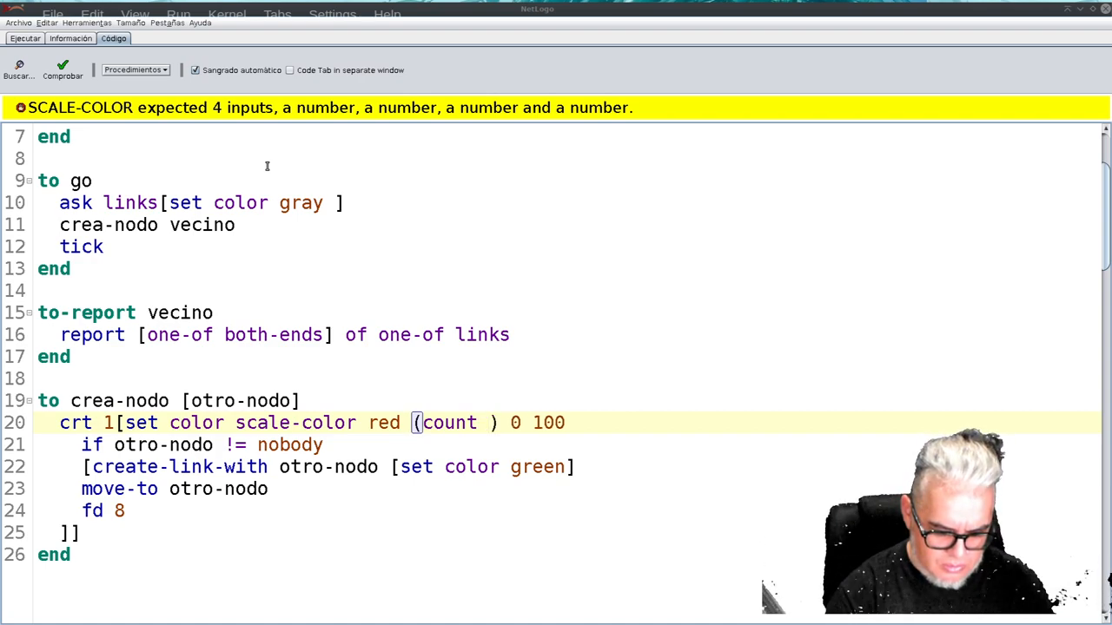
pyautogui.write('l')
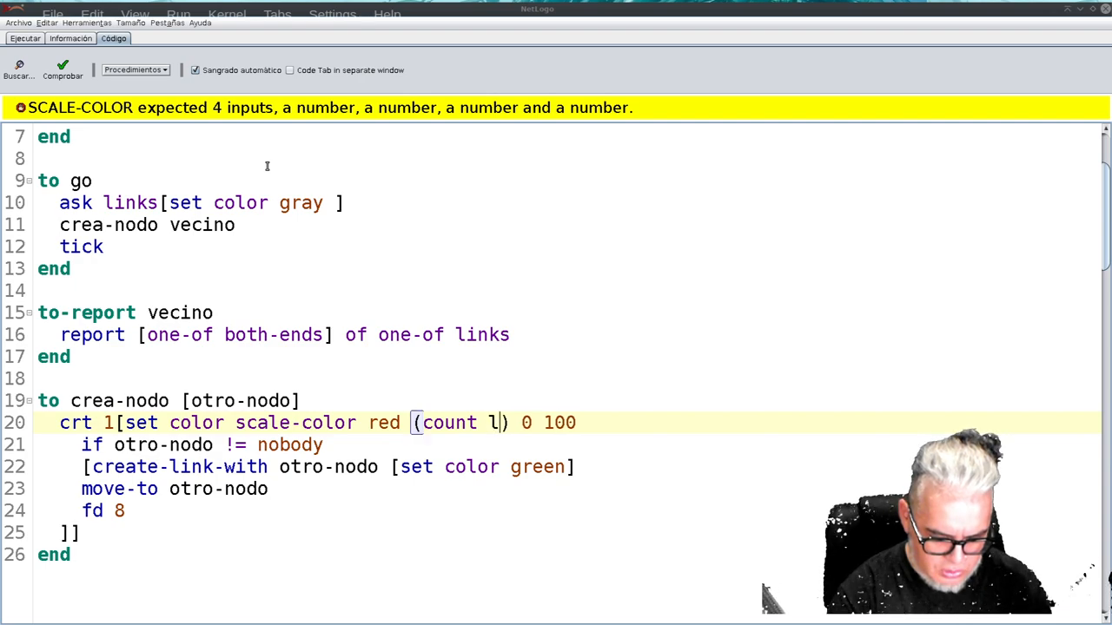
pyautogui.write('ink-n')
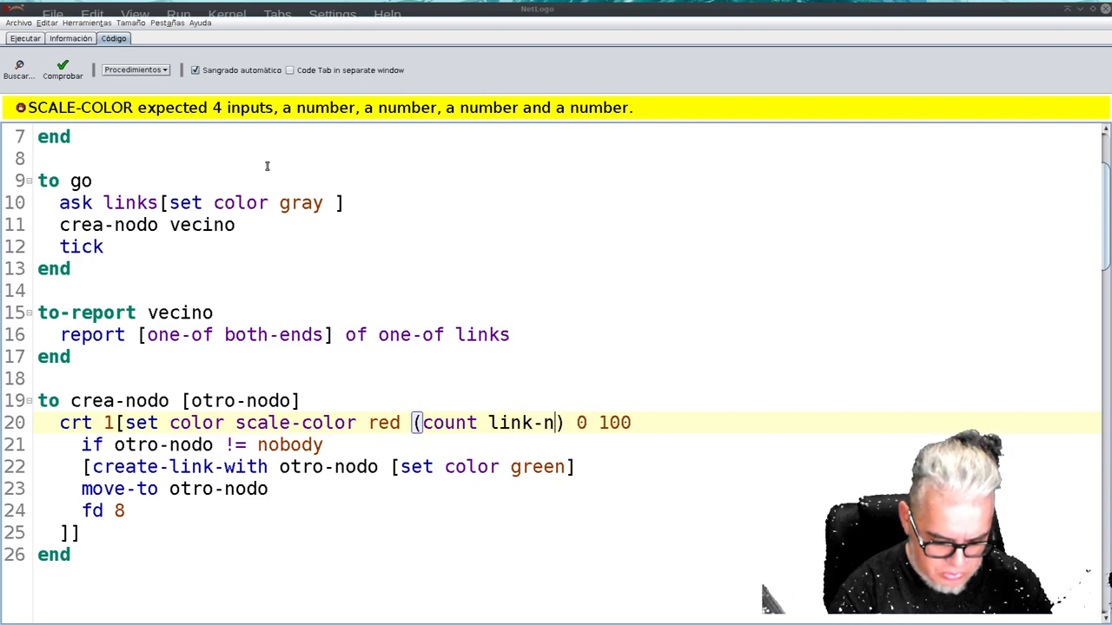
pyautogui.write('eighbor')
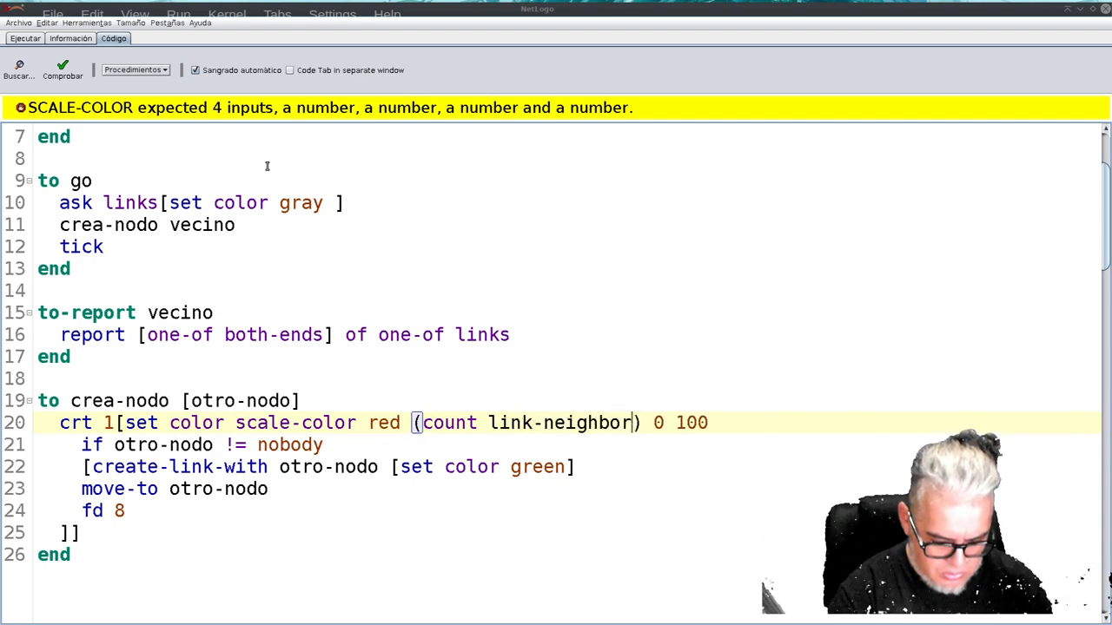
pyautogui.write('s')
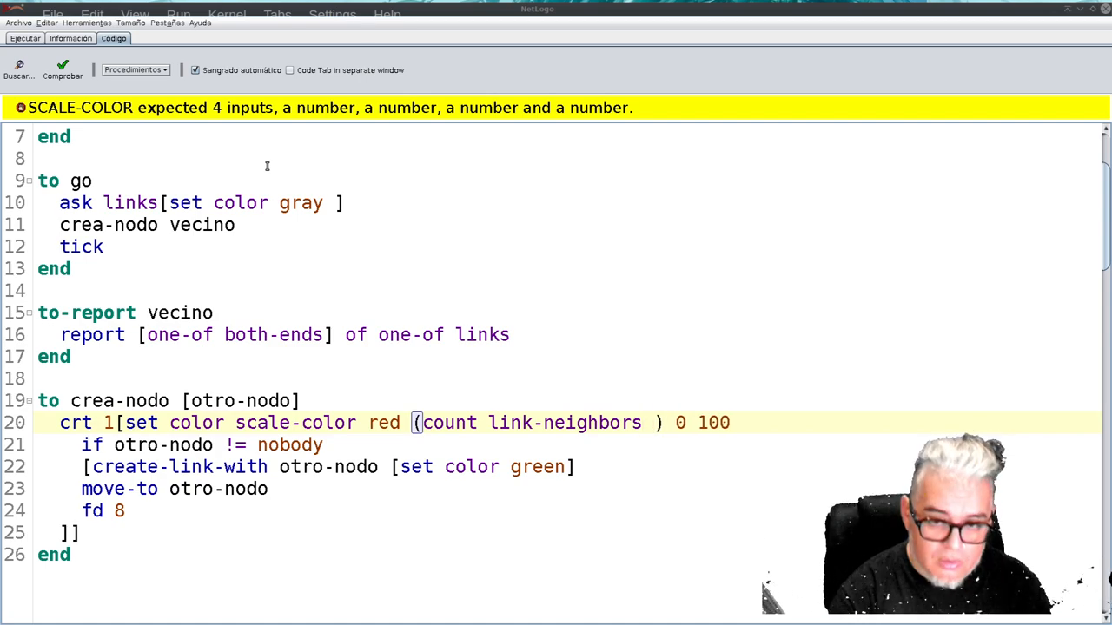
pyautogui.write('of t')
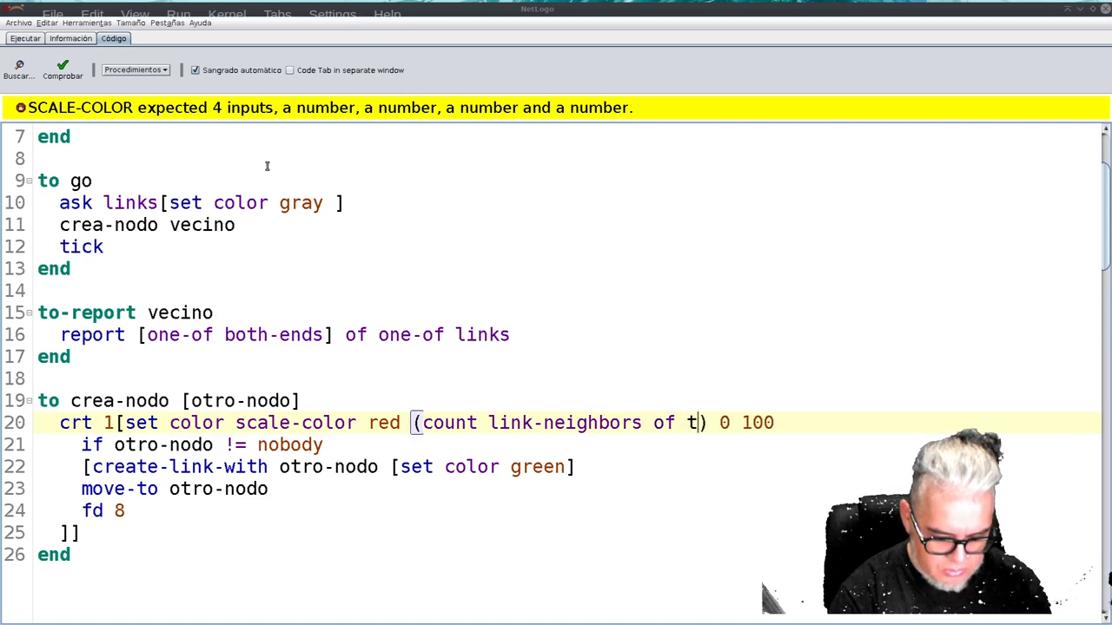
pyautogui.write('urtles')
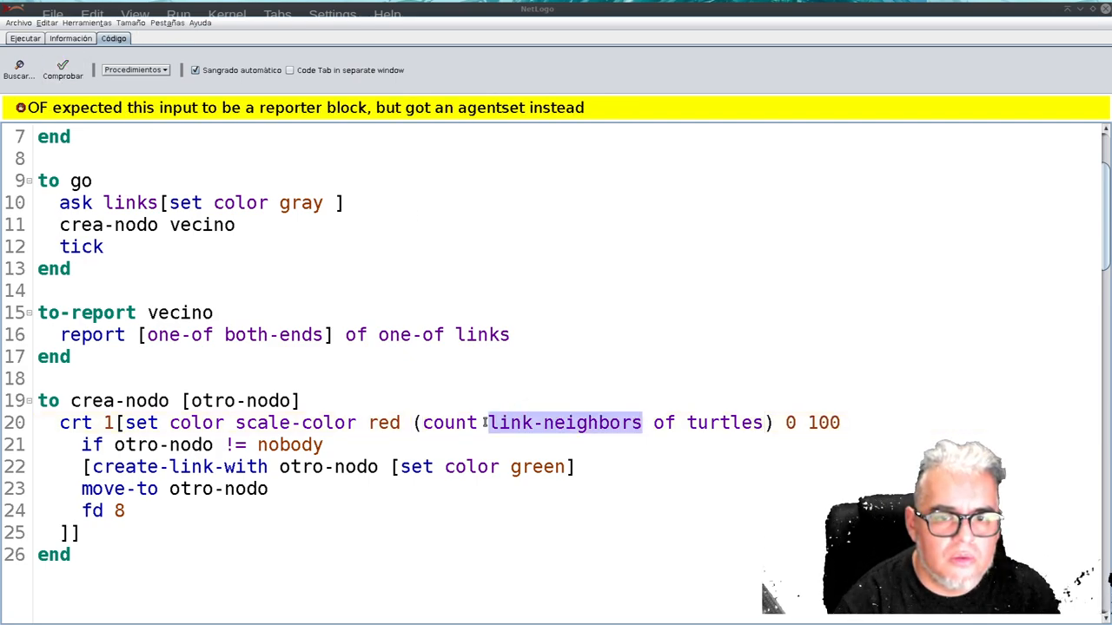
pyautogui.click(548, 423)
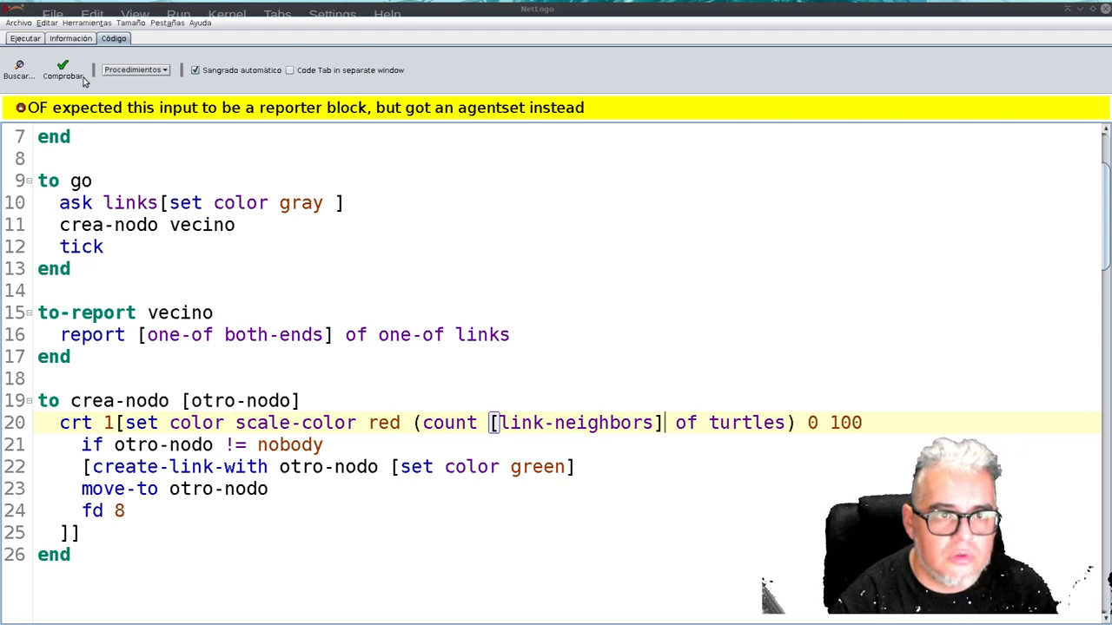
# Step: Check the edited code and dismiss the runtime error reports
pyautogui.click(61, 69)
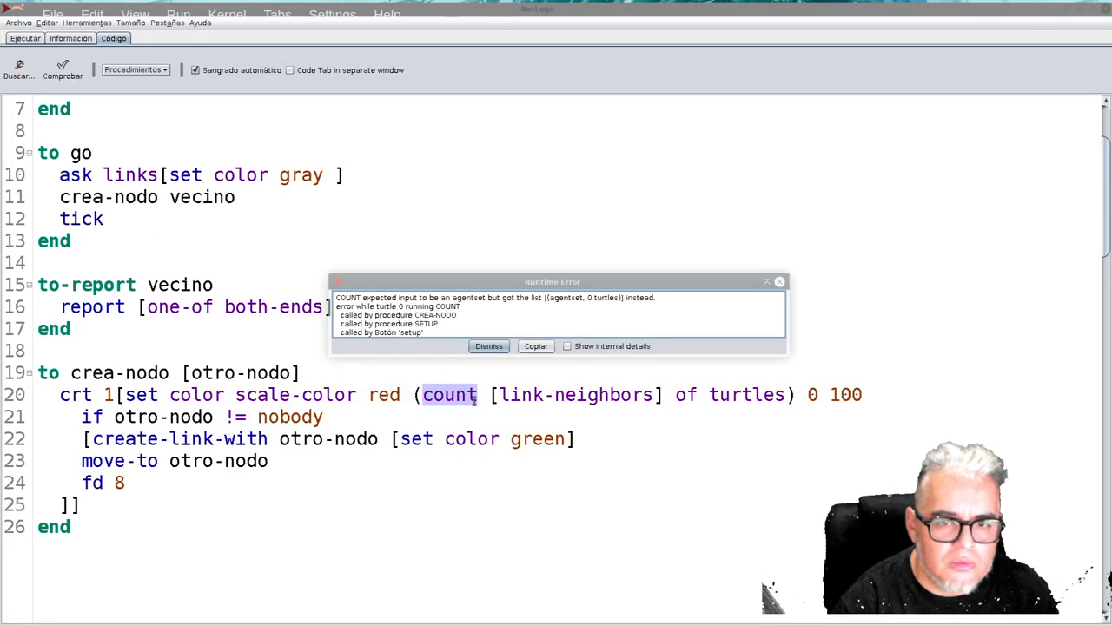
pyautogui.click(489, 346)
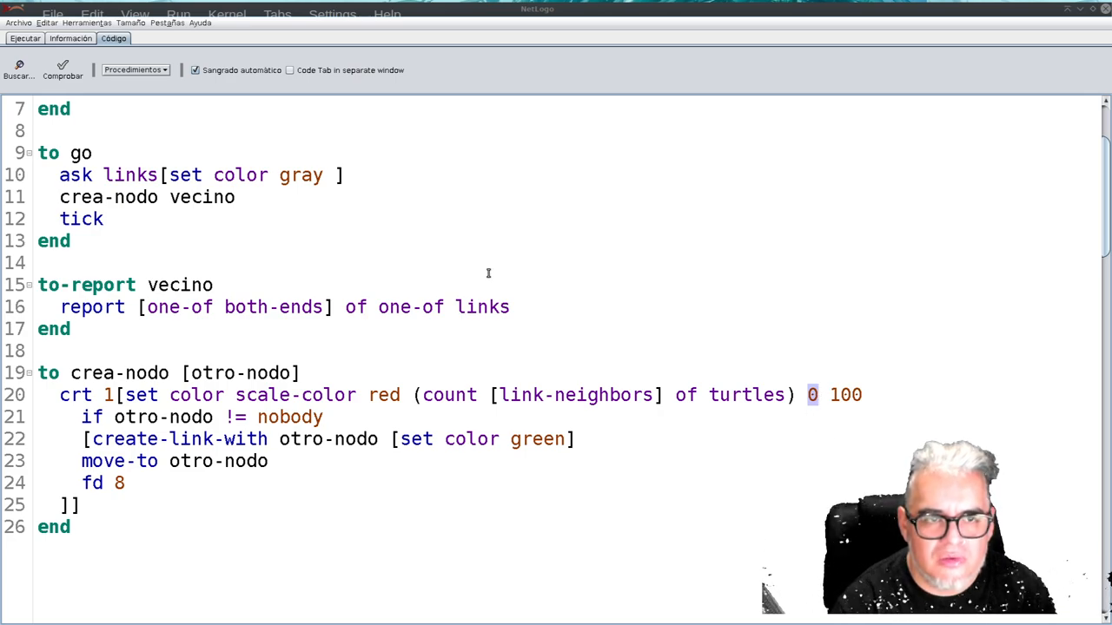
pyautogui.click(24, 38)
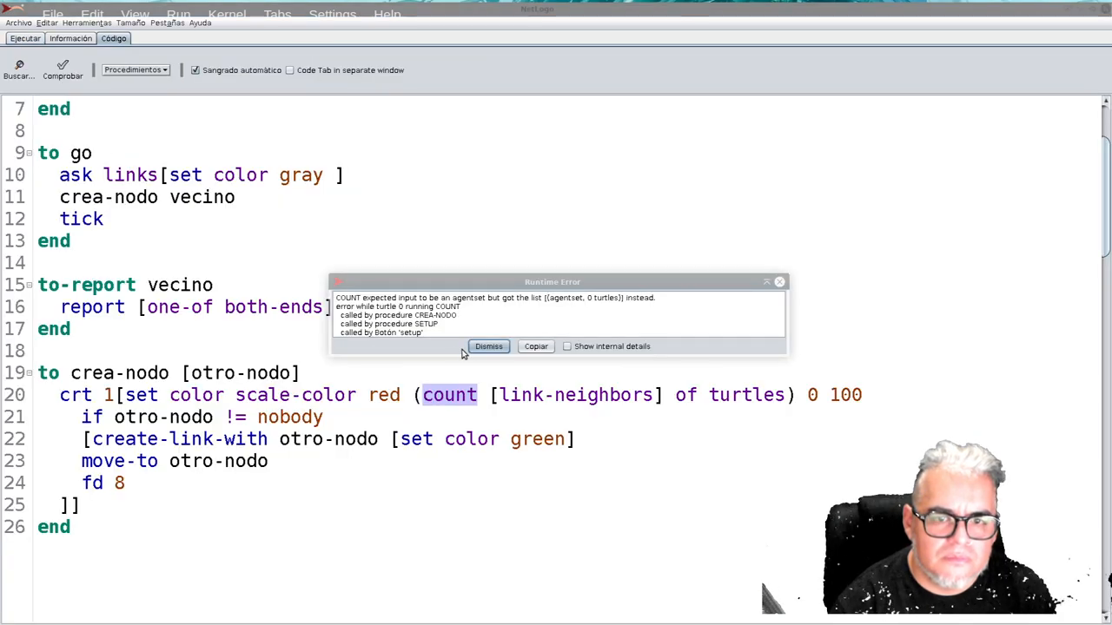
pyautogui.click(488, 346)
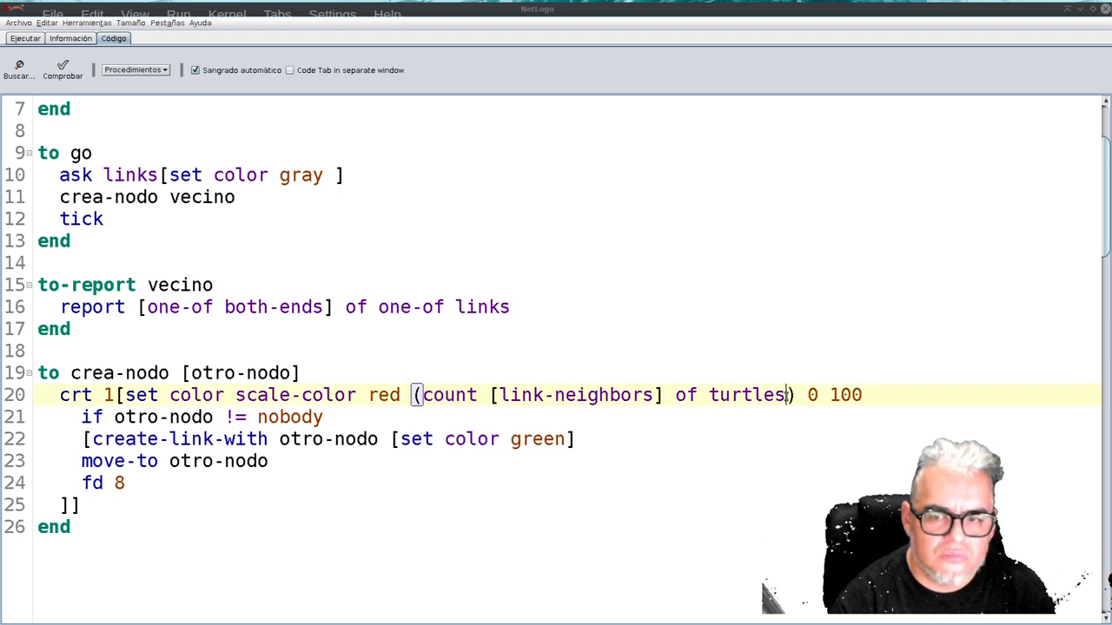
# Step: Try adding +1 to the count expression and dismiss the repeated runtime errors
pyautogui.write('+1')
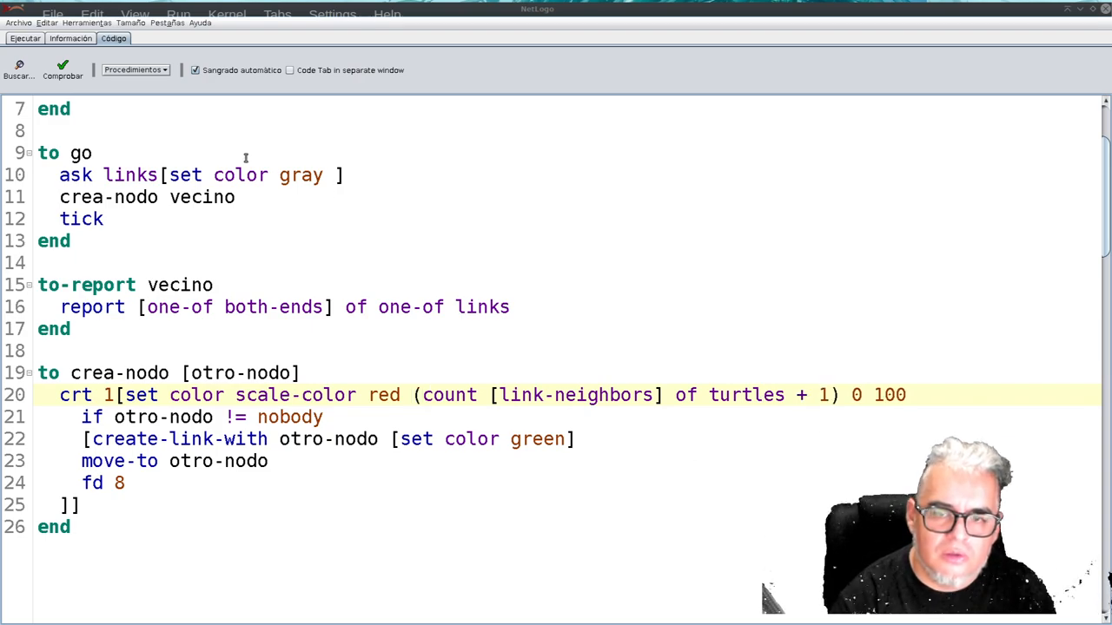
pyautogui.click(24, 38)
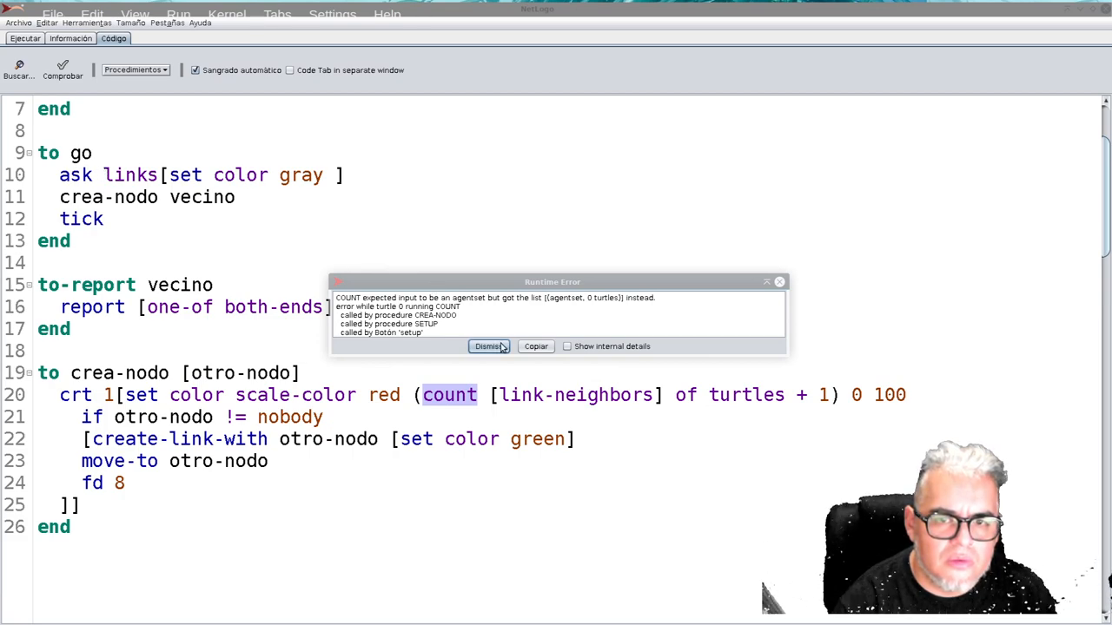
pyautogui.click(487, 345)
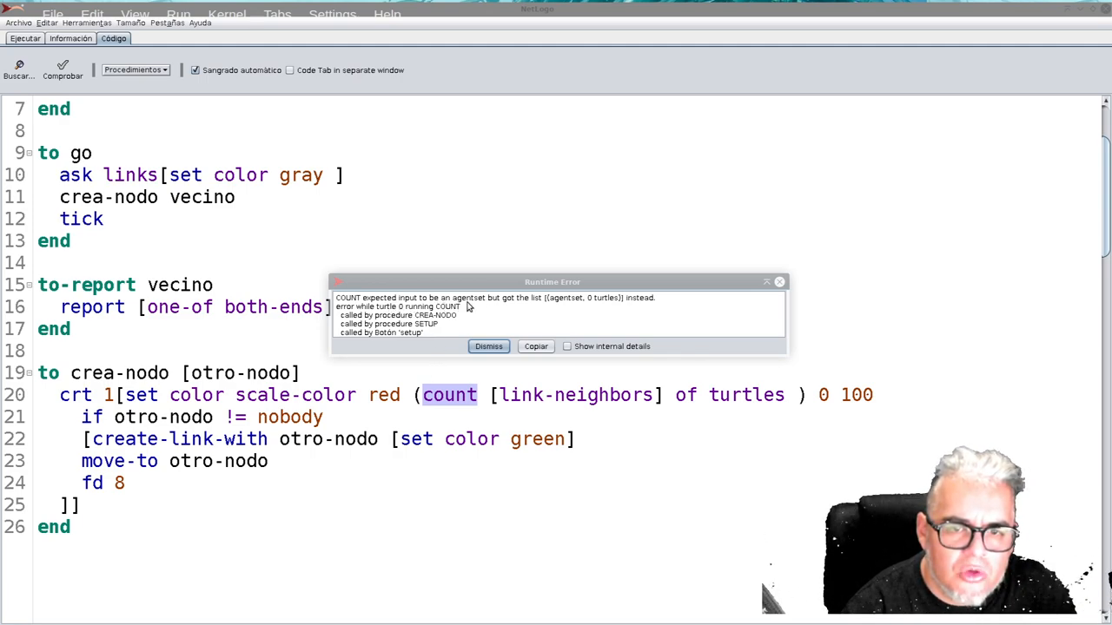
pyautogui.moveTo(530, 306)
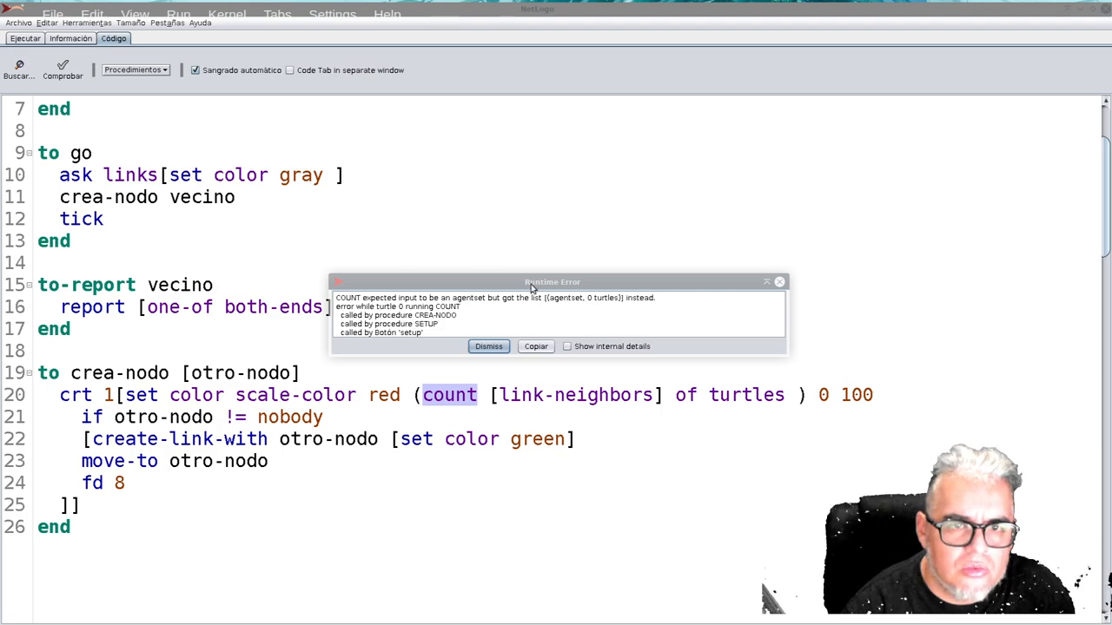
pyautogui.click(489, 345)
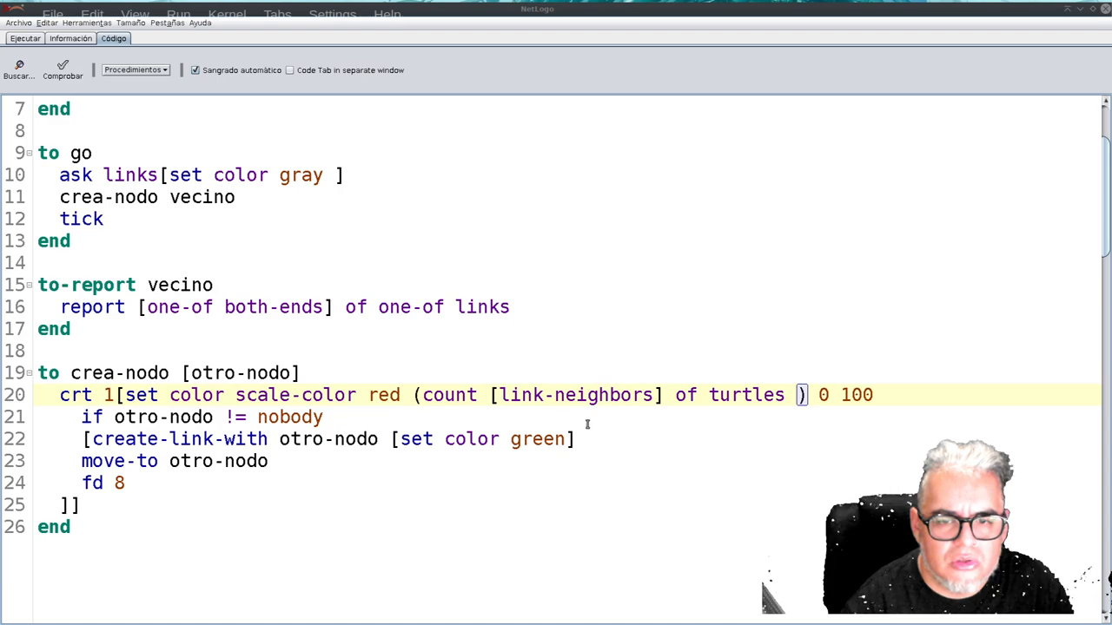
pyautogui.moveTo(706, 433)
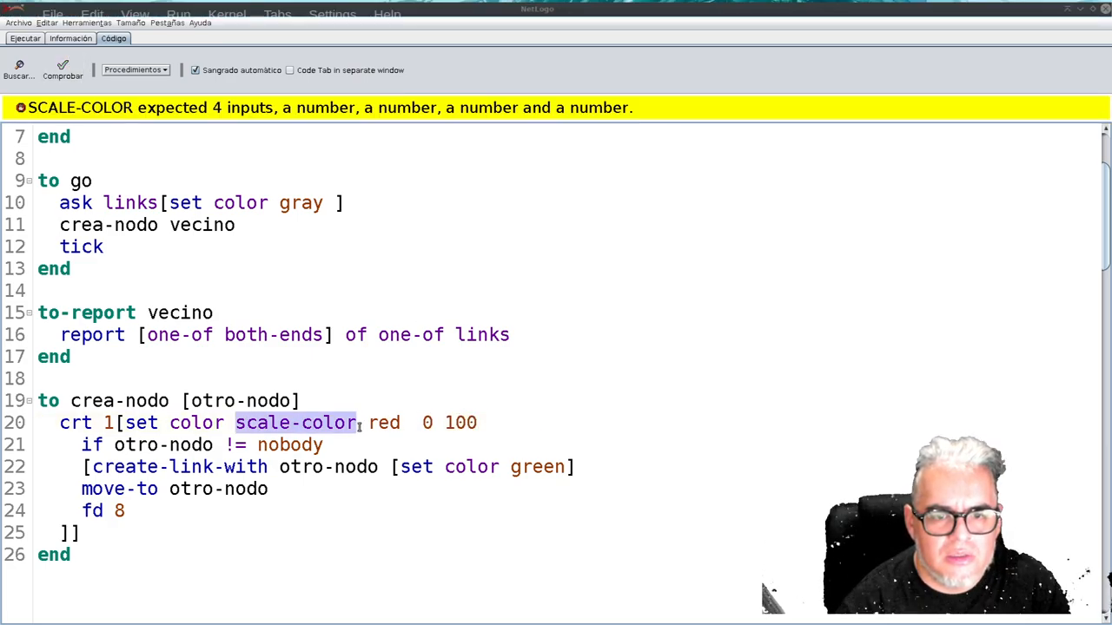
# Step: Type count link-neighbors after scale-color on line 20
pyautogui.click(404, 423)
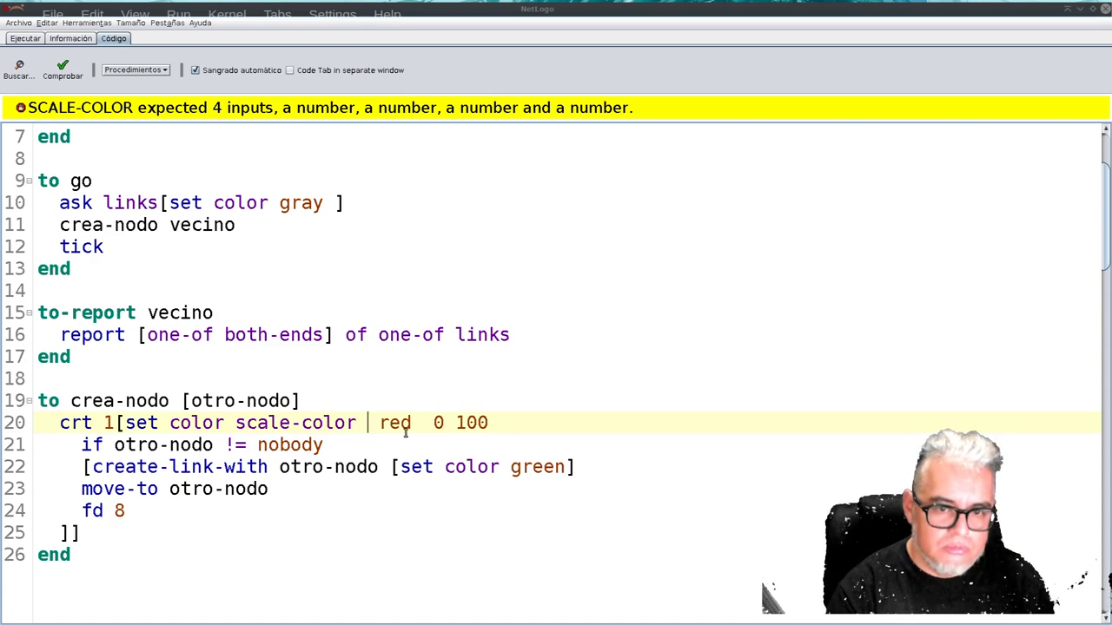
pyautogui.write('count')
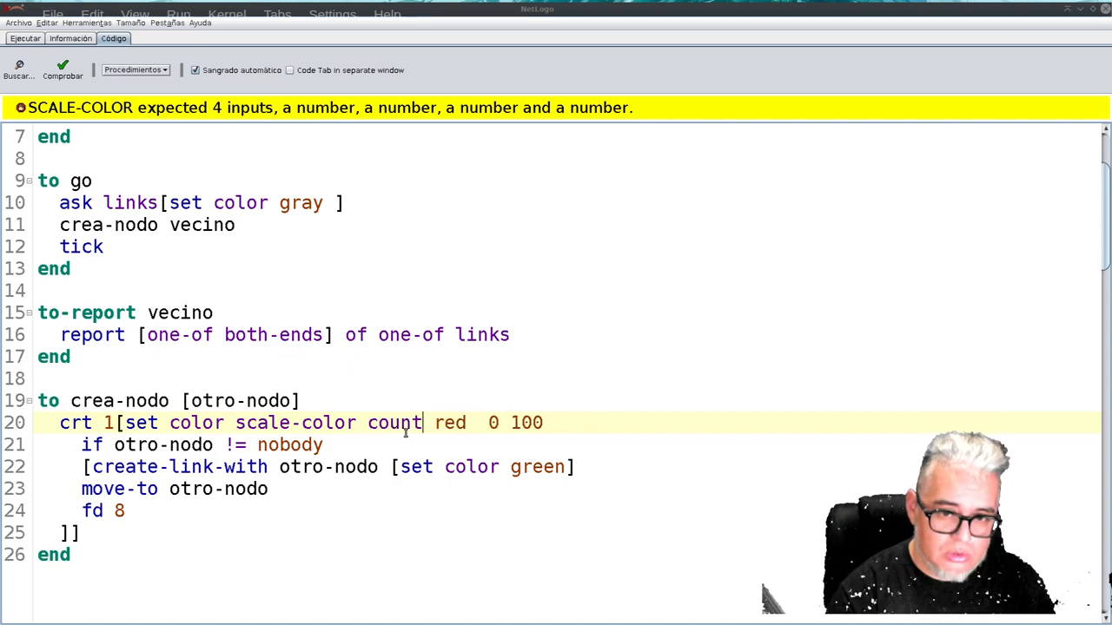
pyautogui.write('l')
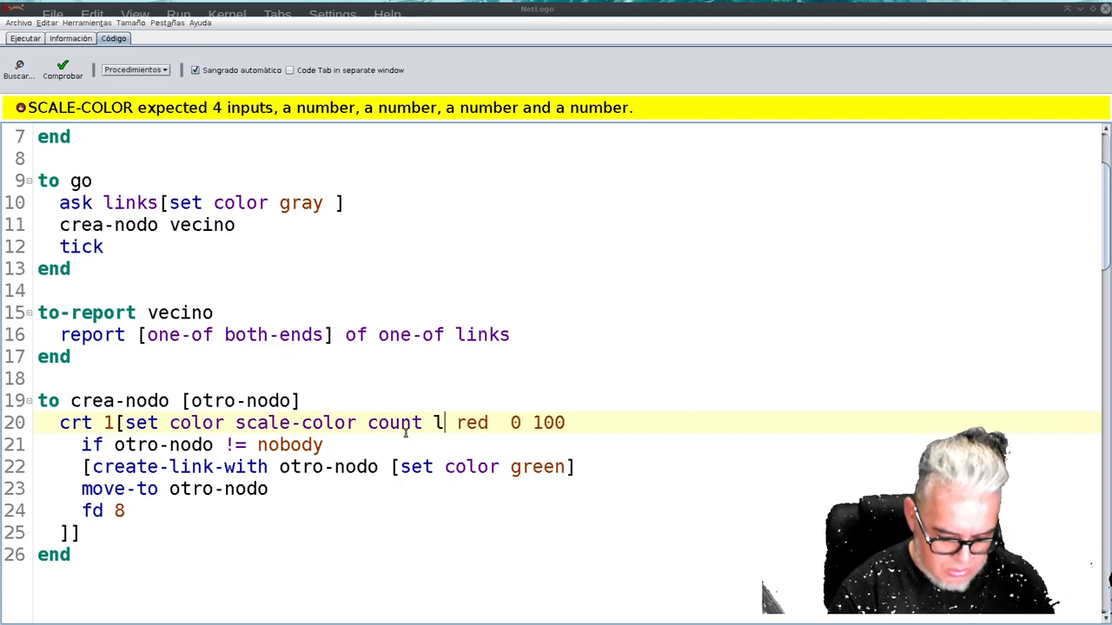
pyautogui.write('ink')
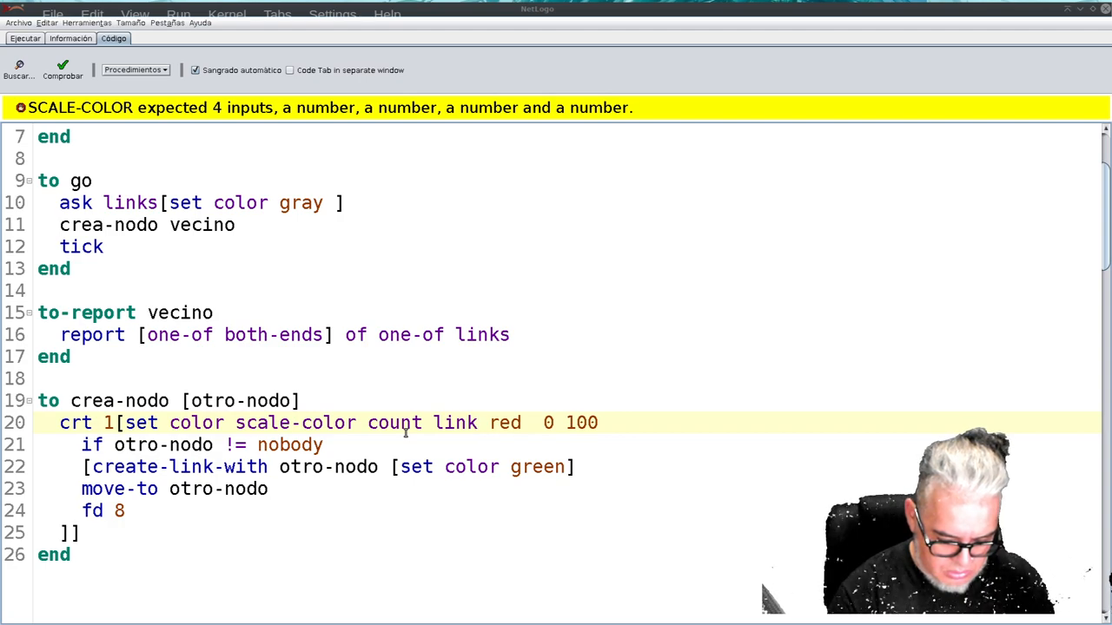
pyautogui.write('-neigh')
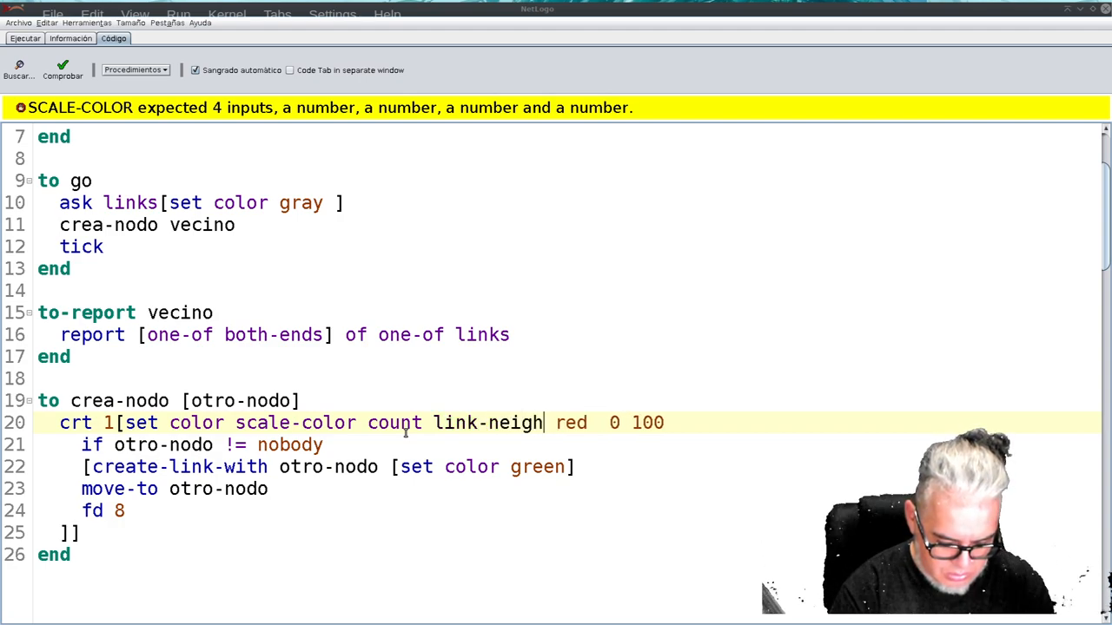
pyautogui.write('bors')
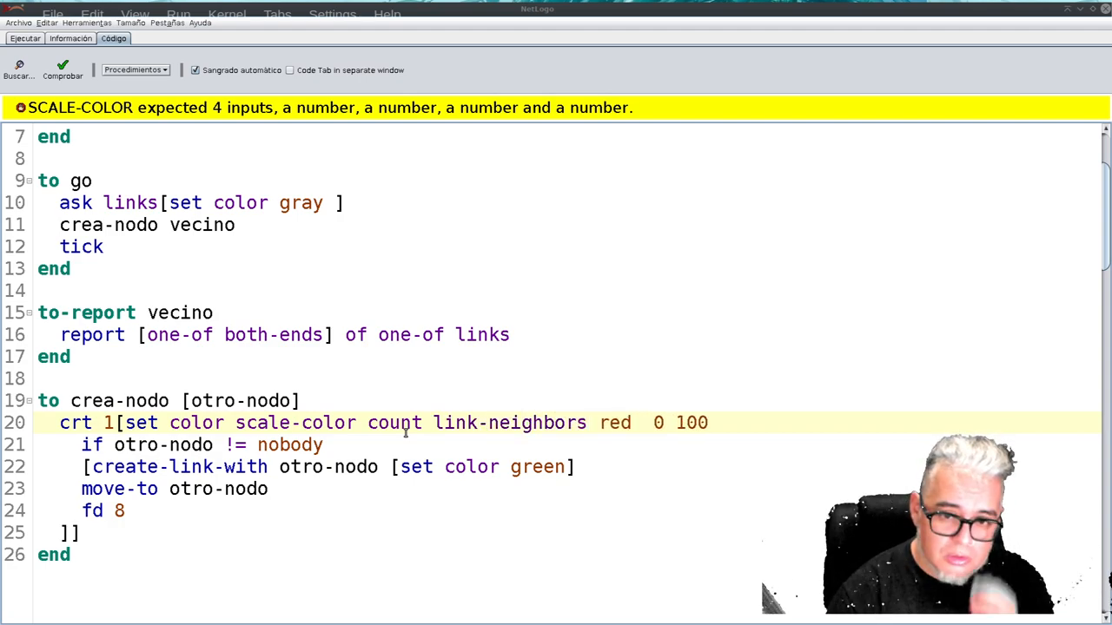
# Step: Complete the expression with of myself in parentheses and test it with setup
pyautogui.click(587, 424)
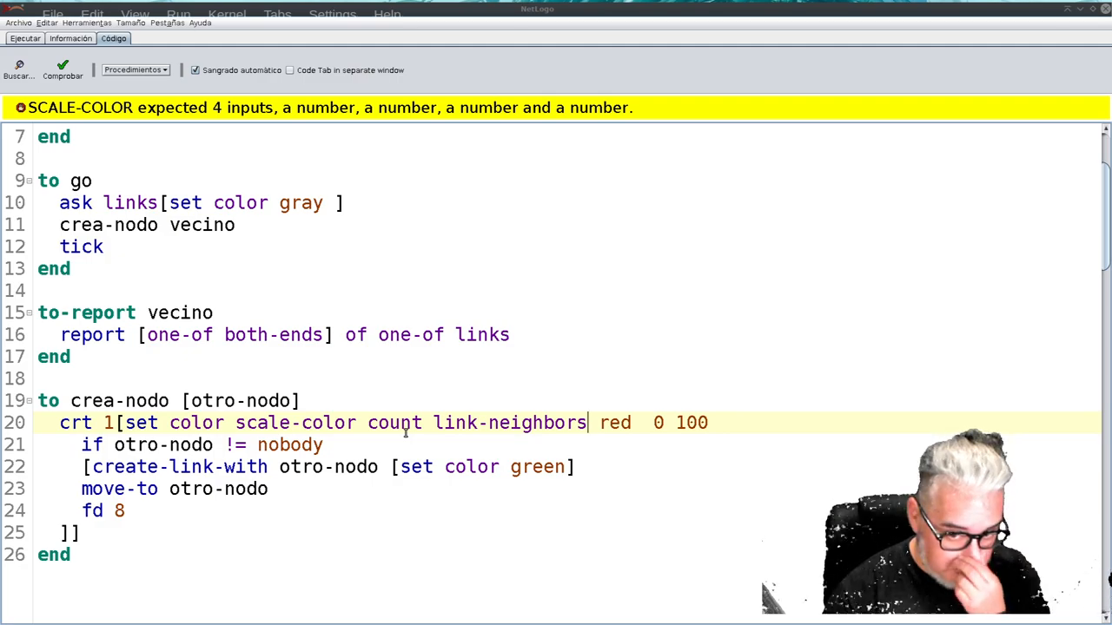
pyautogui.write('of')
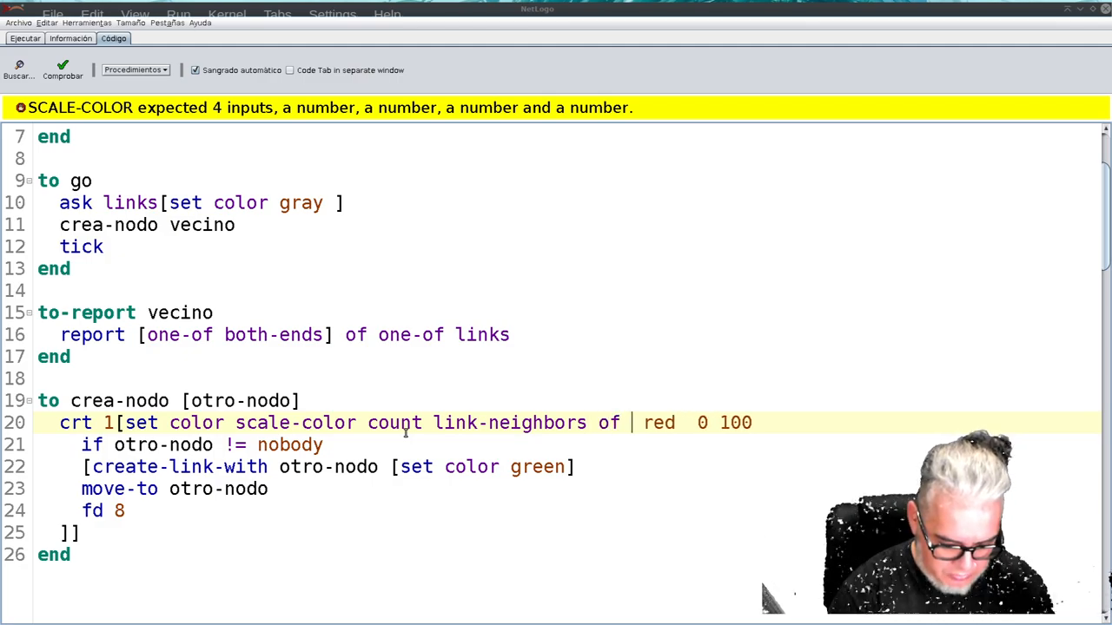
pyautogui.write('myself')
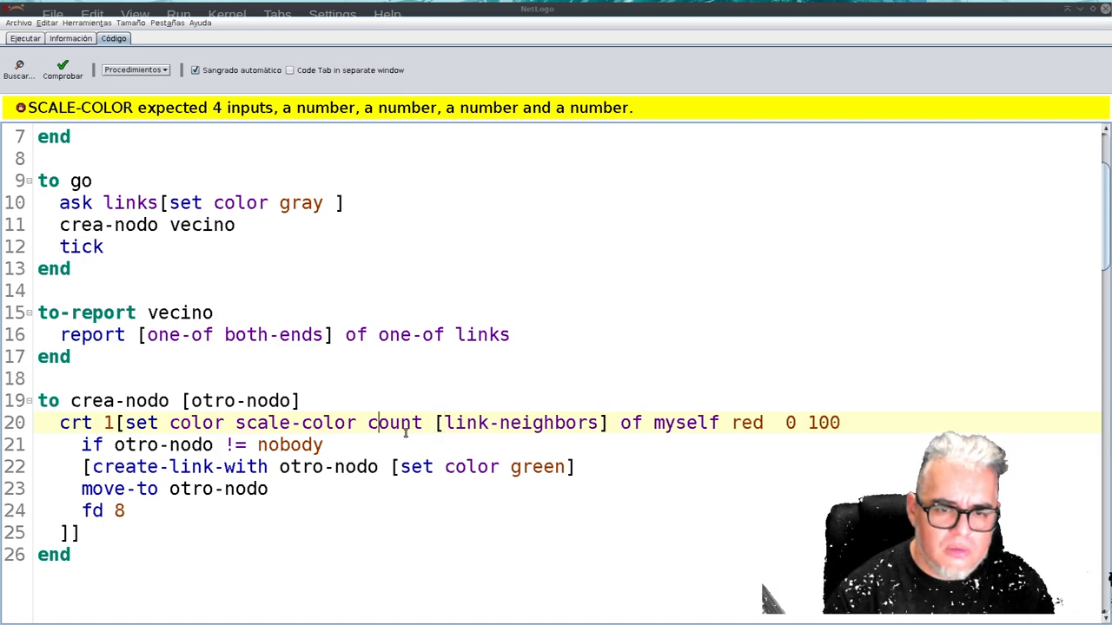
pyautogui.write('(')
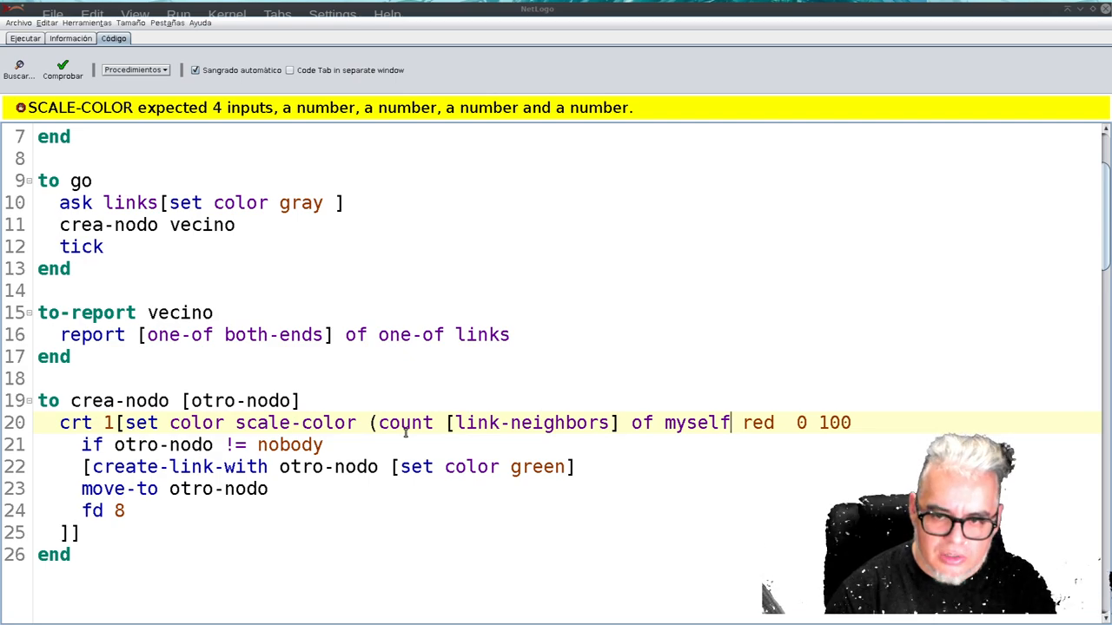
pyautogui.write(')')
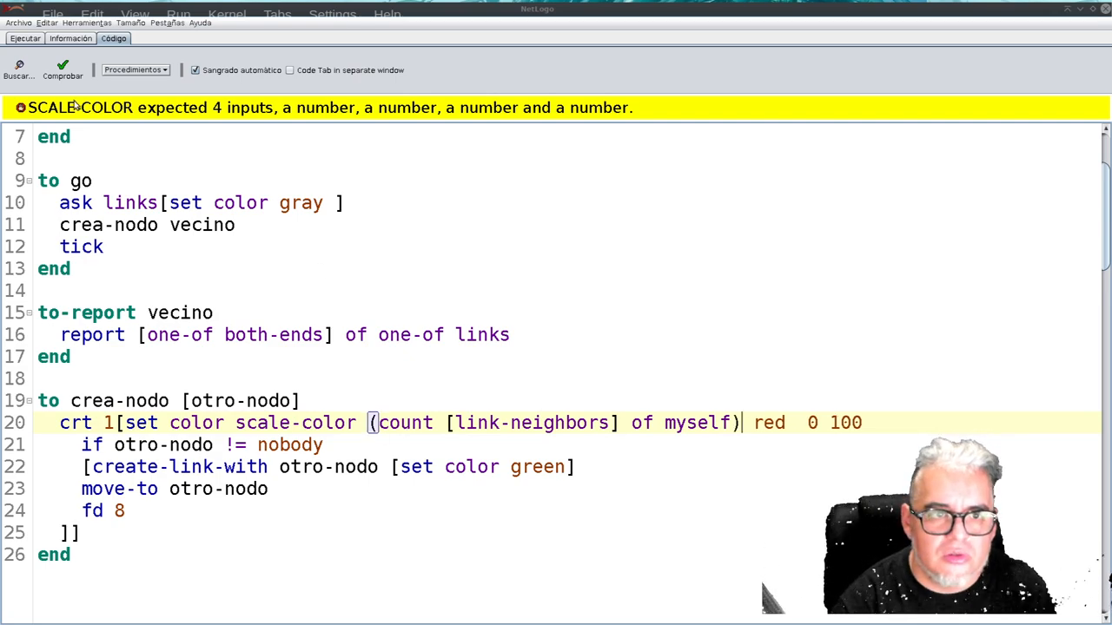
pyautogui.click(24, 38)
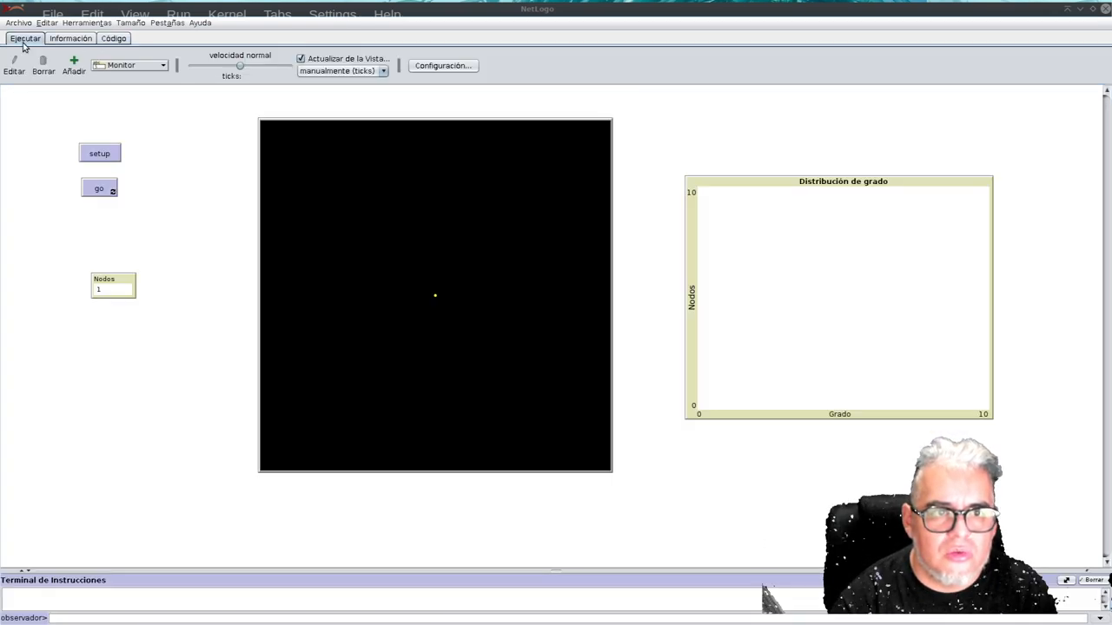
pyautogui.click(99, 153)
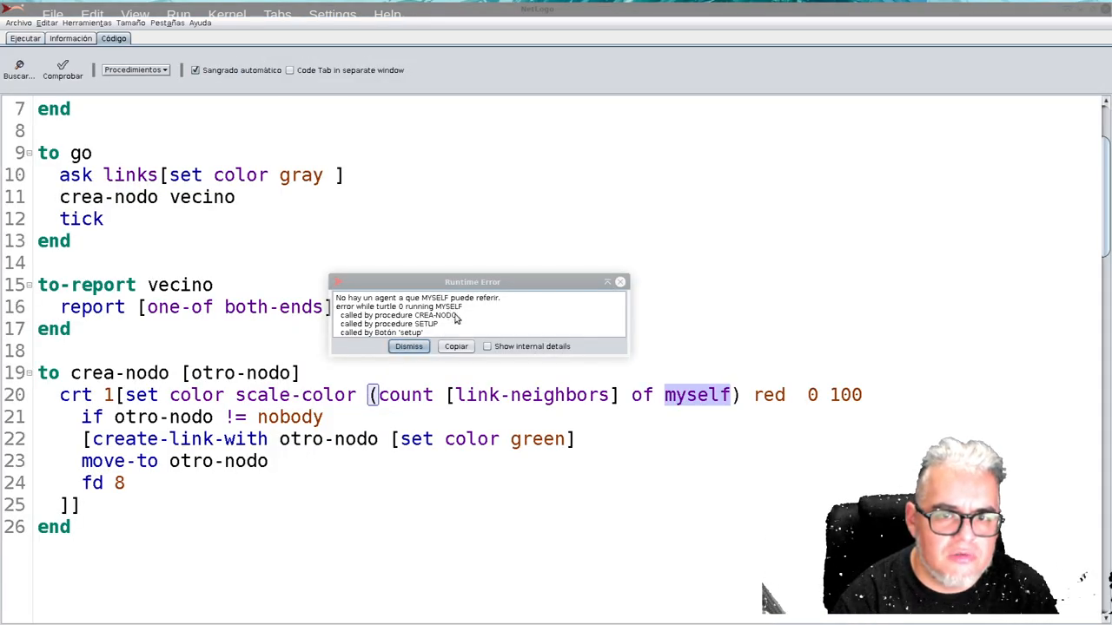
# Step: Dismiss the error, replace setup's first node creation with crt 1 [set color red], and test
pyautogui.click(408, 346)
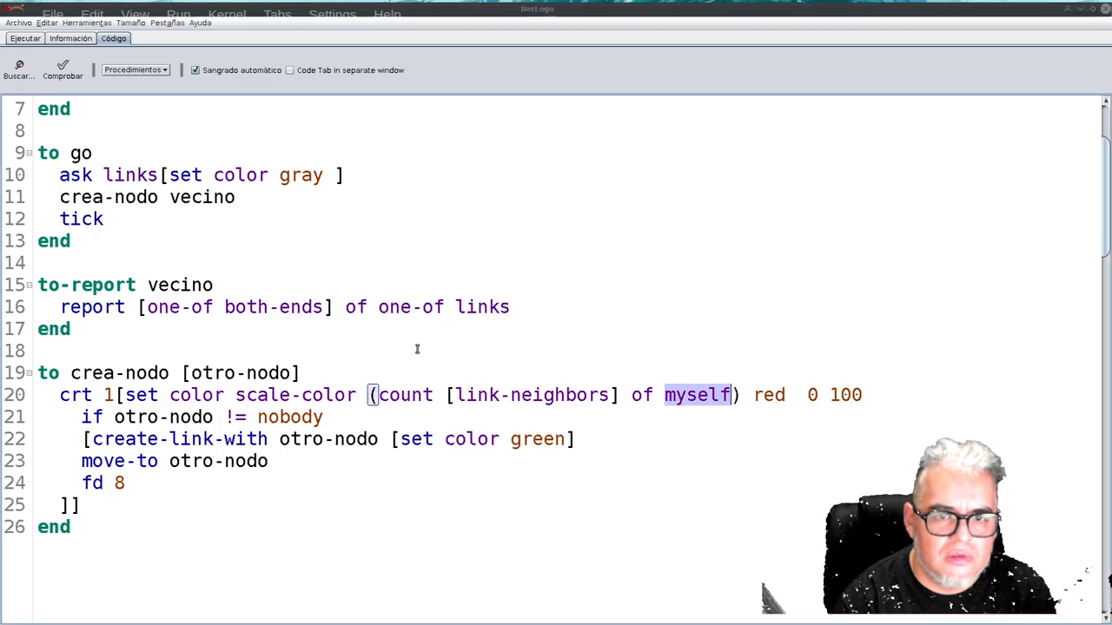
pyautogui.moveTo(393, 399)
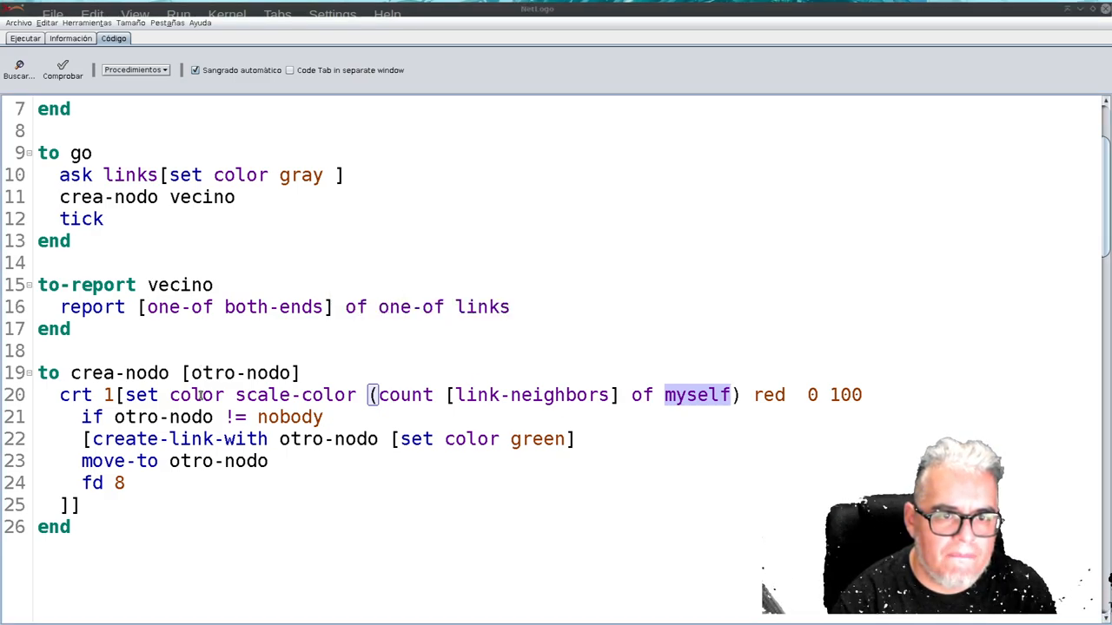
pyautogui.scroll(3)
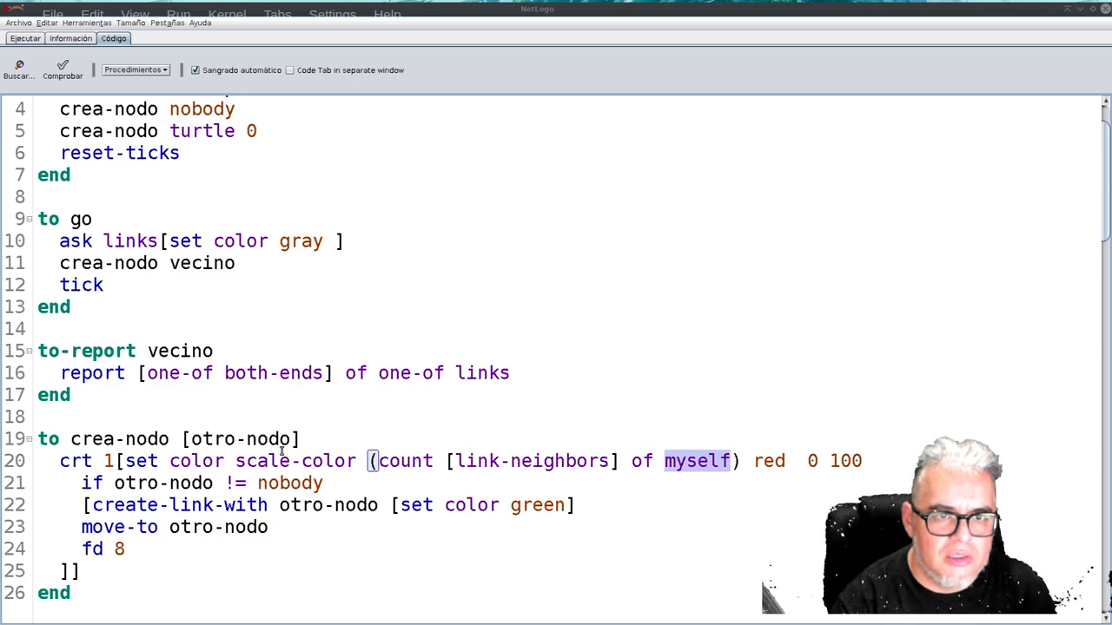
pyautogui.scroll(3)
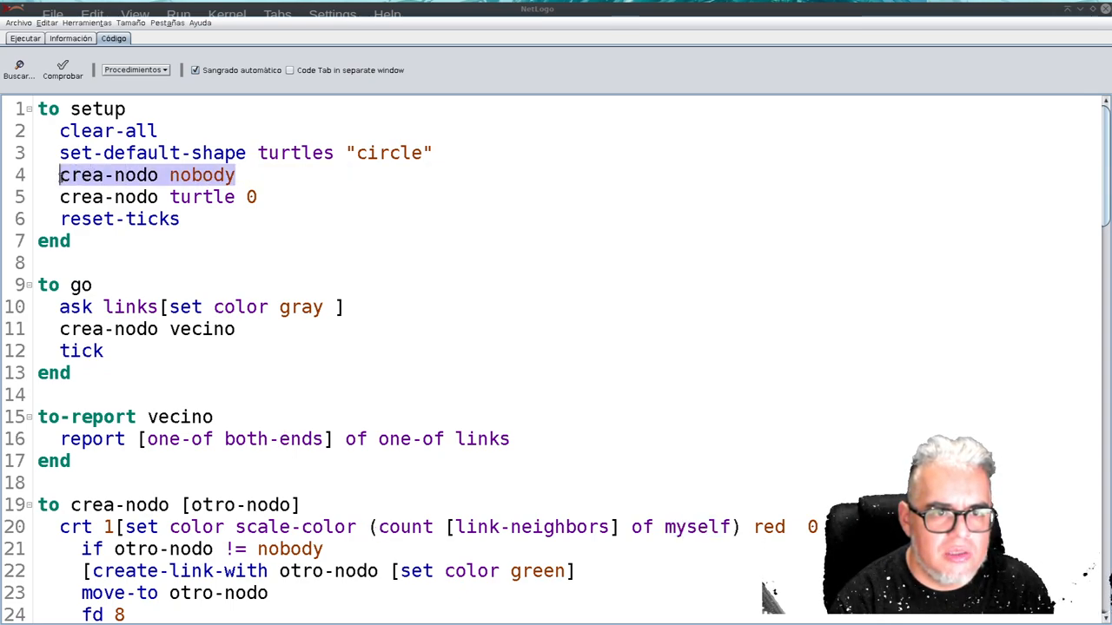
pyautogui.write('crt')
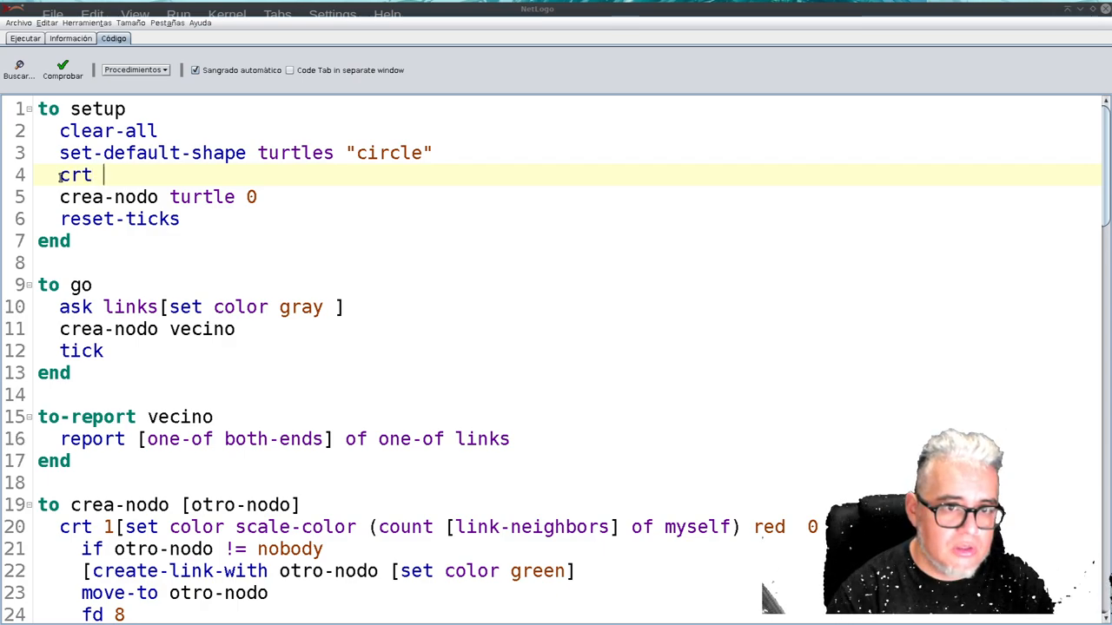
pyautogui.write('1')
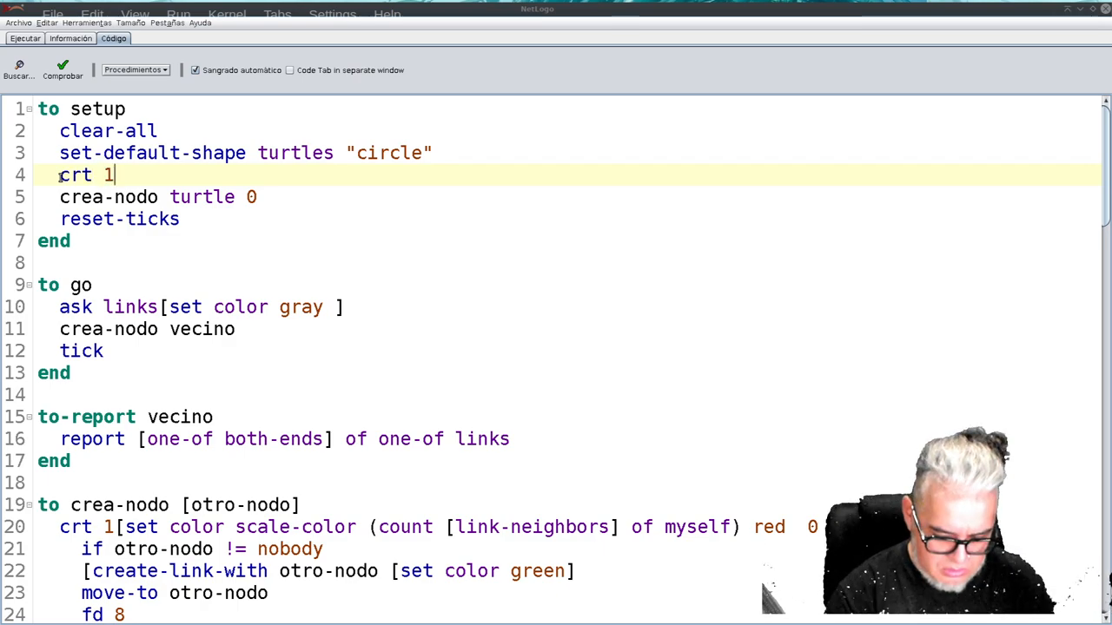
pyautogui.write('[set]')
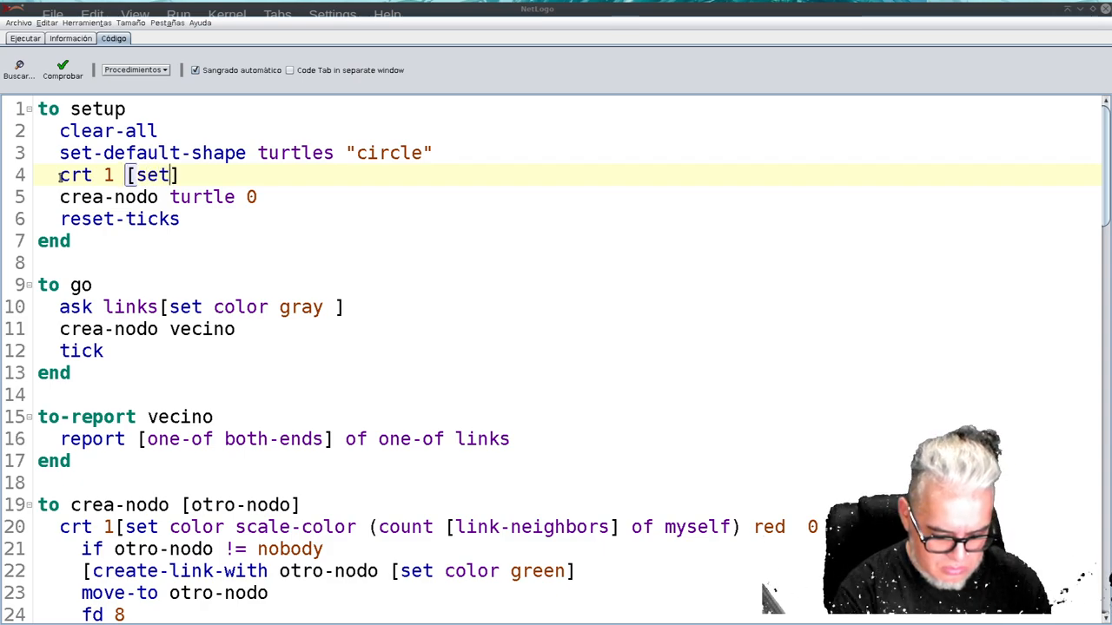
pyautogui.write('color')
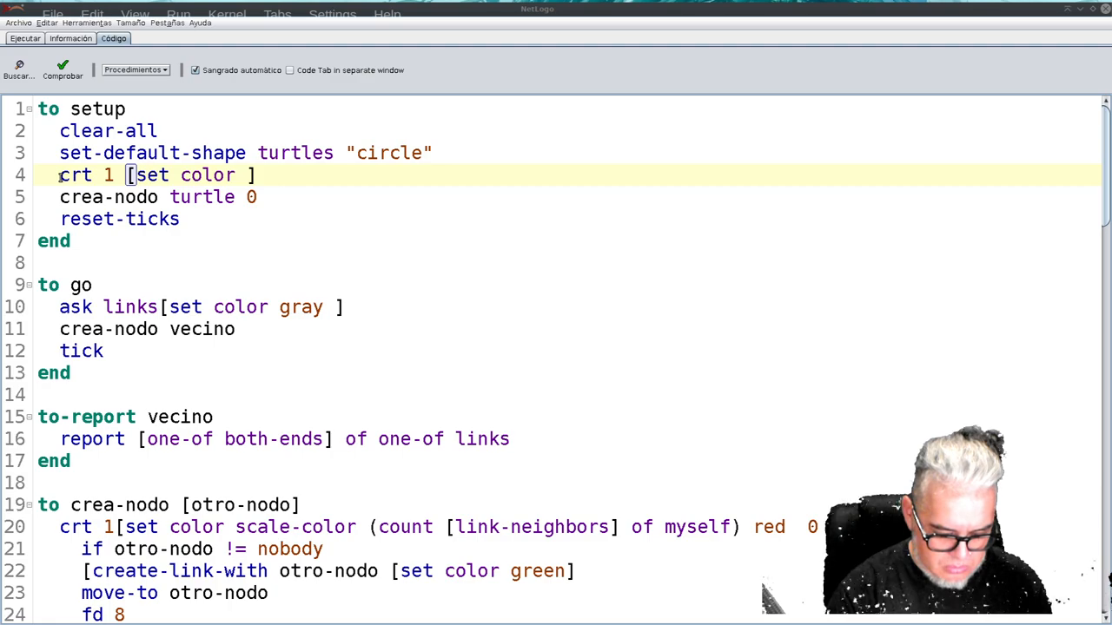
pyautogui.write('red')
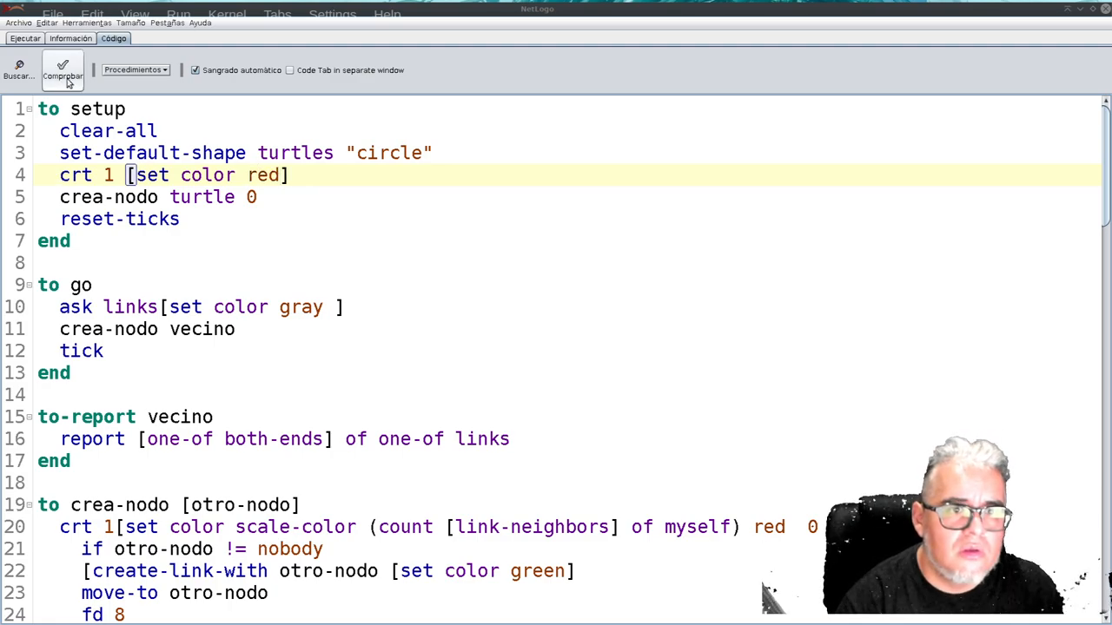
pyautogui.click(25, 38)
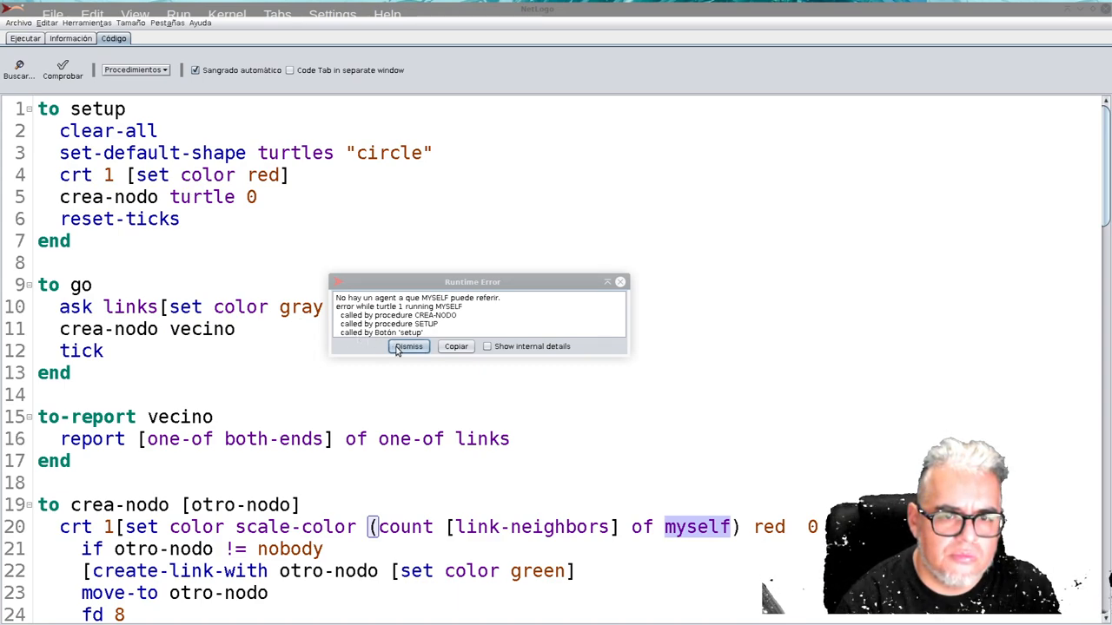
# Step: Change myself to turtles in the colour expression, test it, and dismiss the COUNT error
pyautogui.click(408, 347)
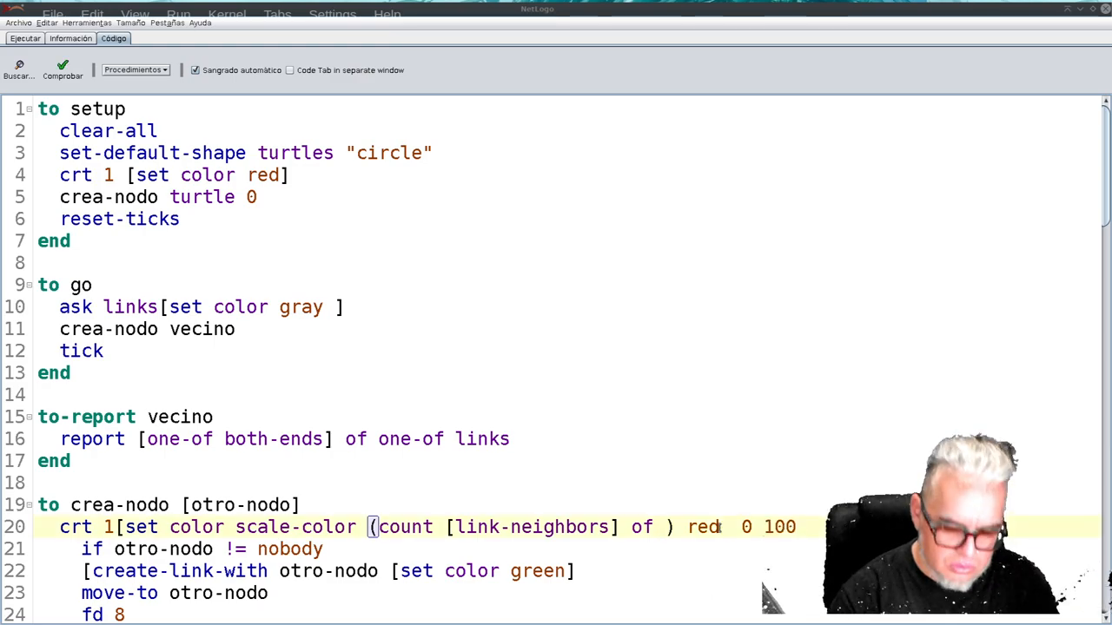
pyautogui.write('turtles')
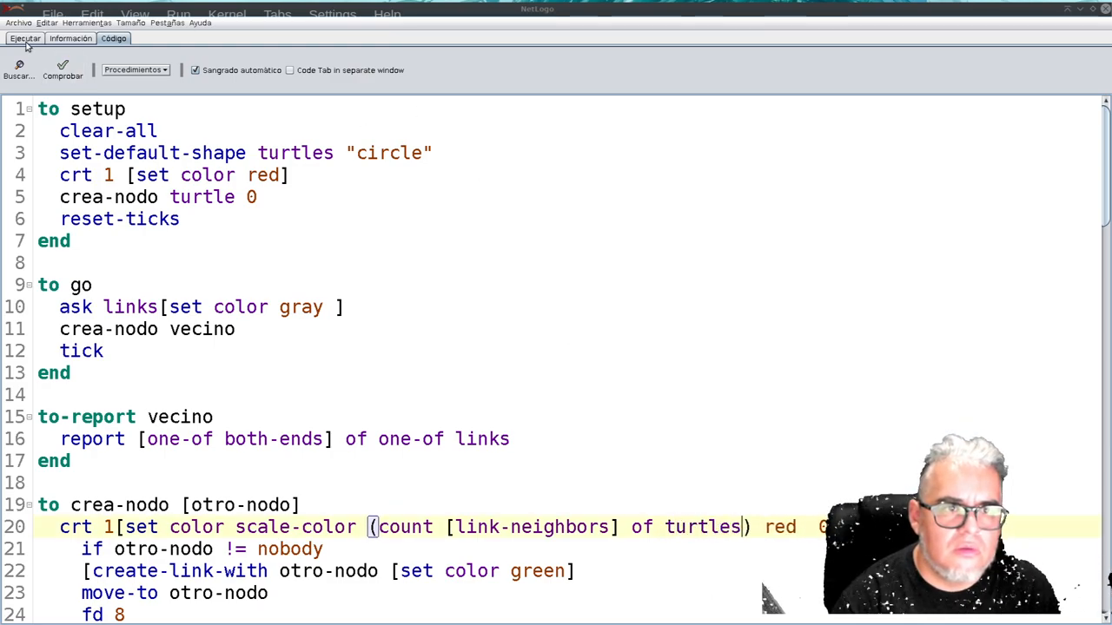
pyautogui.click(25, 38)
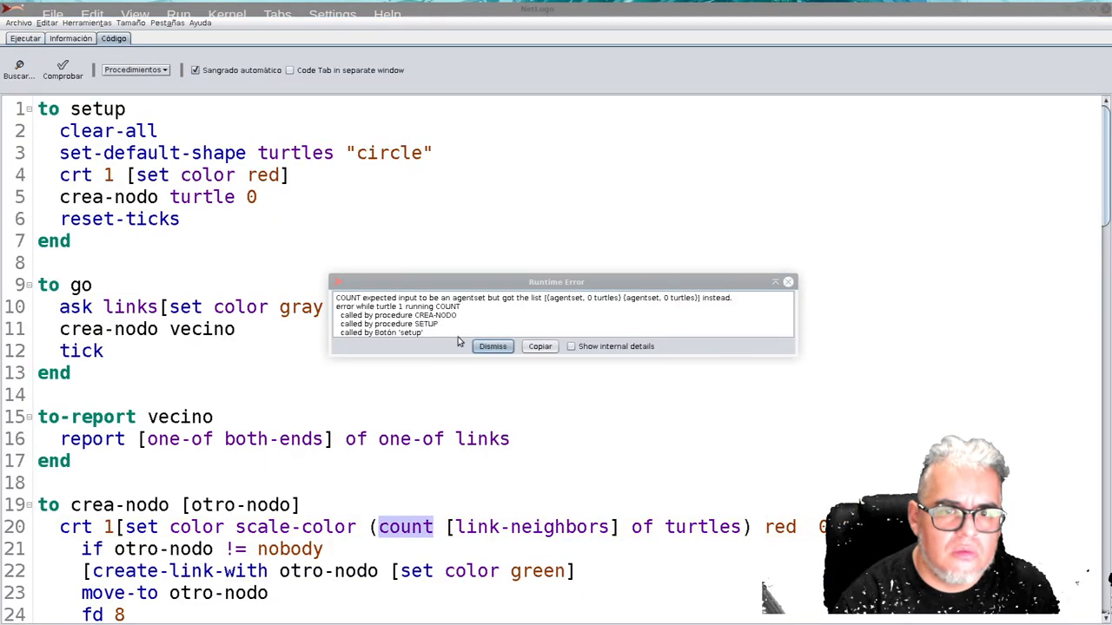
pyautogui.click(492, 346)
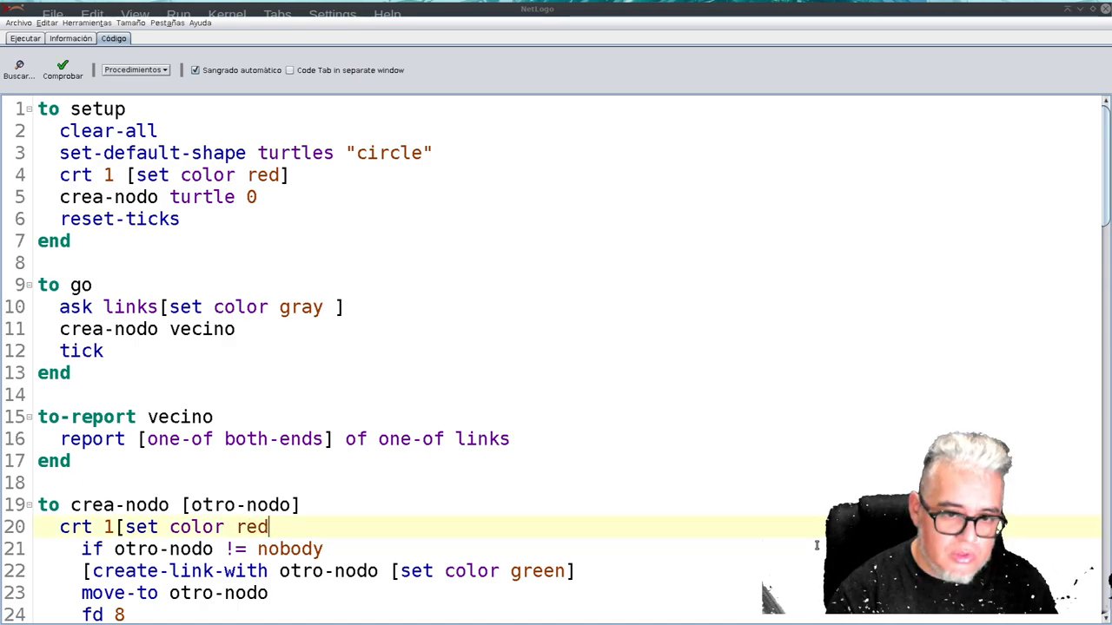
# Step: Replace setup's crt line with crea-nodo nobody and switch back to the interface
pyautogui.click(286, 174)
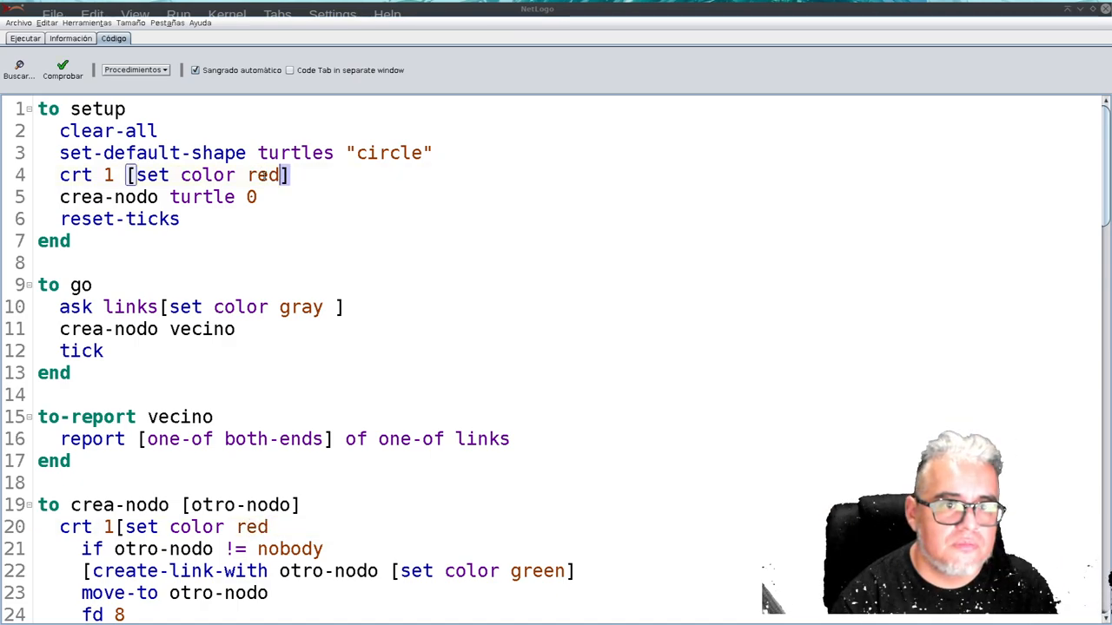
pyautogui.tripleClick(174, 175)
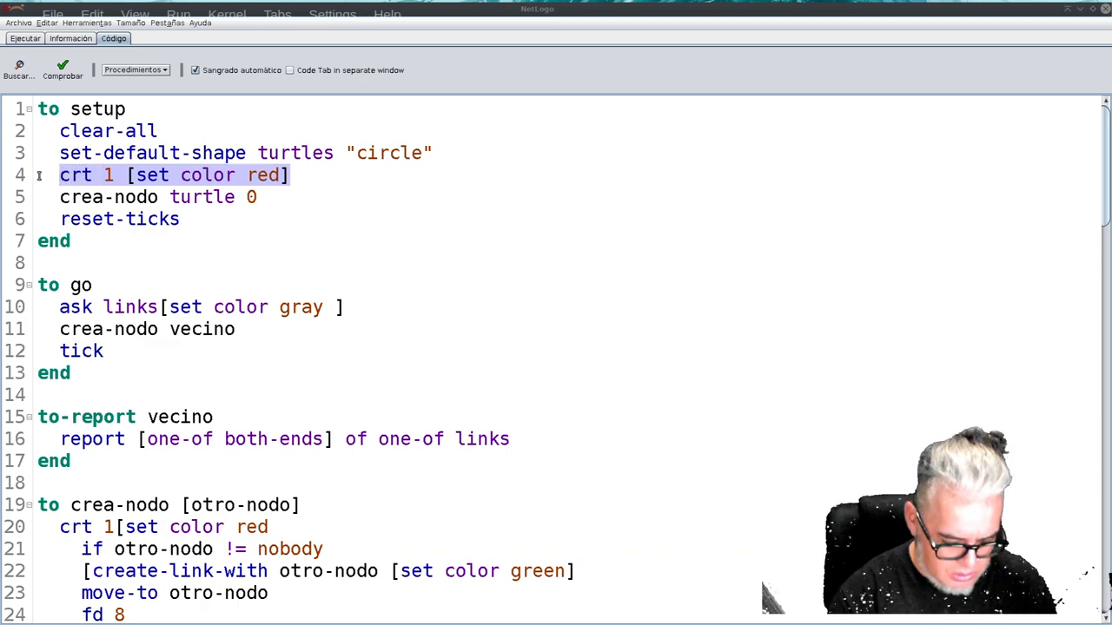
pyautogui.write('crea')
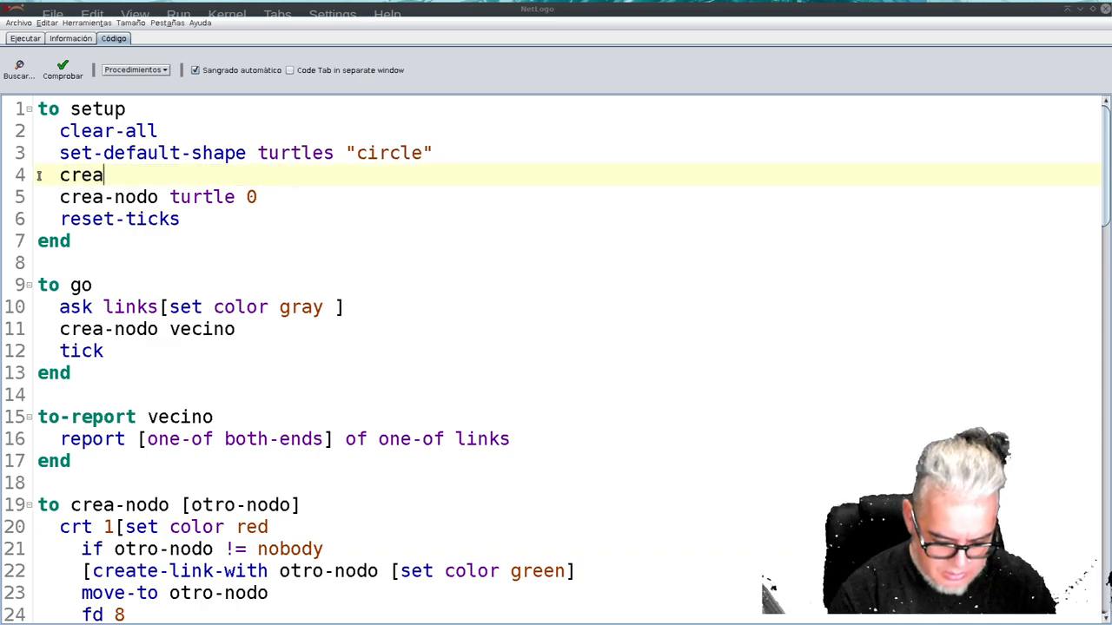
pyautogui.write('-nodo')
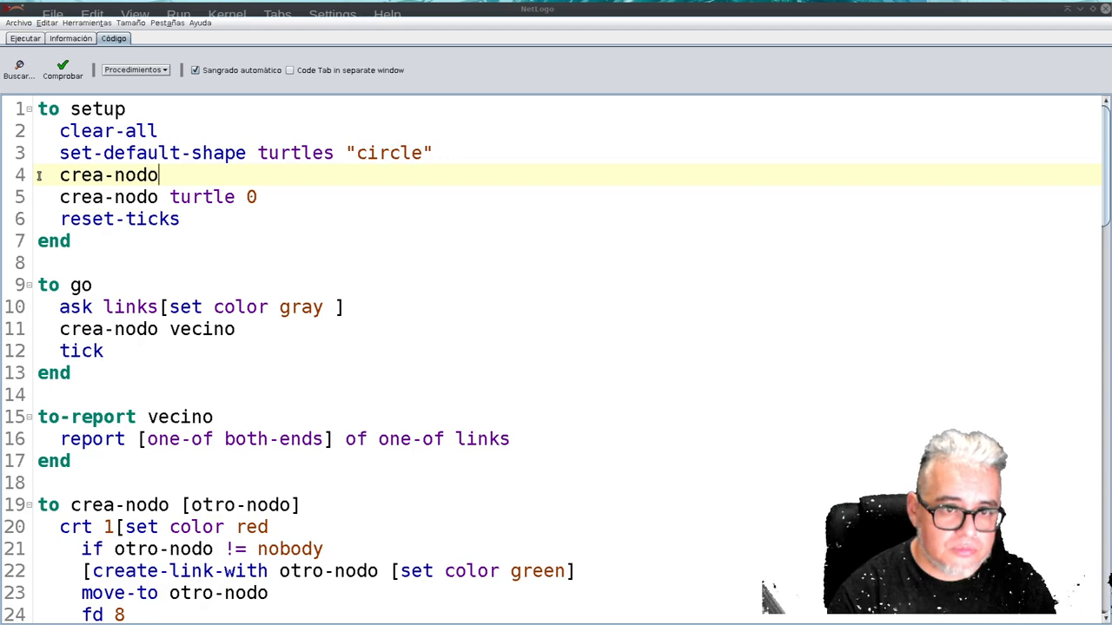
pyautogui.write('no')
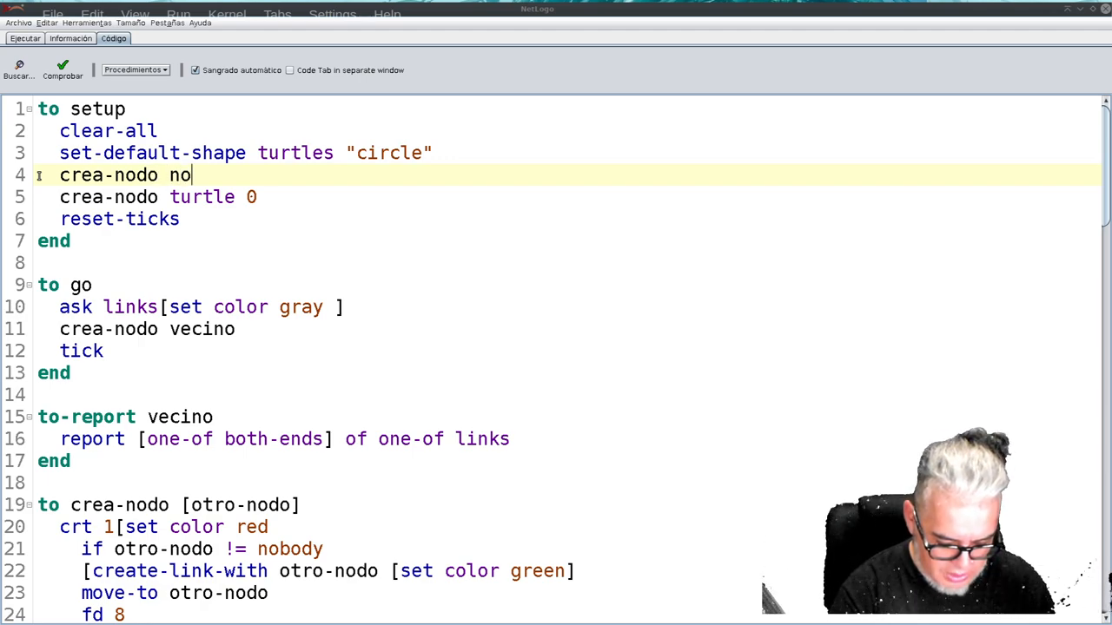
pyautogui.write('body')
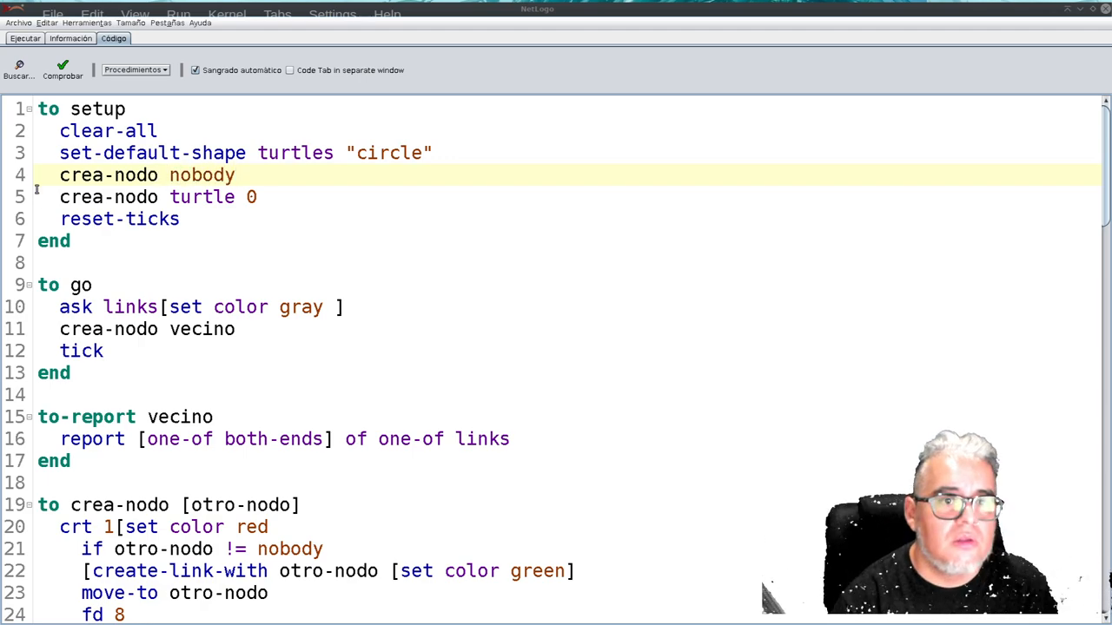
pyautogui.click(25, 38)
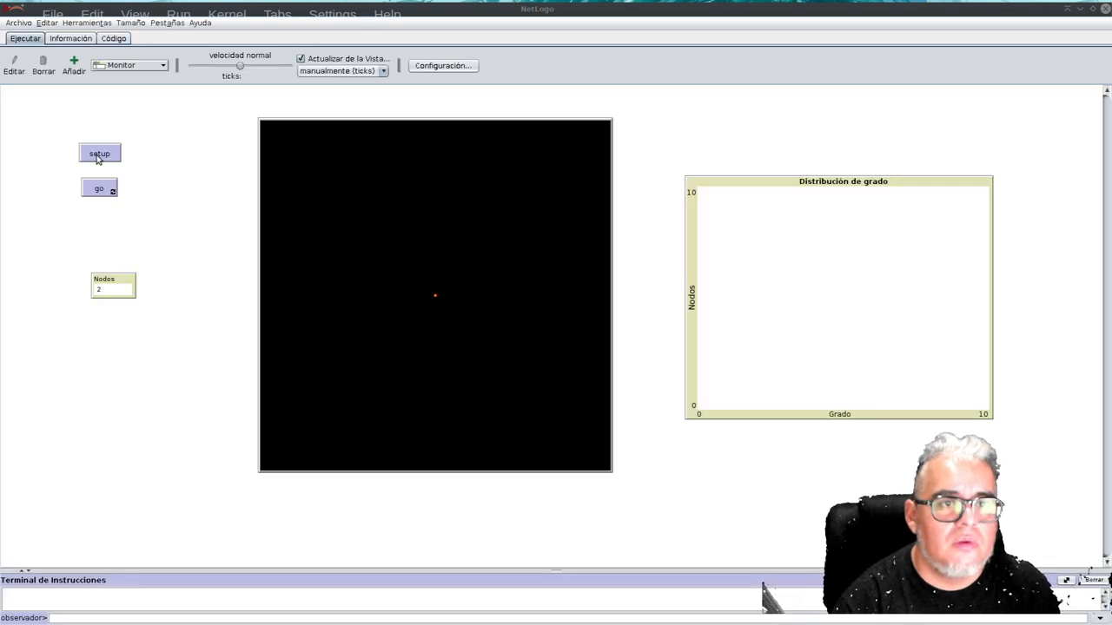
# Step: Run go continuously until the network reaches 152 nodes at 150 ticks
pyautogui.click(100, 189)
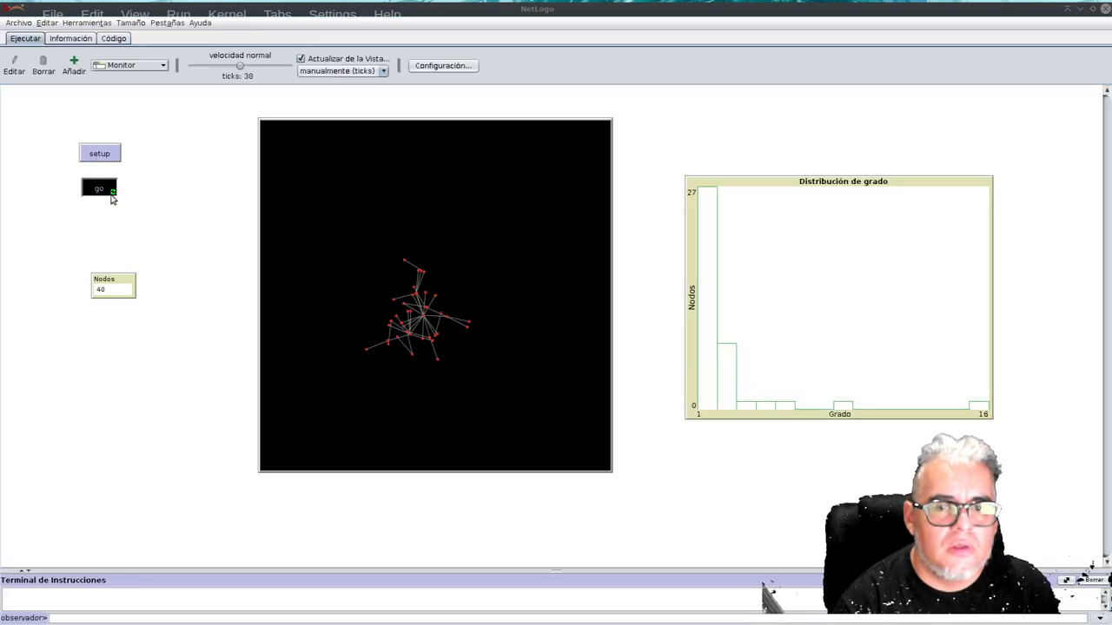
pyautogui.click(99, 189)
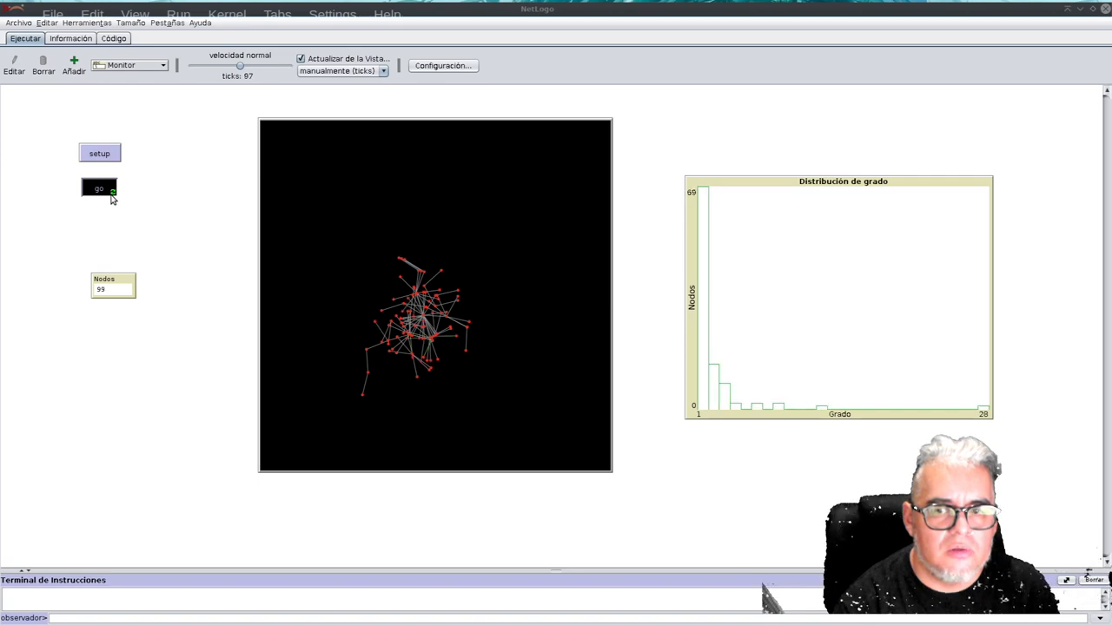
pyautogui.click(99, 189)
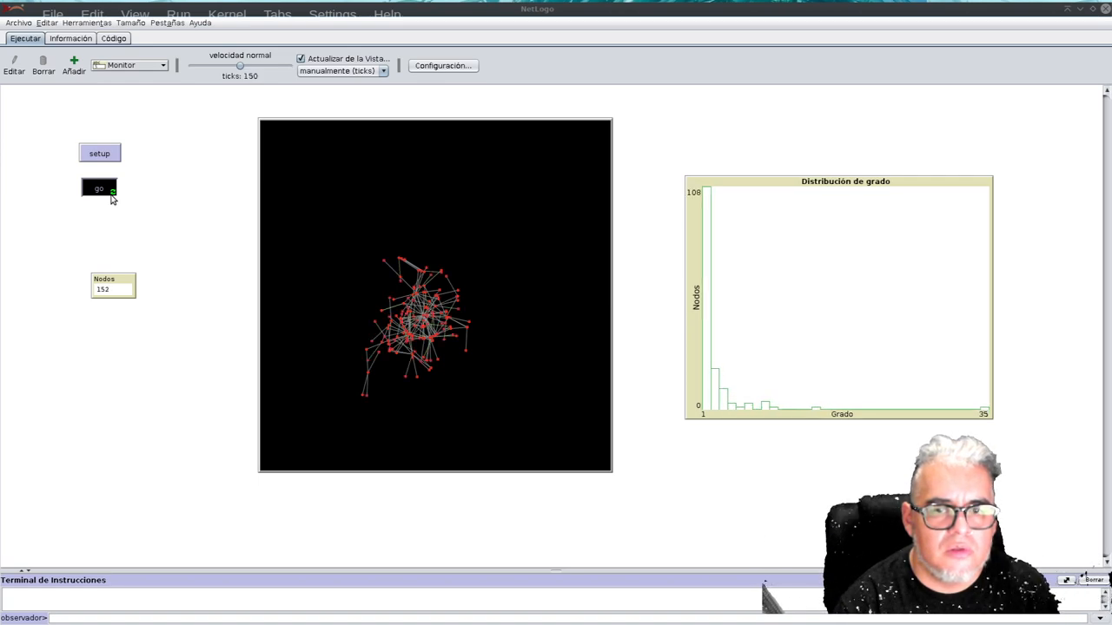